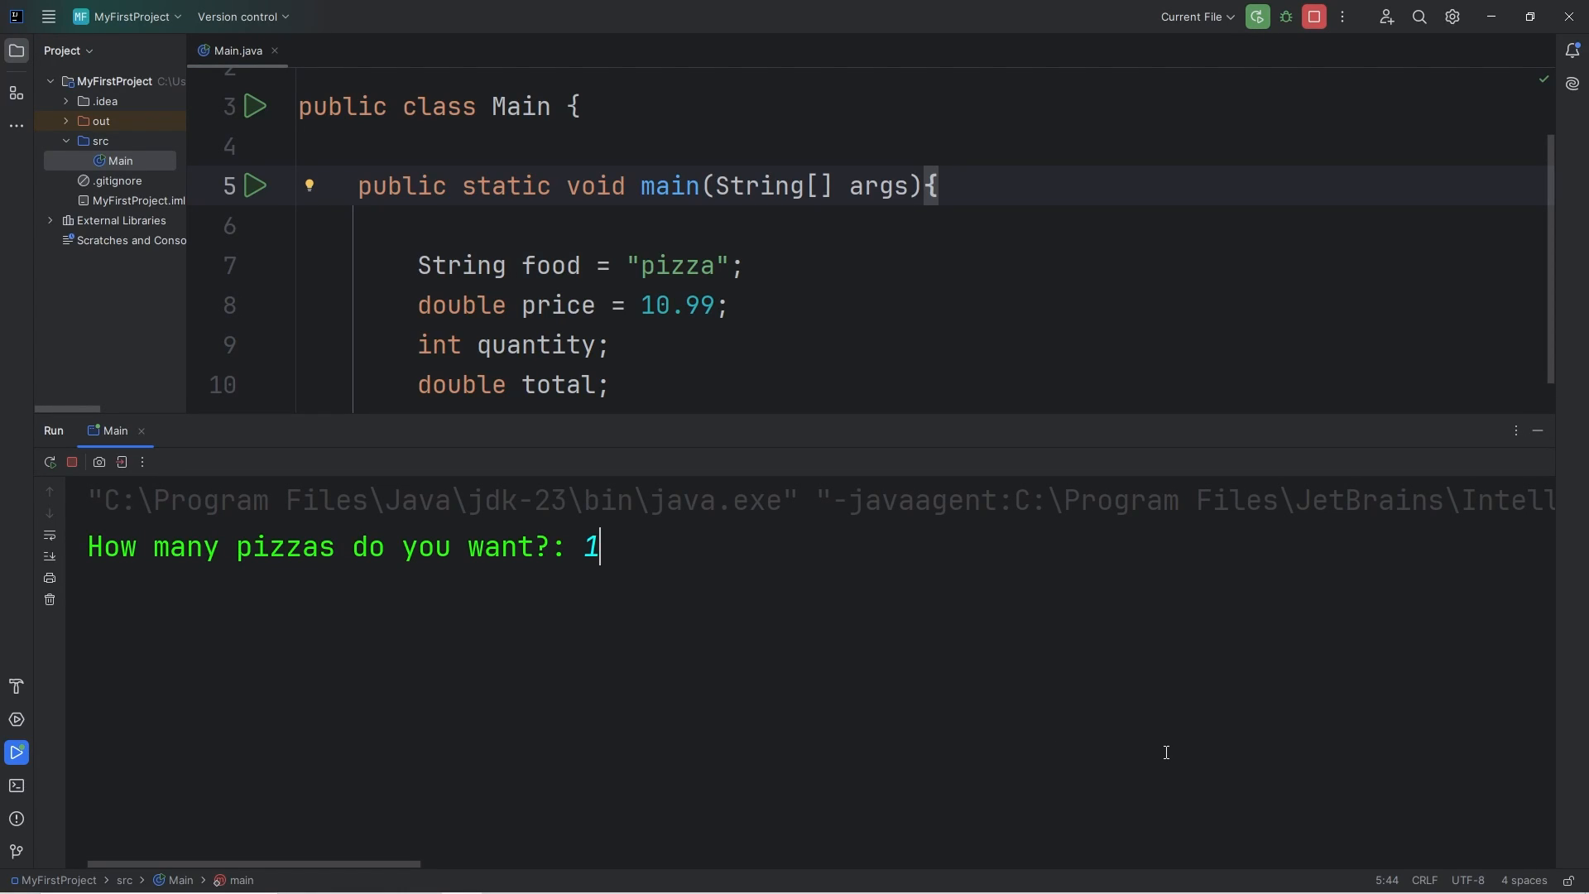
- Type scraps of the old pizza code, then a println with the text "Hi" inside main
{"action": "type", "text": "2"}
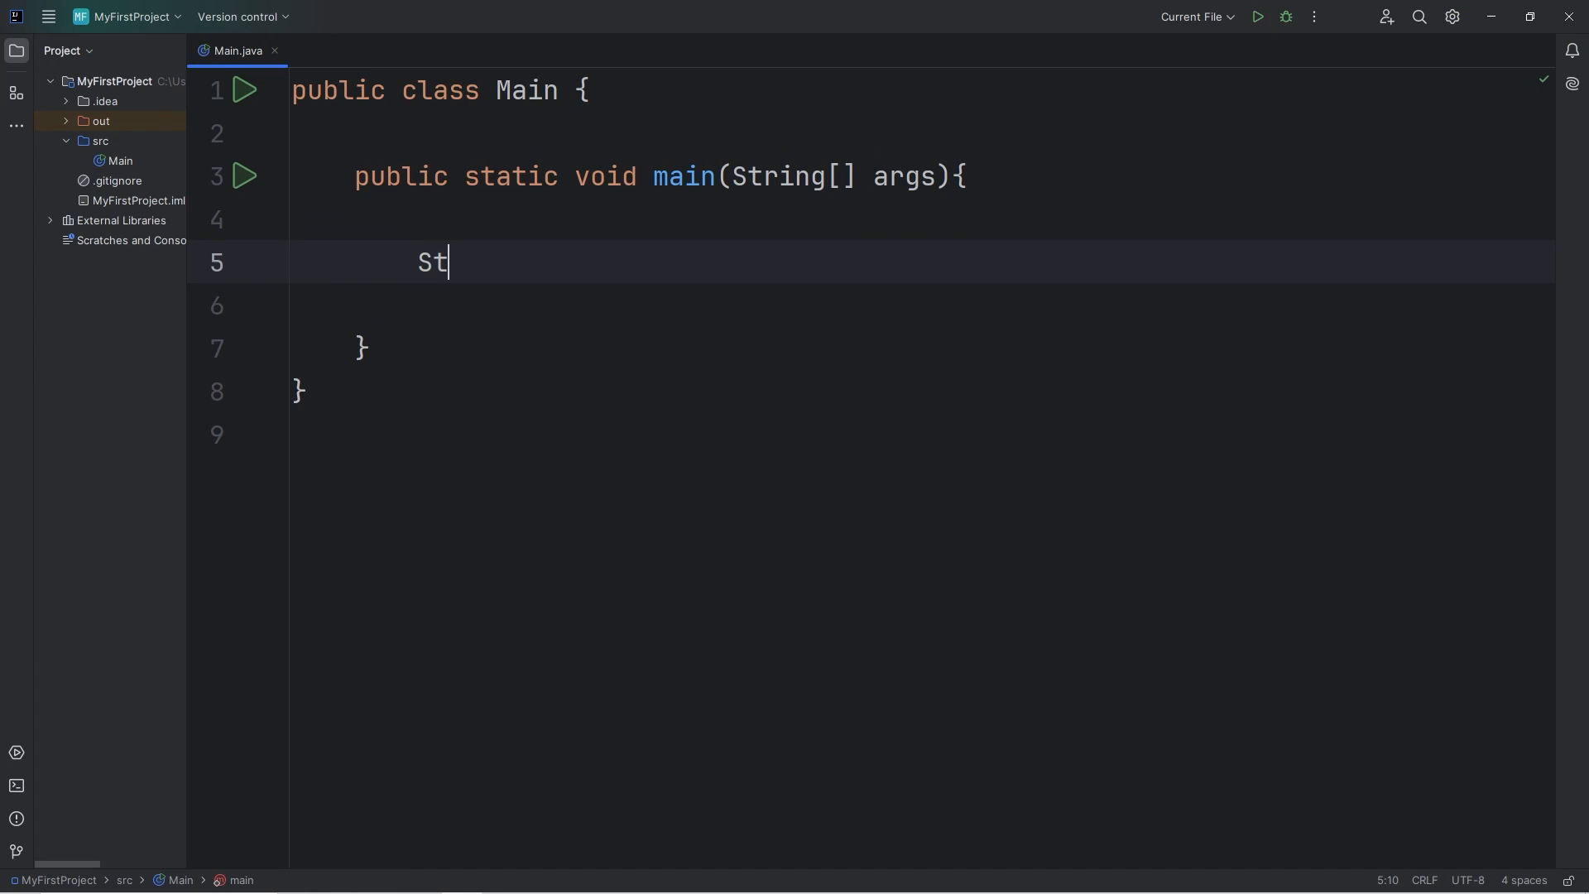
{"action": "type", "text": "ring food"}
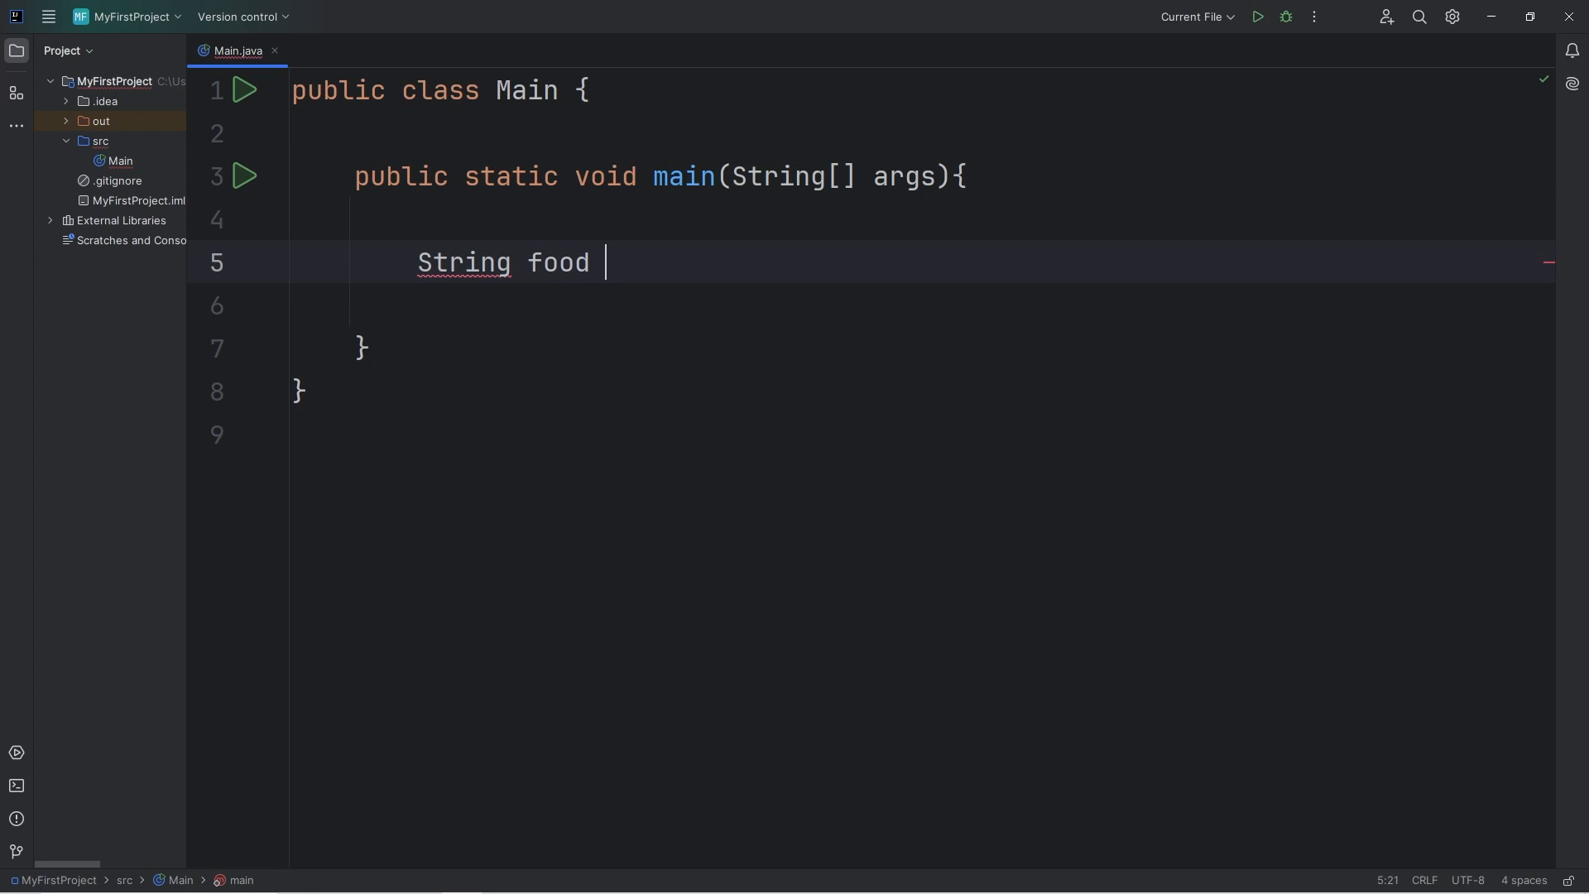
{"action": "type", "text": "= \"pizz\""}
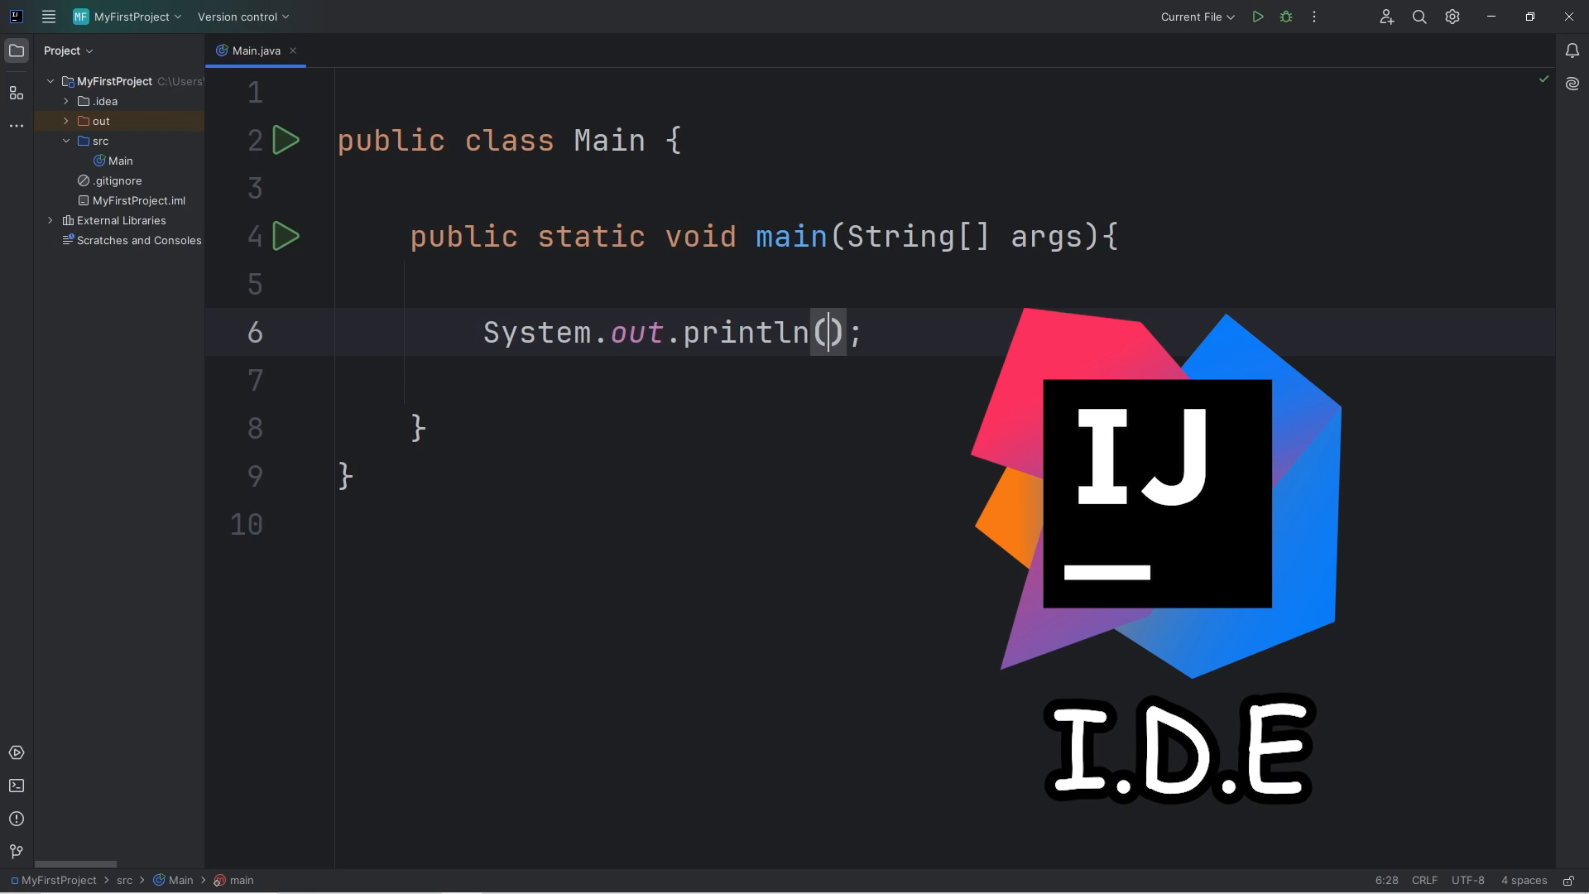
{"action": "type", "text": "\"Hi\""}
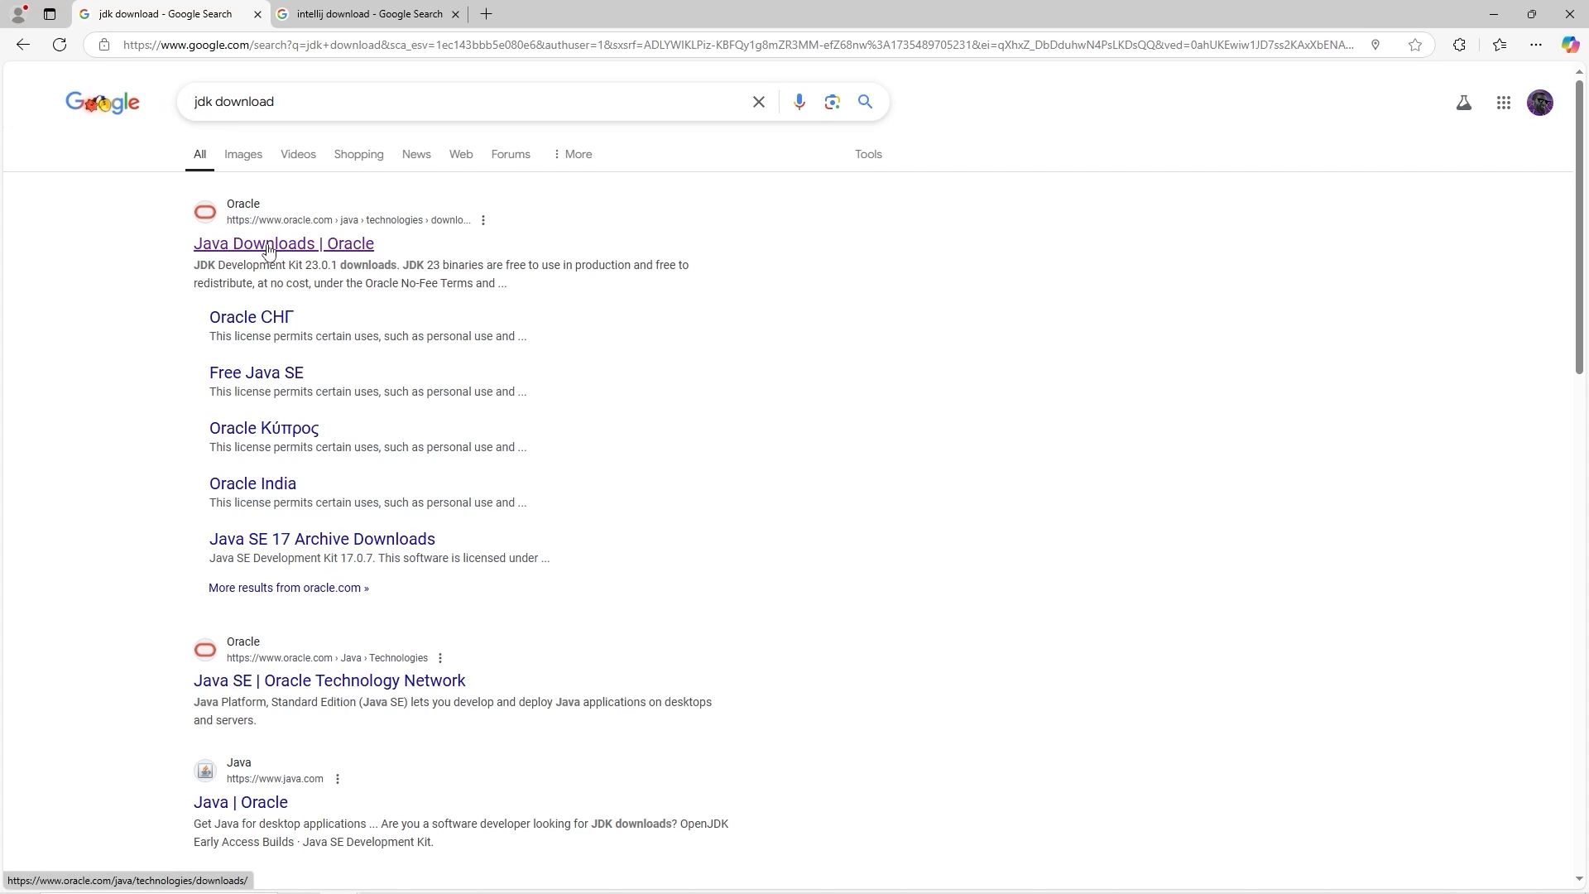
- From Oracle's Java Downloads page, download the JDK 23 Windows x64 installer
{"action": "left_click", "coordinate": [283, 243]}
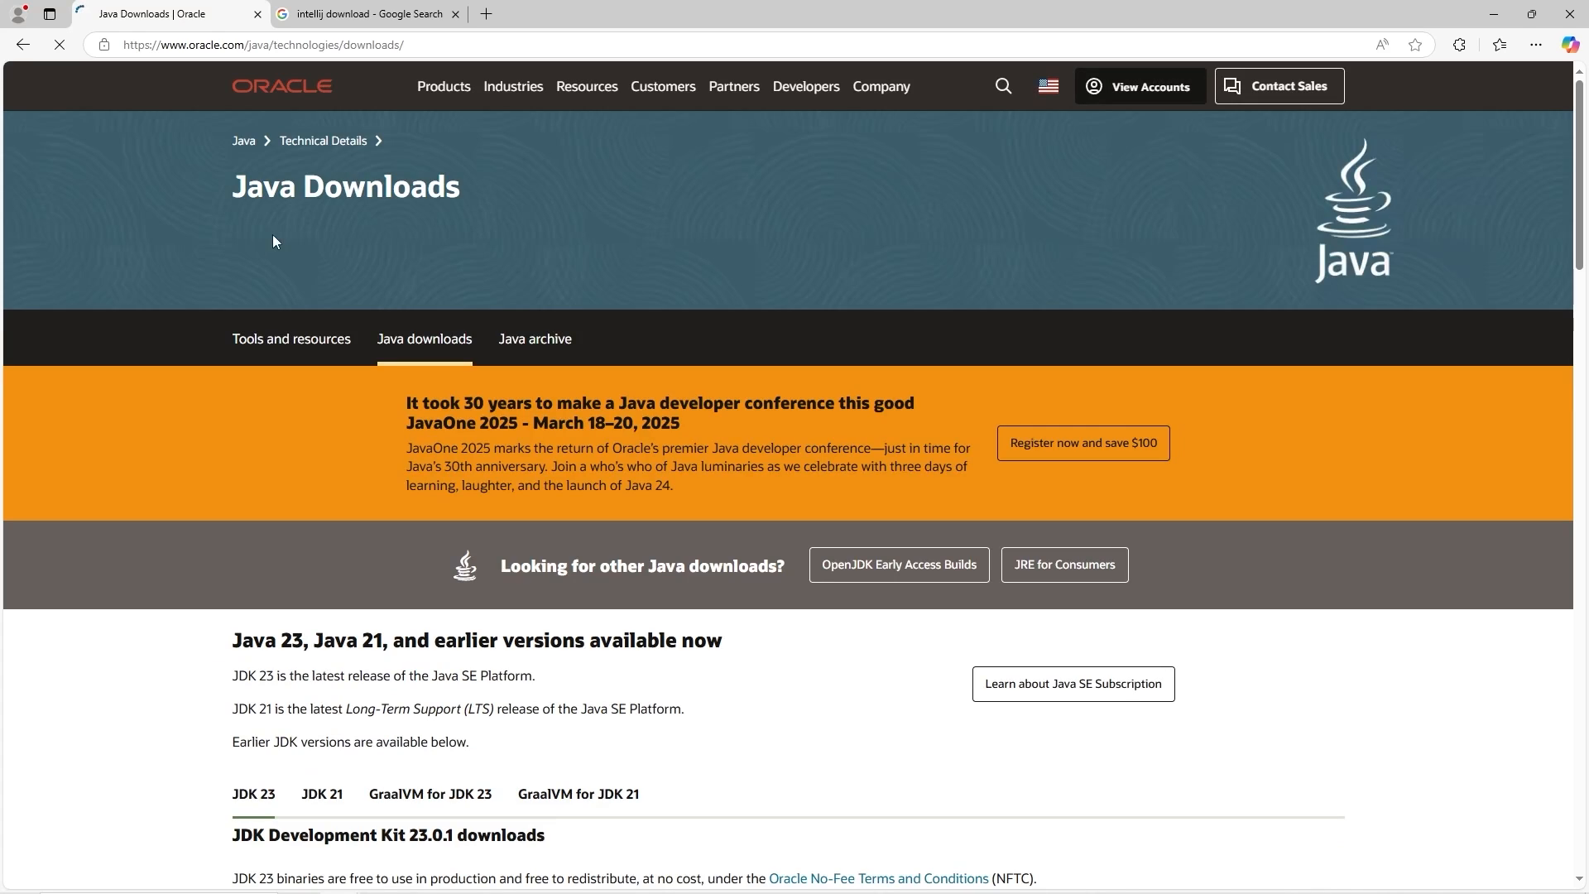
{"action": "left_click", "coordinate": [261, 44]}
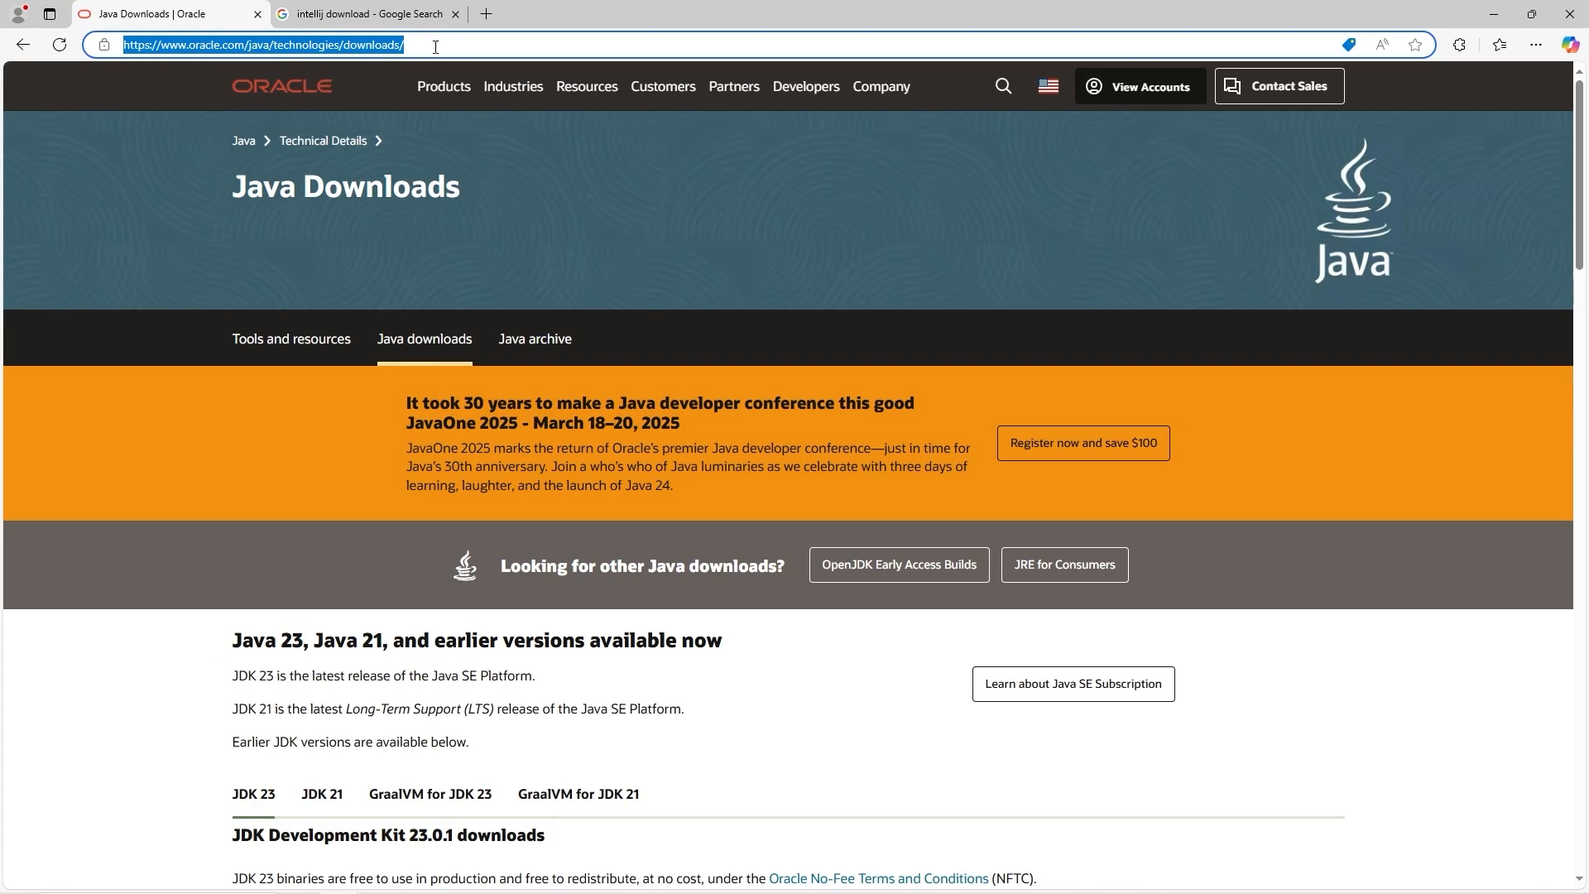
{"action": "scroll", "scroll_direction": "down", "scroll_amount": 3}
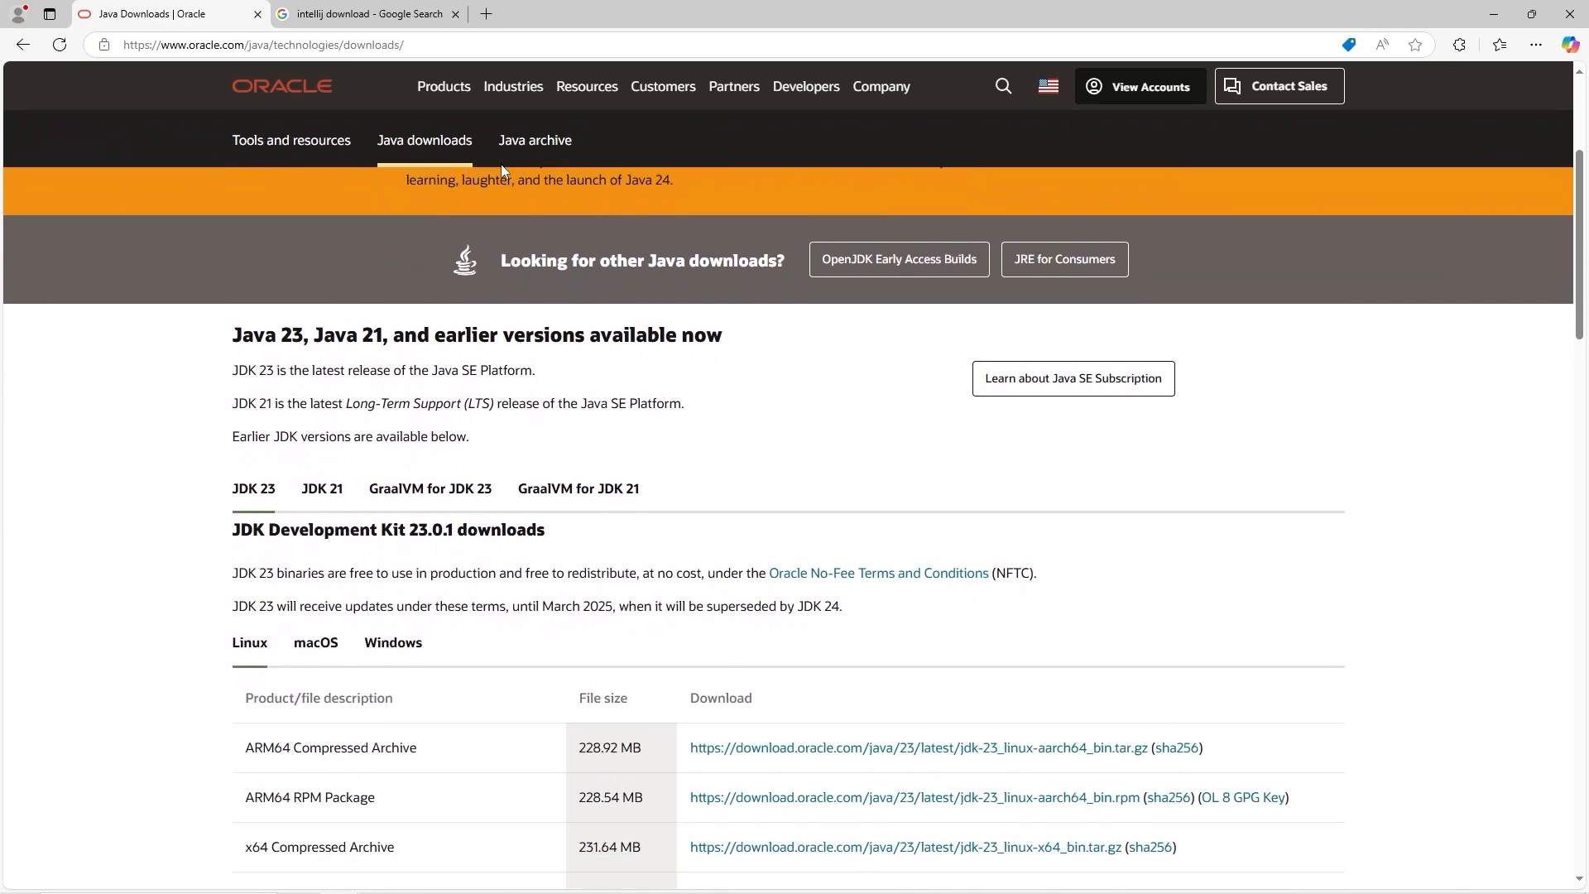
{"action": "scroll", "scroll_direction": "down", "scroll_amount": 3}
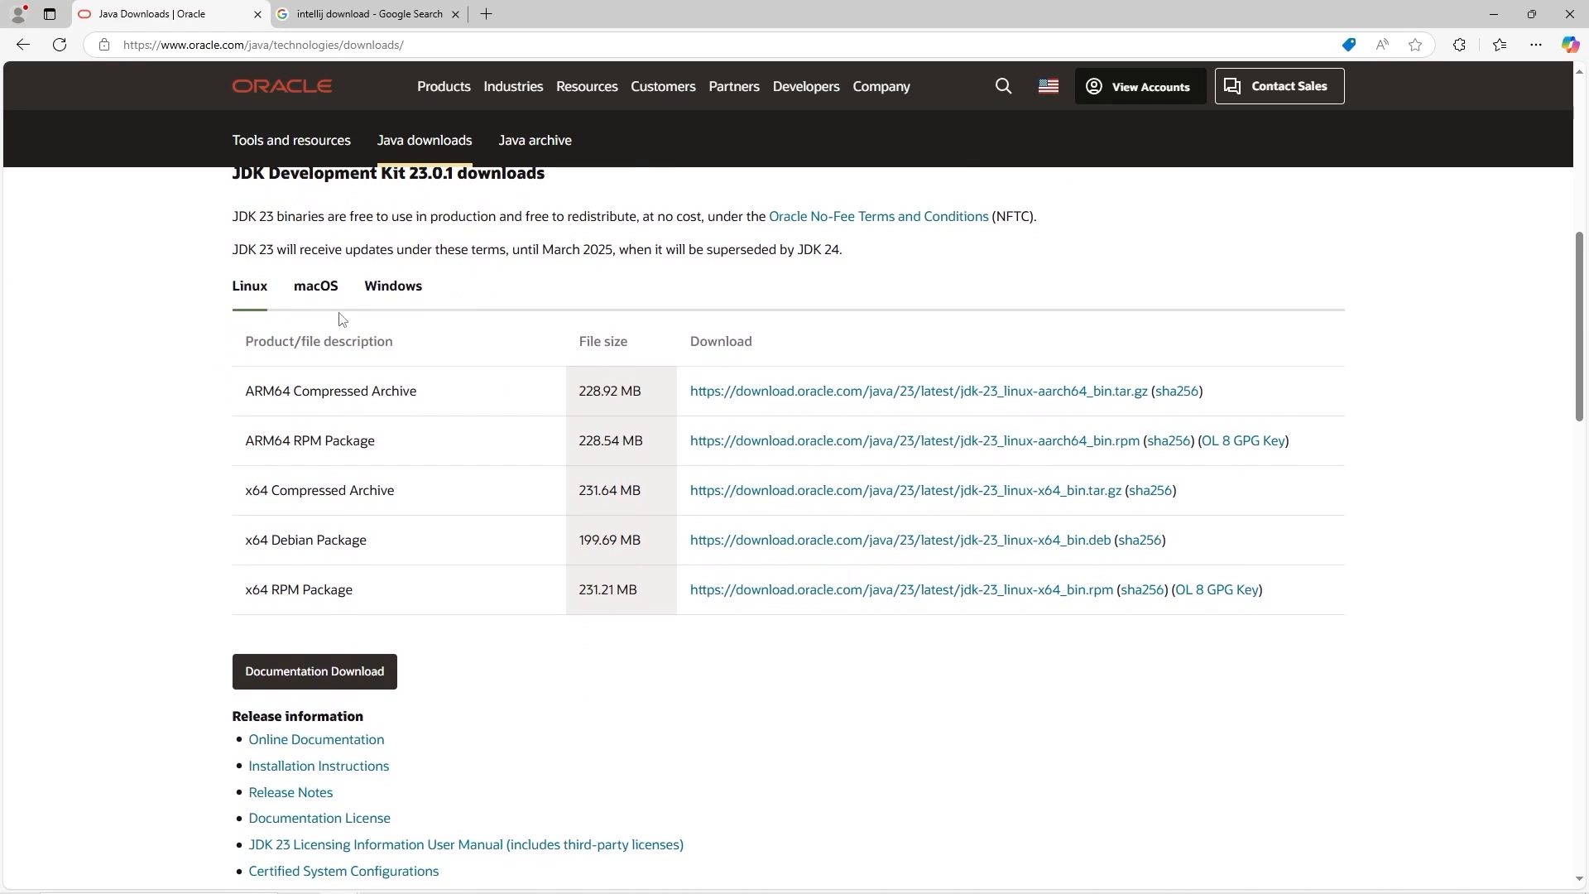
{"action": "left_click", "coordinate": [392, 286]}
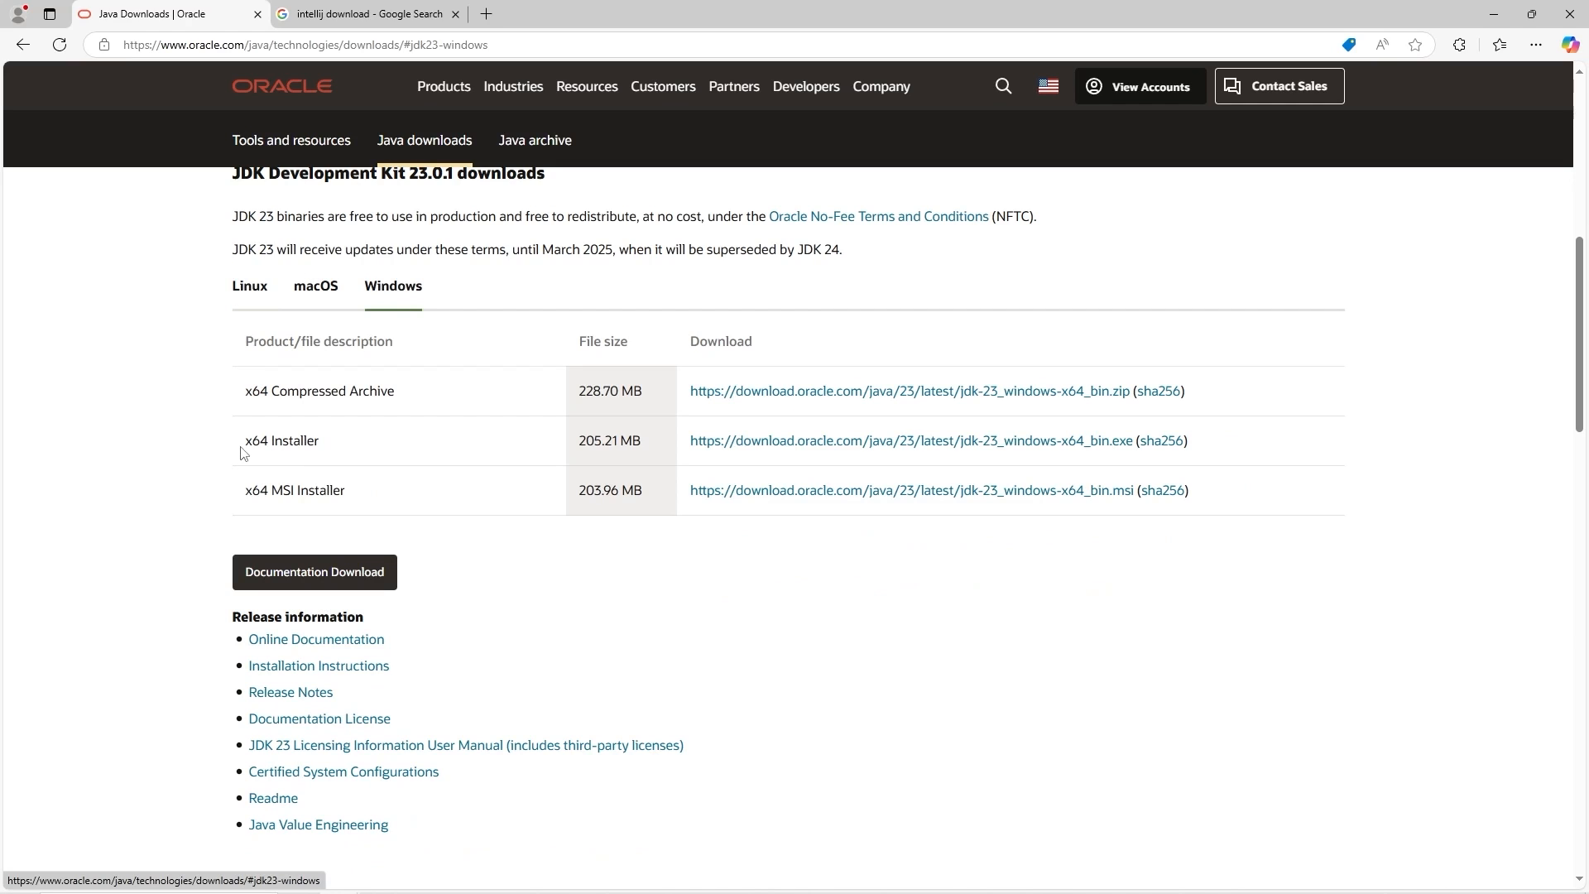
{"action": "mouse_move", "coordinate": [819, 440]}
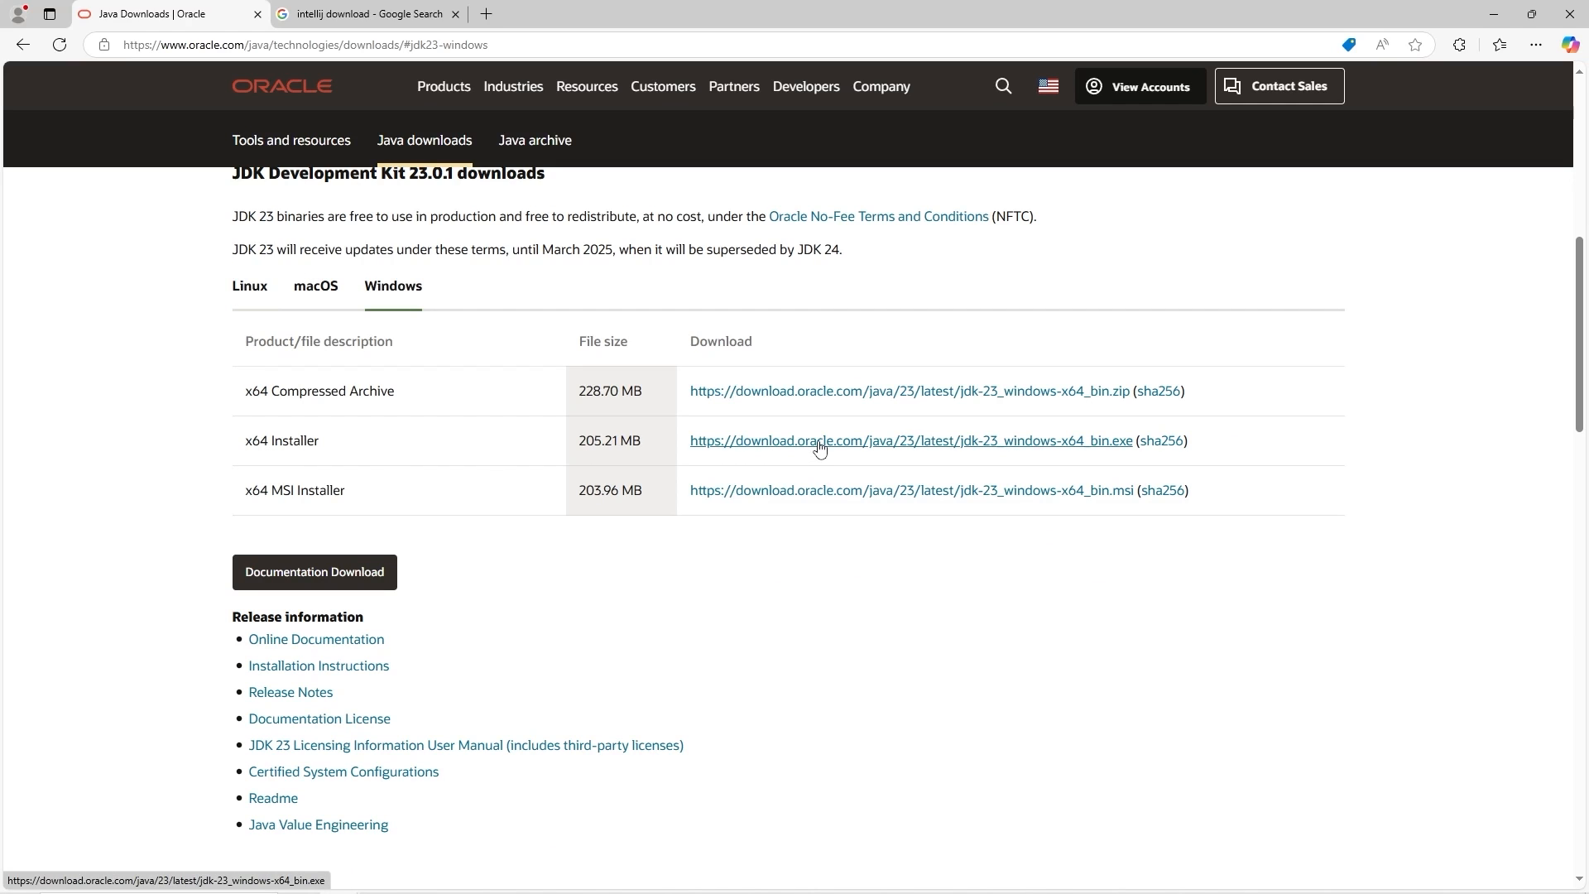
{"action": "left_click", "coordinate": [911, 440]}
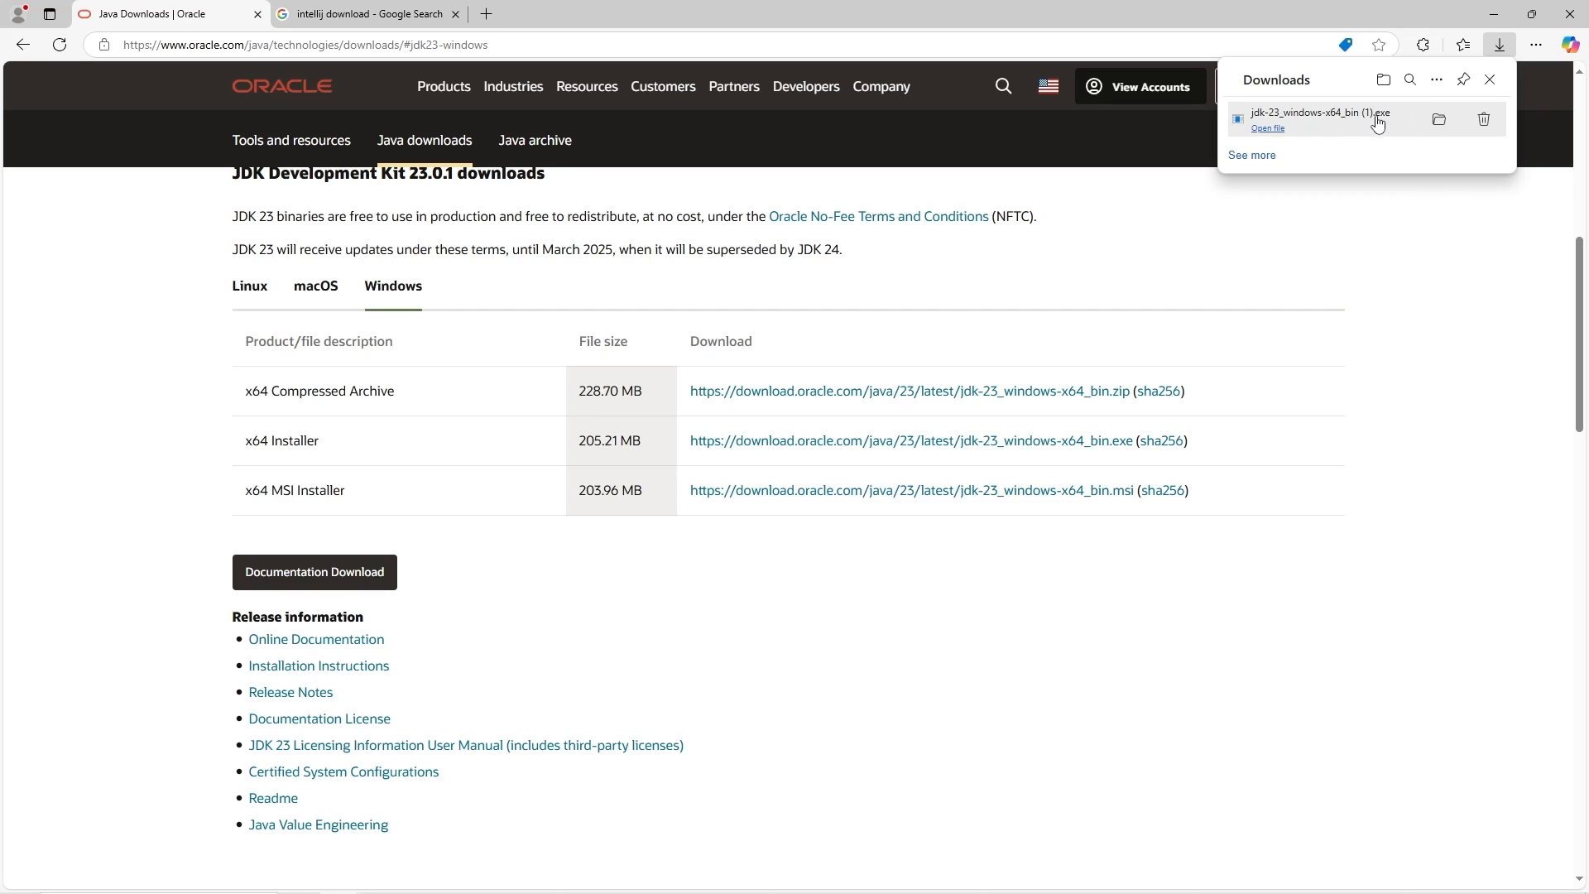
- Install JDK 23.0.1 to C:\Program Files\Java\jdk-23\ with defaults and close the wizard
{"action": "left_click", "coordinate": [1267, 129]}
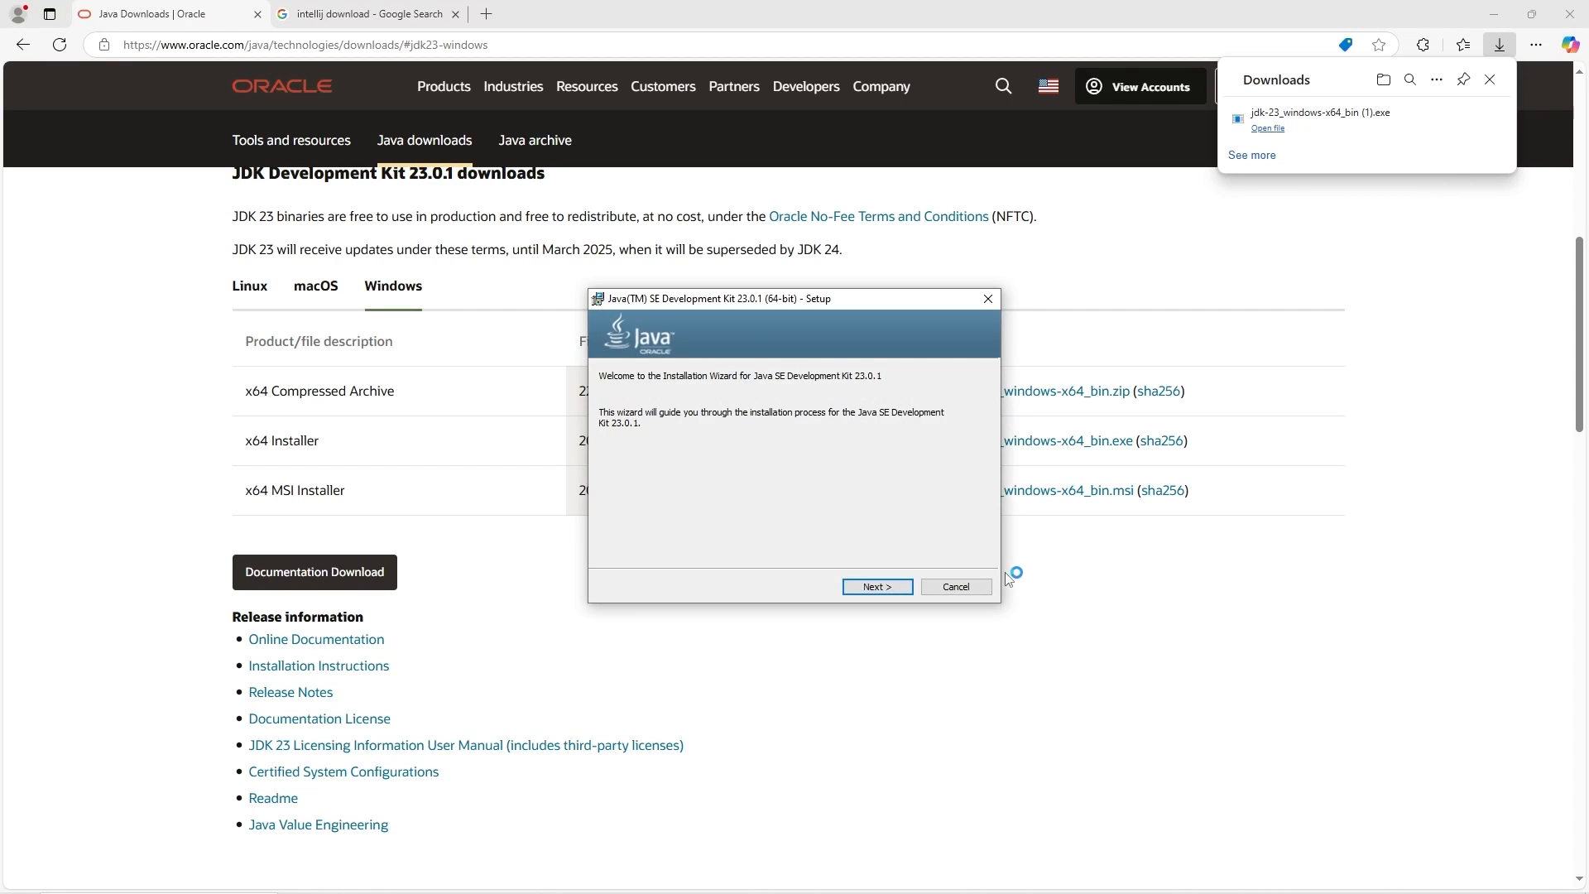
{"action": "left_click", "coordinate": [876, 586]}
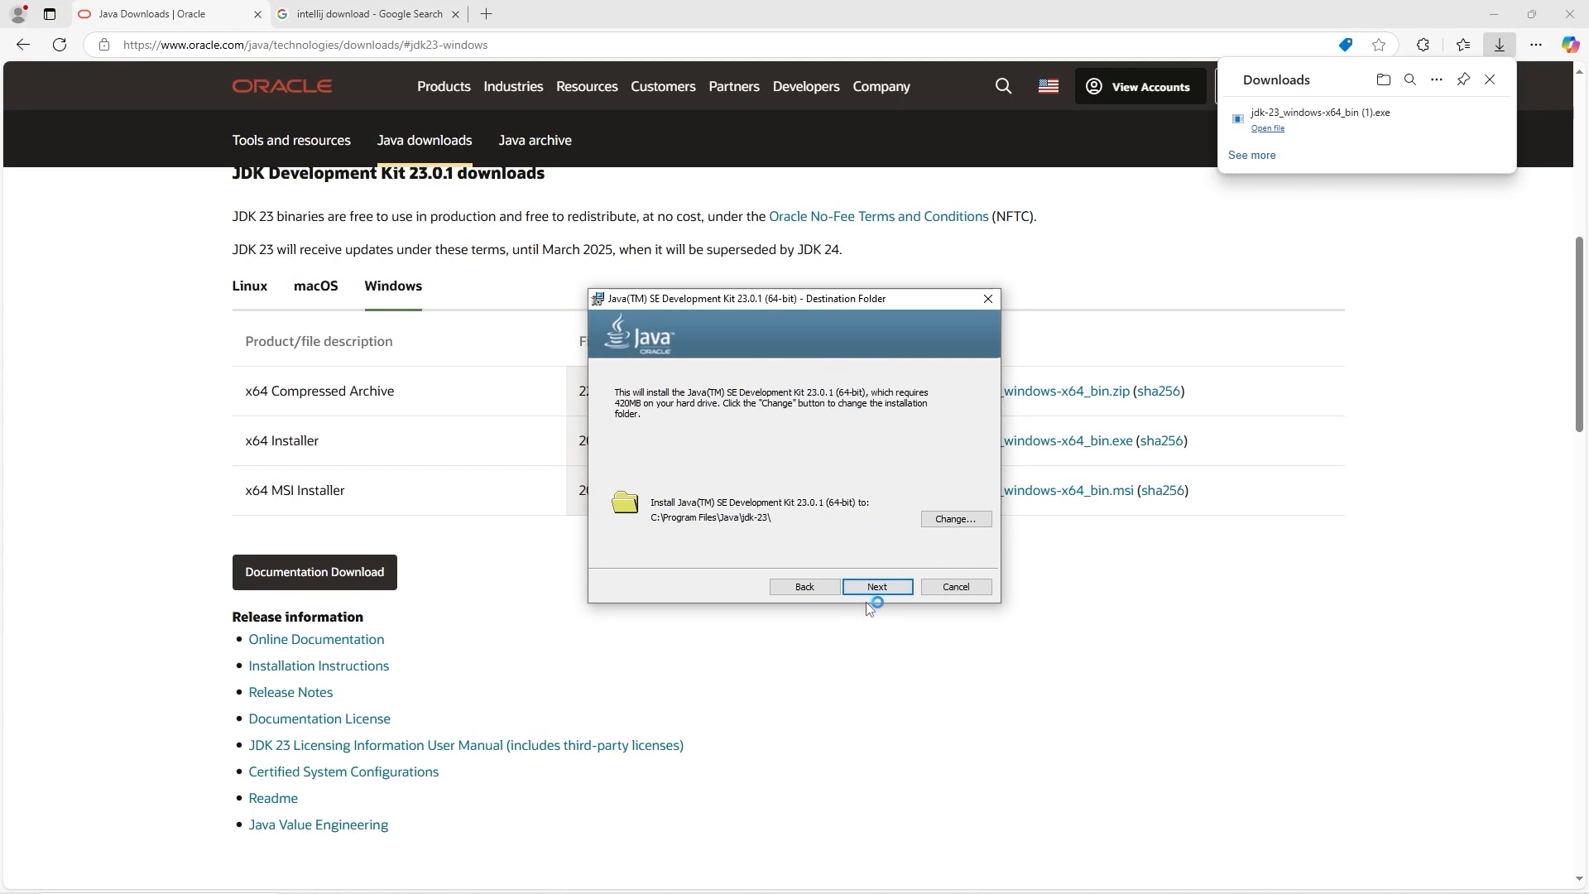
{"action": "left_click", "coordinate": [876, 586]}
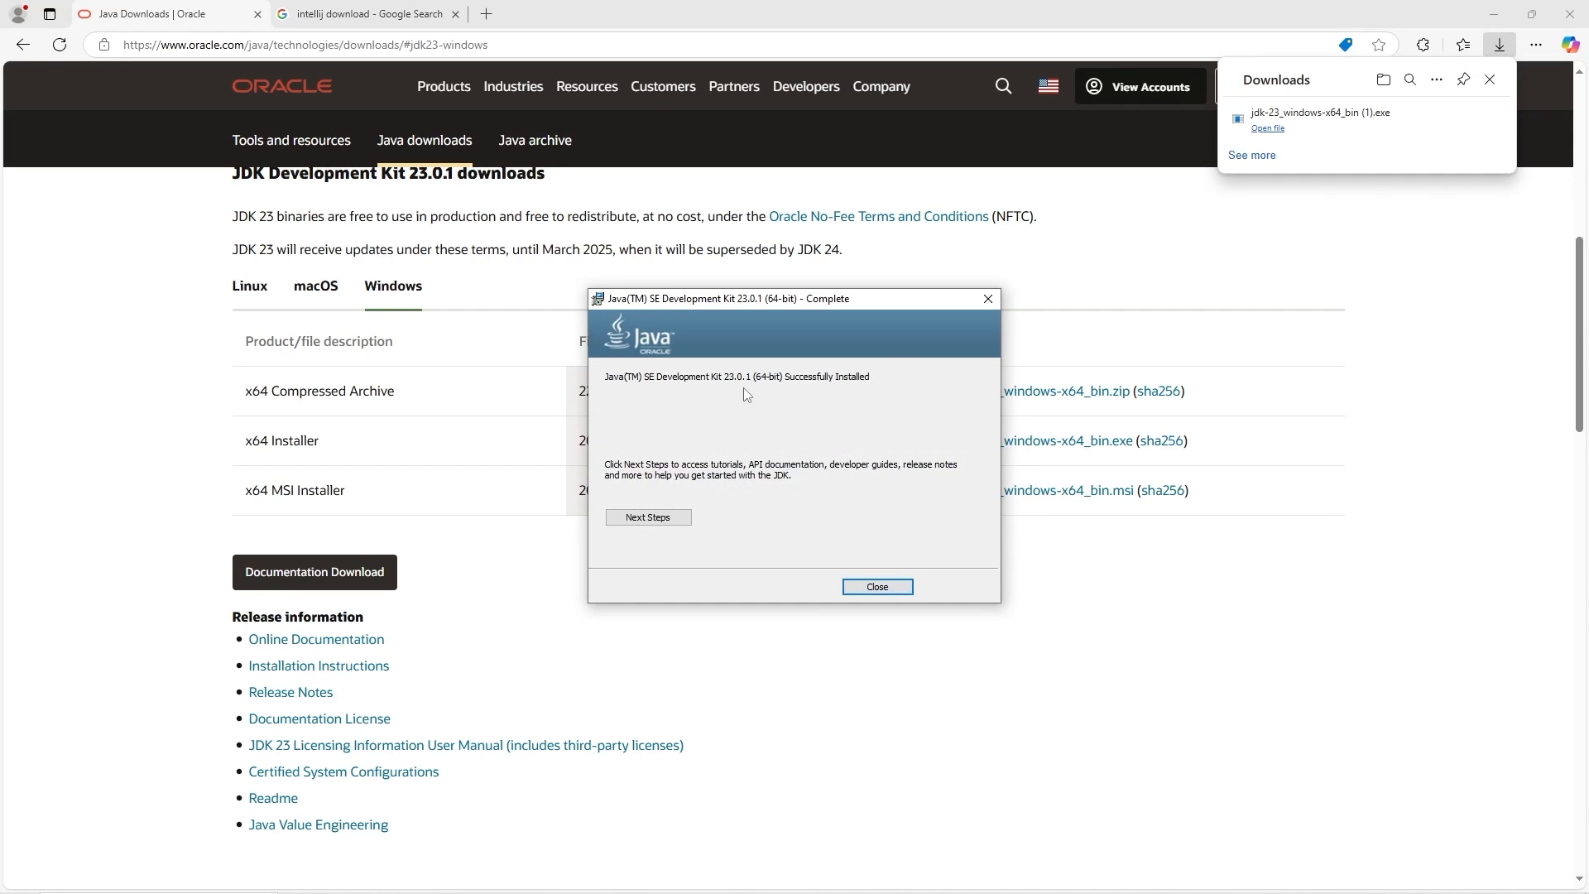
{"action": "mouse_move", "coordinate": [798, 386]}
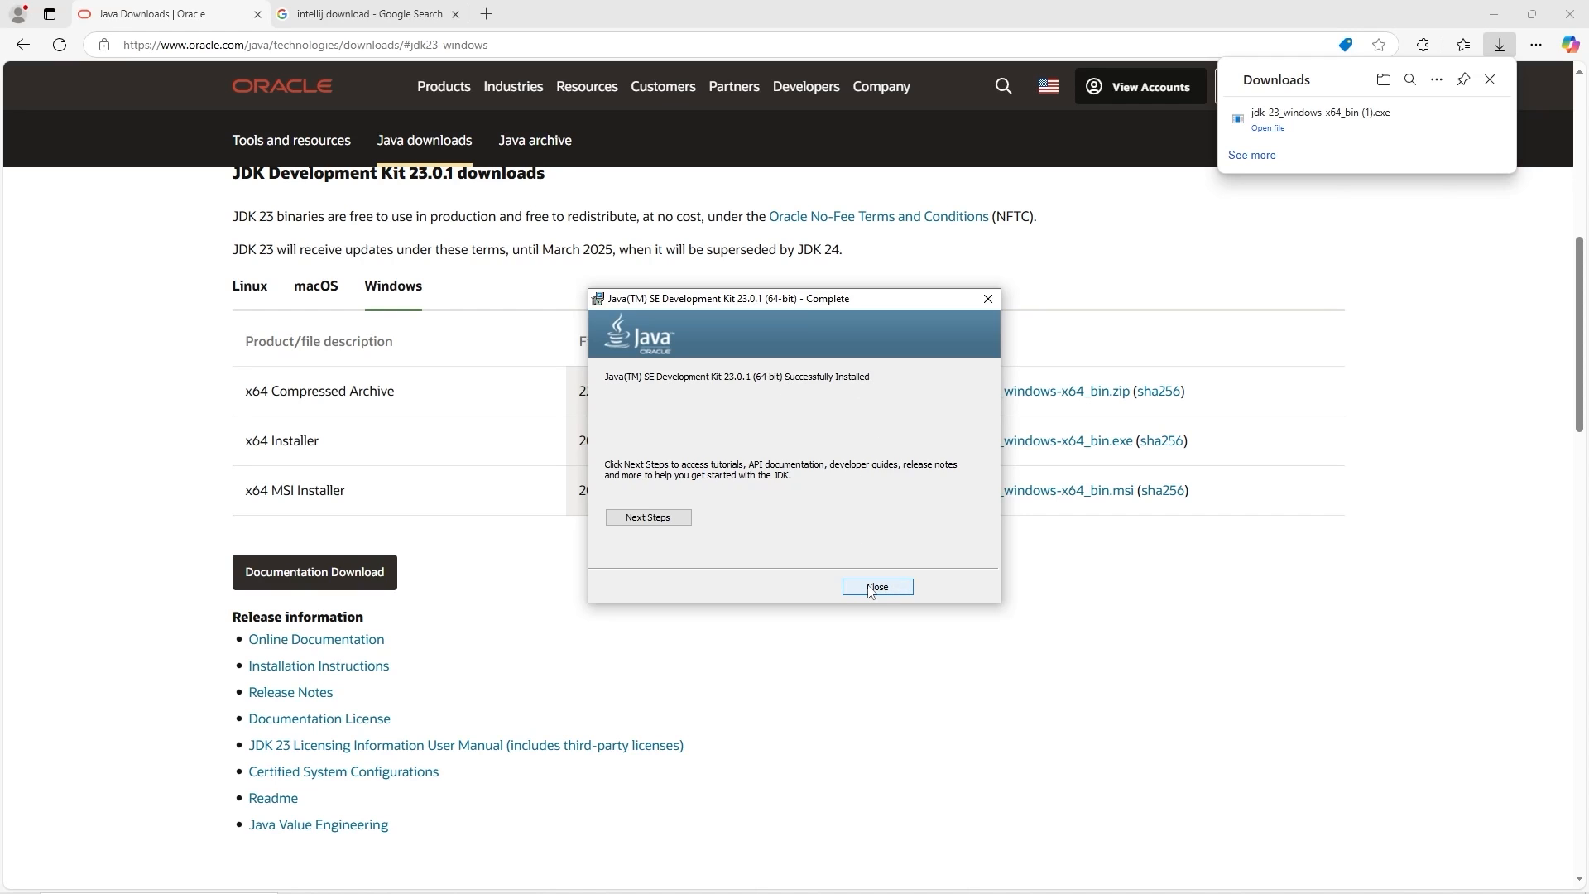
{"action": "left_click", "coordinate": [876, 586]}
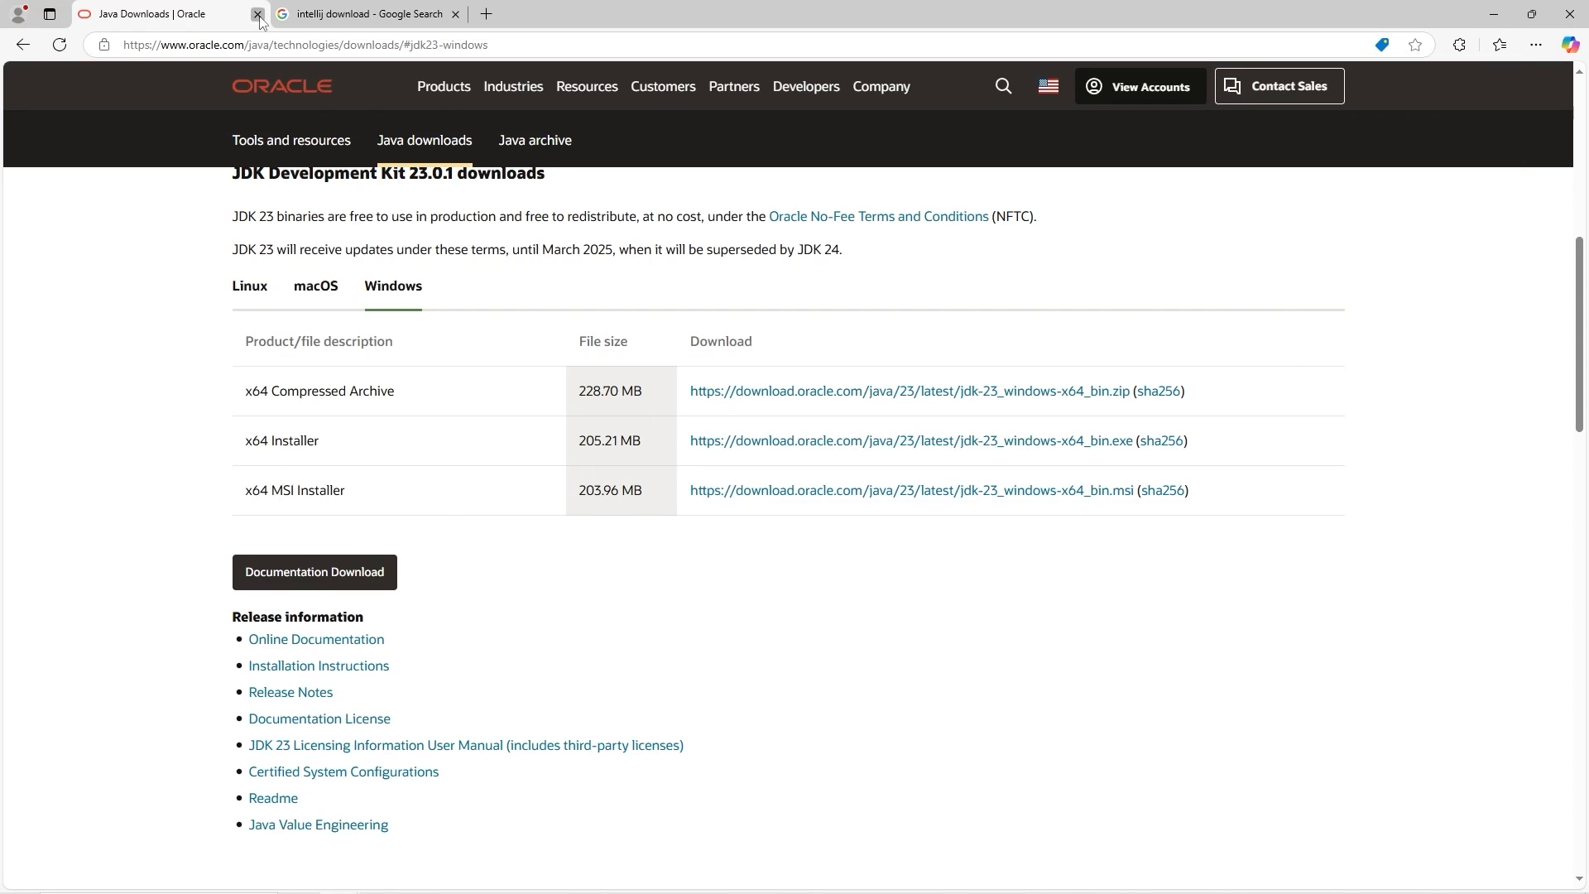
- Reach the JetBrains IntelliJ IDEA download page via the Install IntelliJ IDEA guide
{"action": "left_click", "coordinate": [258, 13]}
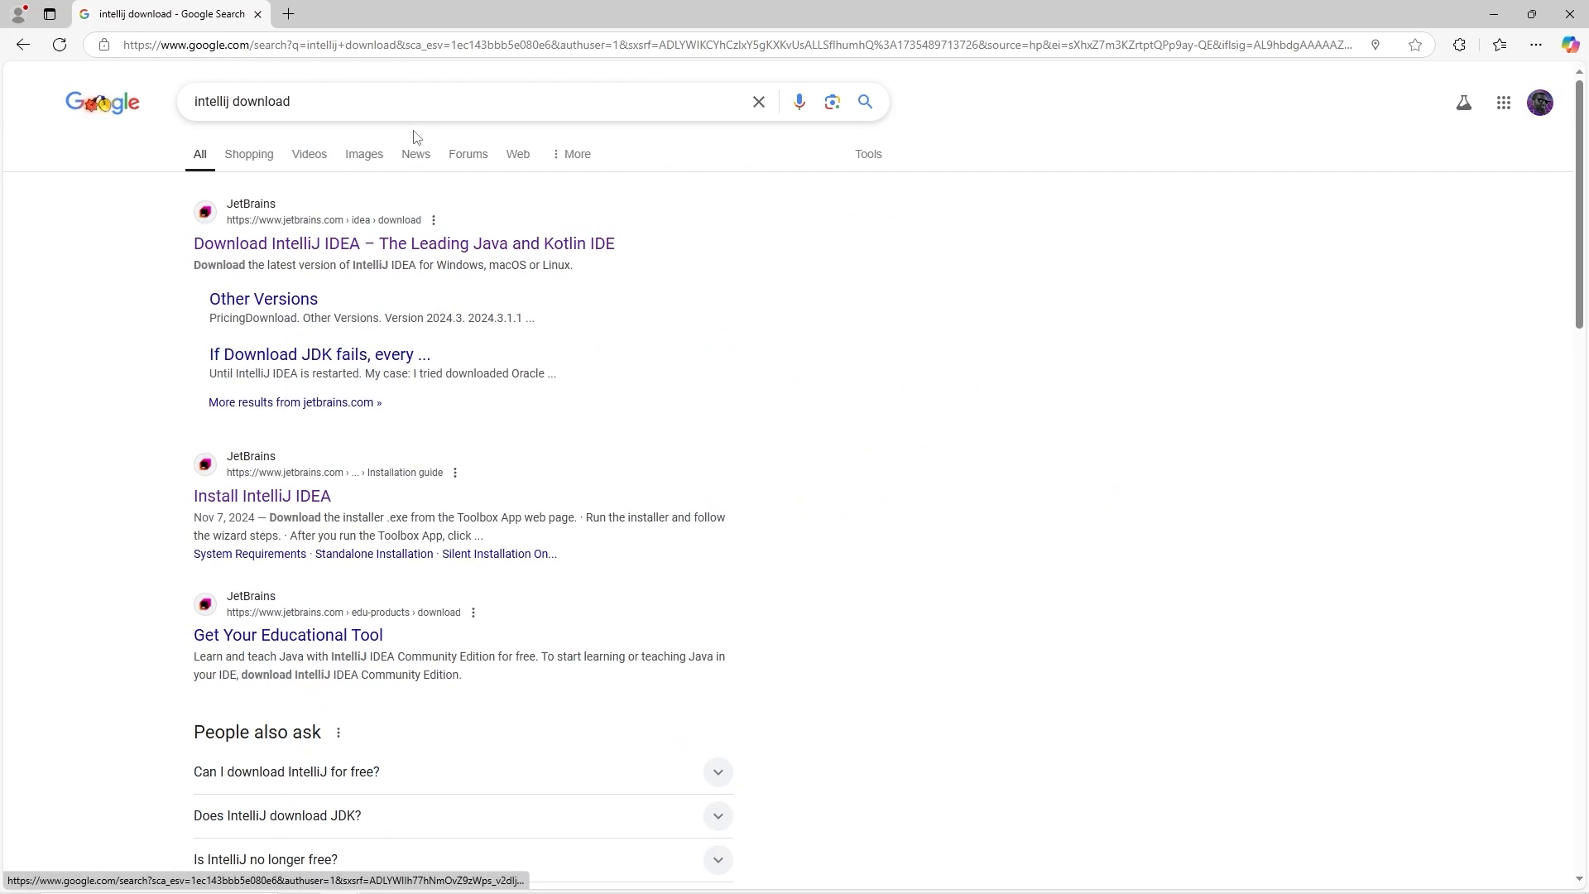
{"action": "left_click", "coordinate": [230, 100]}
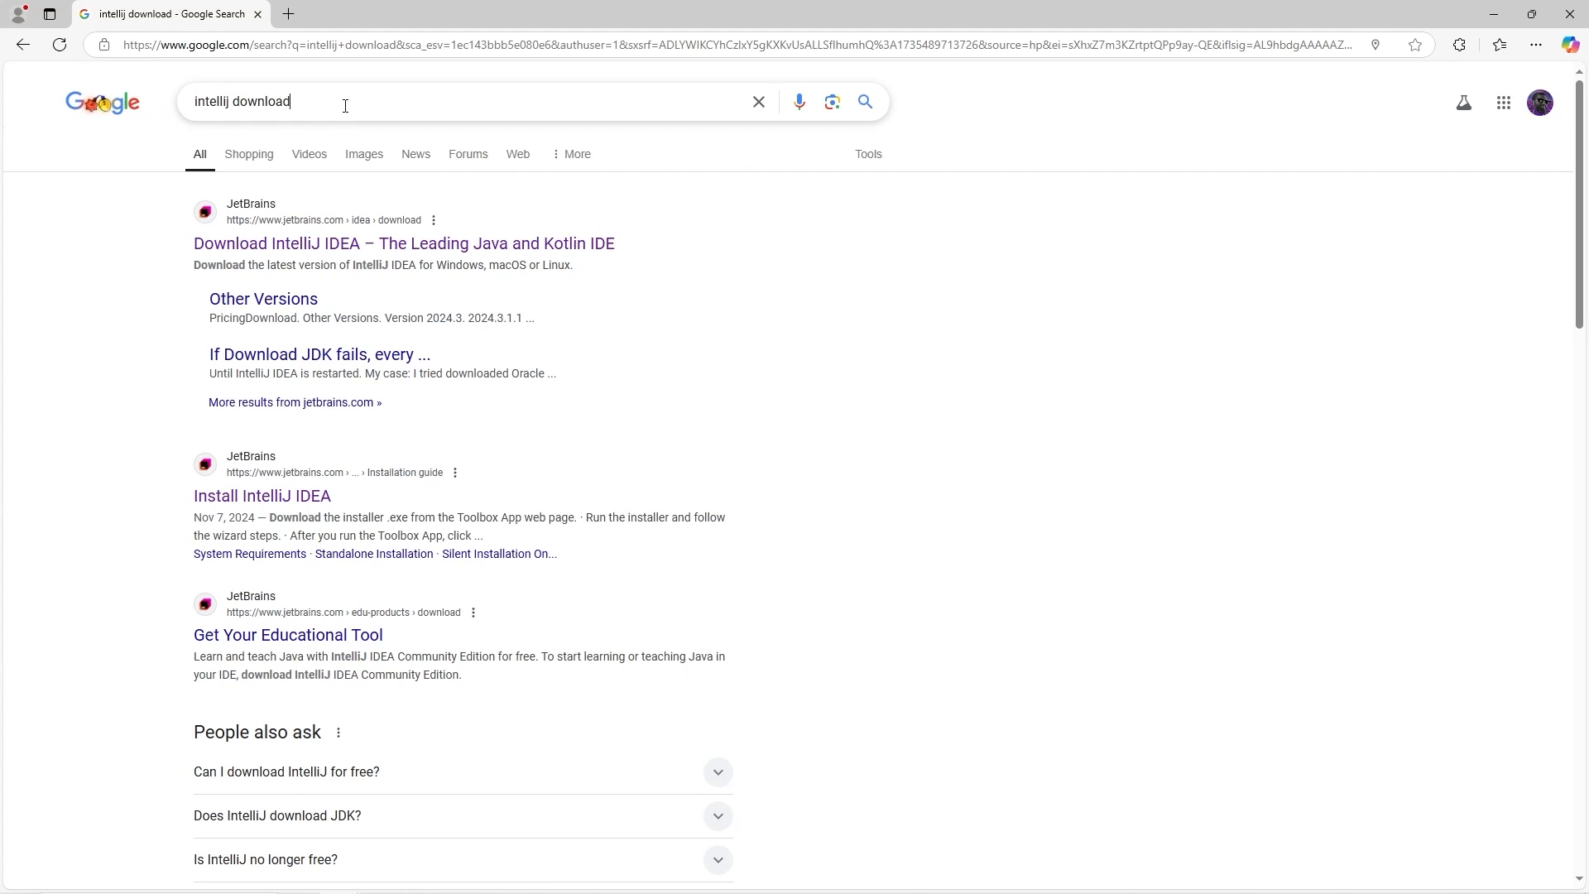
{"action": "mouse_move", "coordinate": [169, 121]}
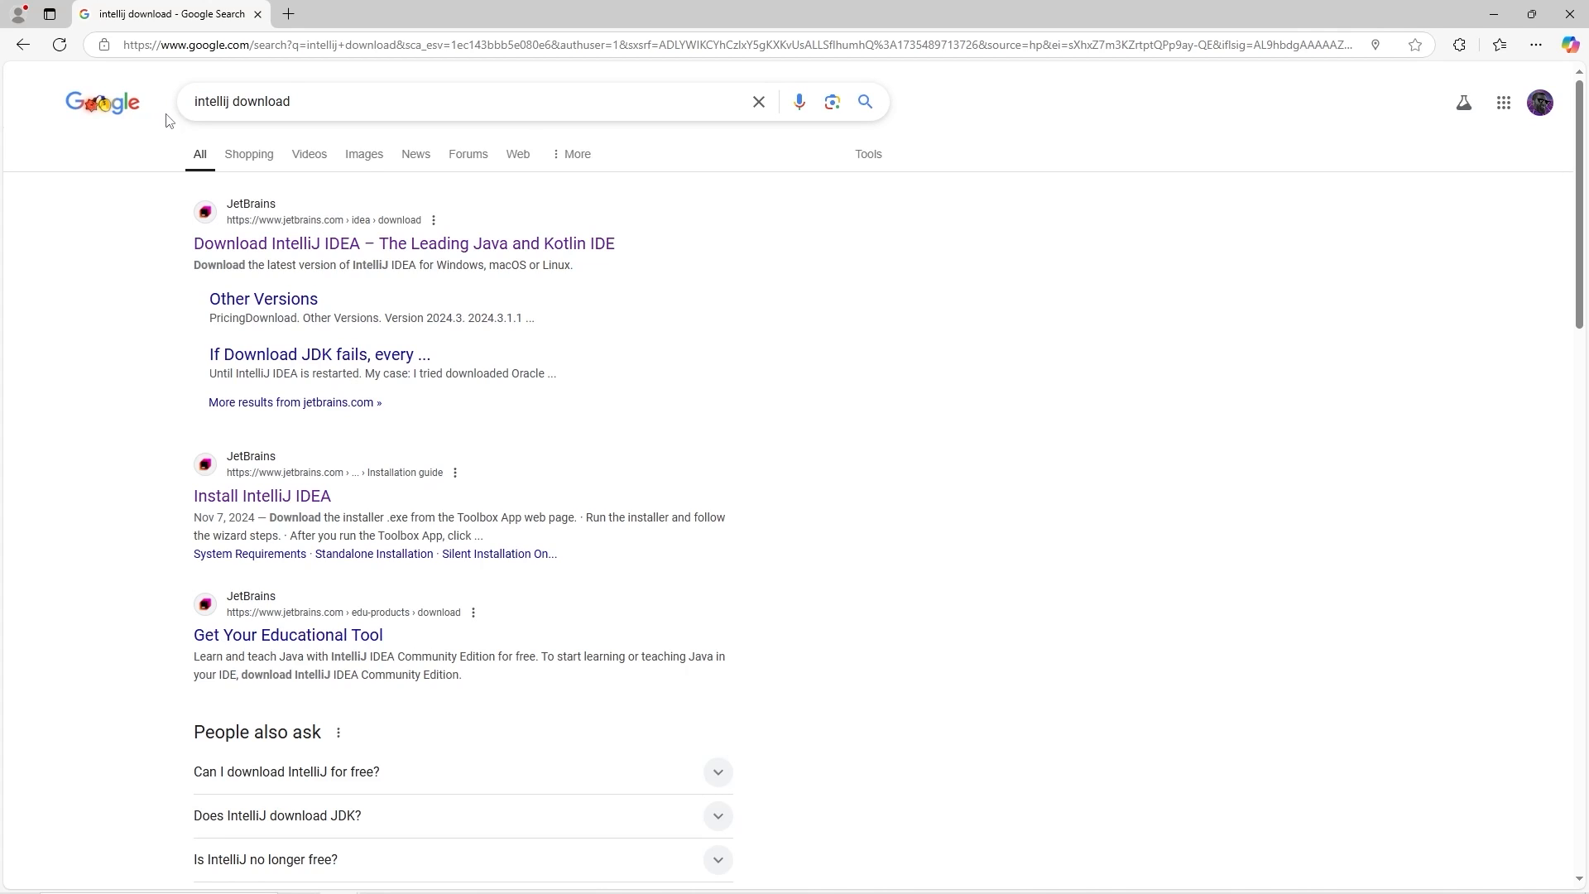
{"action": "mouse_move", "coordinate": [268, 146]}
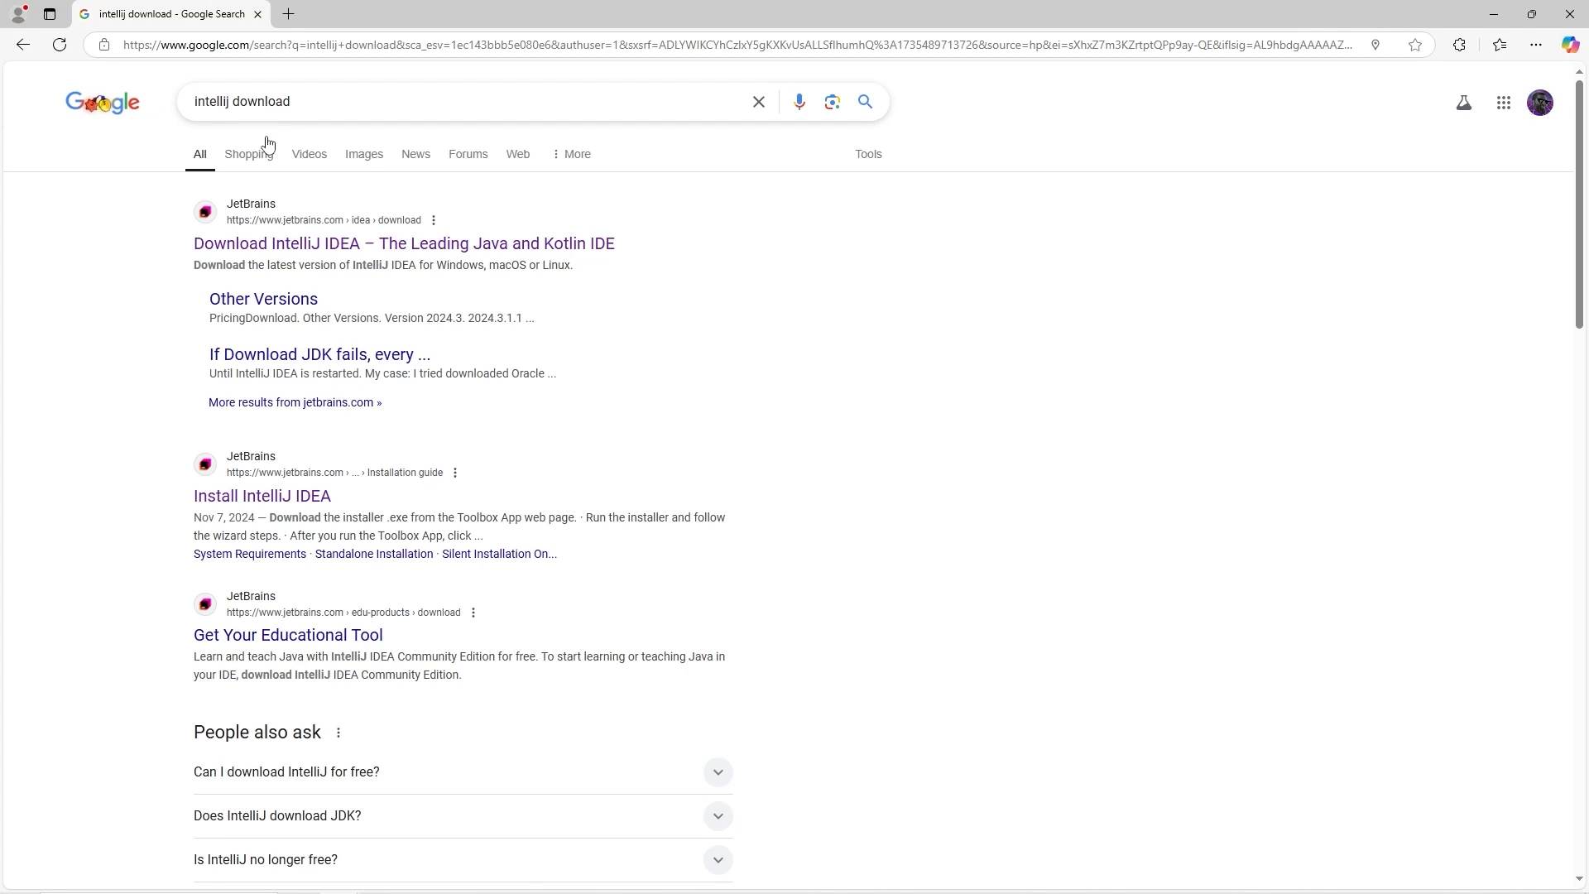
{"action": "left_click", "coordinate": [403, 243]}
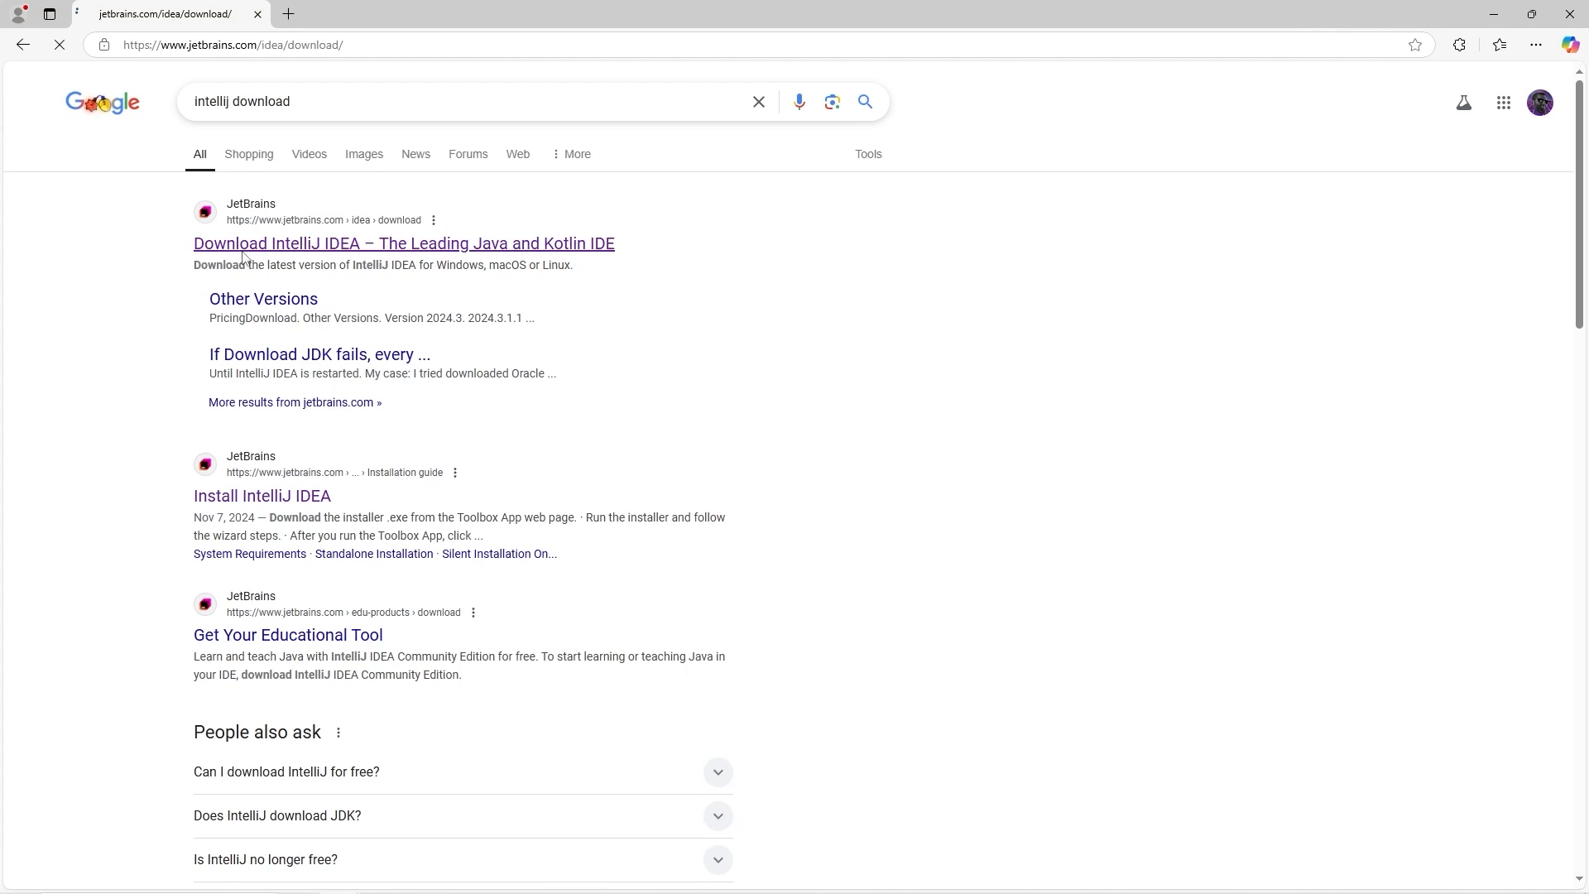
{"action": "left_click", "coordinate": [402, 241]}
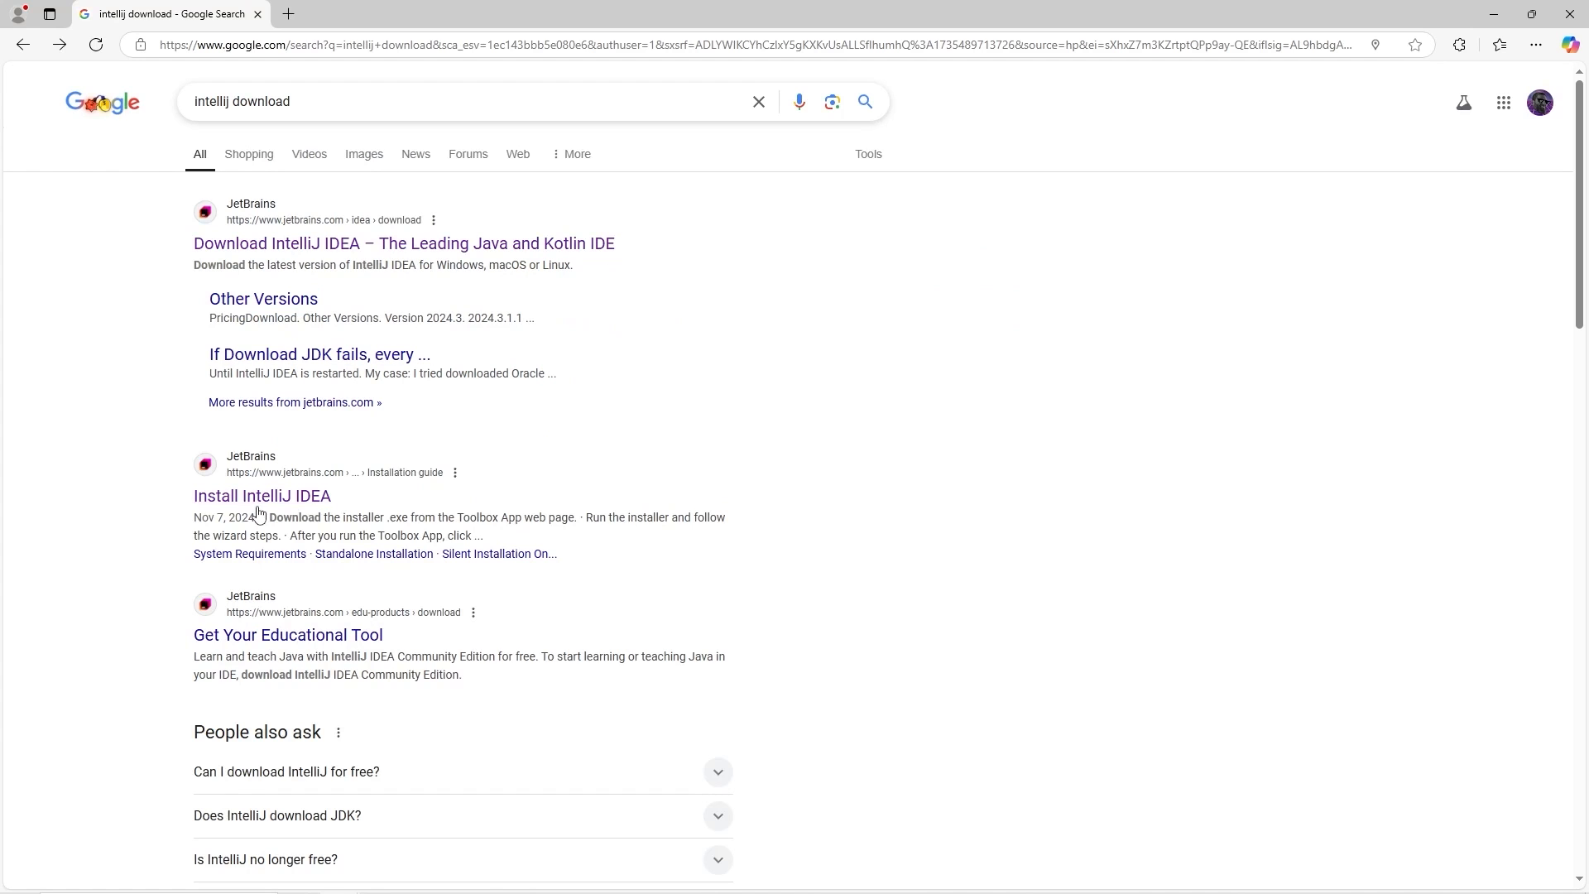
{"action": "left_click", "coordinate": [262, 495]}
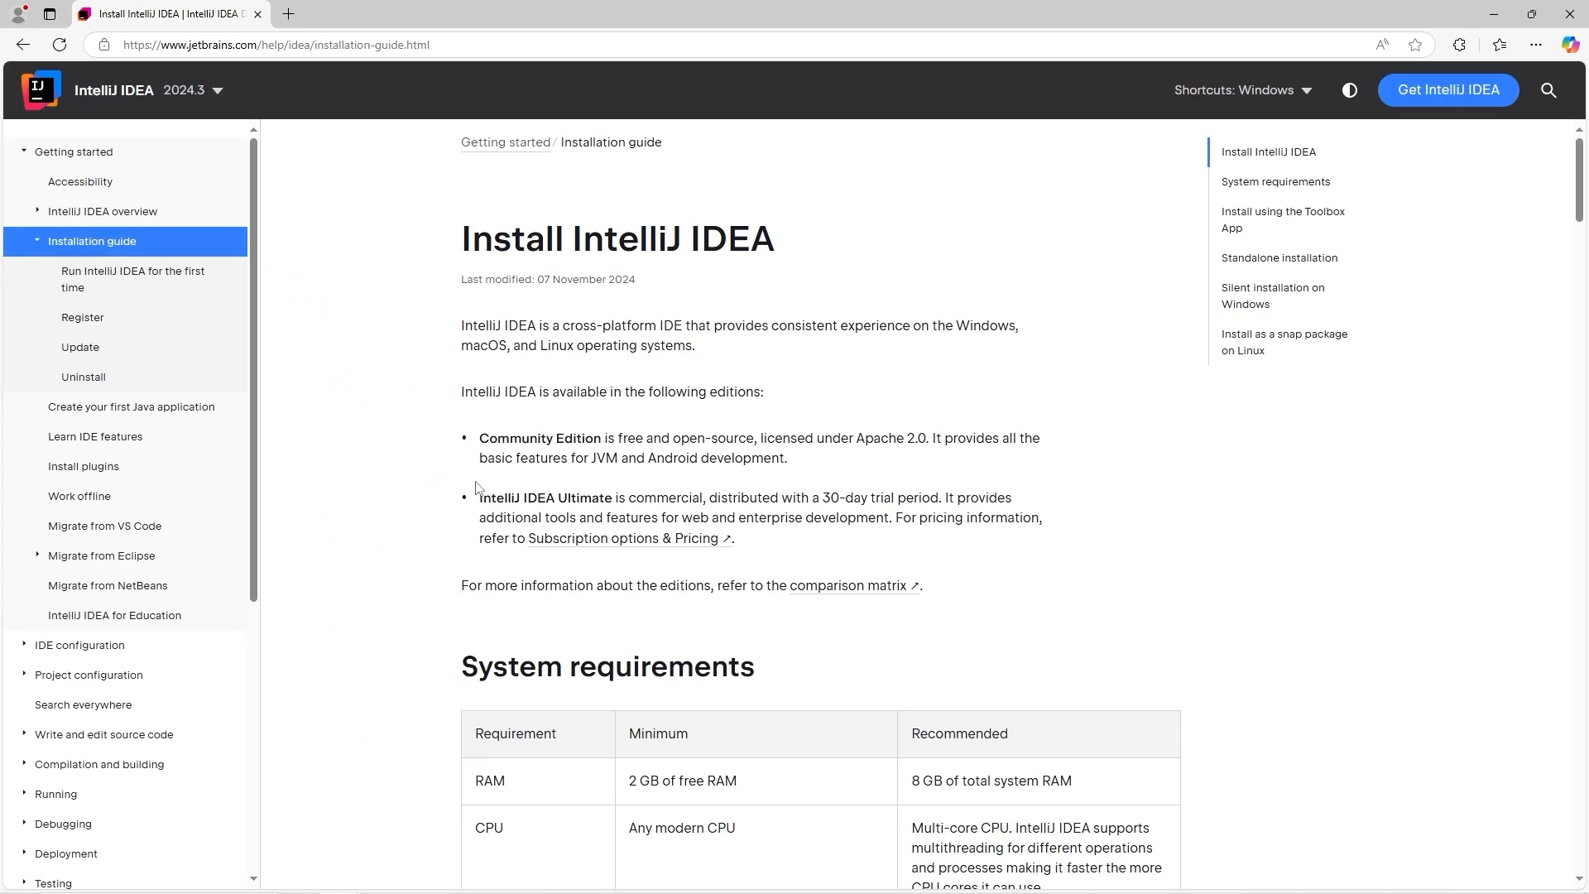
{"action": "mouse_move", "coordinate": [1447, 89]}
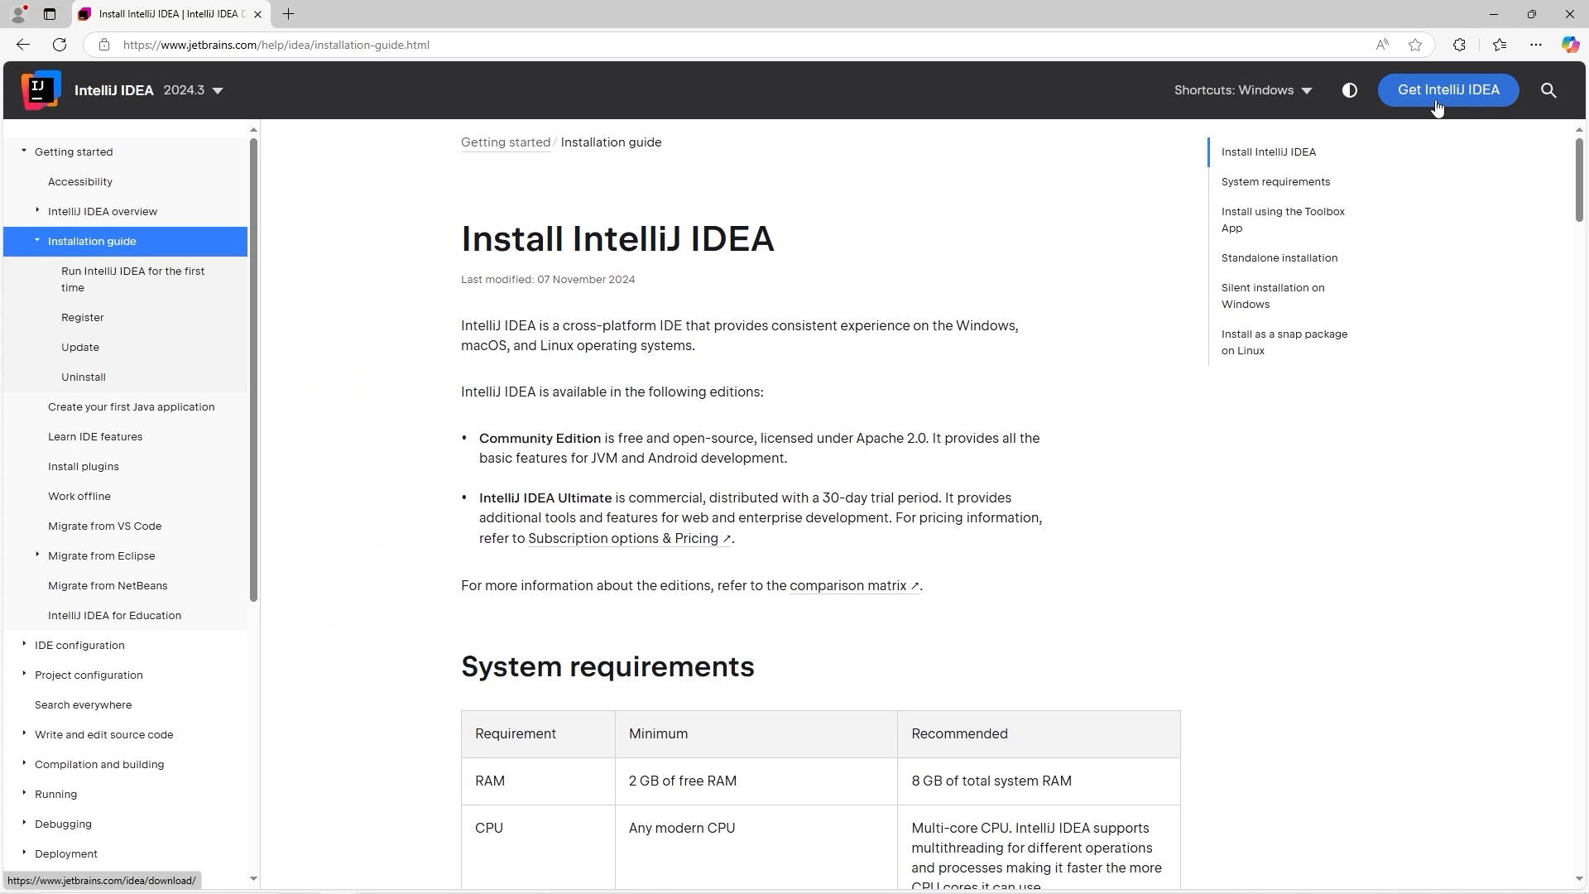
{"action": "left_click", "coordinate": [1446, 90]}
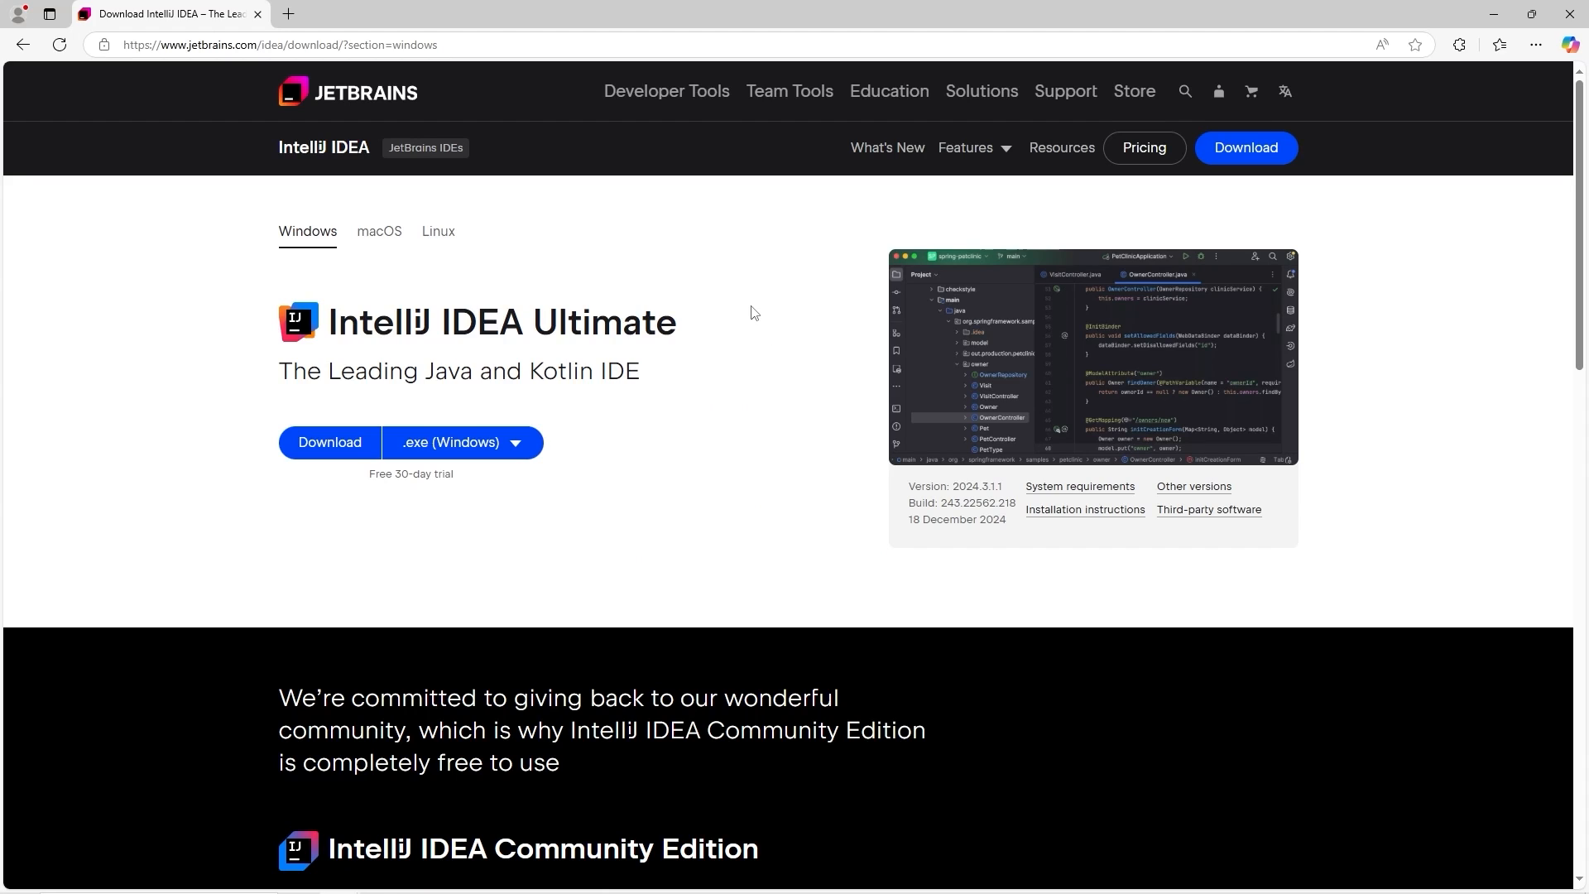
{"action": "mouse_move", "coordinate": [763, 338]}
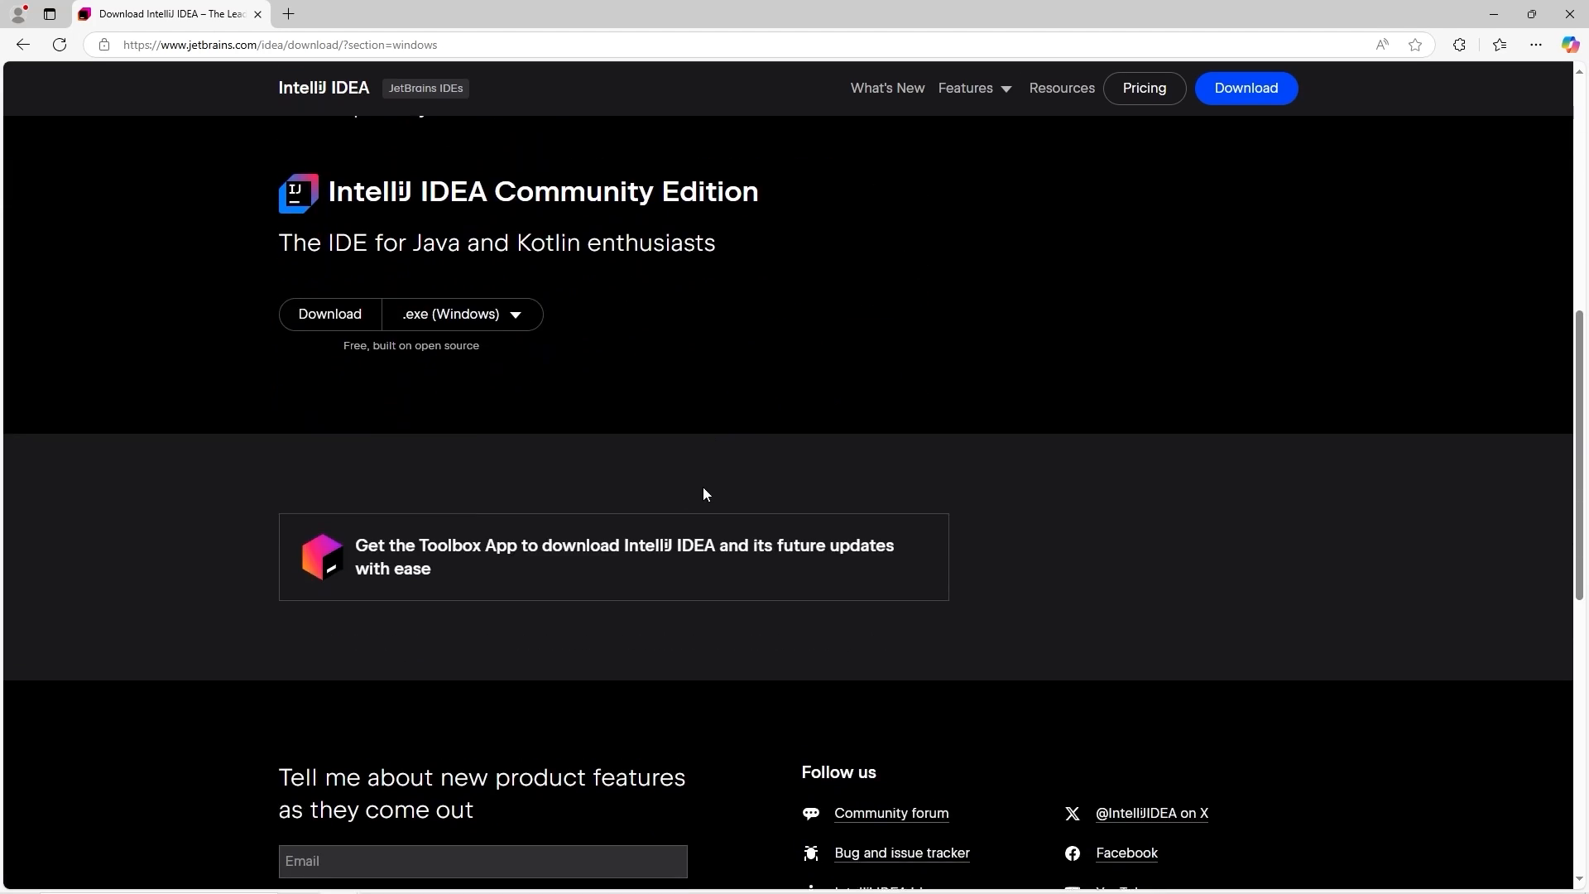
- Download the IntelliJ IDEA Community Edition .exe (Windows) installer
{"action": "scroll", "scroll_direction": "up", "scroll_amount": 3}
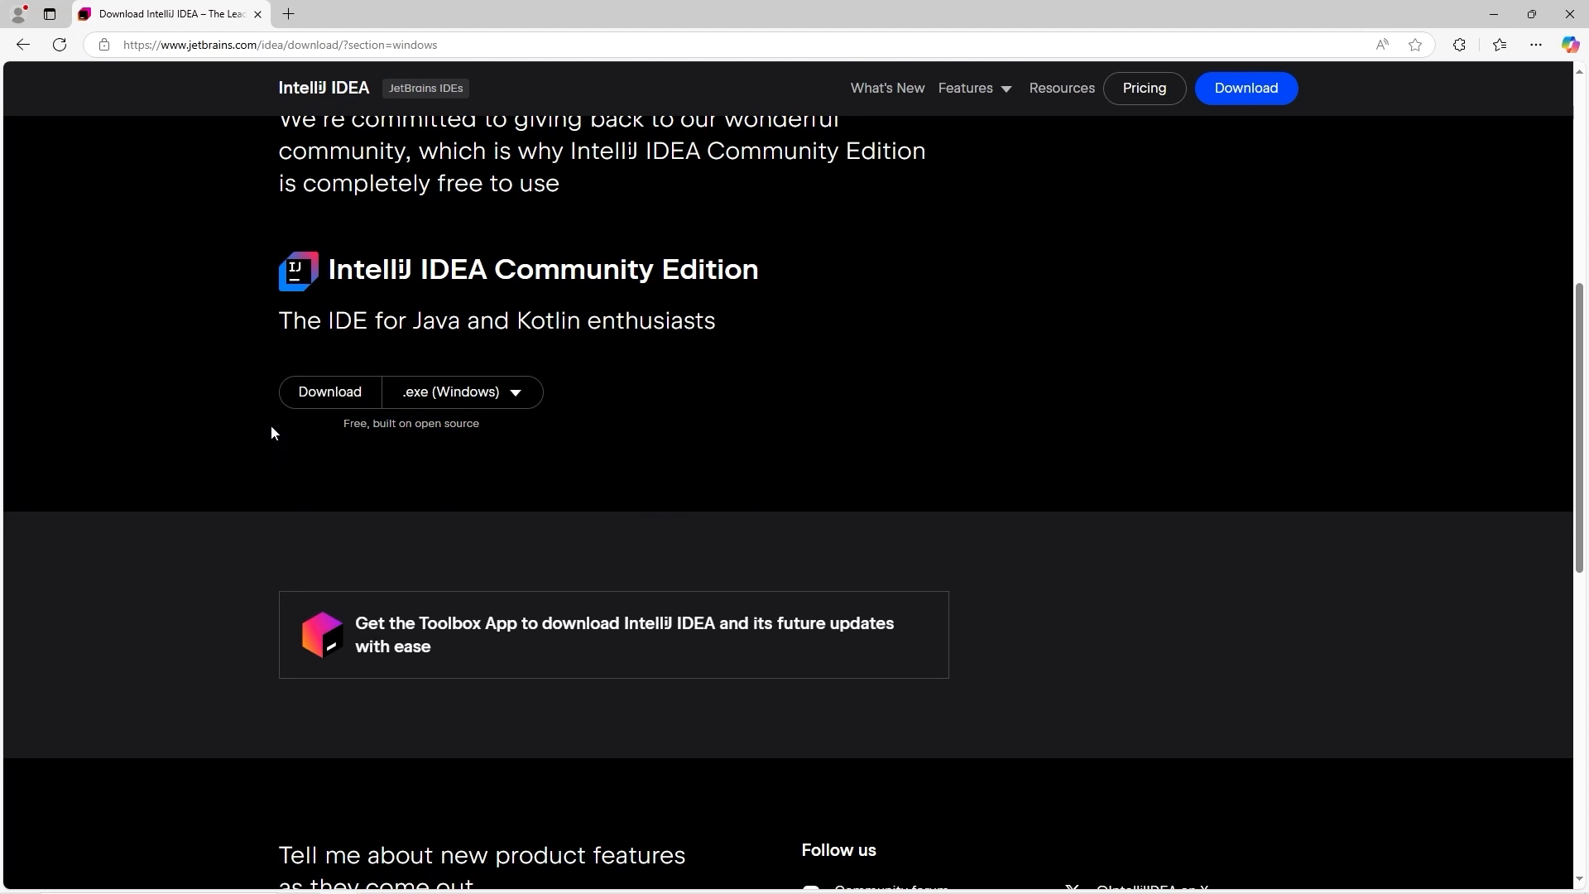
{"action": "left_click", "coordinate": [461, 392]}
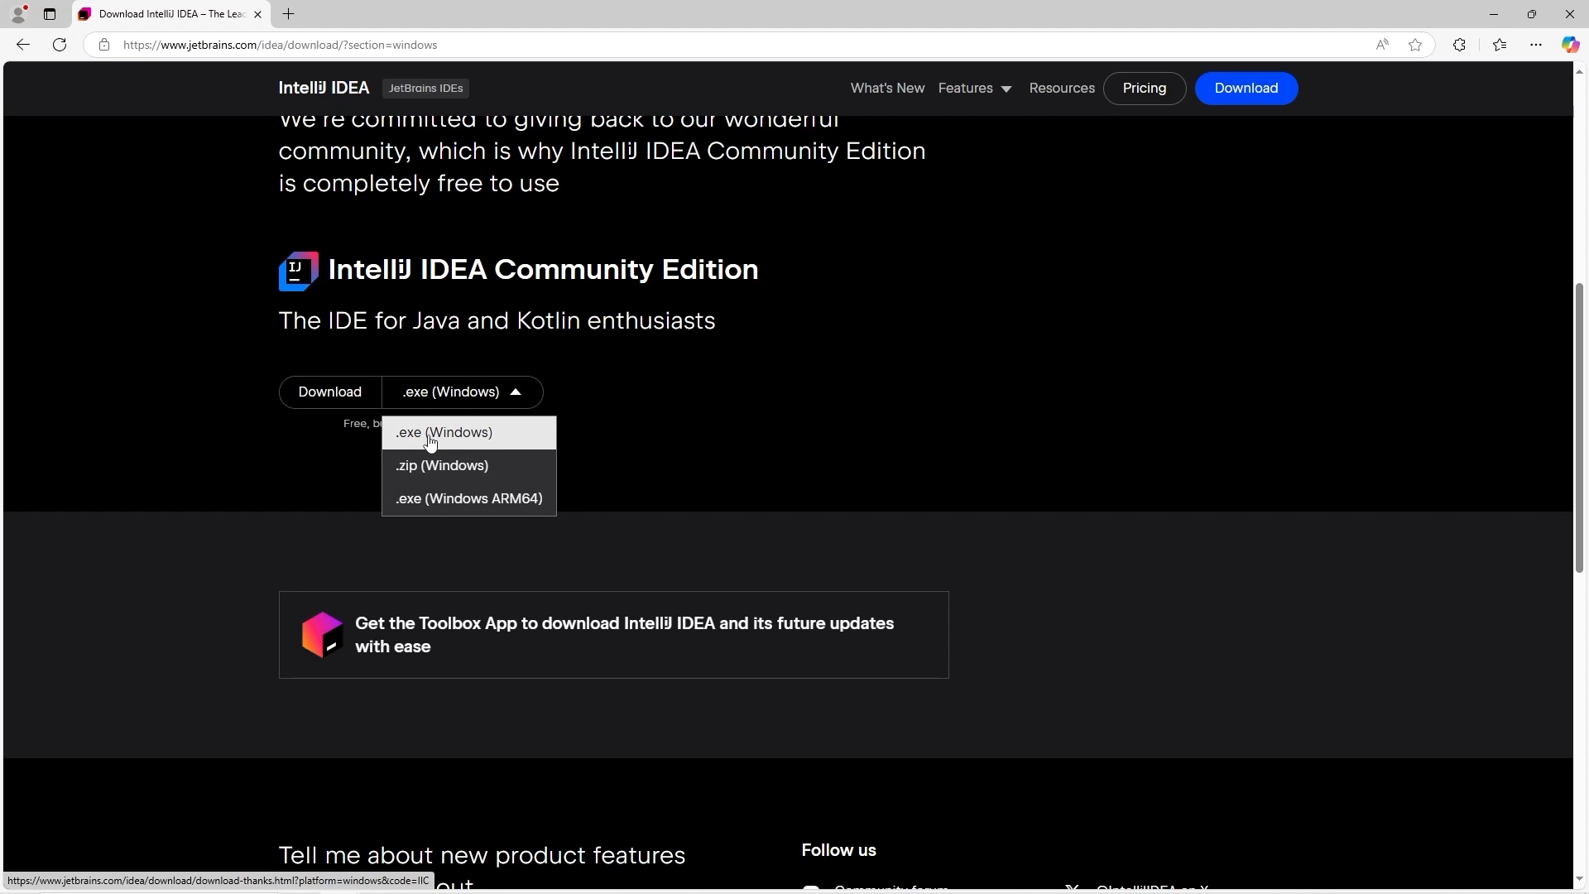
{"action": "left_click", "coordinate": [442, 432]}
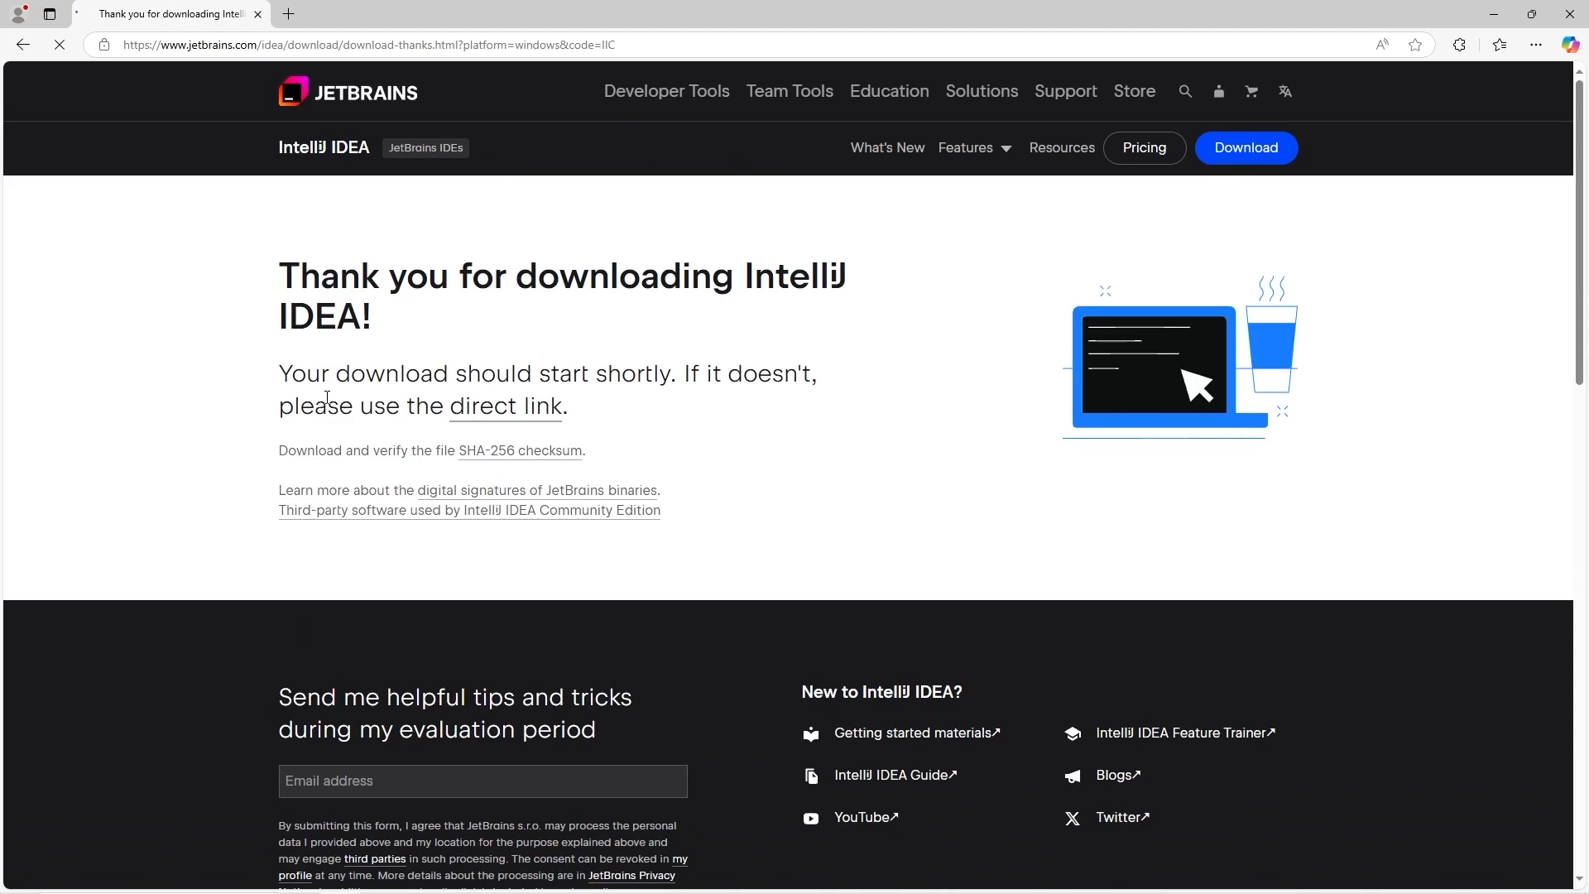
{"action": "left_click", "coordinate": [1499, 44]}
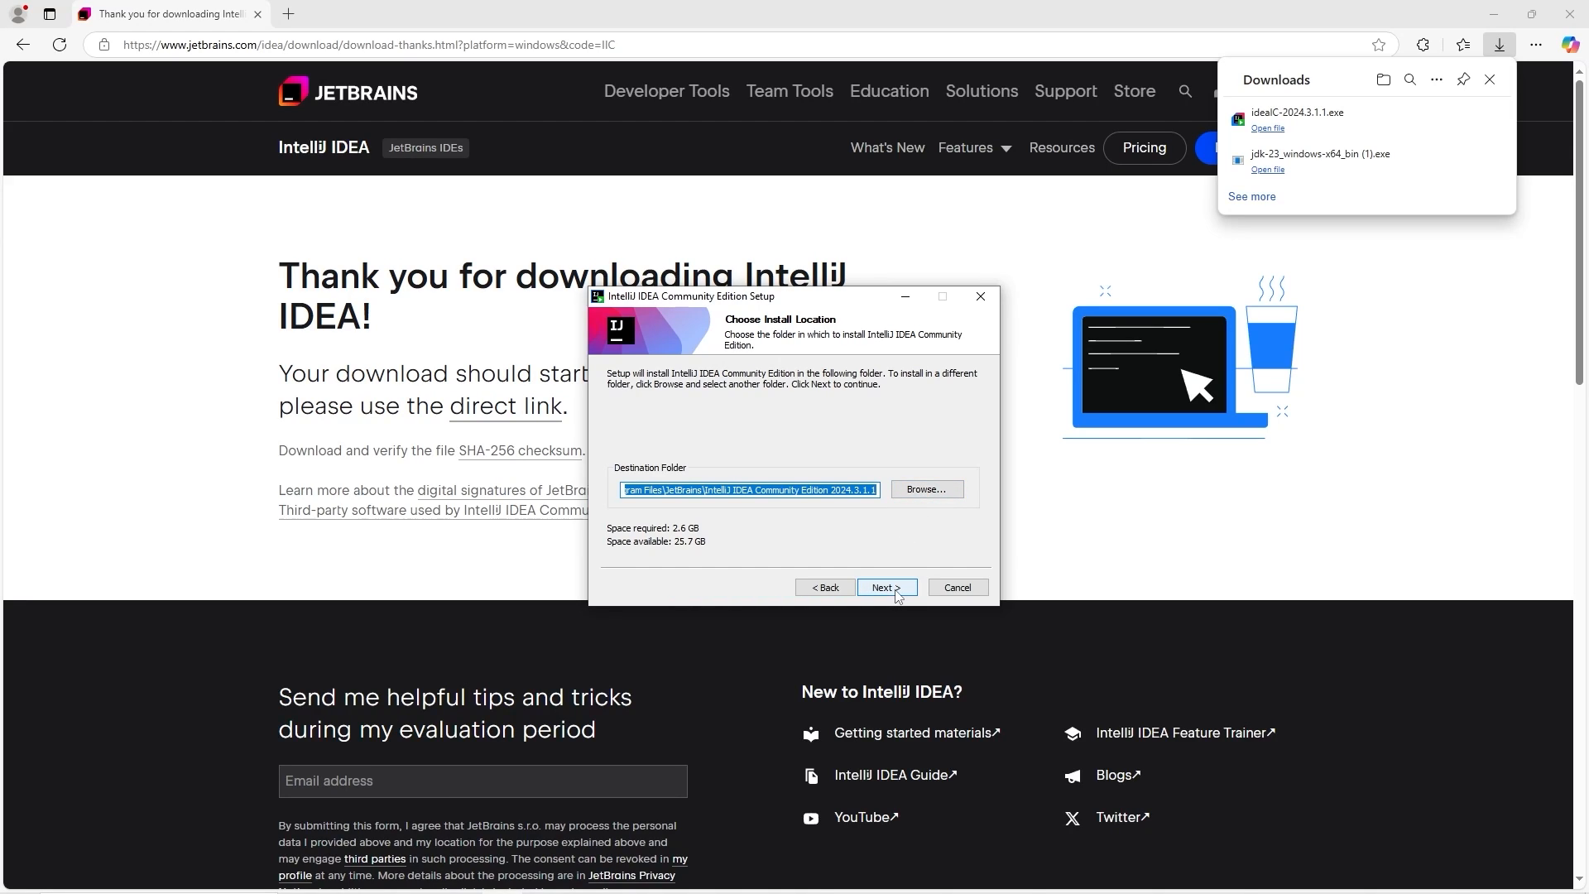
- Install IntelliJ IDEA Community Edition with a desktop shortcut and have it run when setup finishes
{"action": "left_click", "coordinate": [884, 585]}
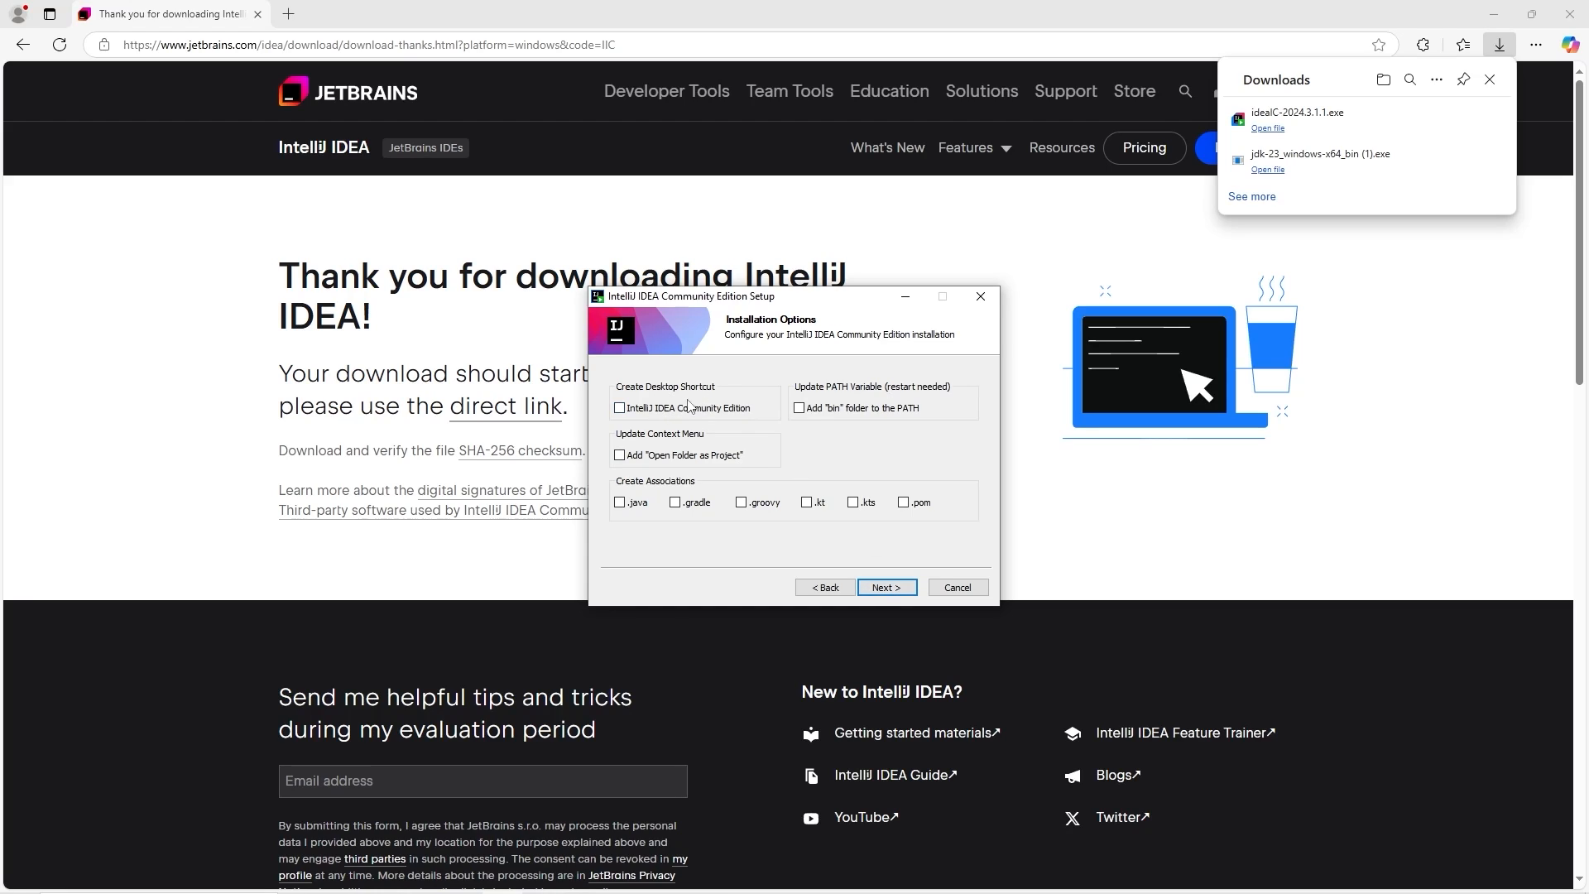
{"action": "left_click", "coordinate": [619, 407]}
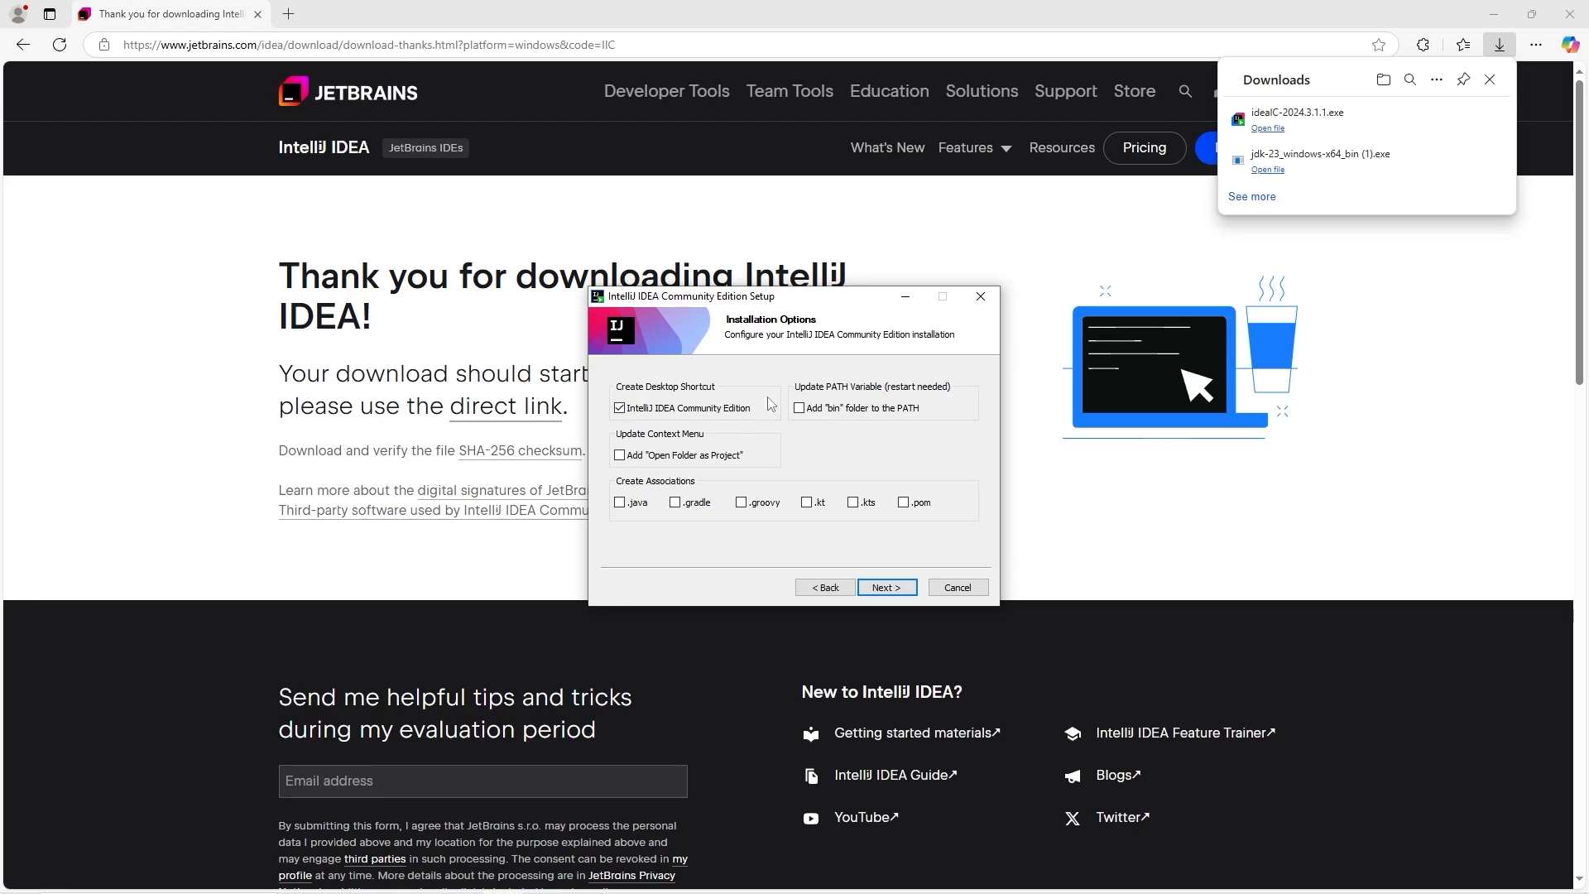
{"action": "mouse_move", "coordinate": [806, 395]}
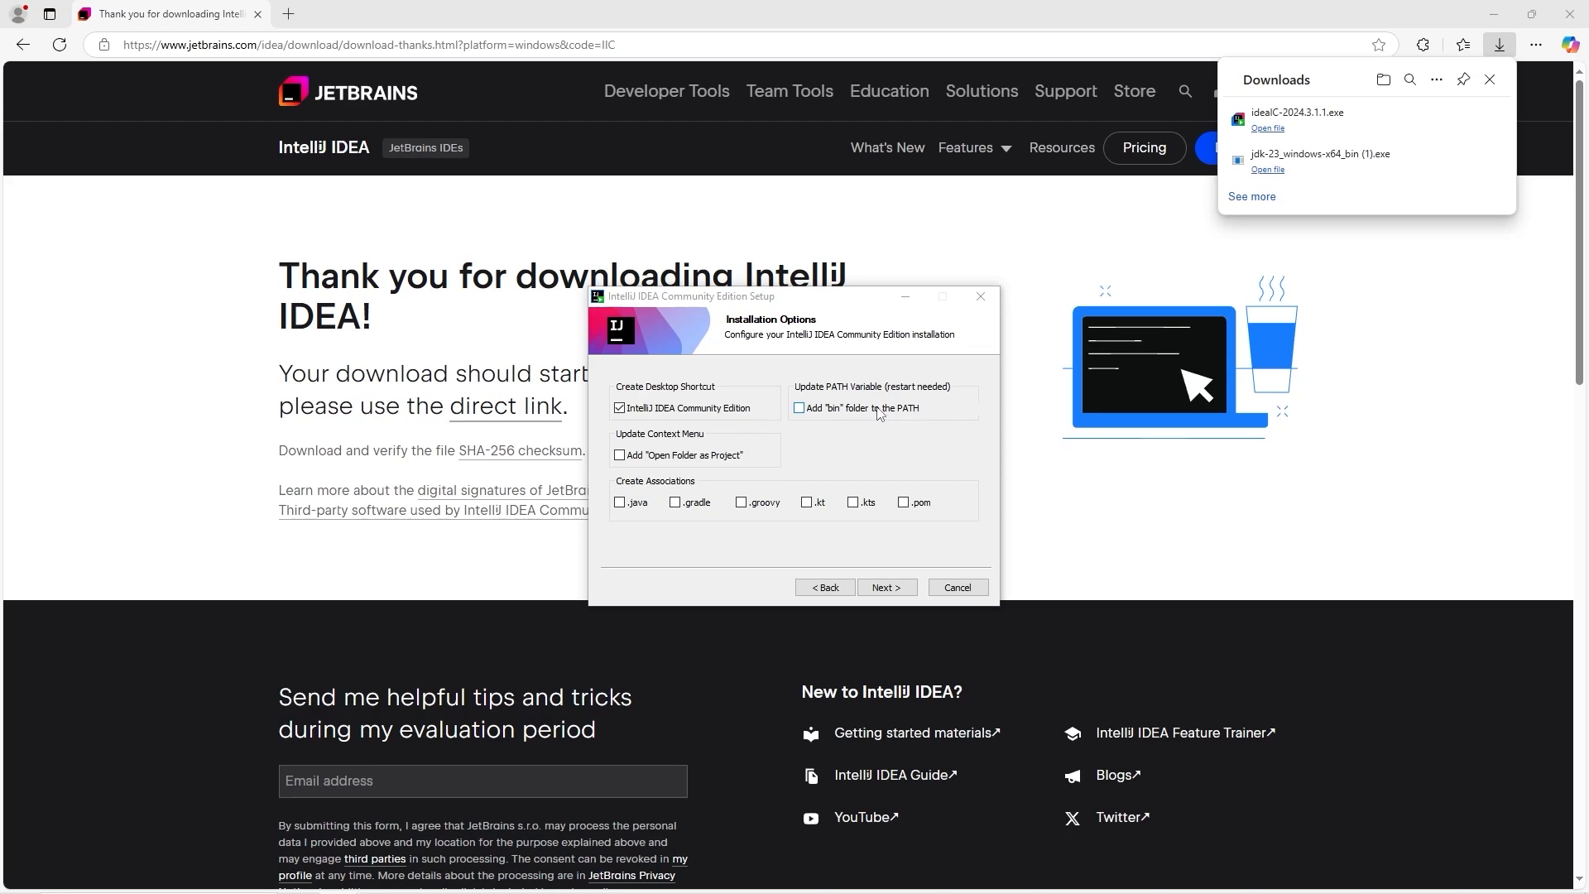
{"action": "mouse_move", "coordinate": [866, 448]}
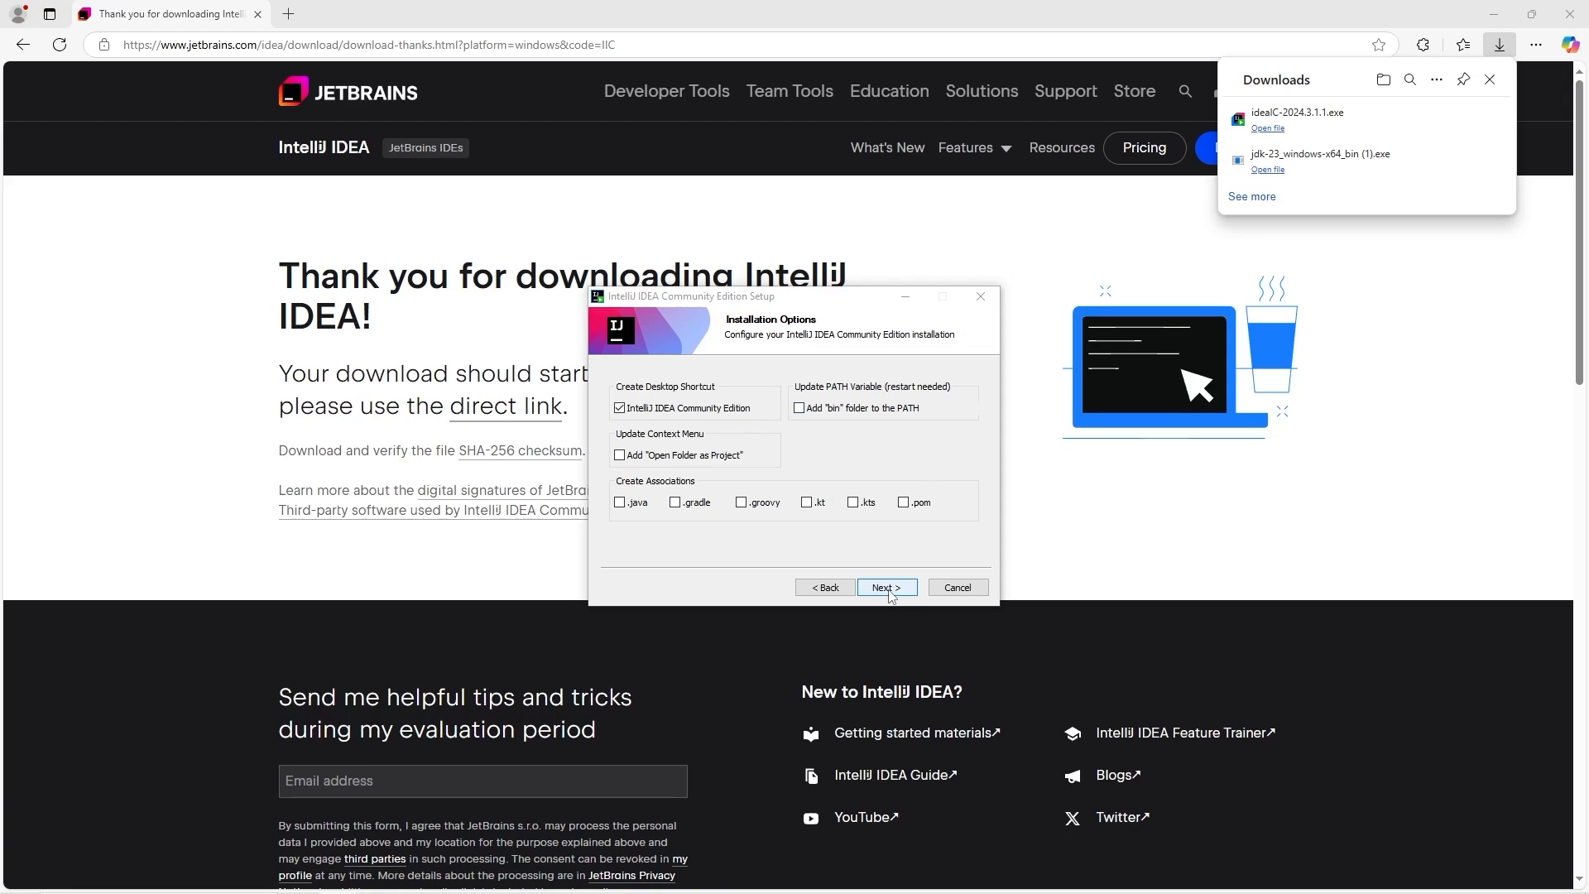
{"action": "left_click", "coordinate": [883, 586]}
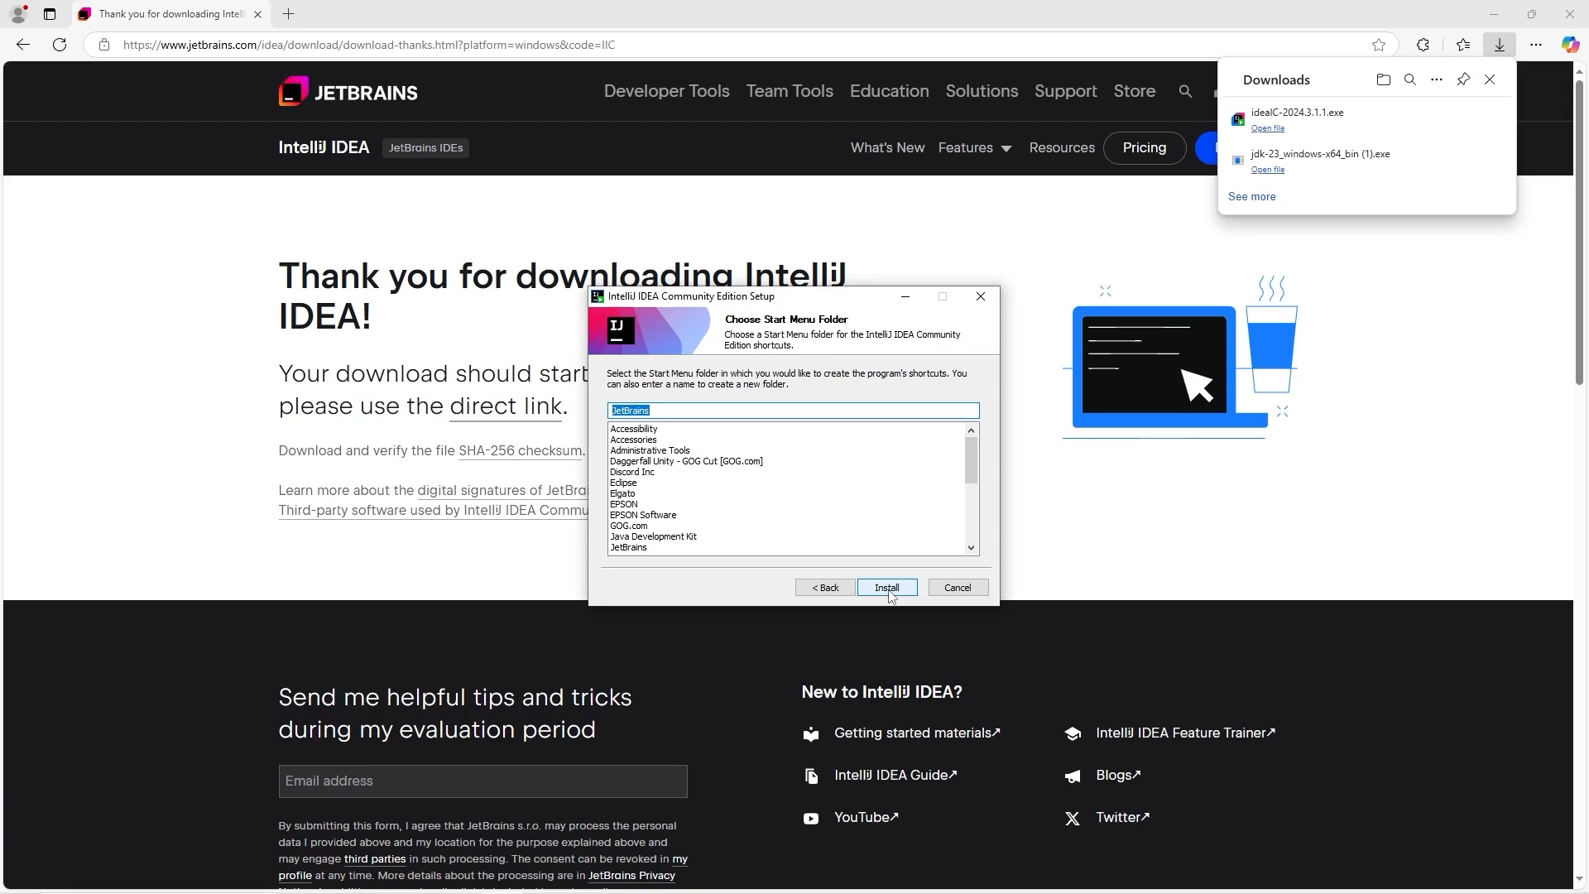
{"action": "left_click", "coordinate": [886, 588]}
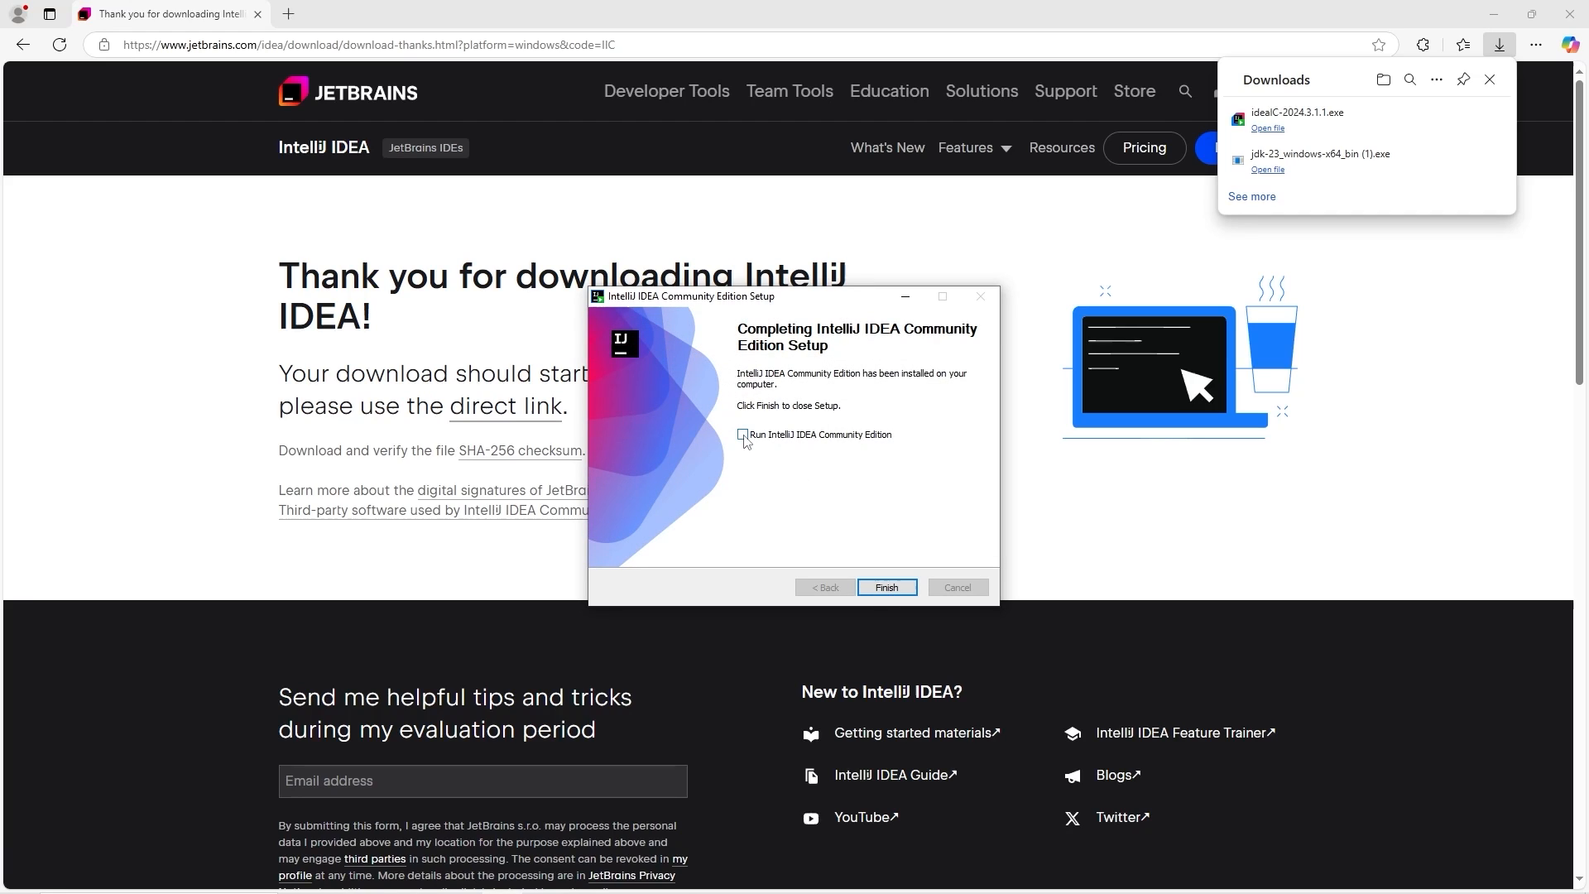
{"action": "left_click", "coordinate": [742, 435]}
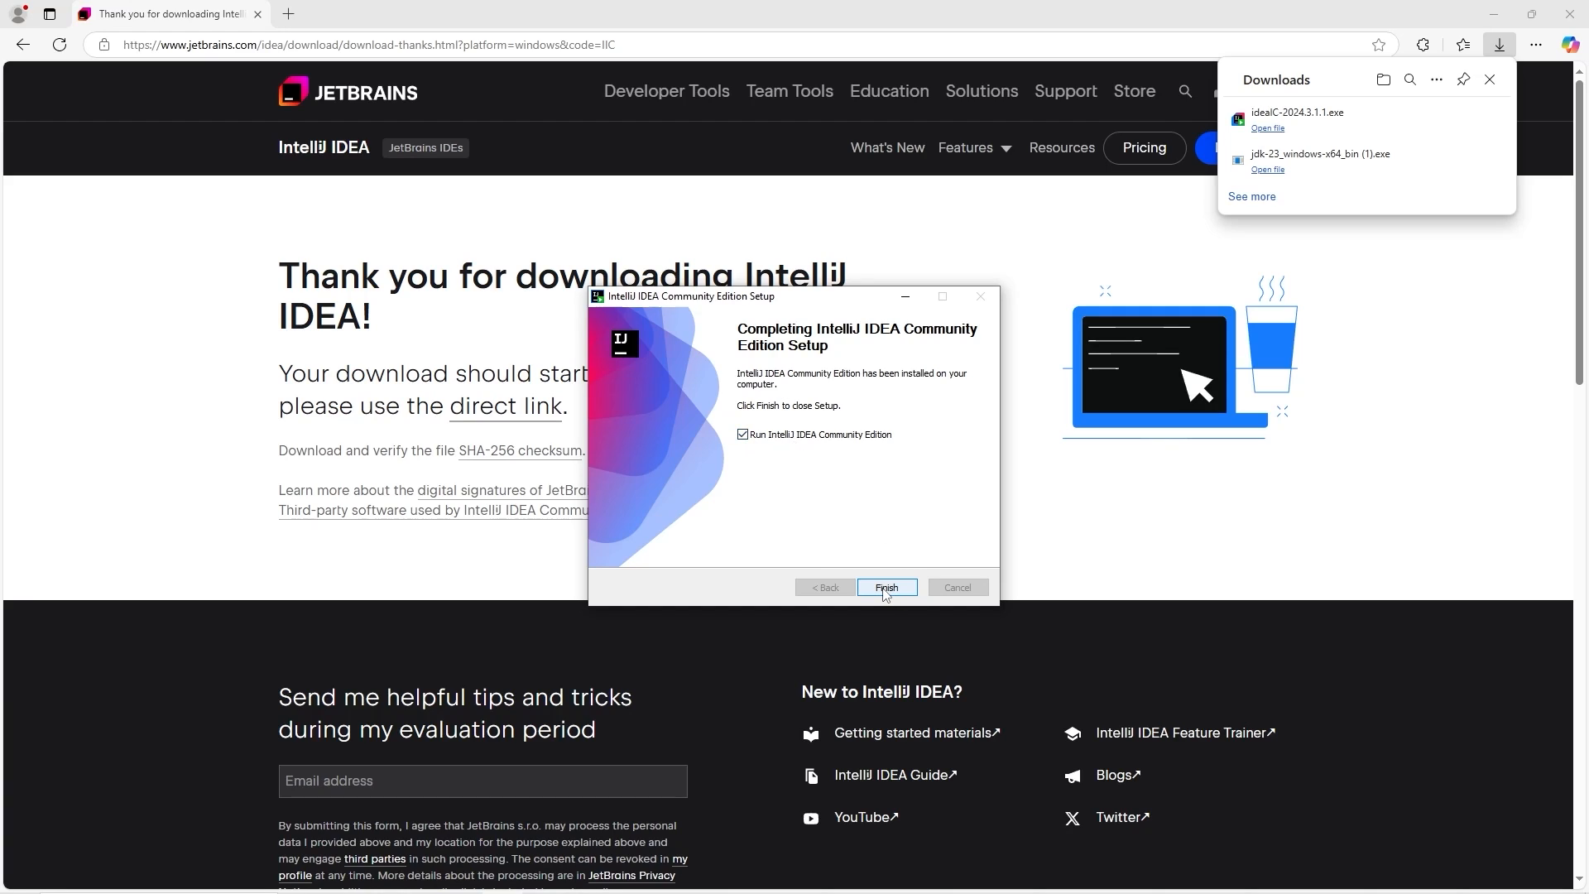
{"action": "left_click", "coordinate": [884, 588]}
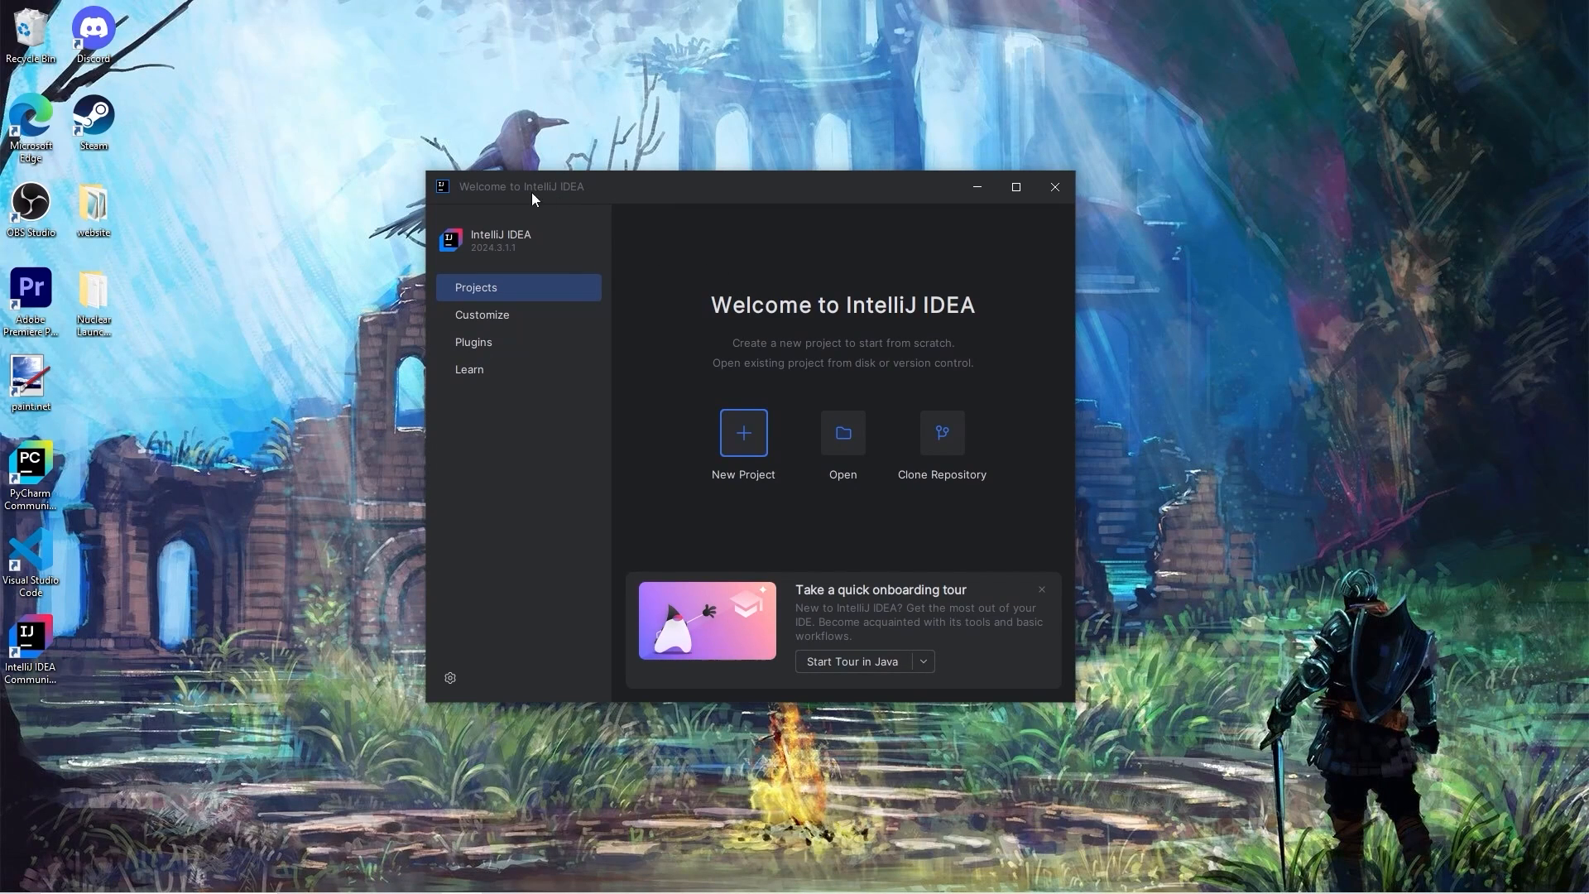
{"action": "mouse_move", "coordinate": [596, 198]}
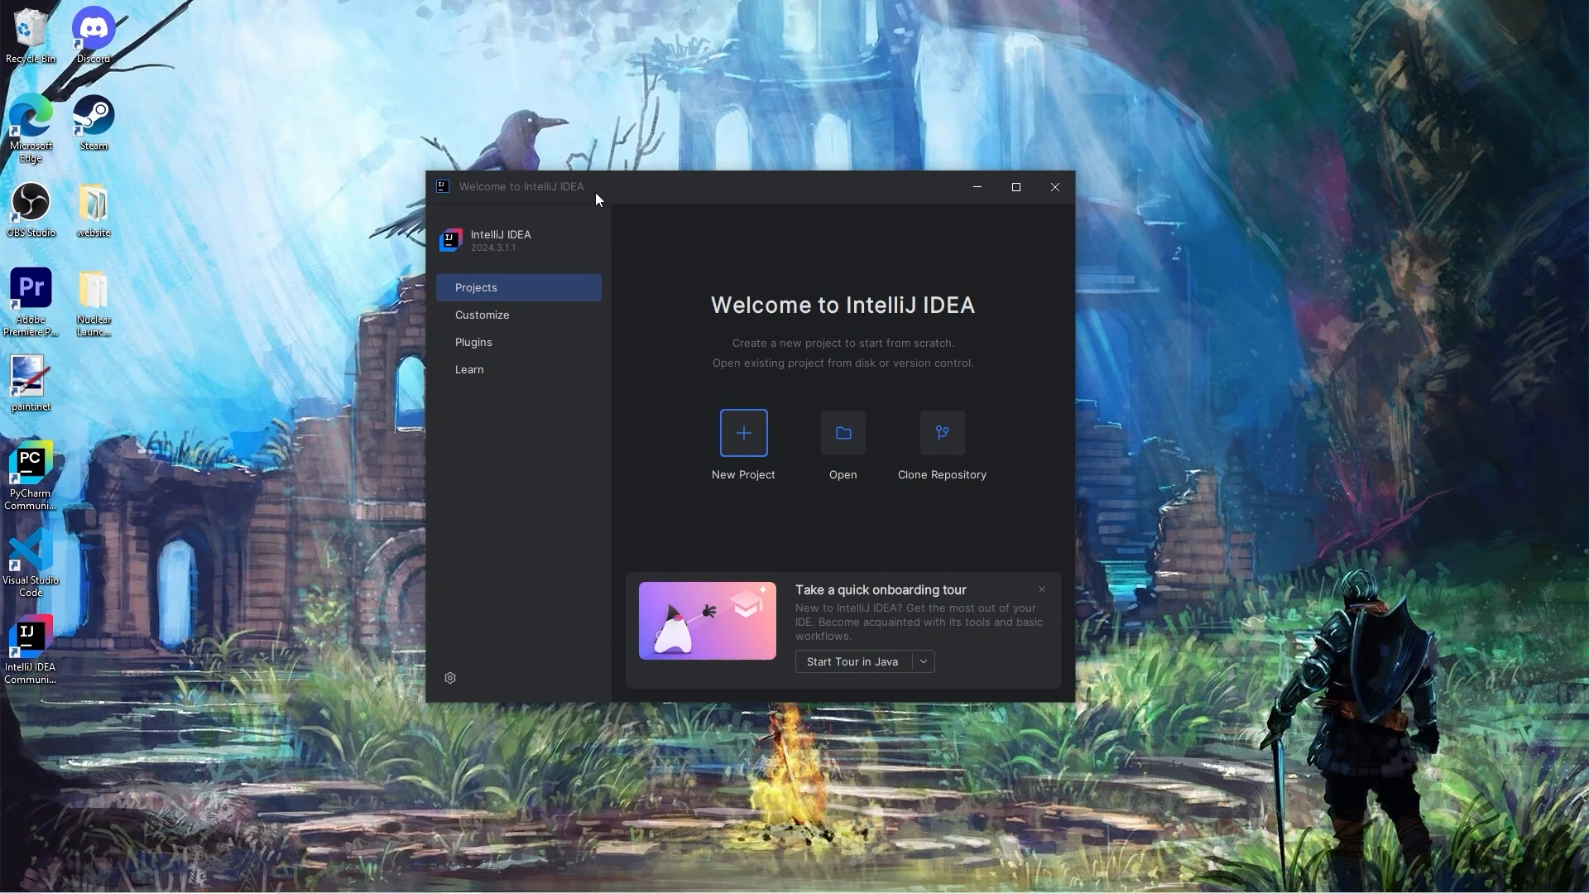
{"action": "mouse_move", "coordinate": [751, 441]}
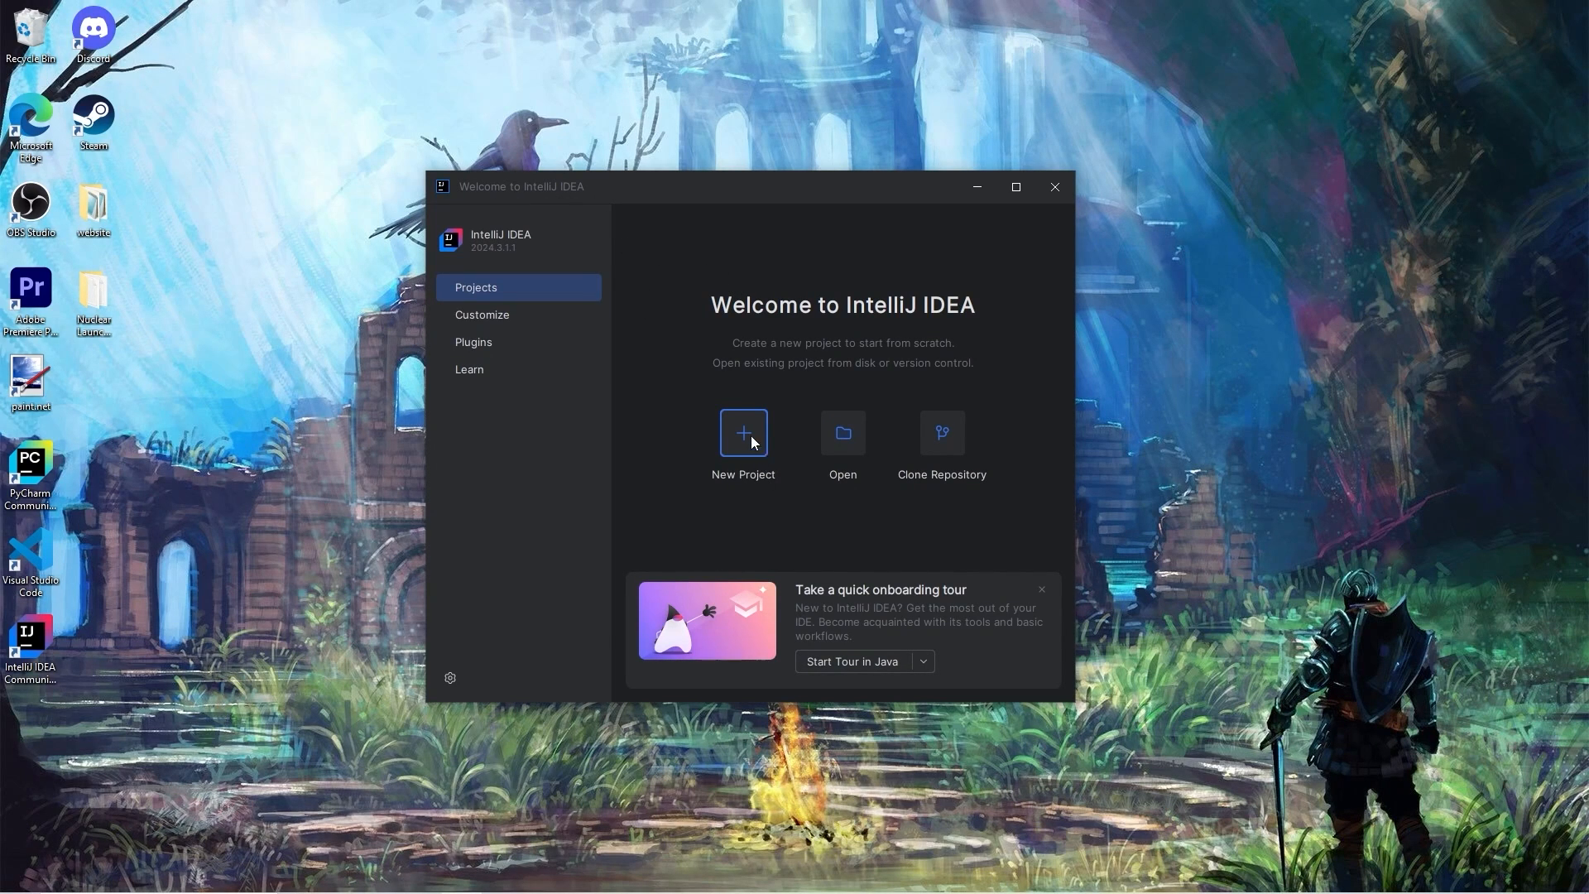
- Create a new Java project named MyFirstProject on JDK 23 with Add sample code unchecked
{"action": "left_click", "coordinate": [741, 431]}
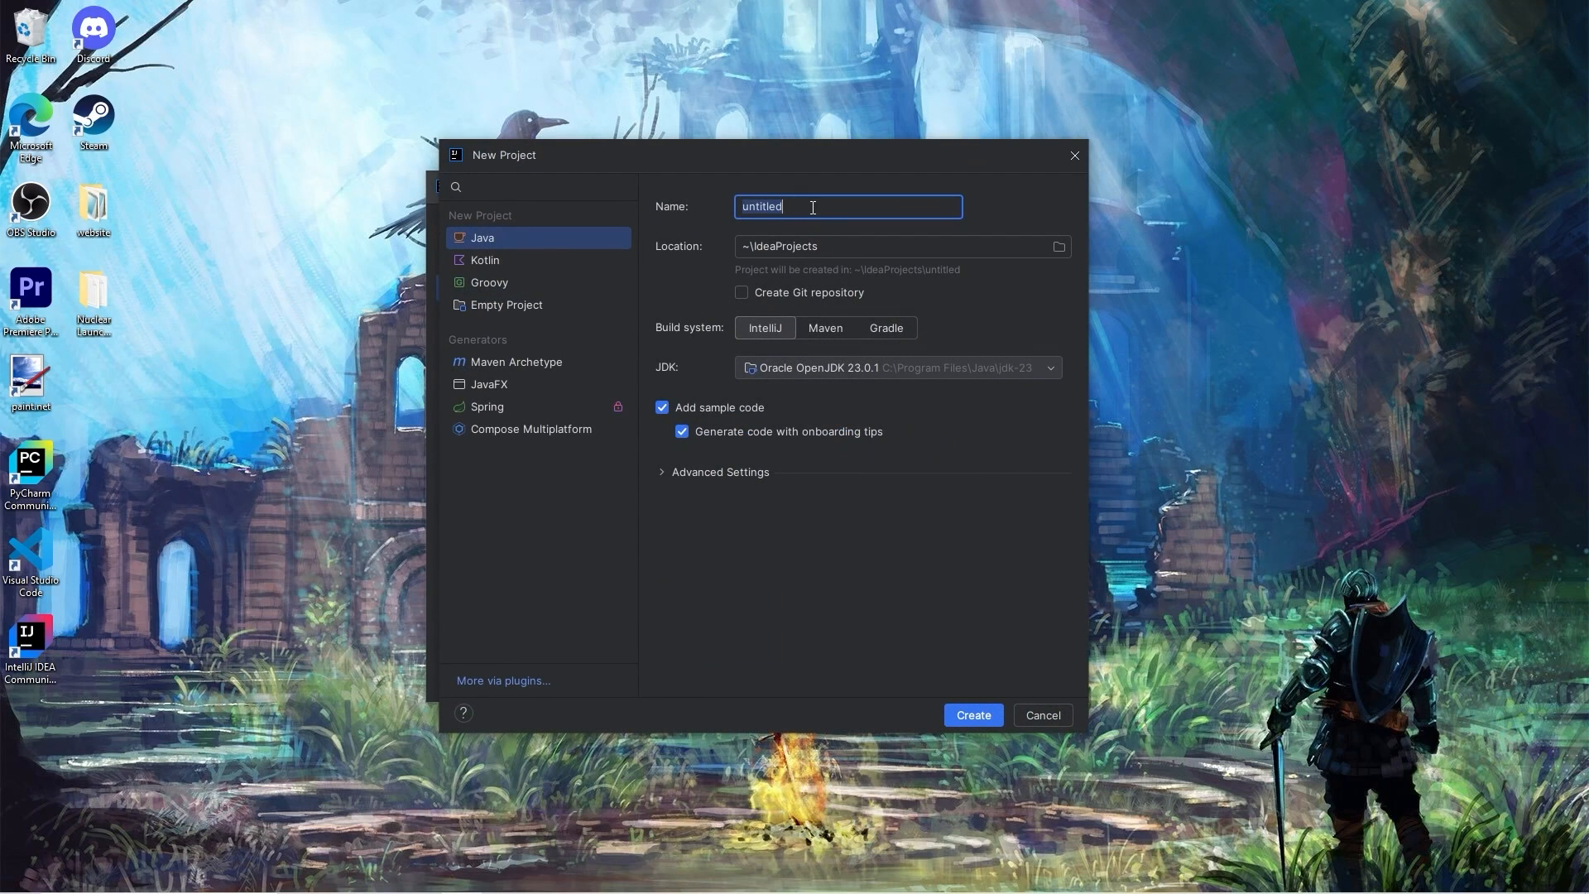
{"action": "type", "text": "MyFirstProject"}
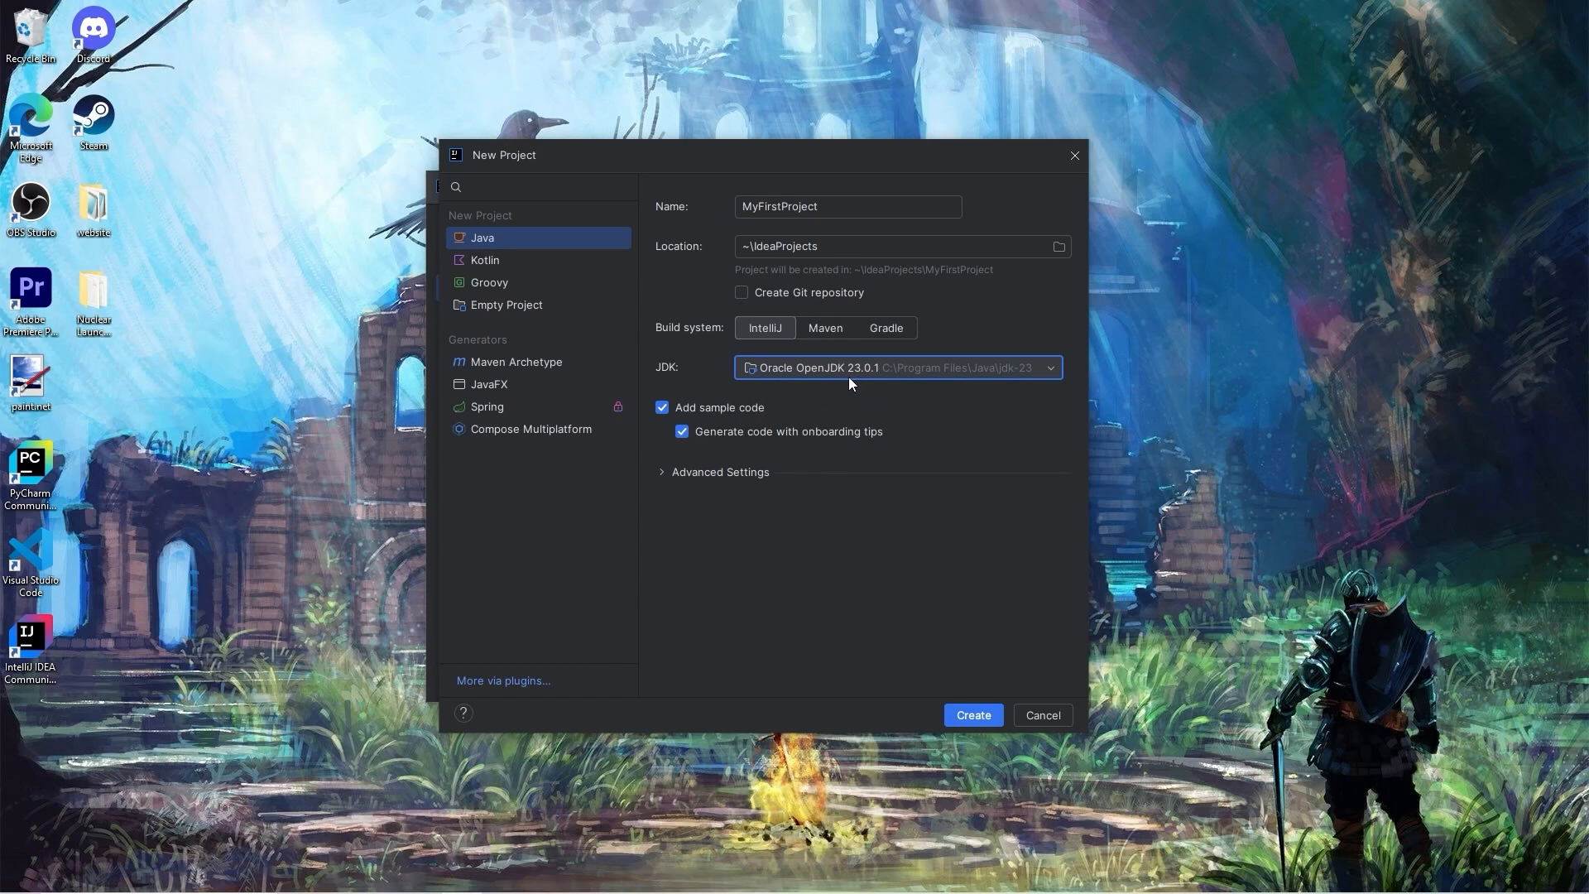
{"action": "mouse_move", "coordinate": [890, 402]}
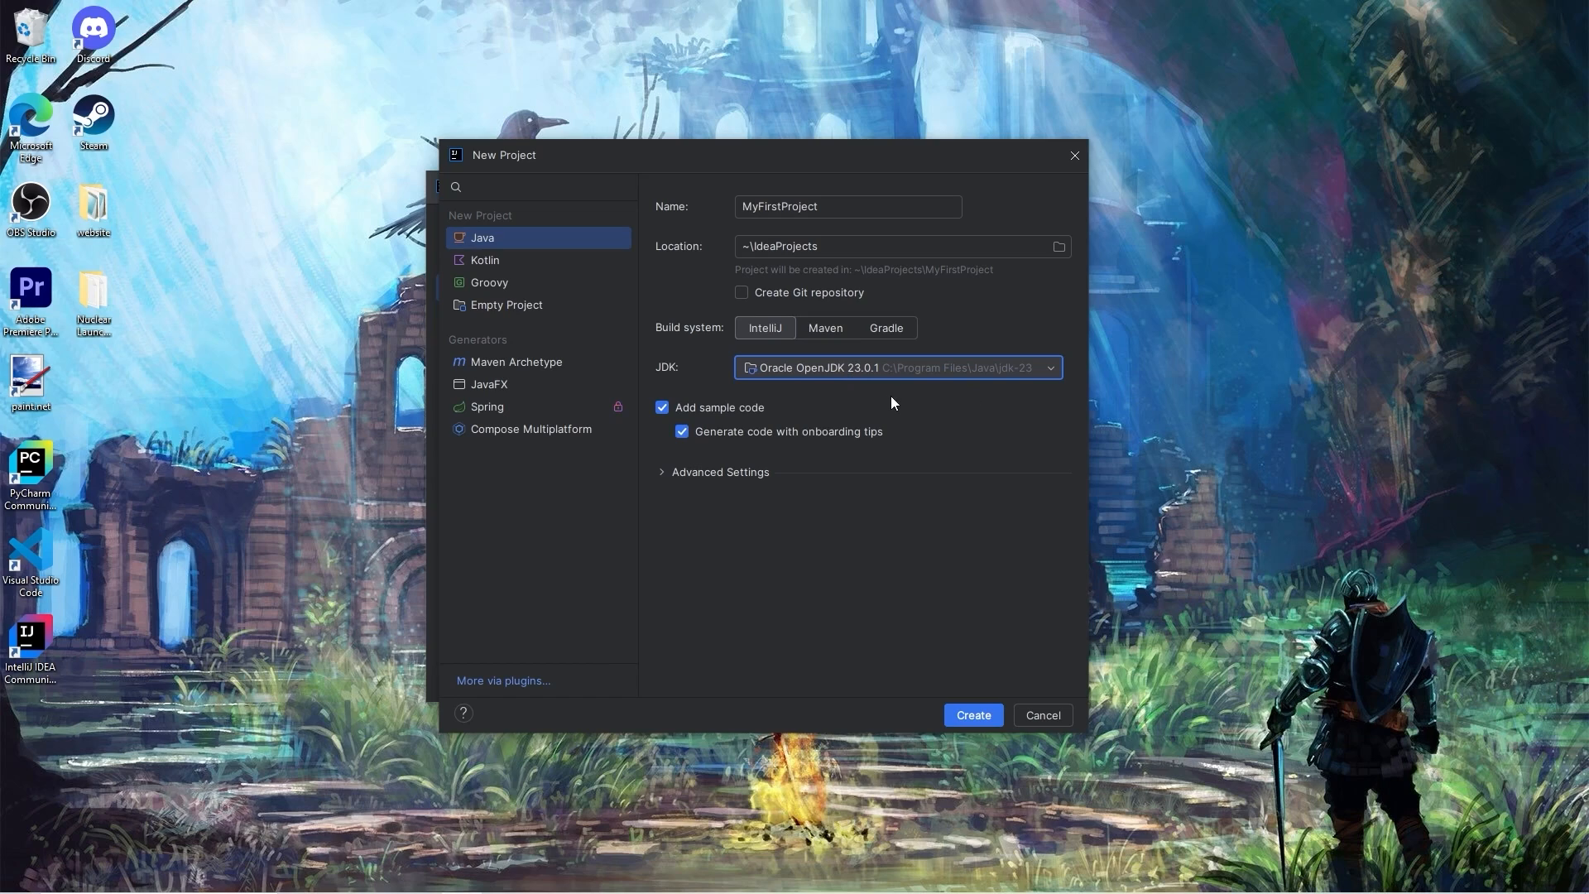
{"action": "mouse_move", "coordinate": [657, 430]}
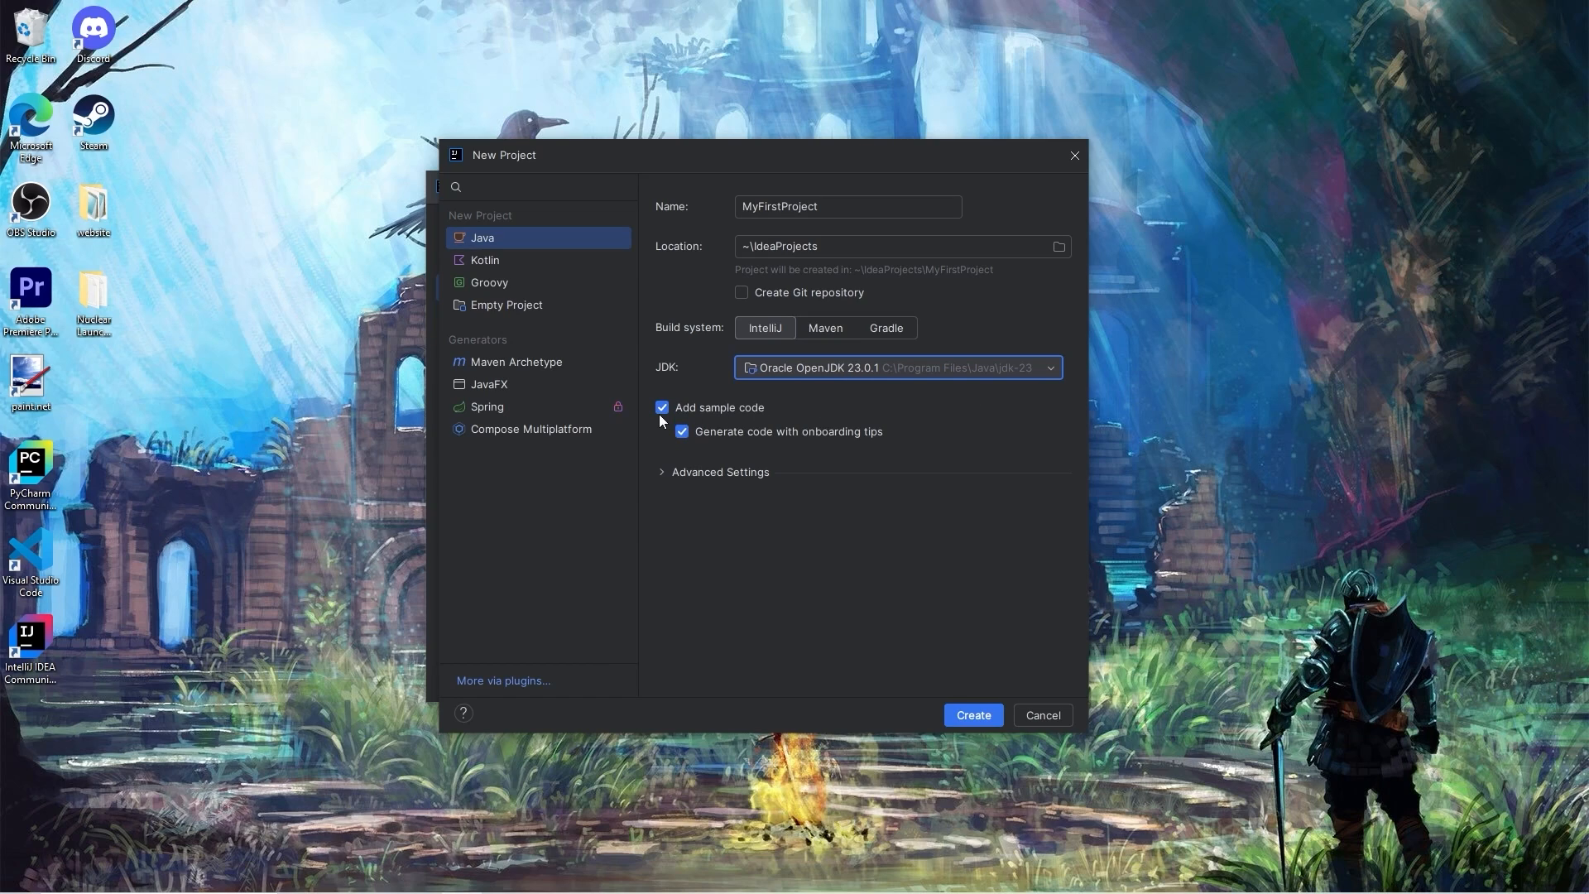
{"action": "mouse_move", "coordinate": [748, 413]}
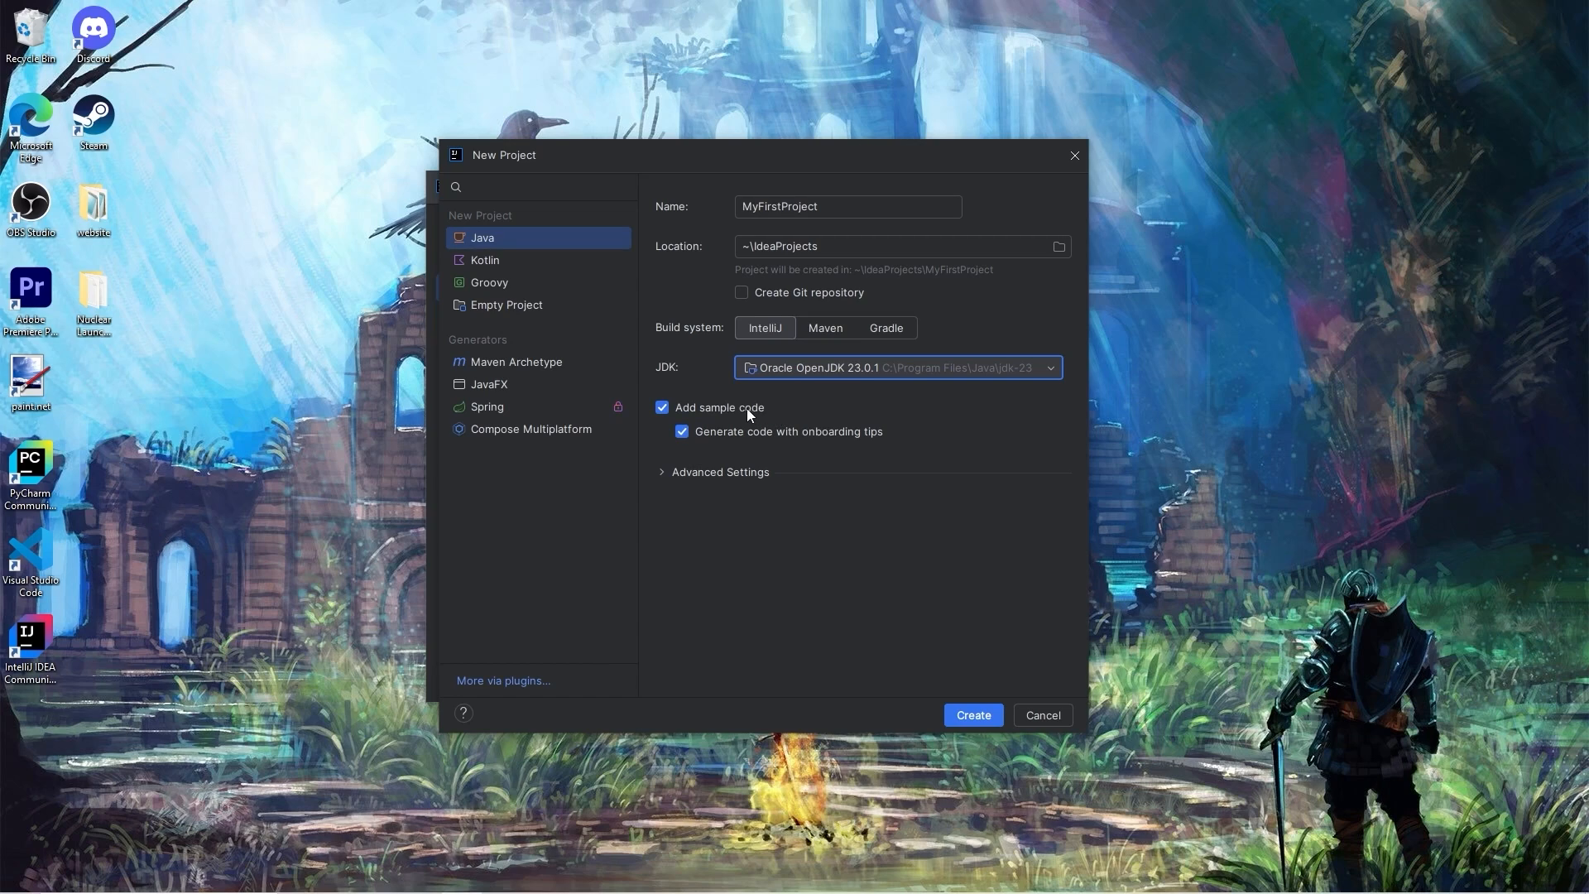
{"action": "left_click", "coordinate": [660, 407]}
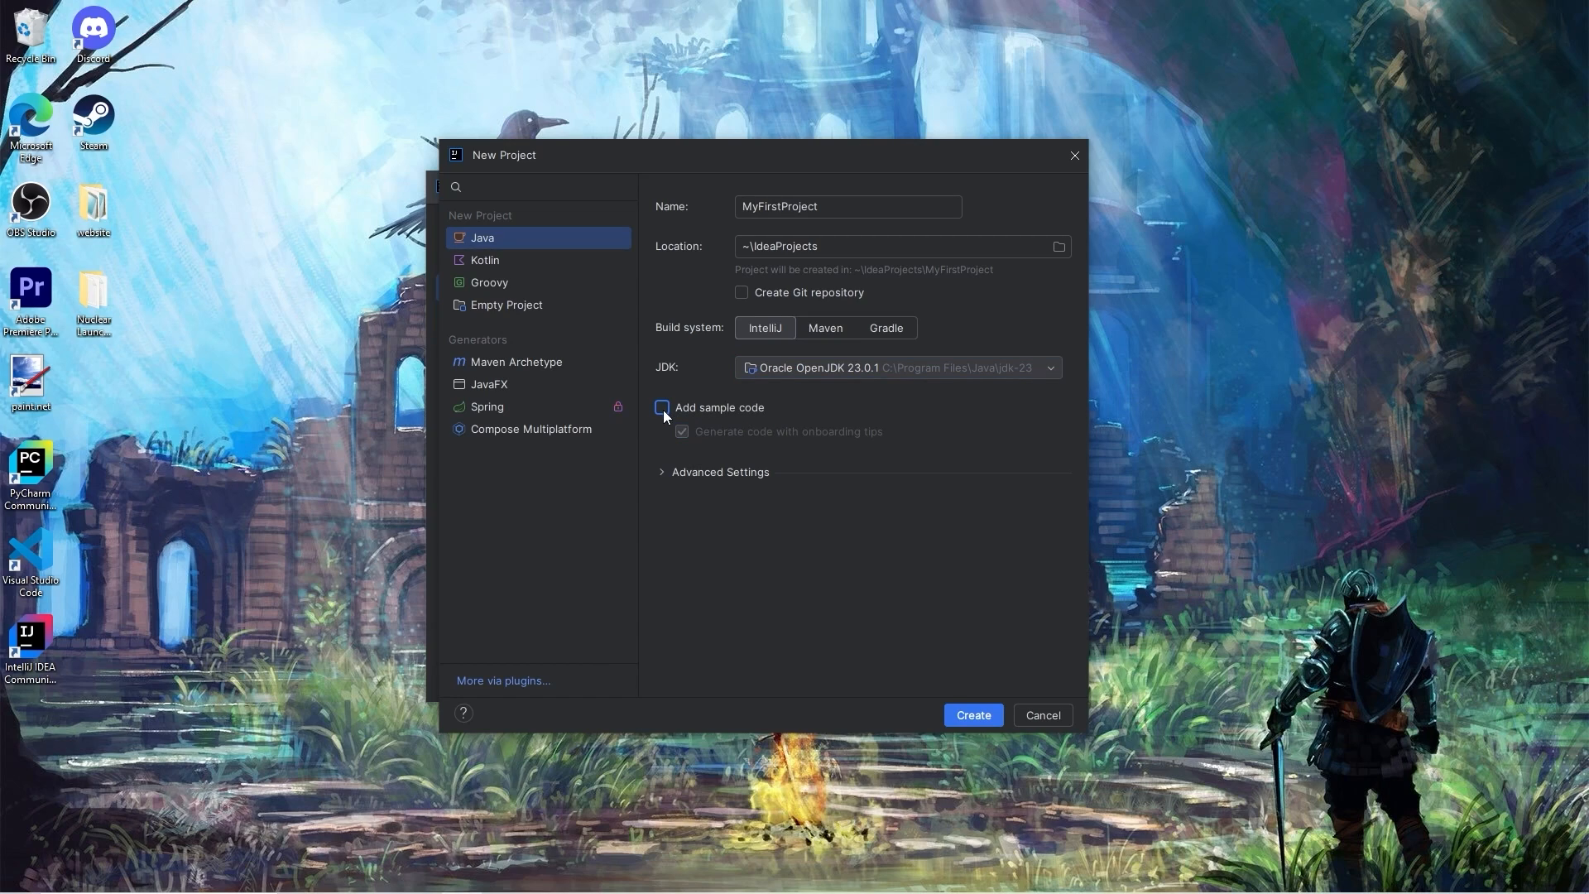
{"action": "left_click", "coordinate": [662, 407]}
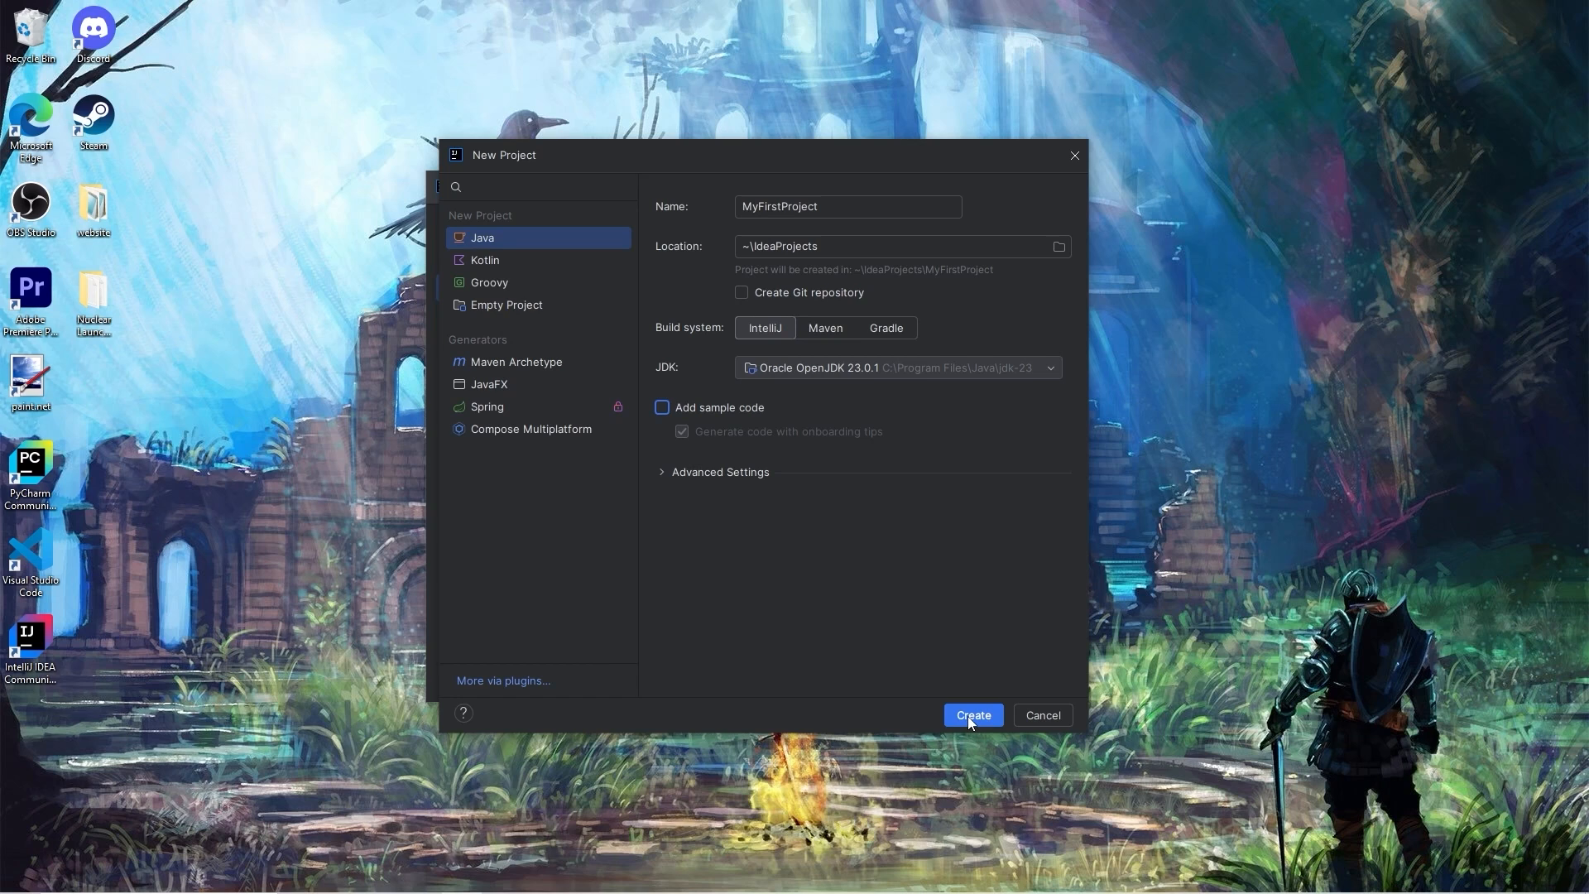
{"action": "left_click", "coordinate": [970, 715]}
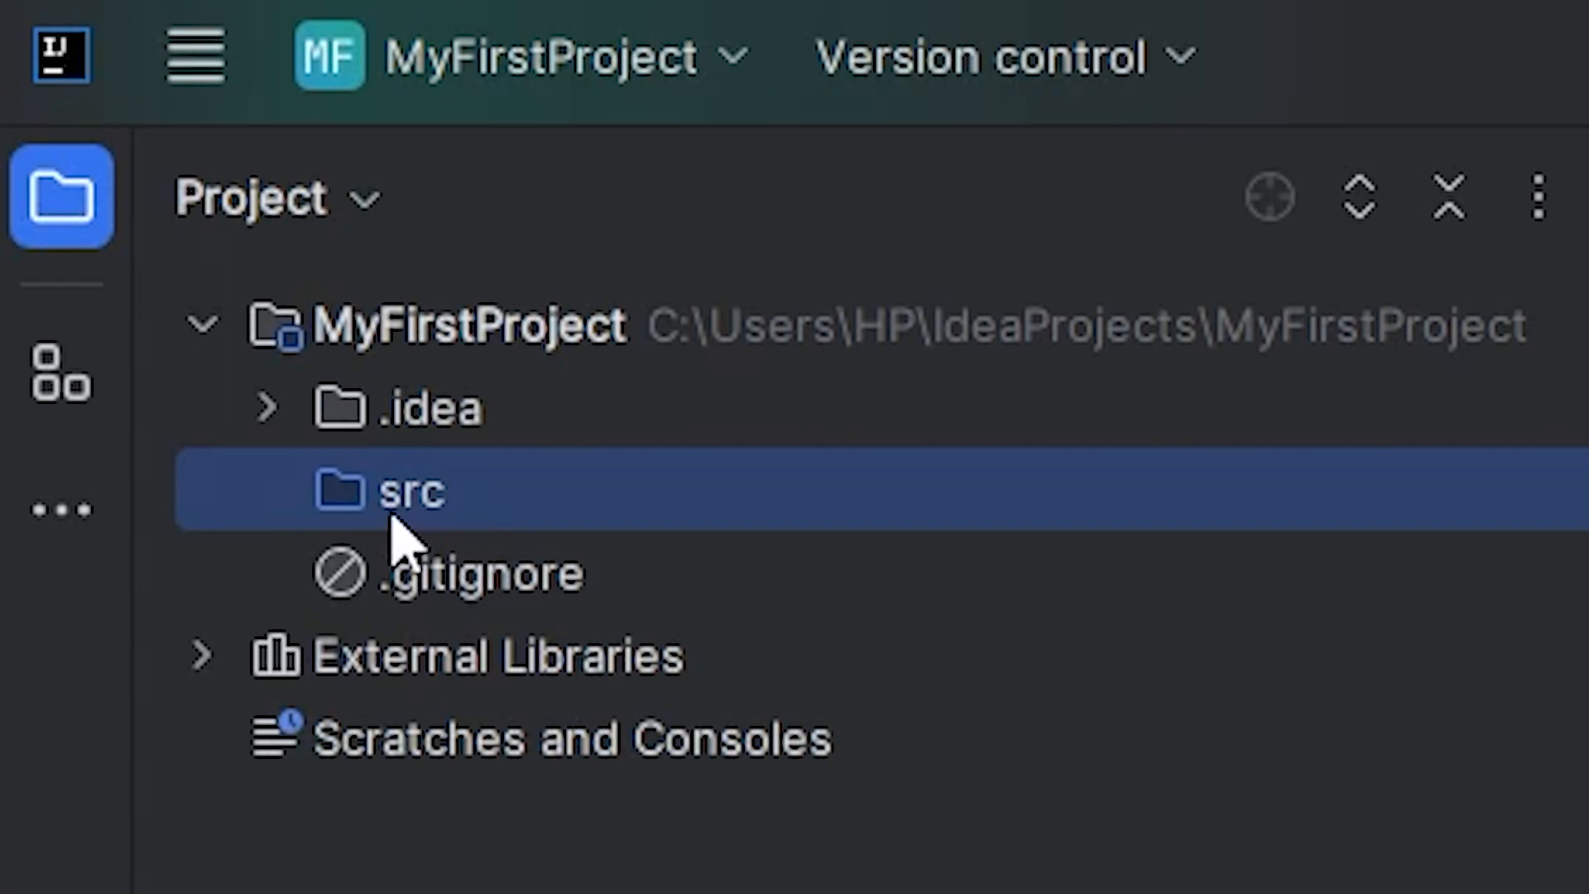
{"action": "mouse_move", "coordinate": [521, 553]}
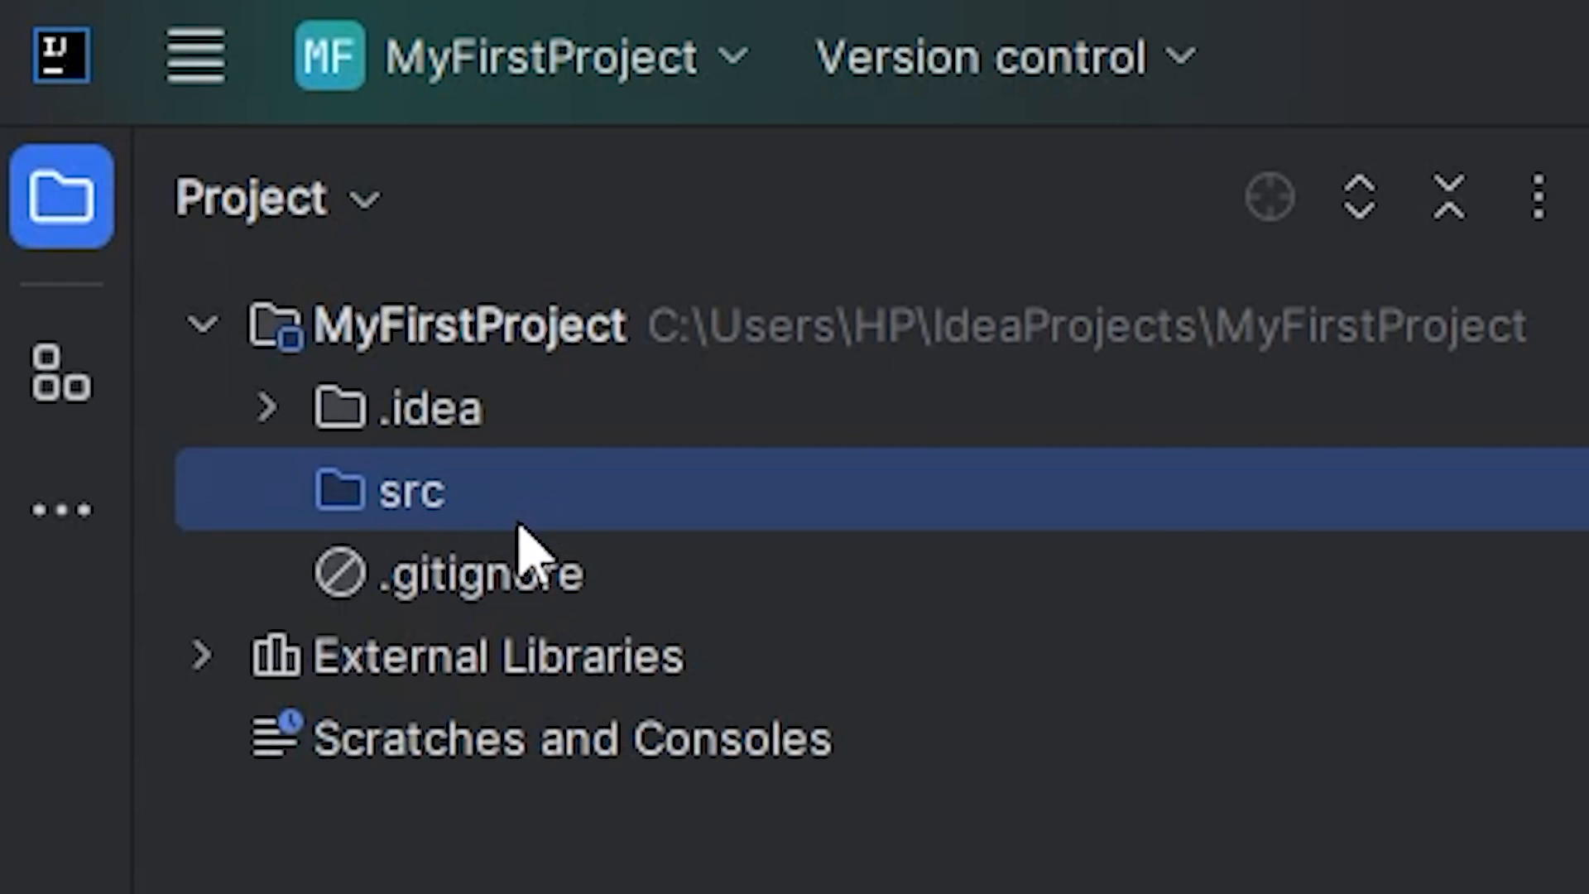
{"action": "mouse_move", "coordinate": [548, 487]}
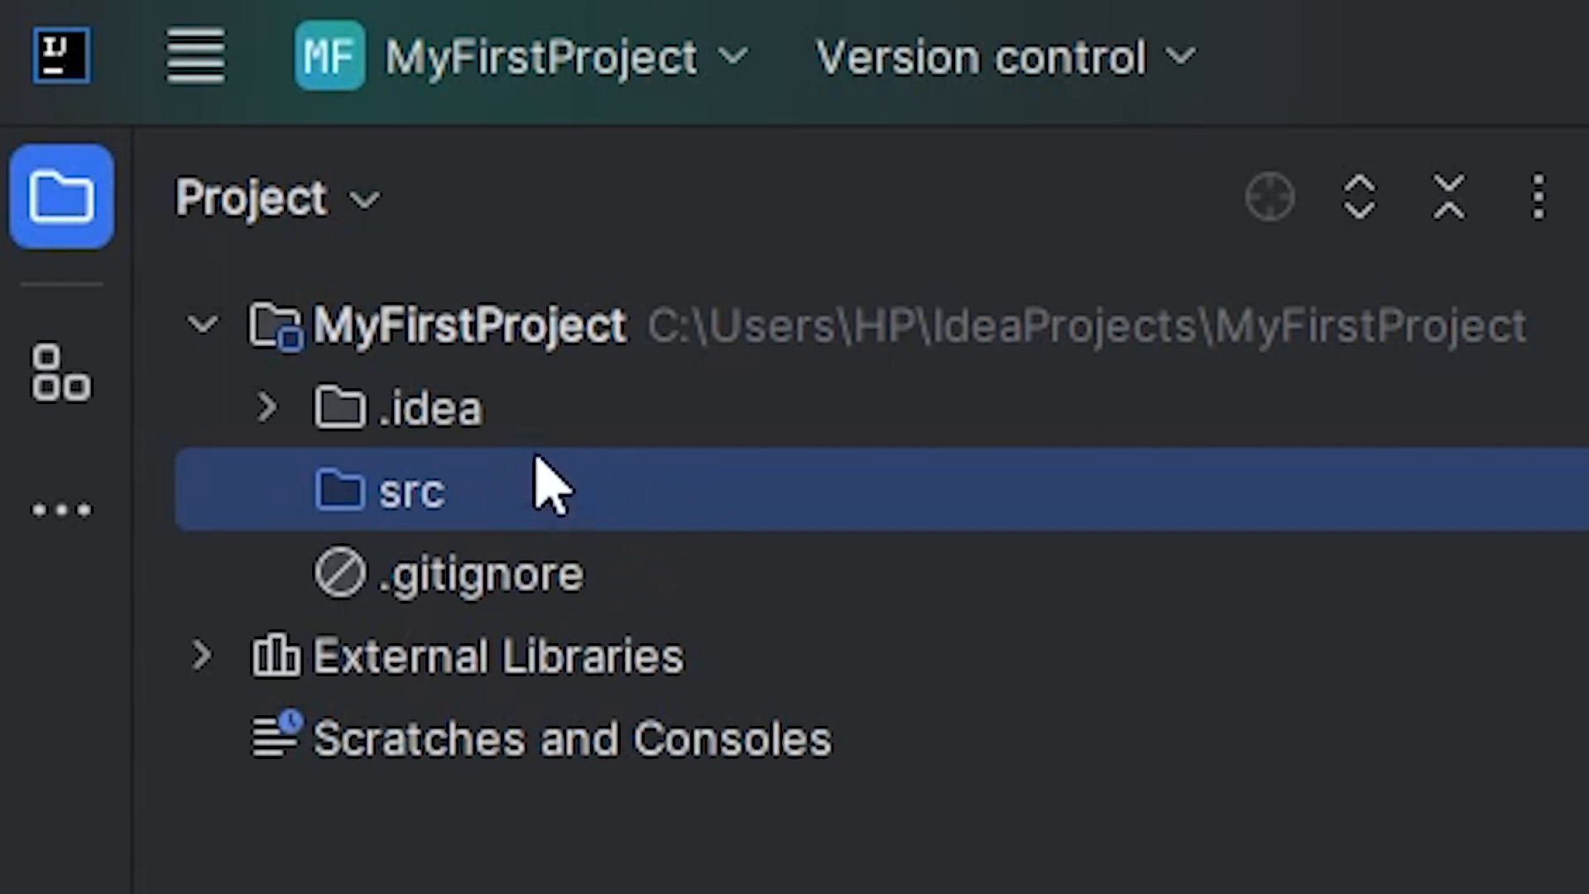
- Start a new Java class in src via File > New > Java Class and name it Main
{"action": "left_click", "coordinate": [48, 17]}
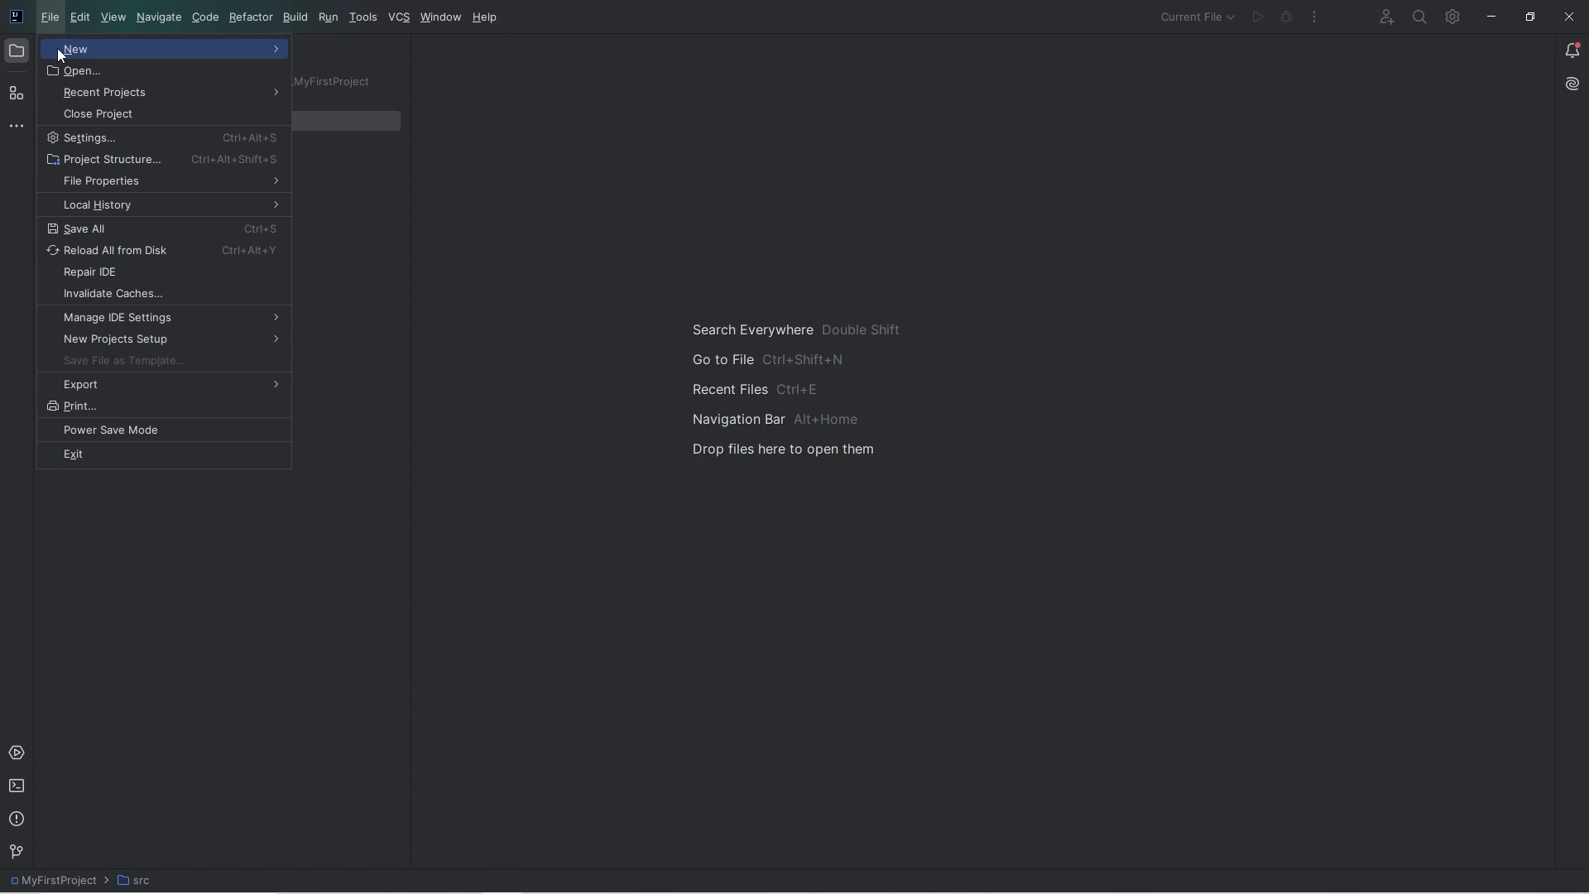
{"action": "mouse_move", "coordinate": [74, 48]}
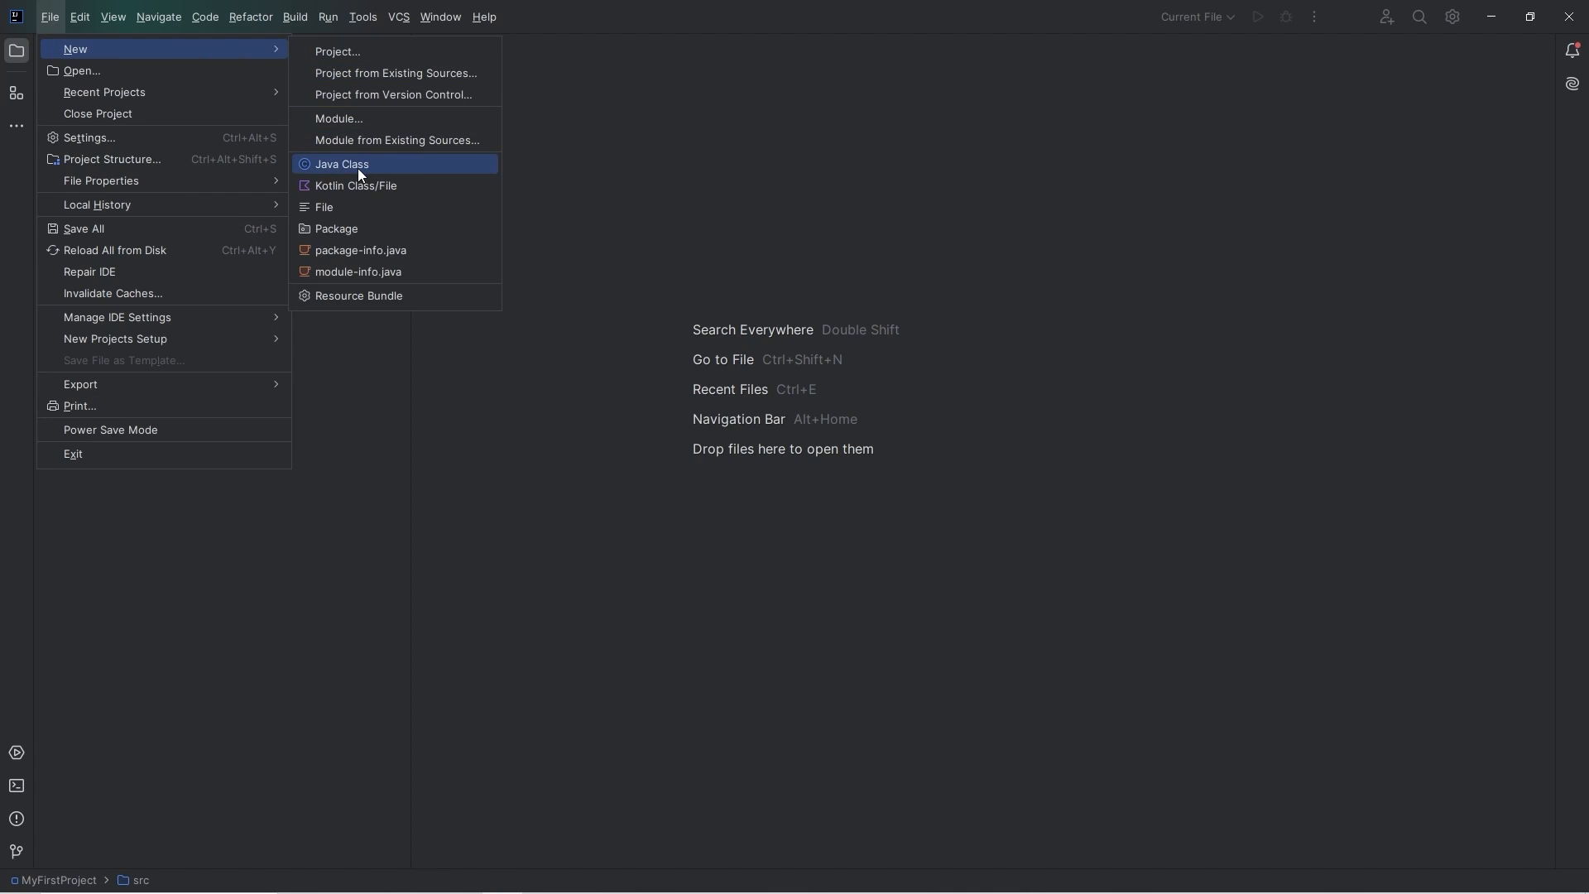
{"action": "left_click", "coordinate": [342, 163]}
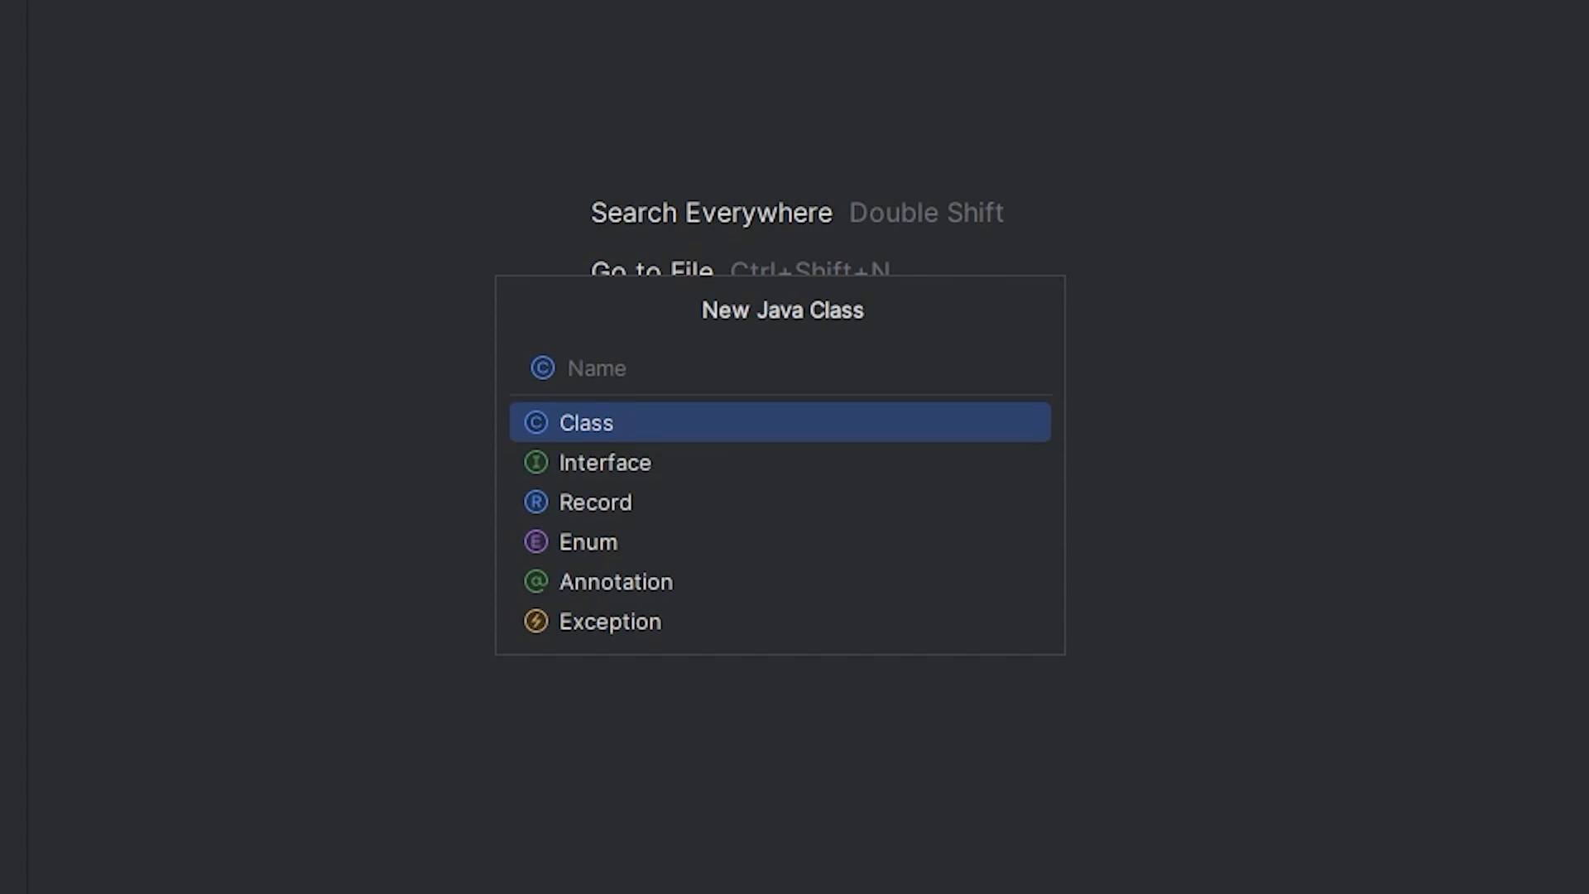
{"action": "type", "text": "Main"}
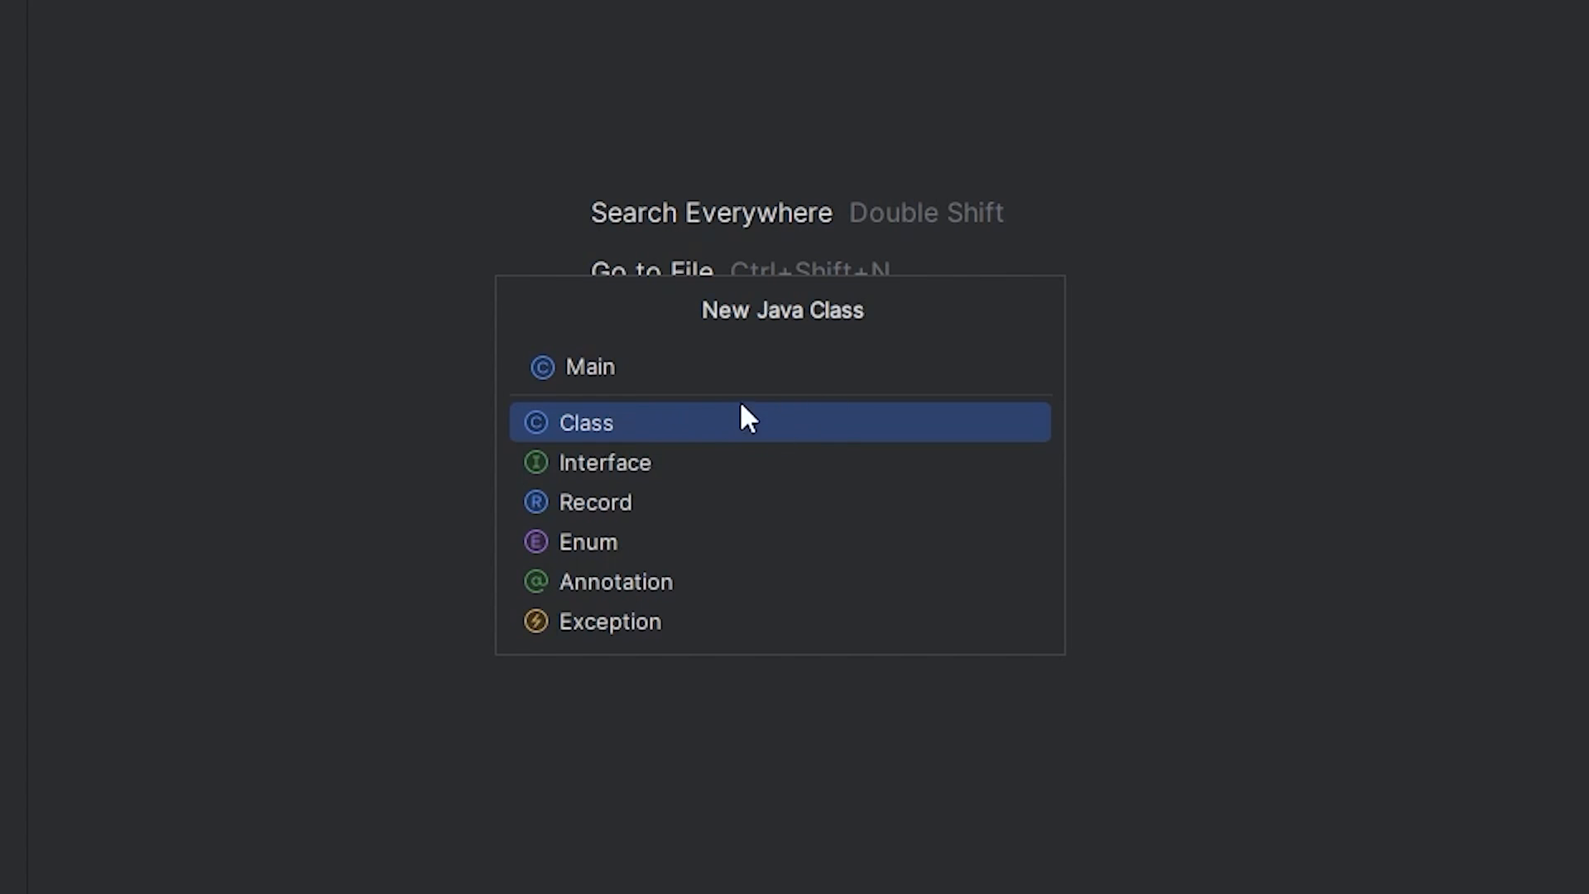
{"action": "mouse_move", "coordinate": [715, 444]}
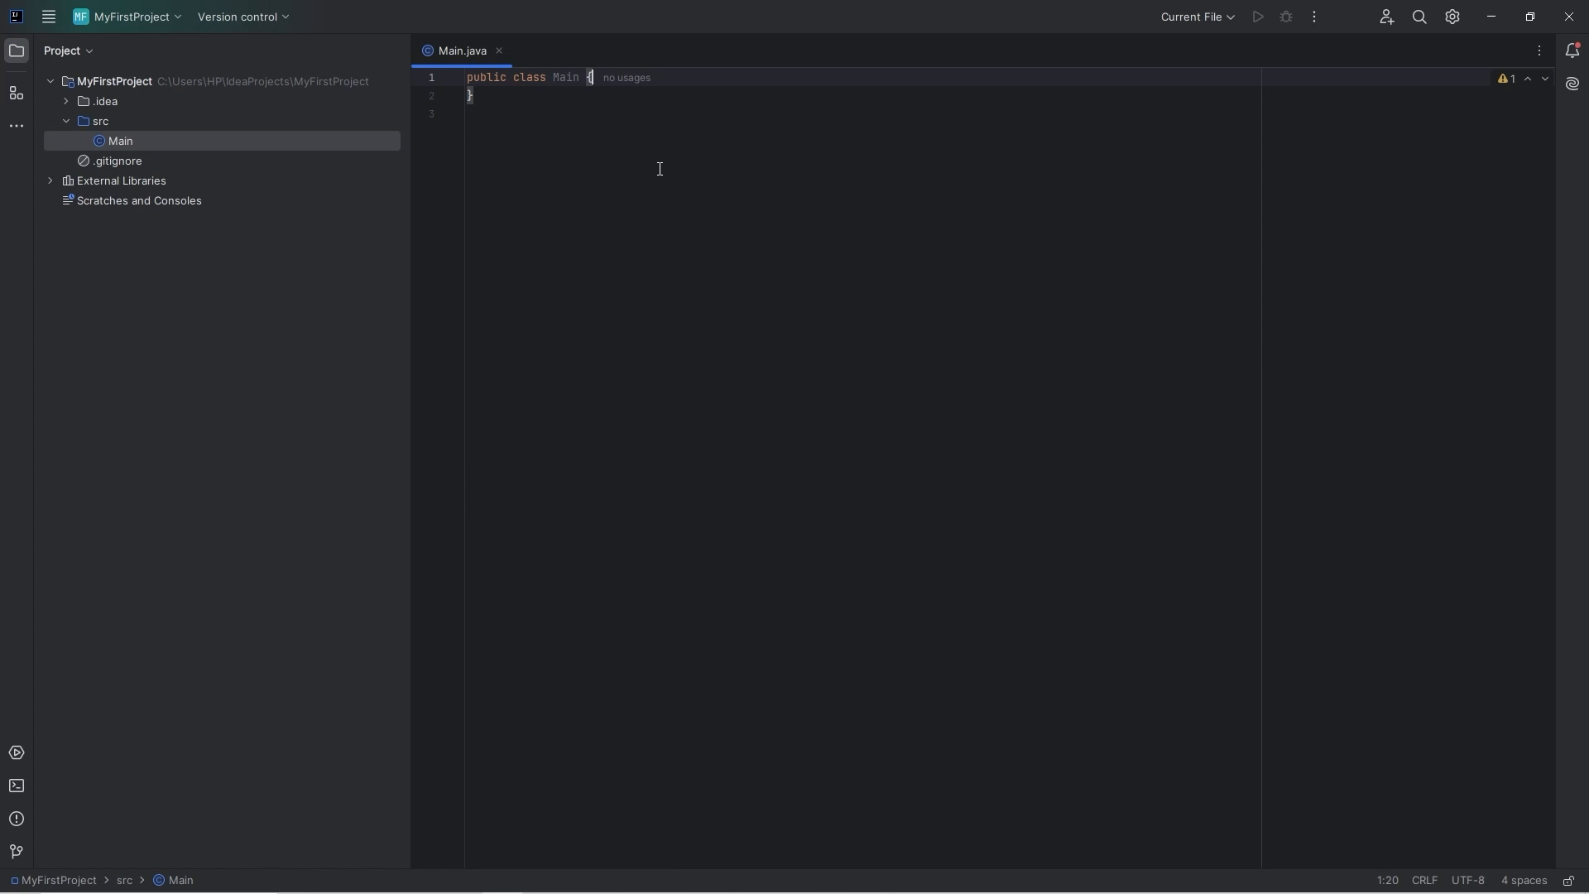
{"action": "mouse_move", "coordinate": [404, 178]}
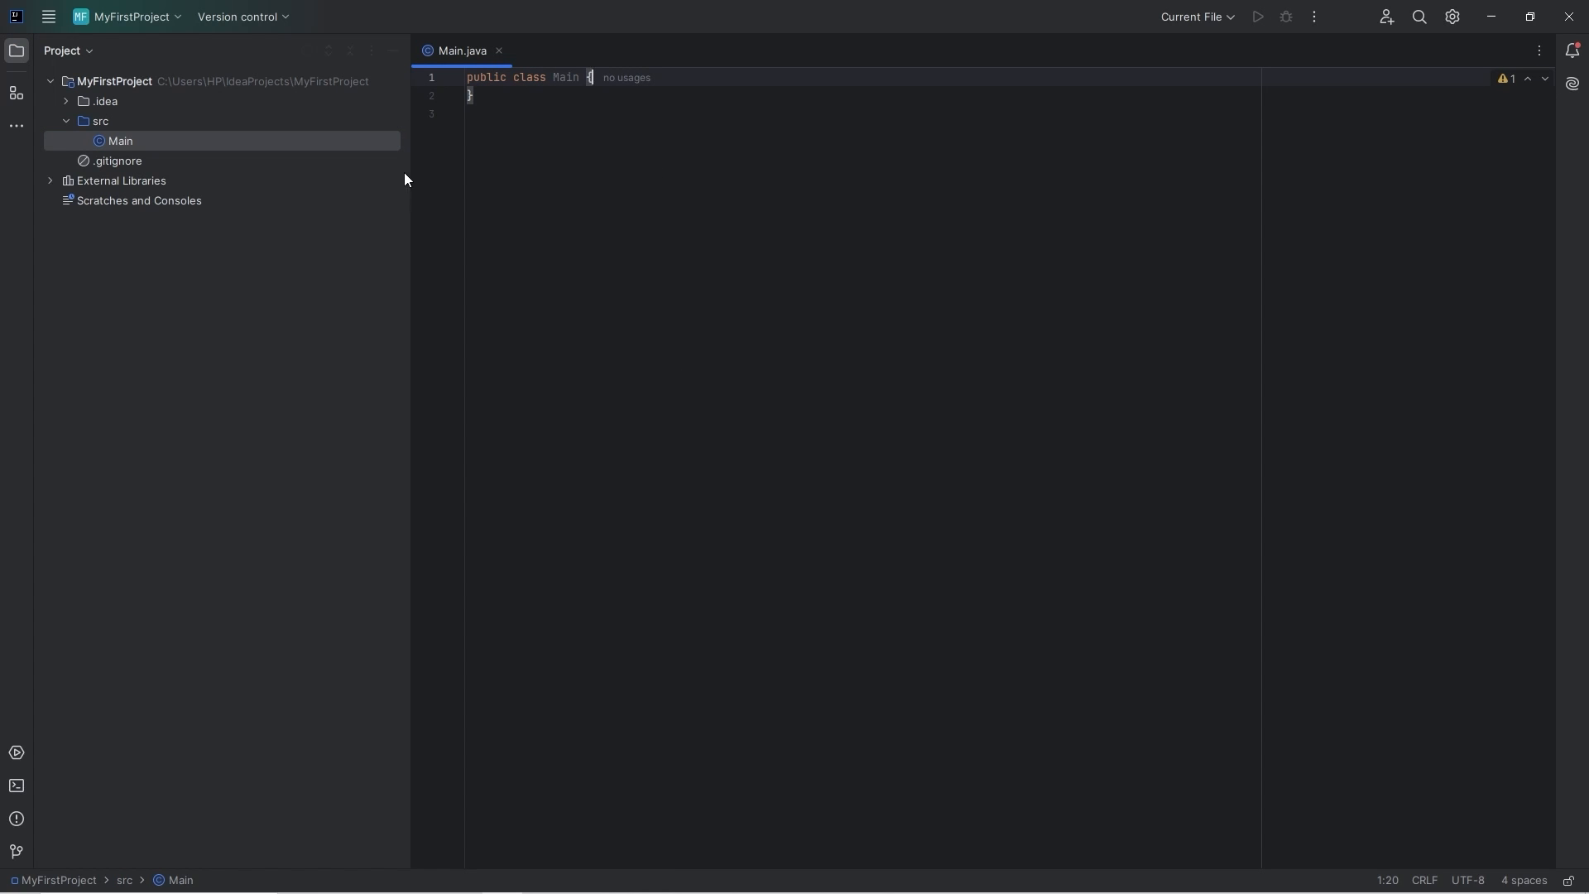
- In Settings > Editor > General, enable 'Change font size with Ctrl+Mouse Wheel' and confirm
{"action": "left_click_drag", "start_coordinate": [409, 179], "coordinate": [244, 179]}
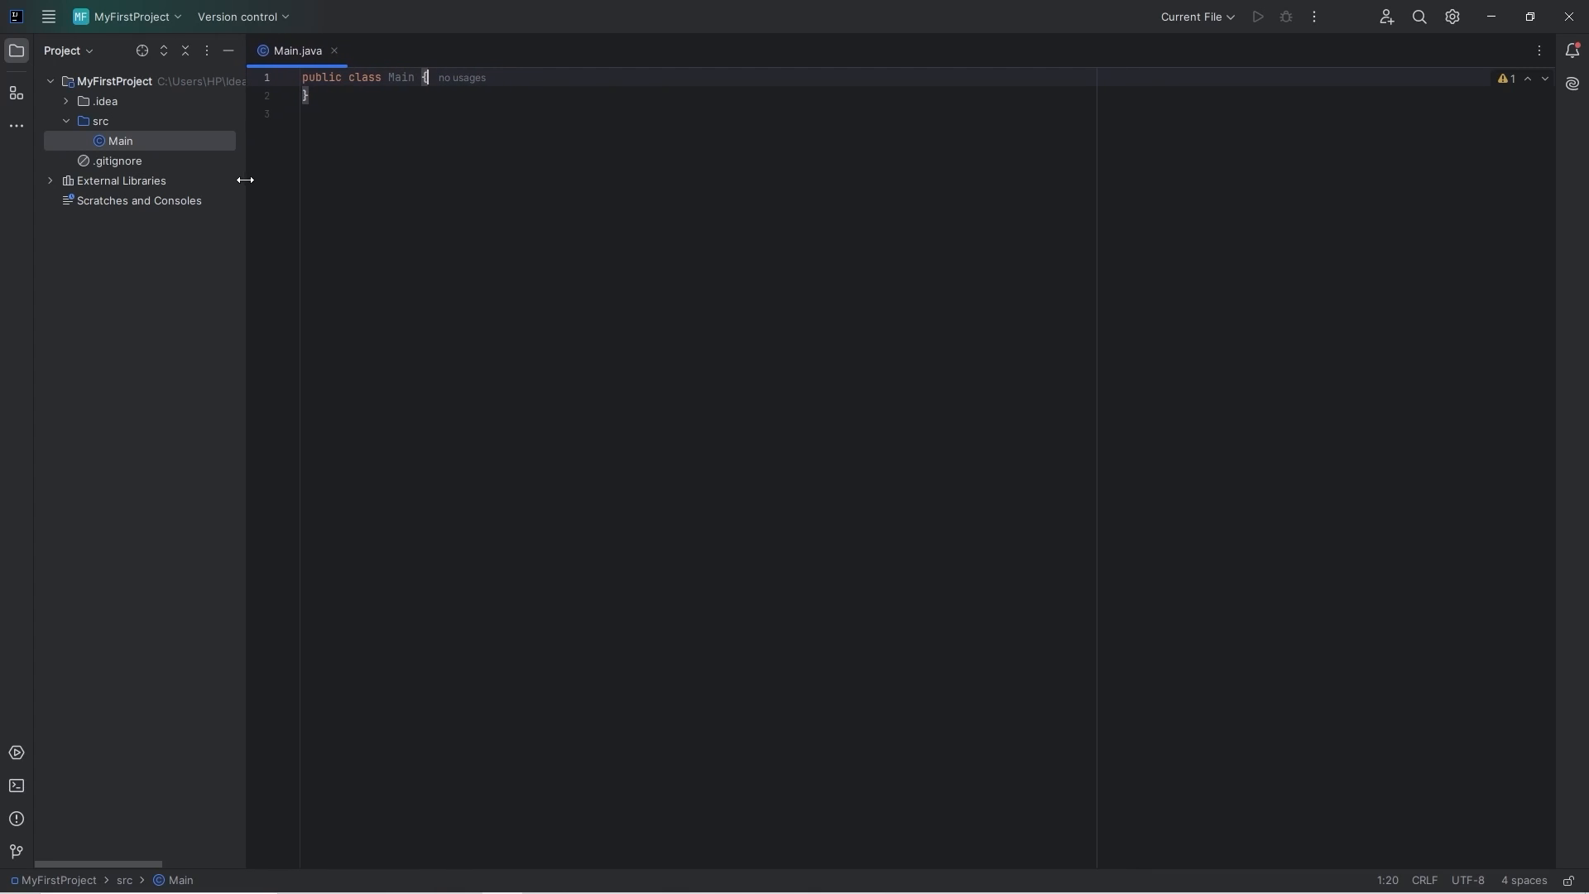
{"action": "mouse_move", "coordinate": [48, 17]}
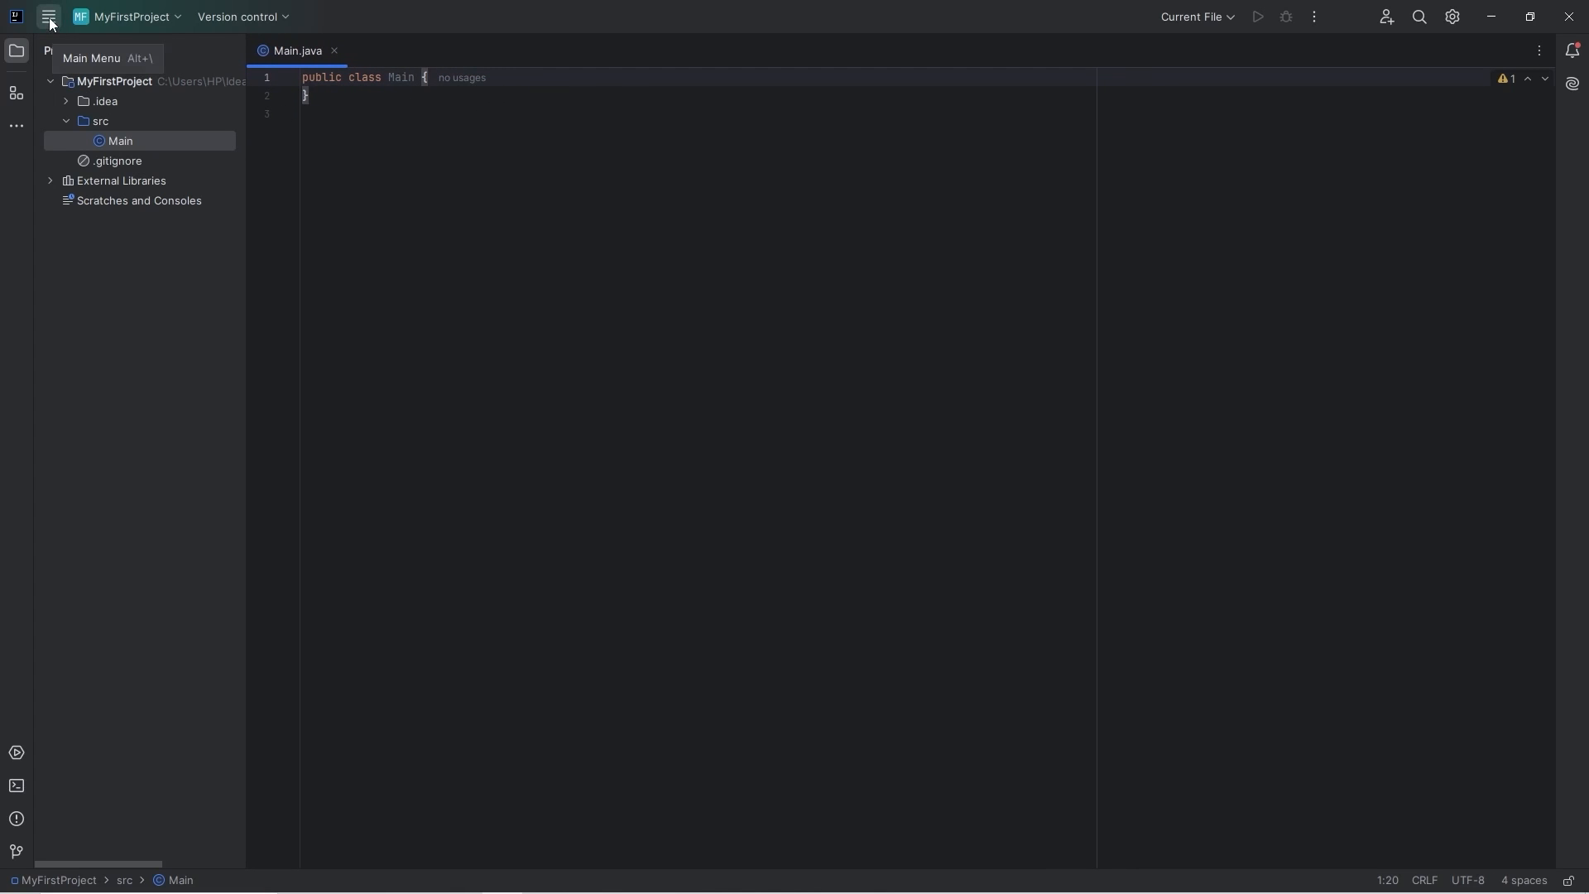
{"action": "left_click", "coordinate": [48, 17]}
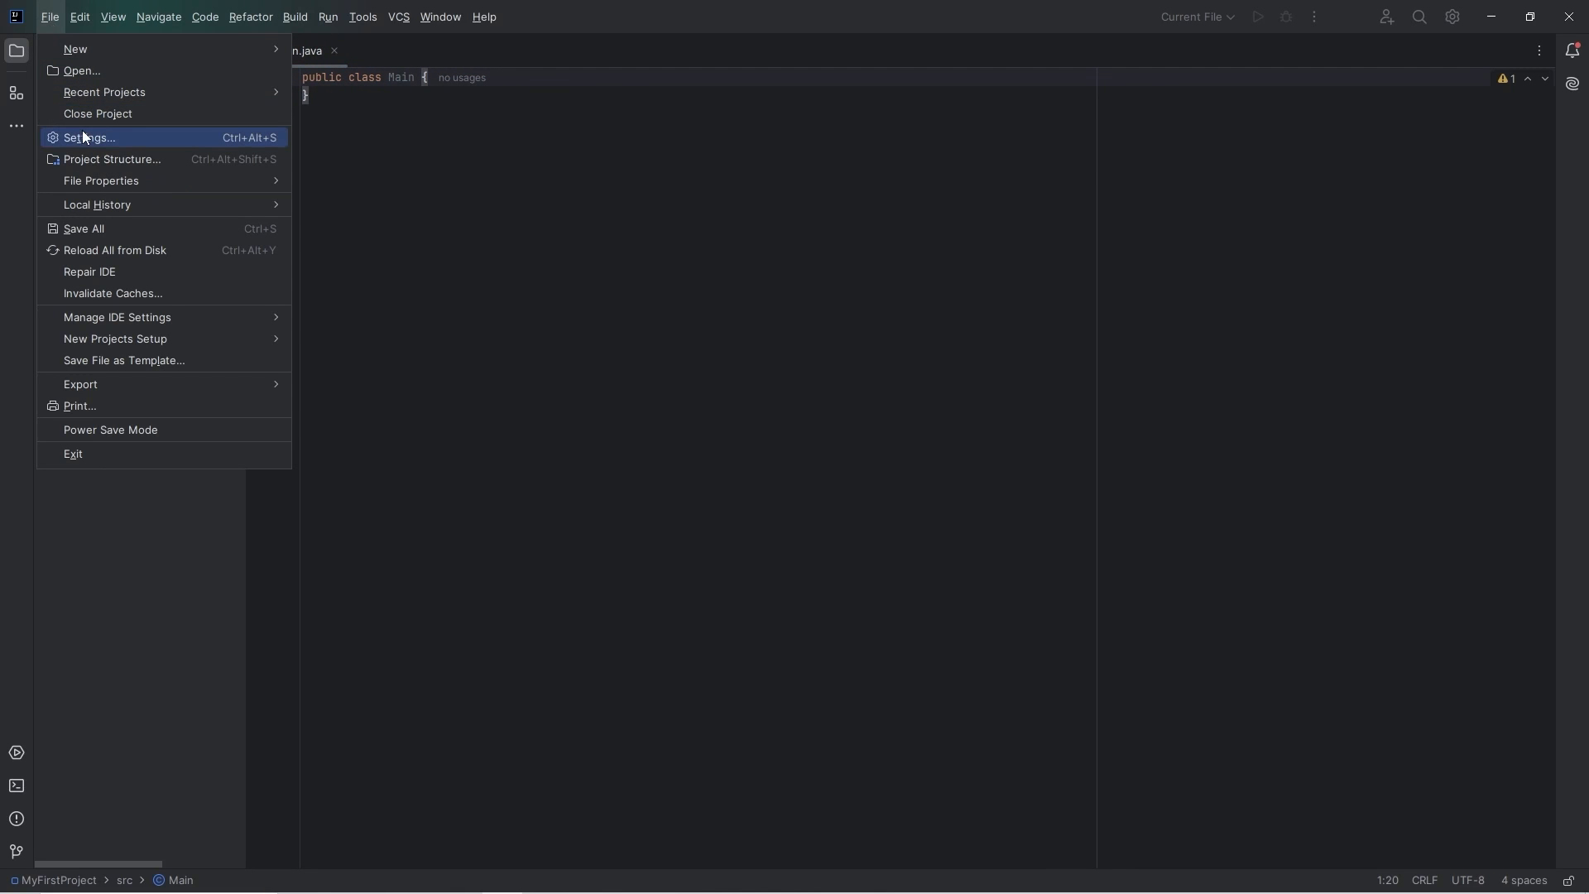
{"action": "left_click", "coordinate": [87, 138]}
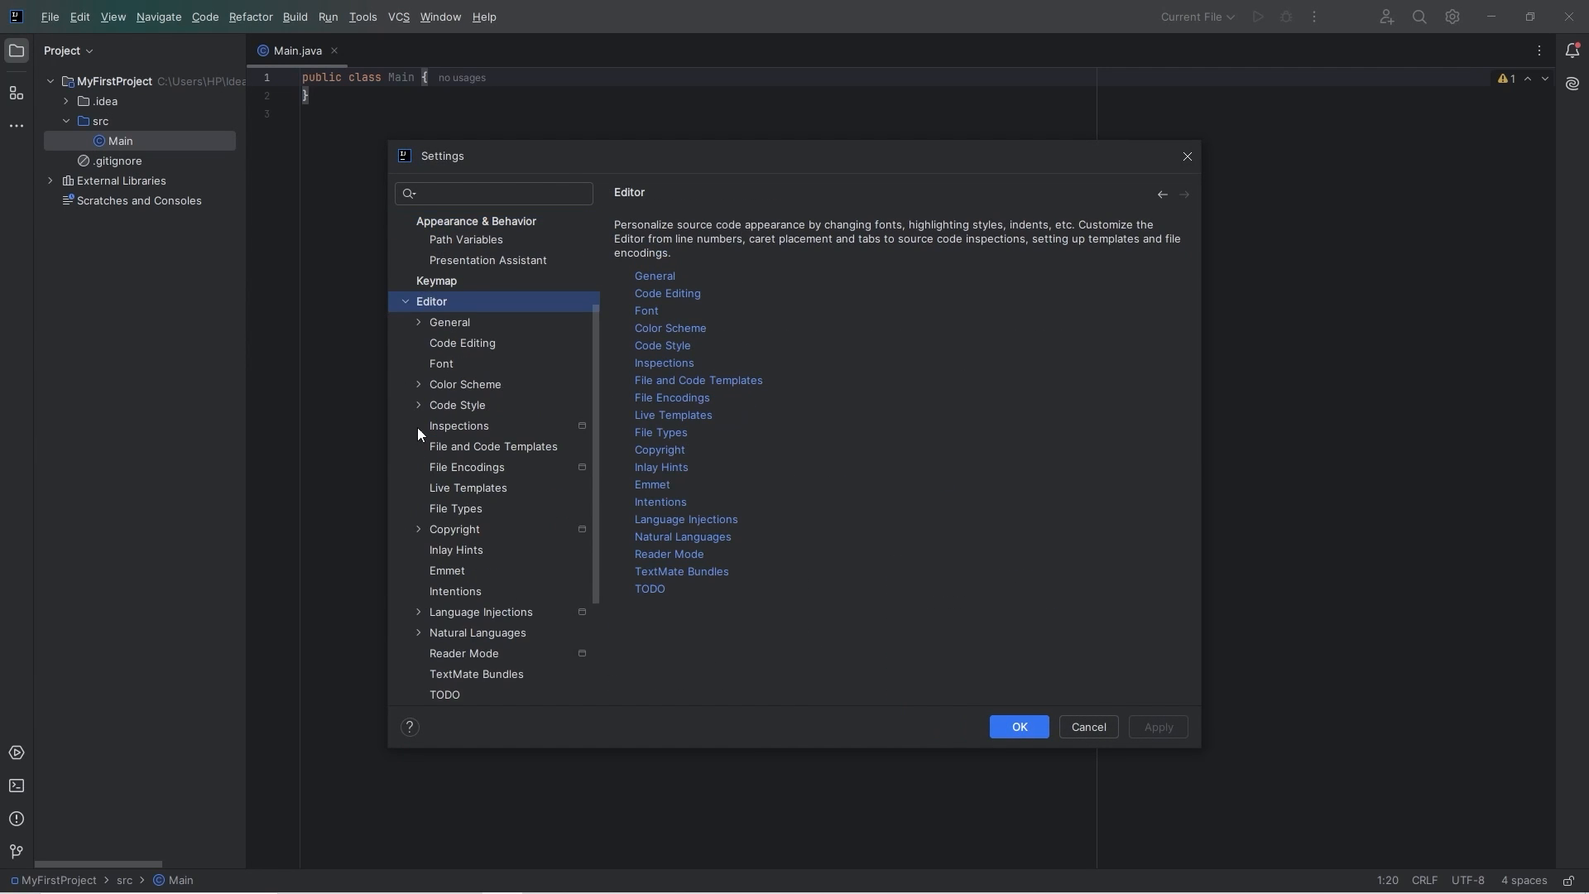
{"action": "left_click", "coordinate": [450, 323]}
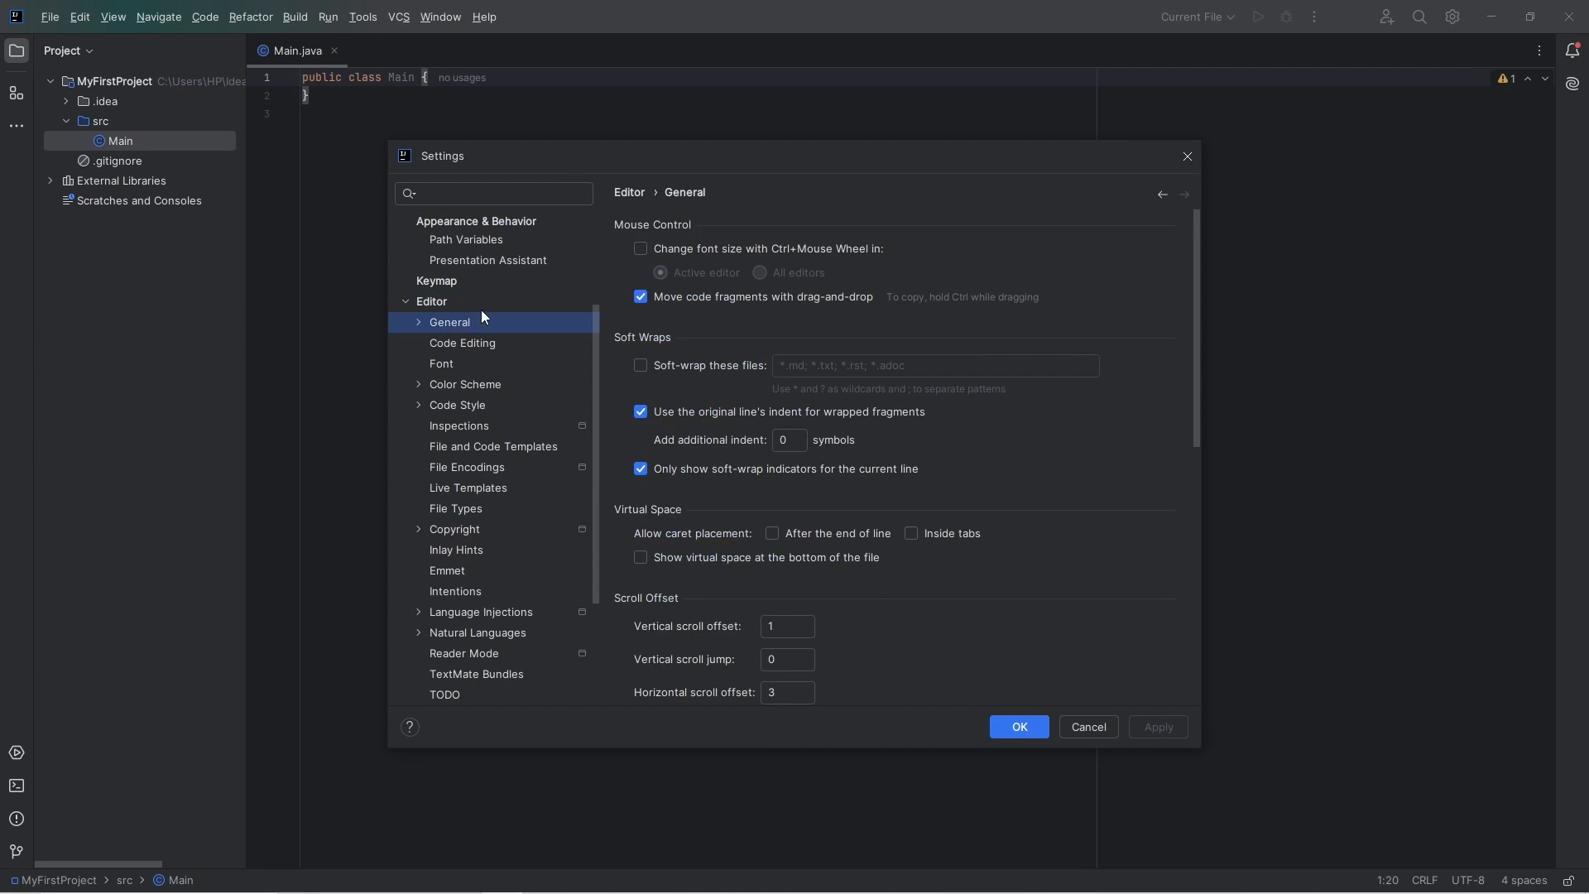
{"action": "left_click", "coordinate": [640, 248]}
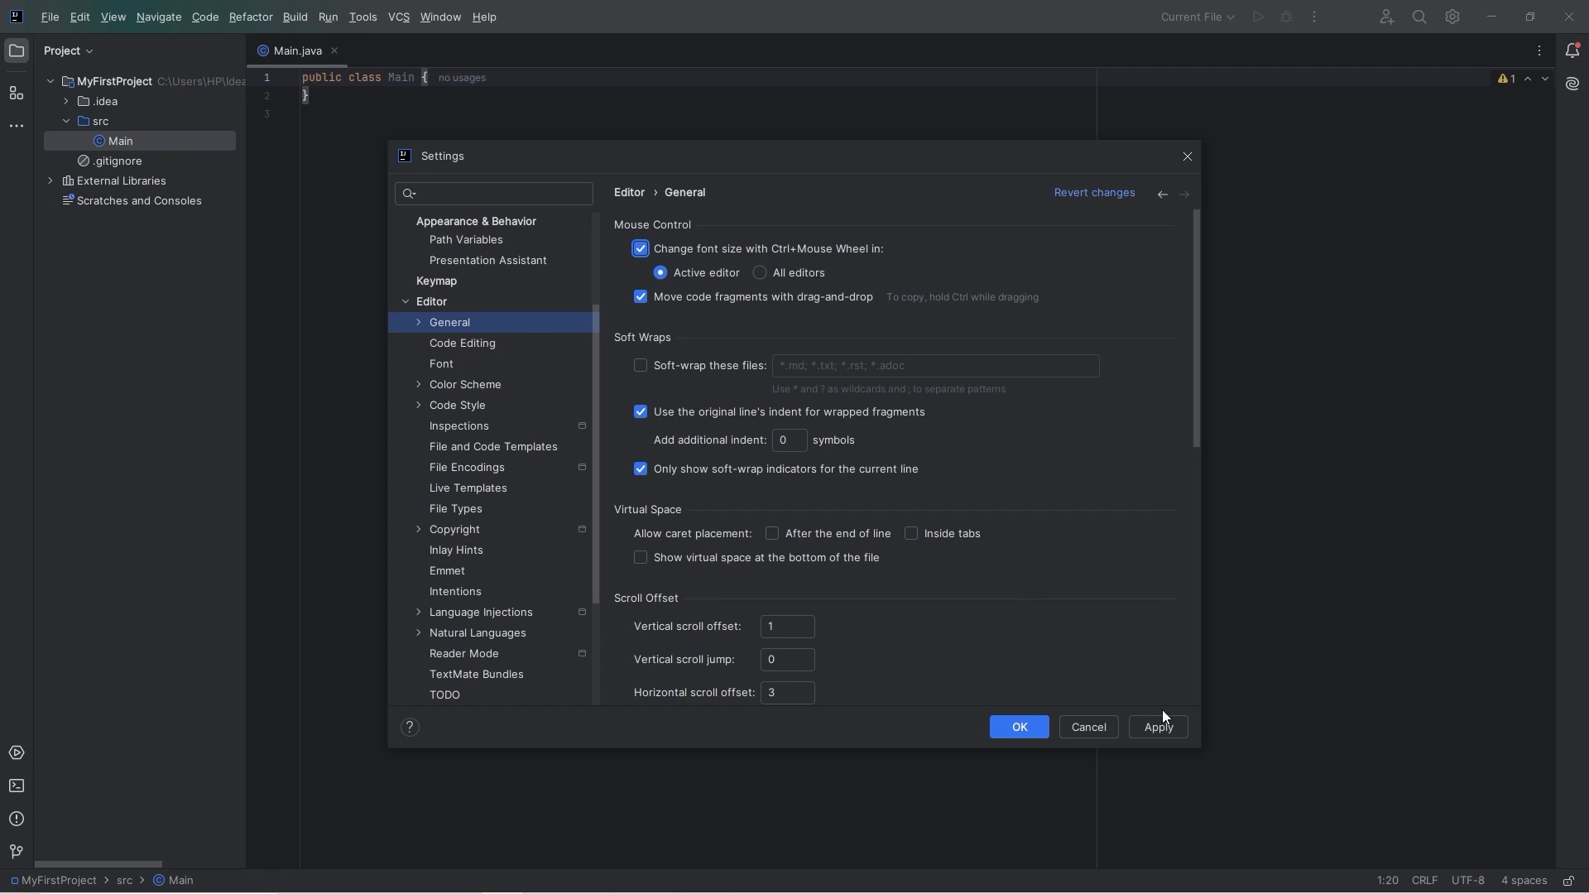
{"action": "left_click", "coordinate": [1017, 726]}
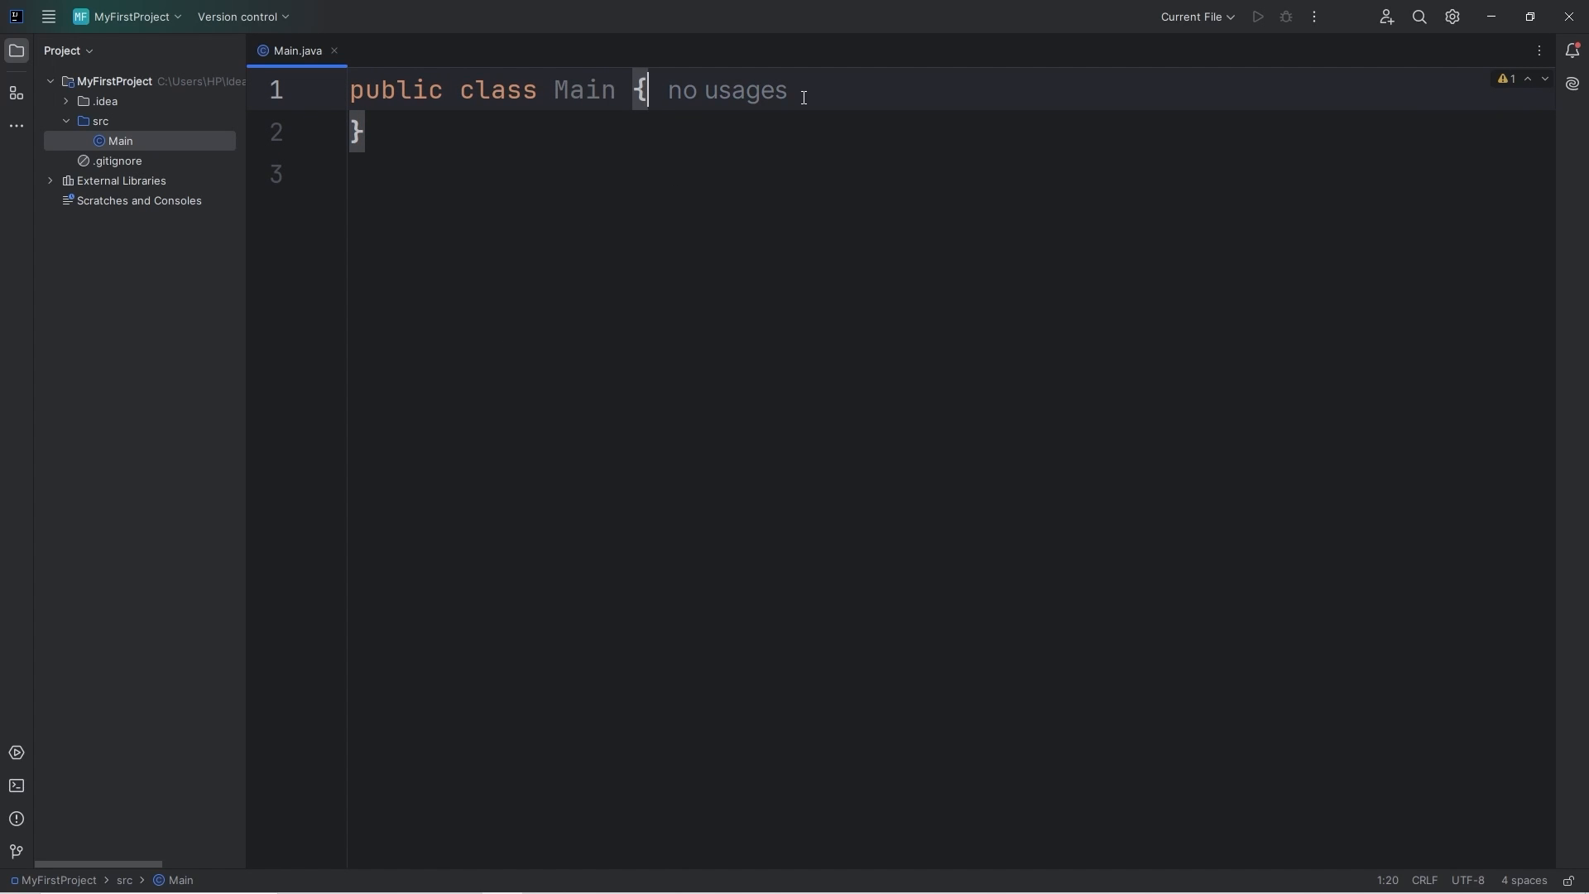
- Write public static void main(String[] args){ } inside the Main class body
{"action": "key", "text": "enter"}
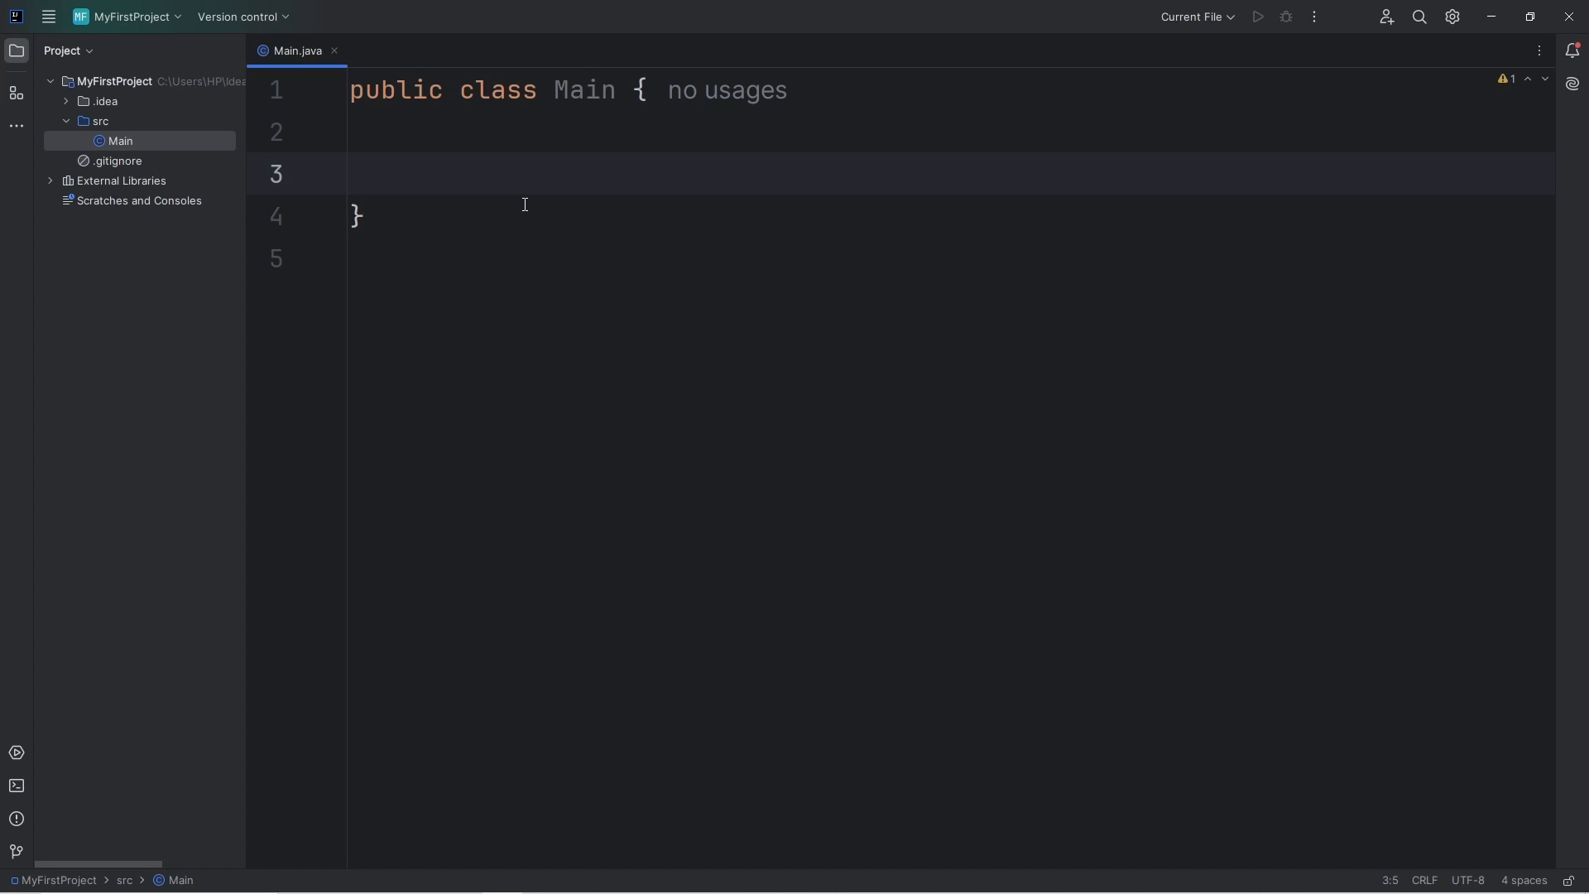
{"action": "left_click_drag", "start_coordinate": [380, 132], "coordinate": [359, 215]}
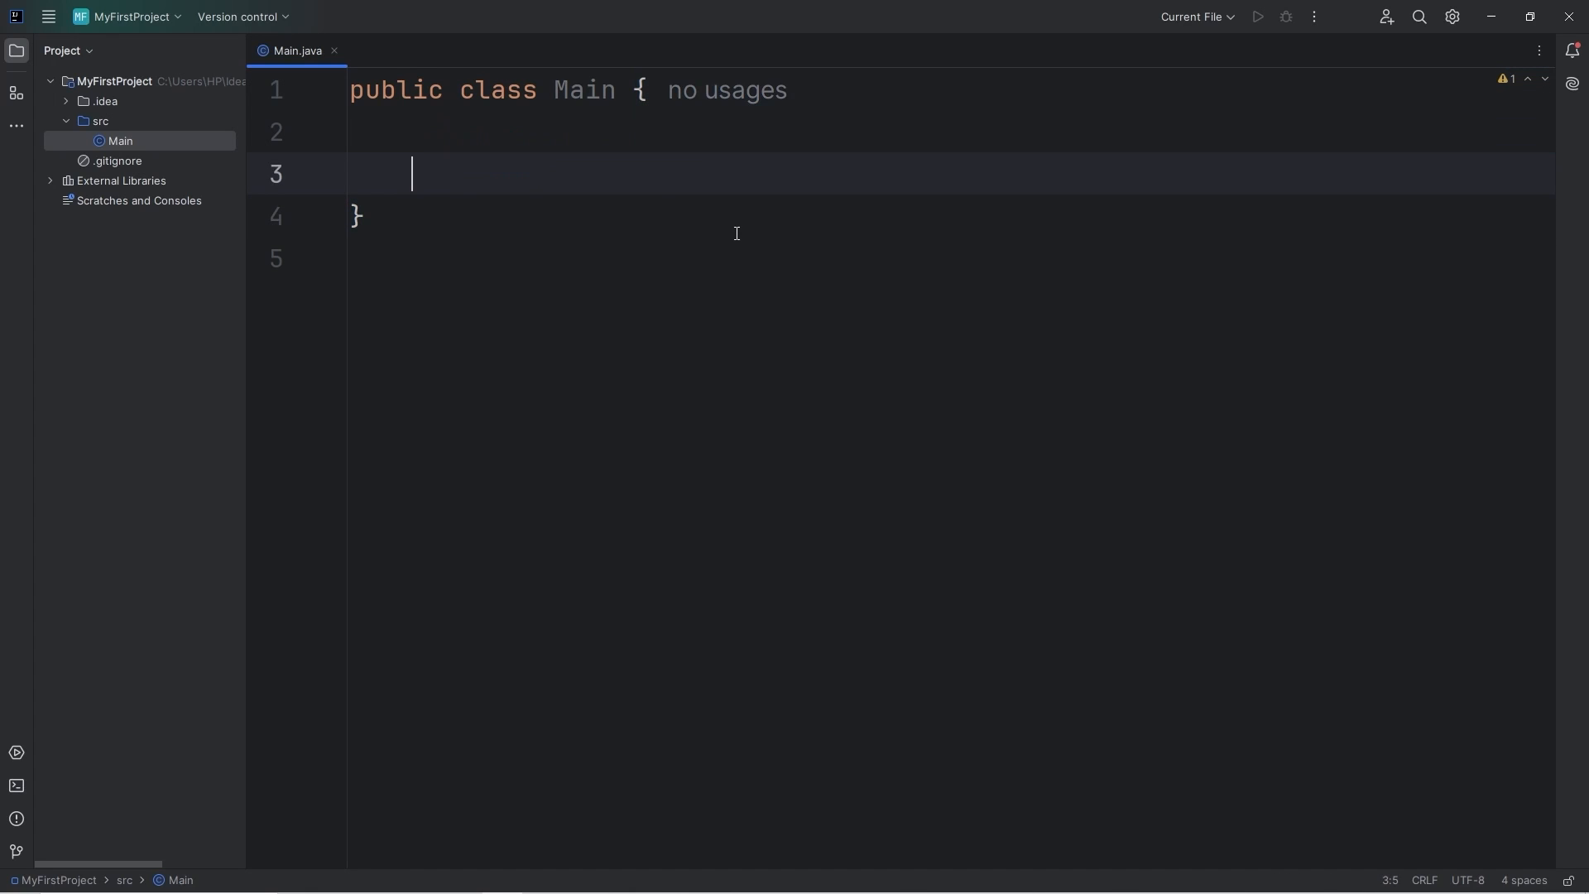
{"action": "type", "text": "public static"}
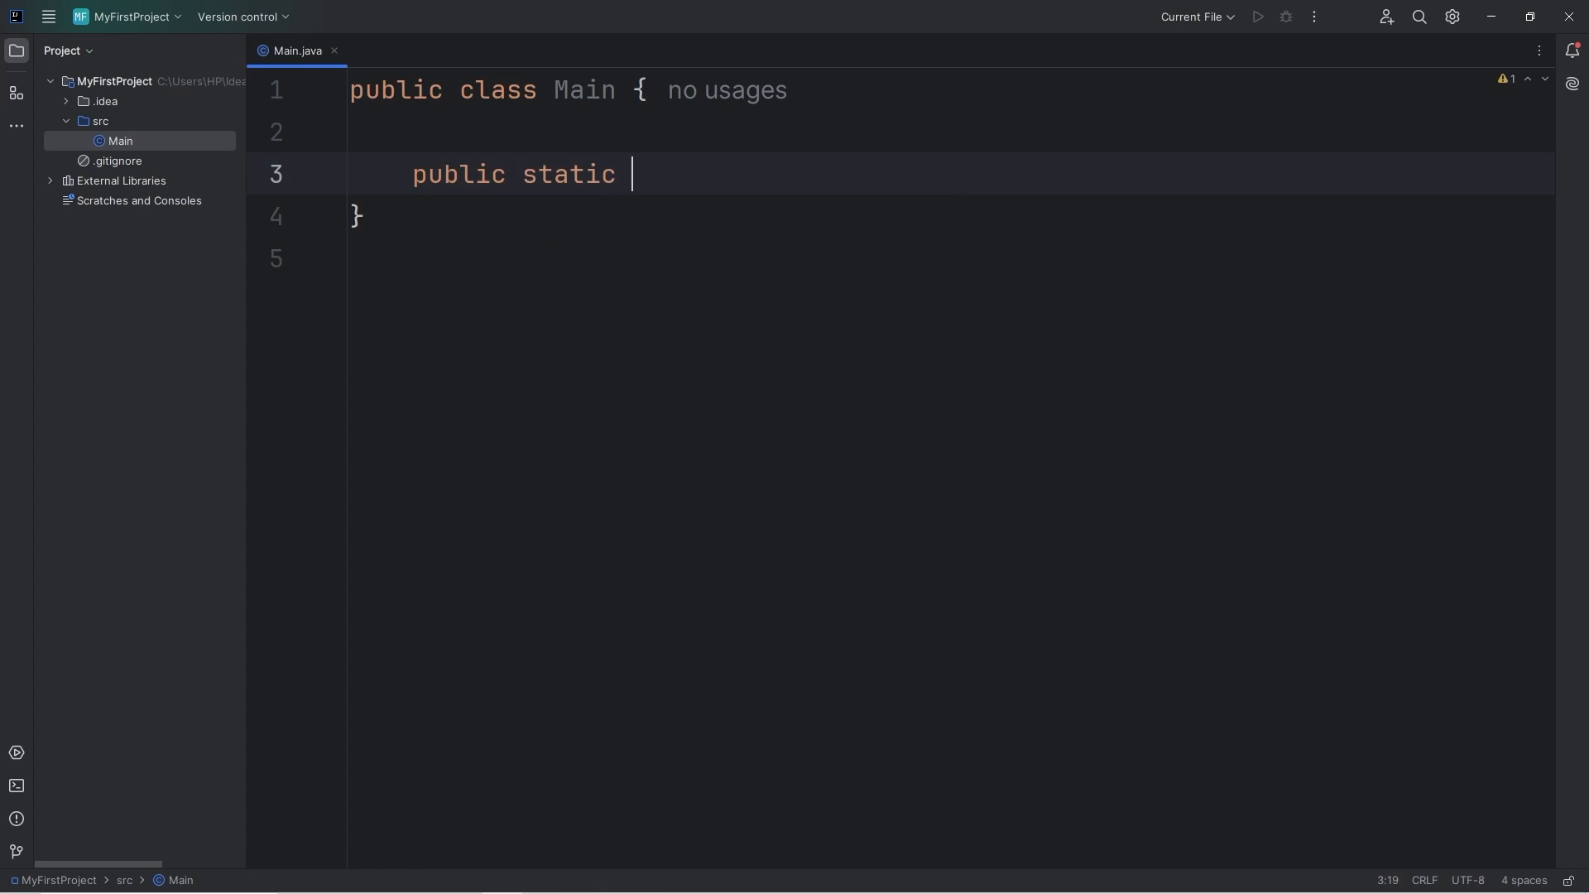
{"action": "type", "text": "void main"}
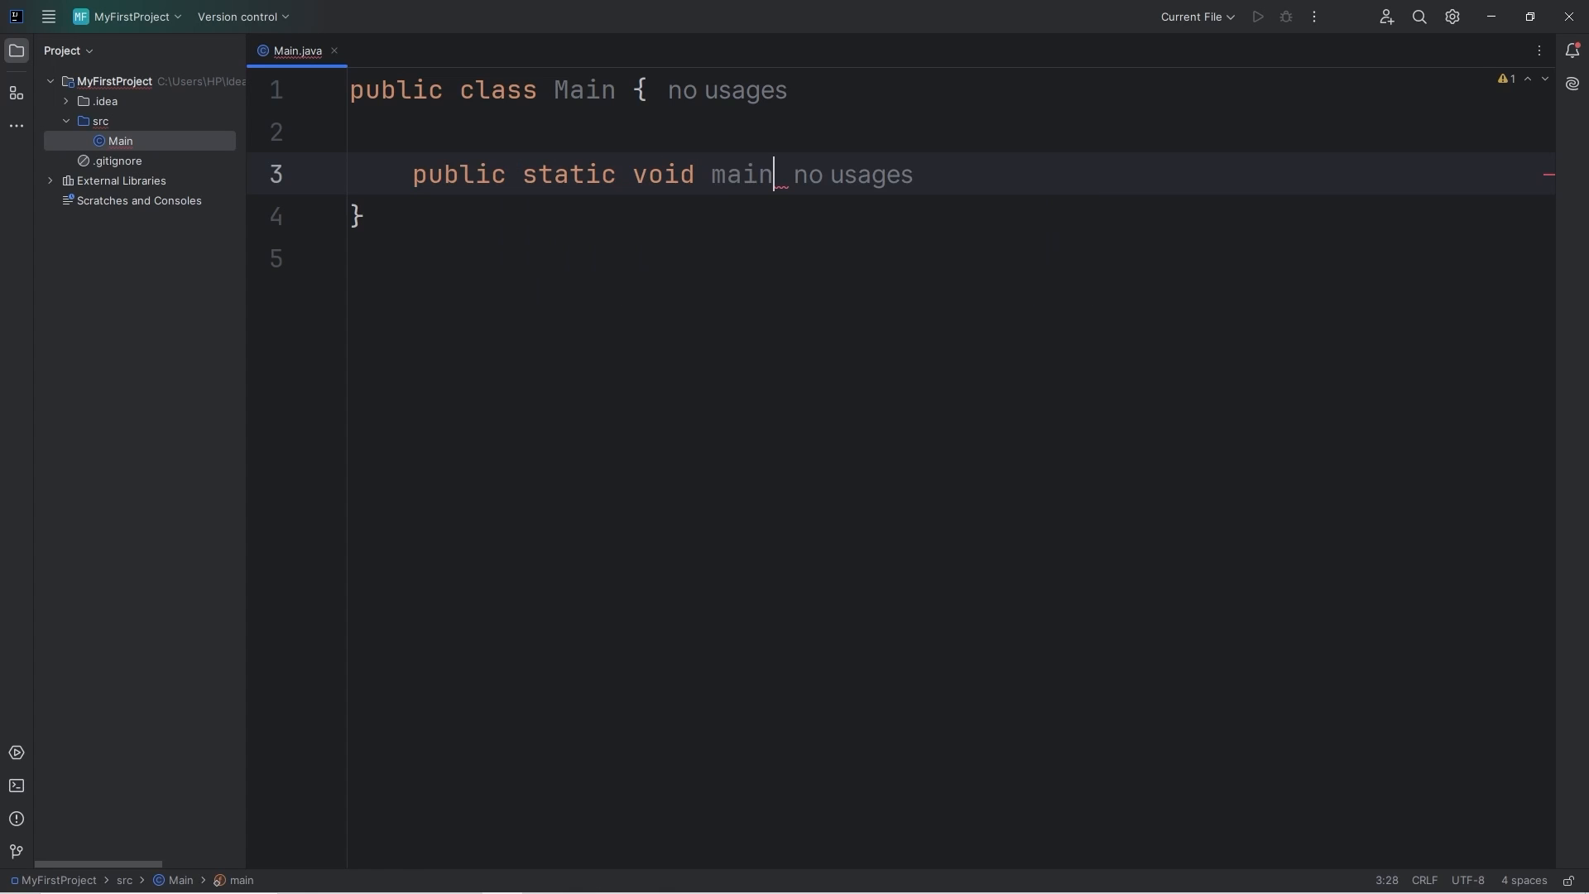
{"action": "type", "text": "()"}
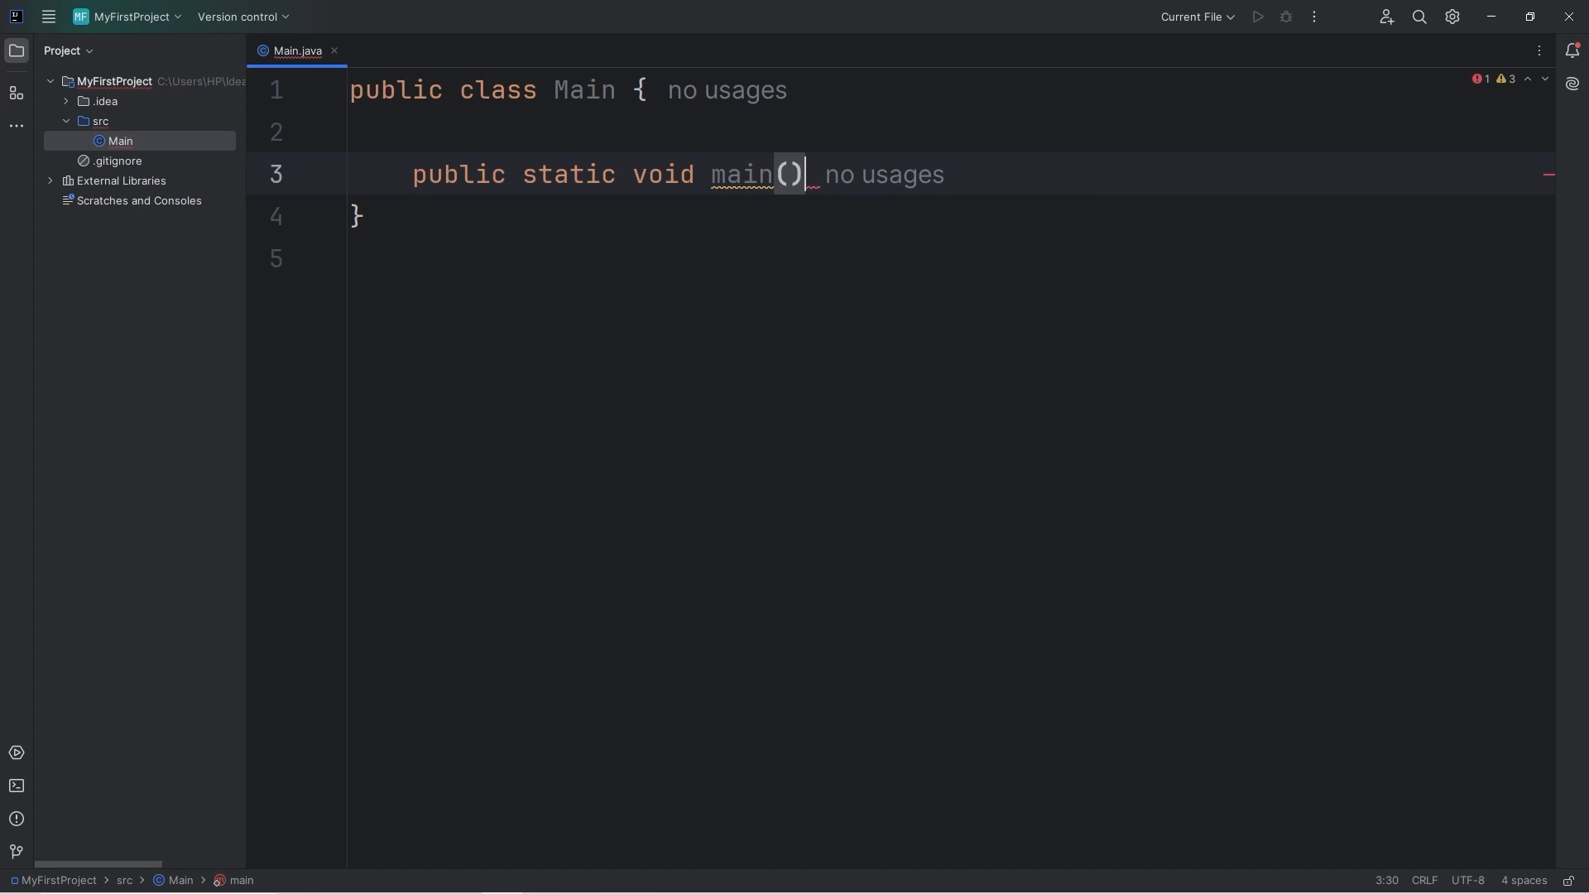
{"action": "type", "text": "{"}
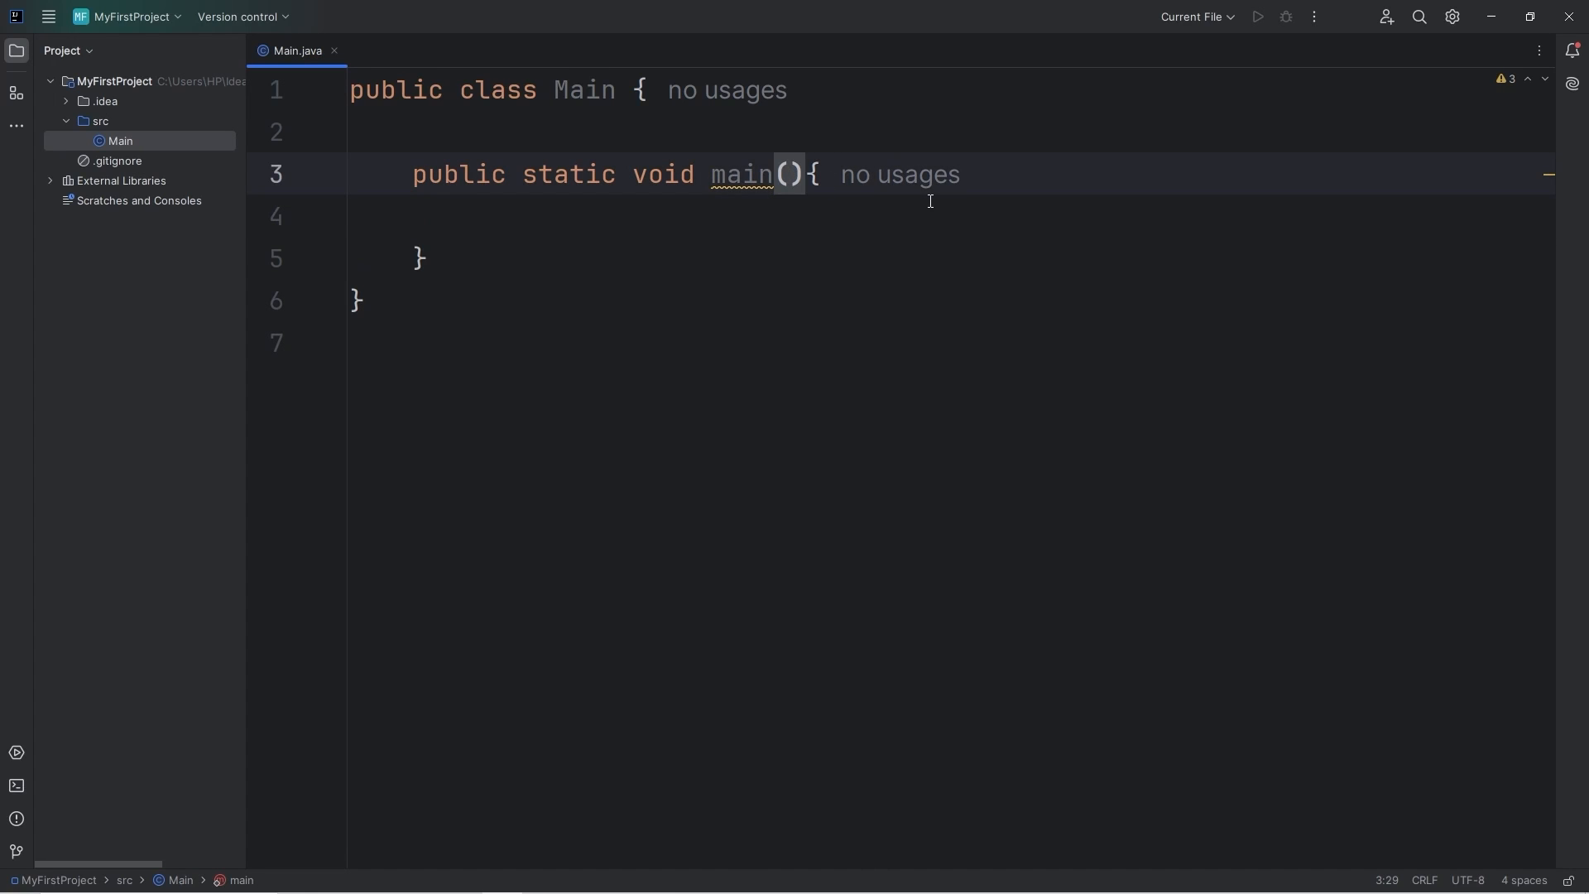
{"action": "type", "text": "String"}
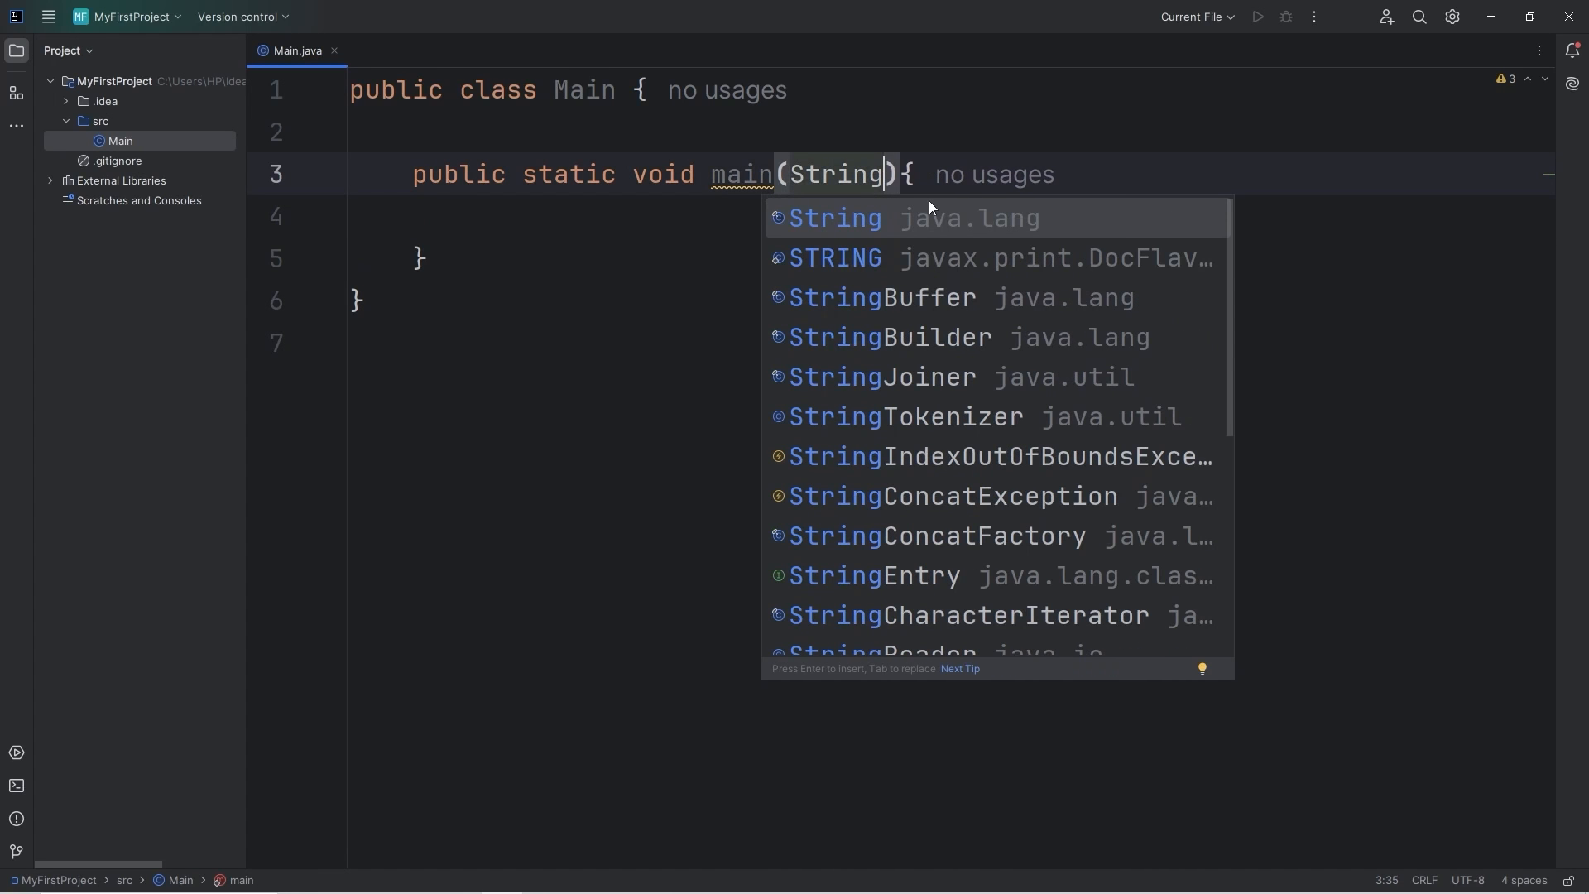
{"action": "type", "text": "[]"}
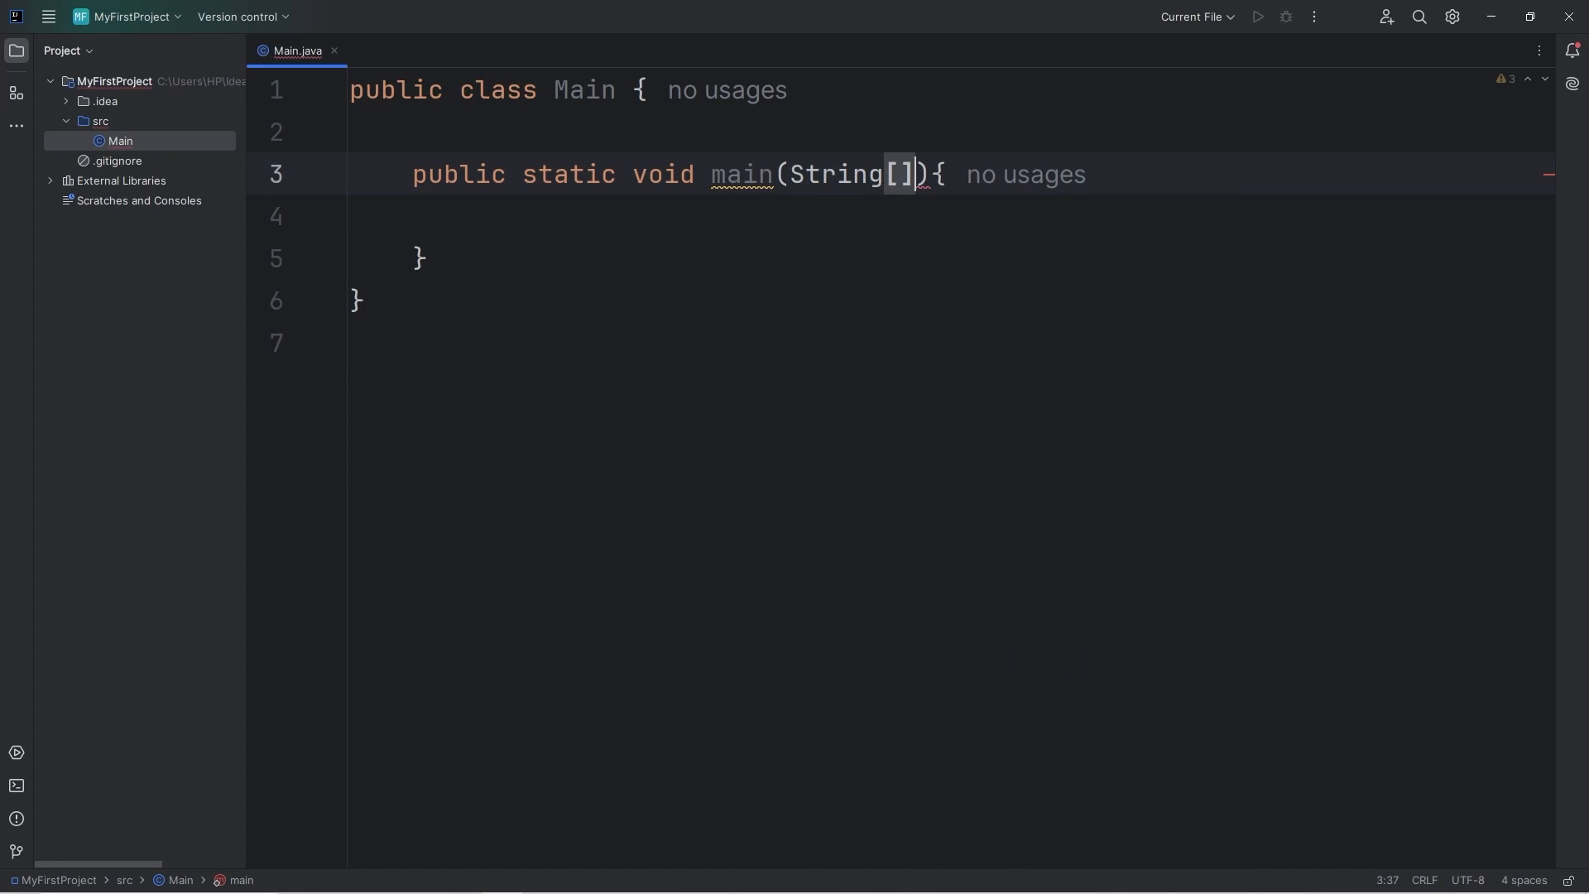
{"action": "type", "text": "args"}
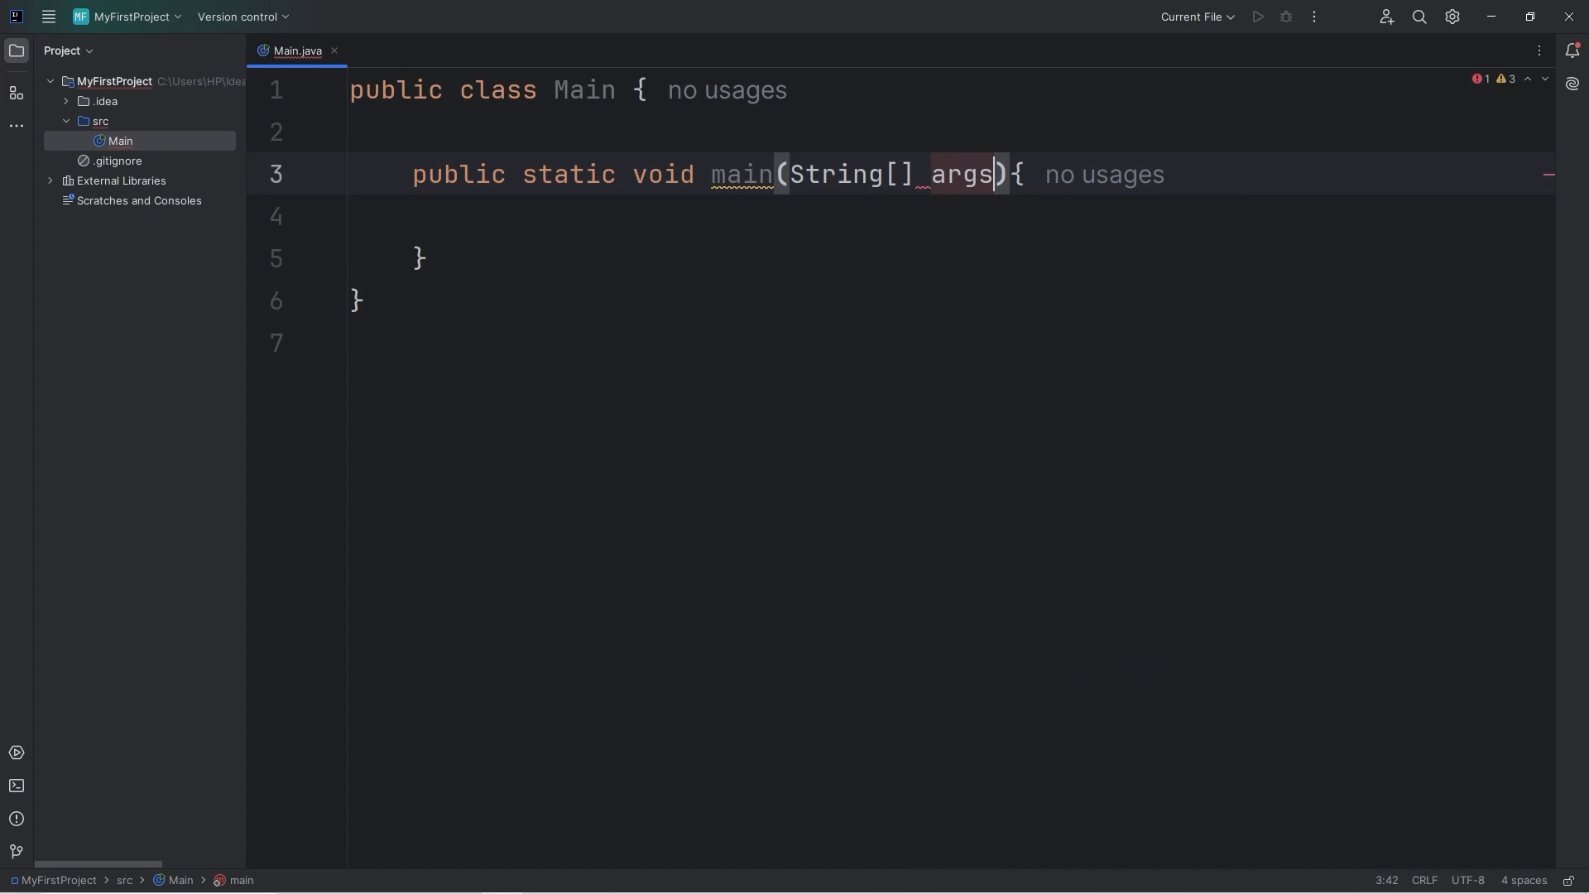
- Review the main signature by selecting static and the method block, then return the caret to its body
{"action": "double_click", "coordinate": [960, 174]}
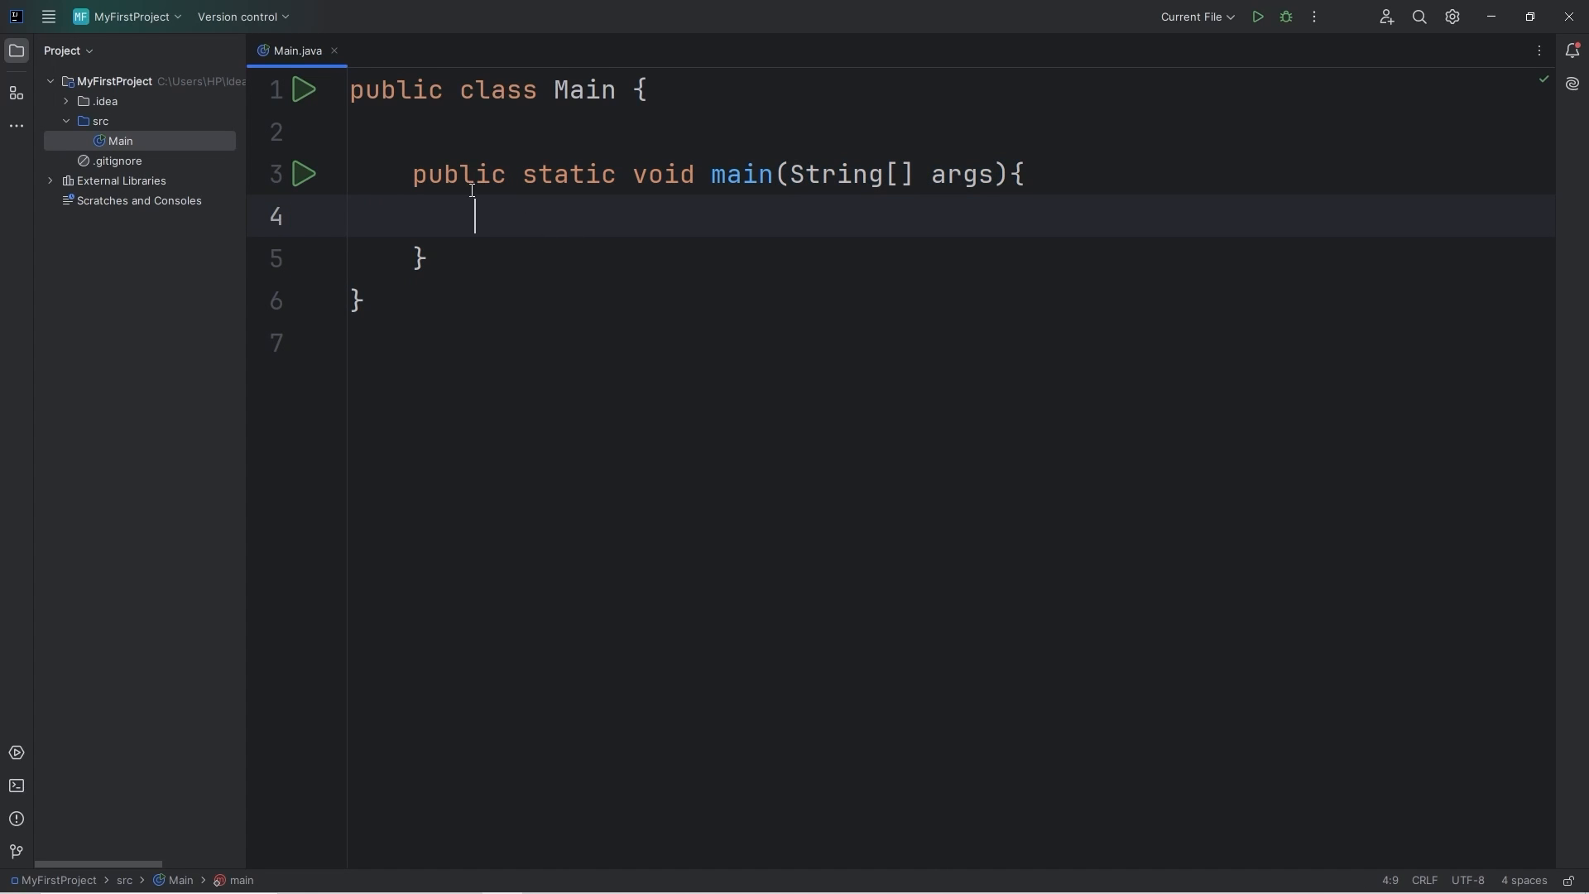
{"action": "double_click", "coordinate": [567, 174]}
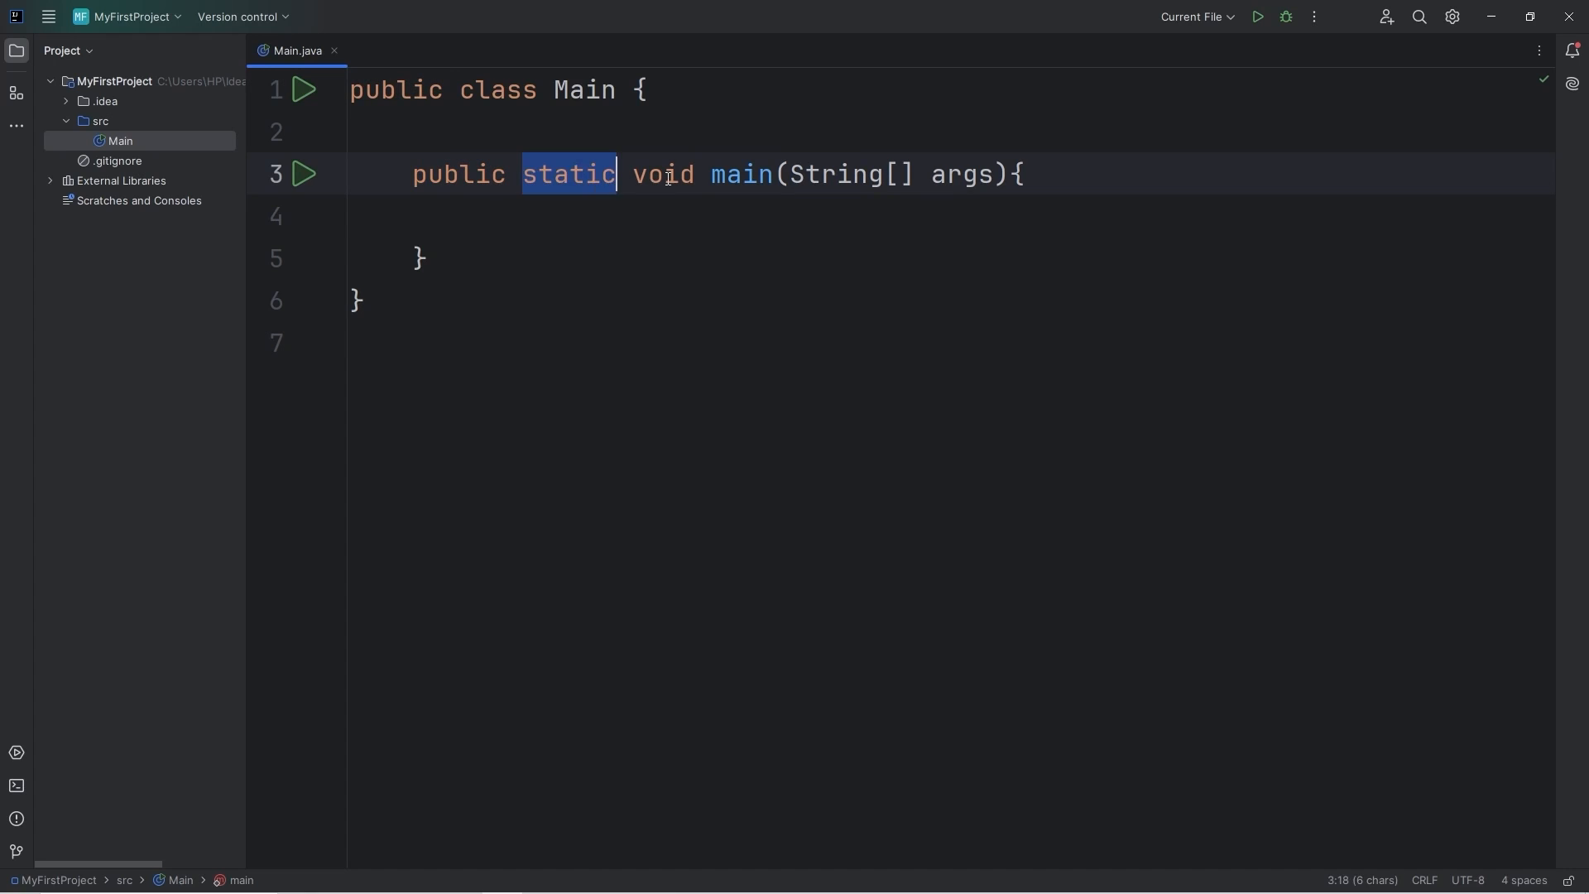
{"action": "left_click", "coordinate": [425, 258]}
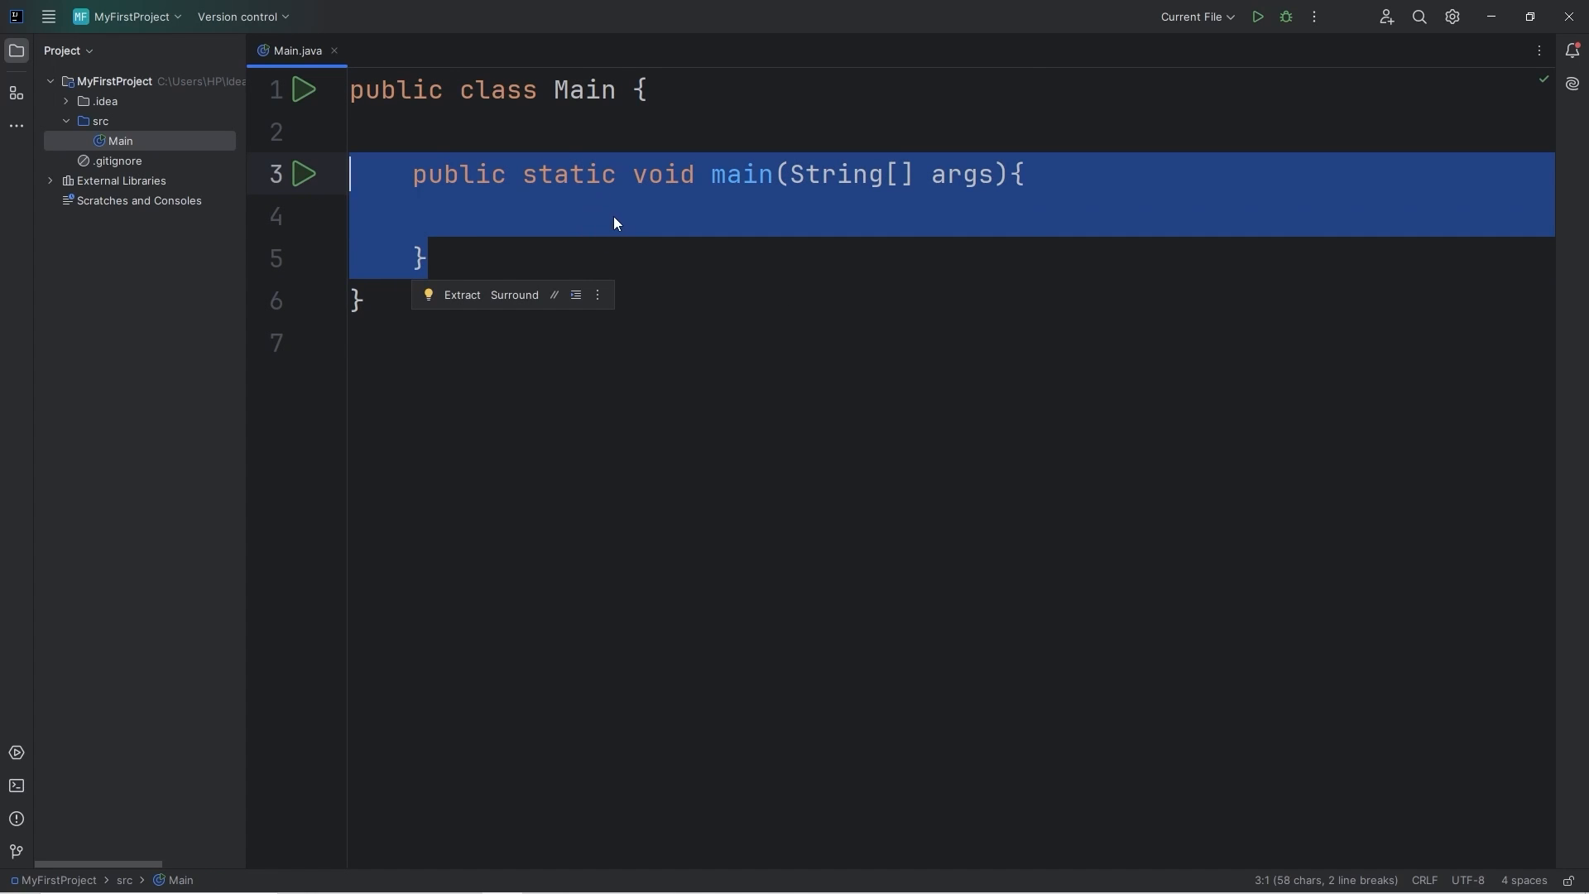
{"action": "left_click", "coordinate": [634, 215]}
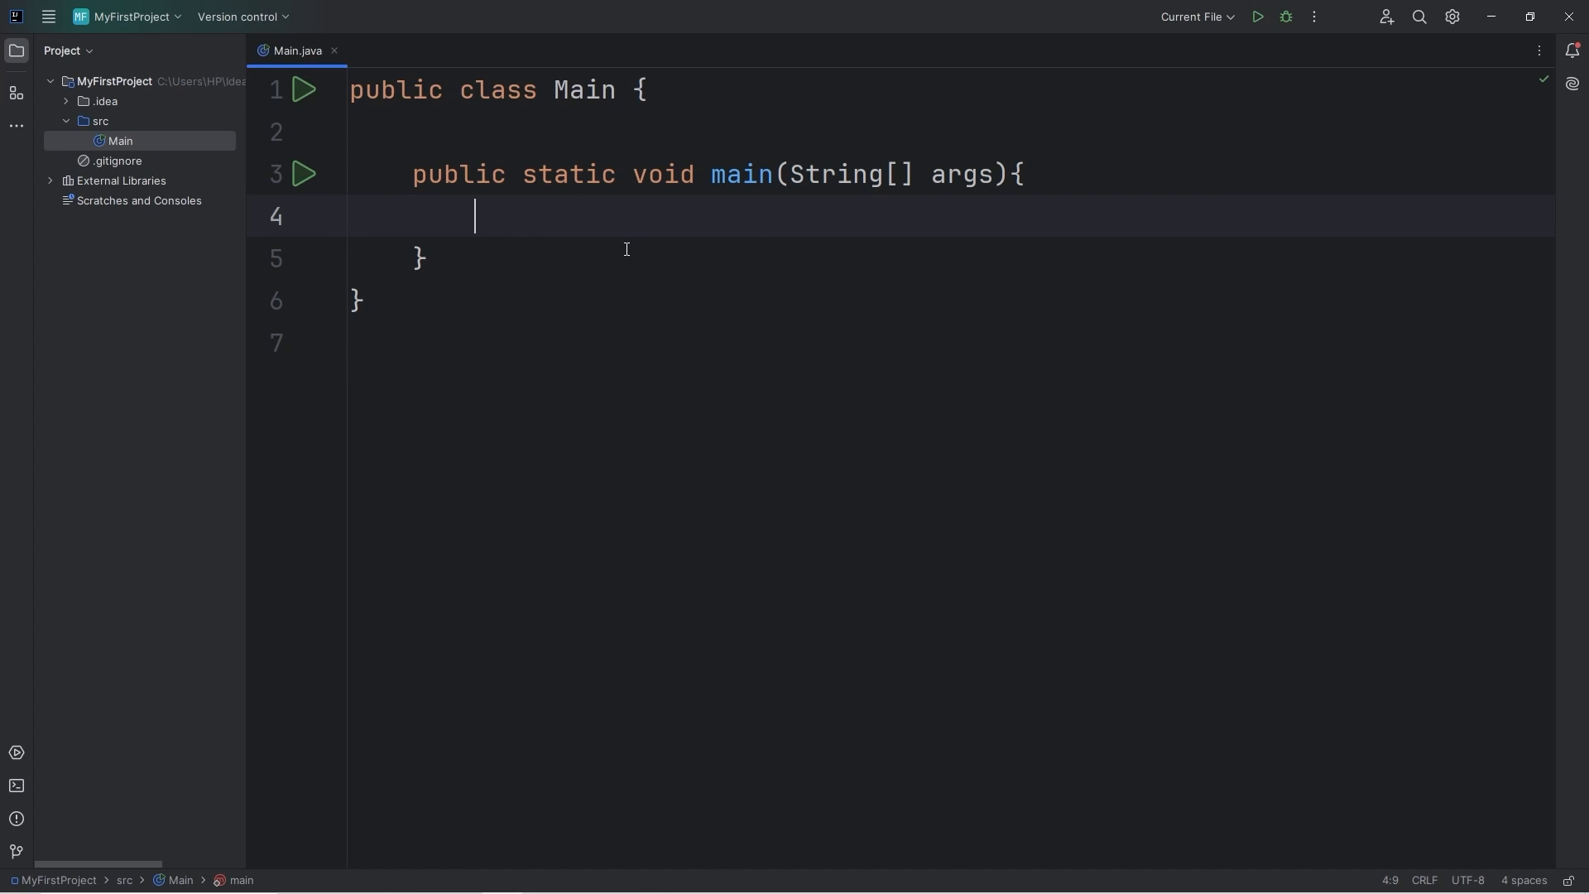
{"action": "mouse_move", "coordinate": [1256, 16]}
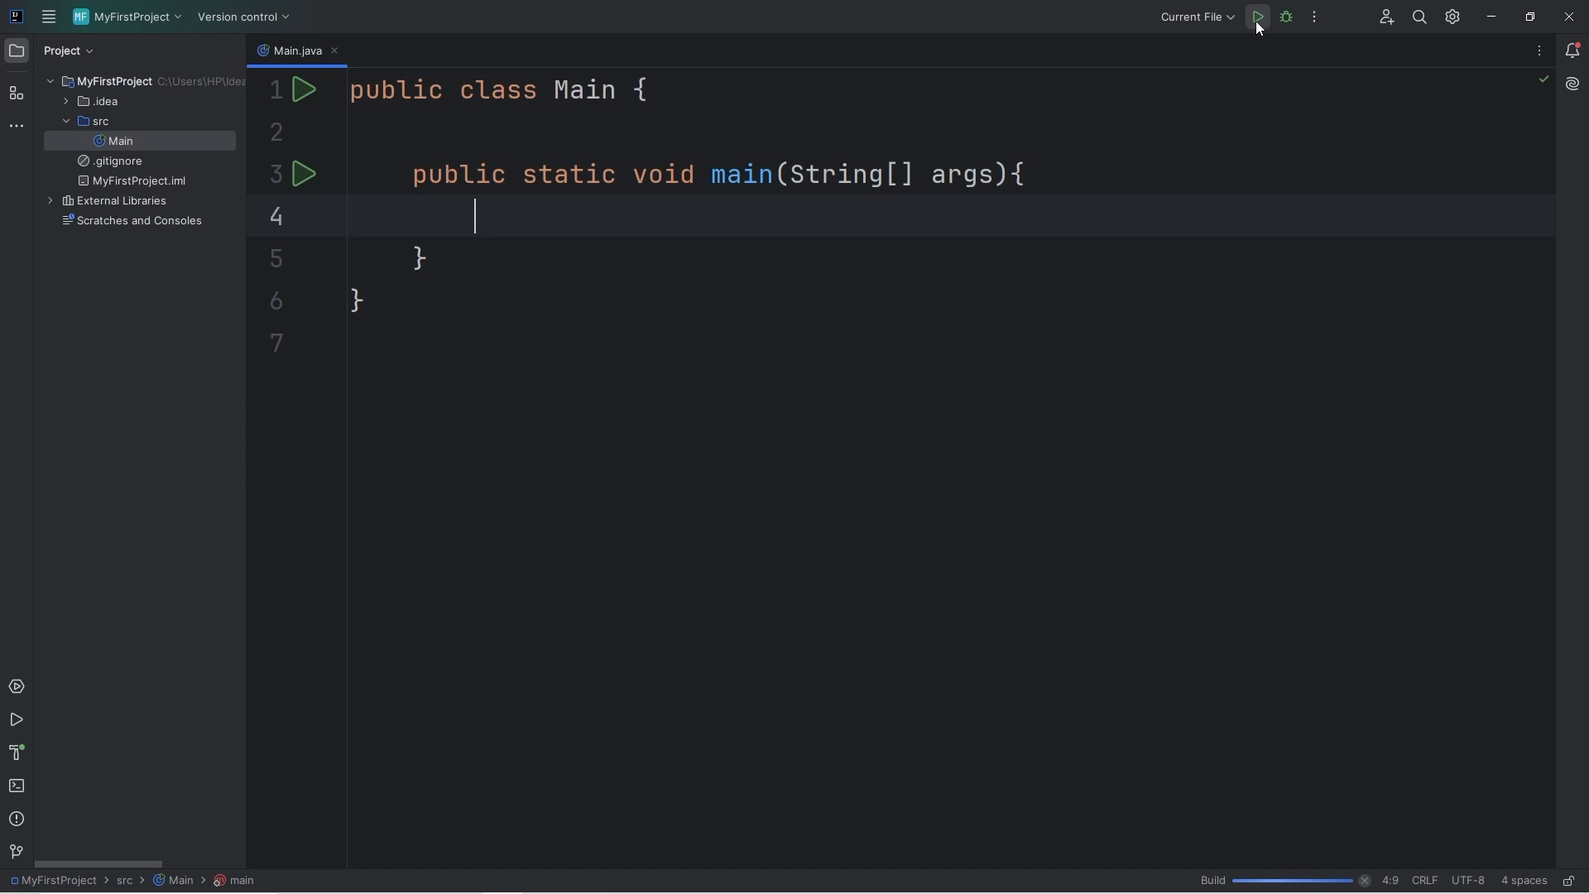
- Run Main, see 'Process finished with exit code 0', then hide the Run console
{"action": "left_click", "coordinate": [1256, 17]}
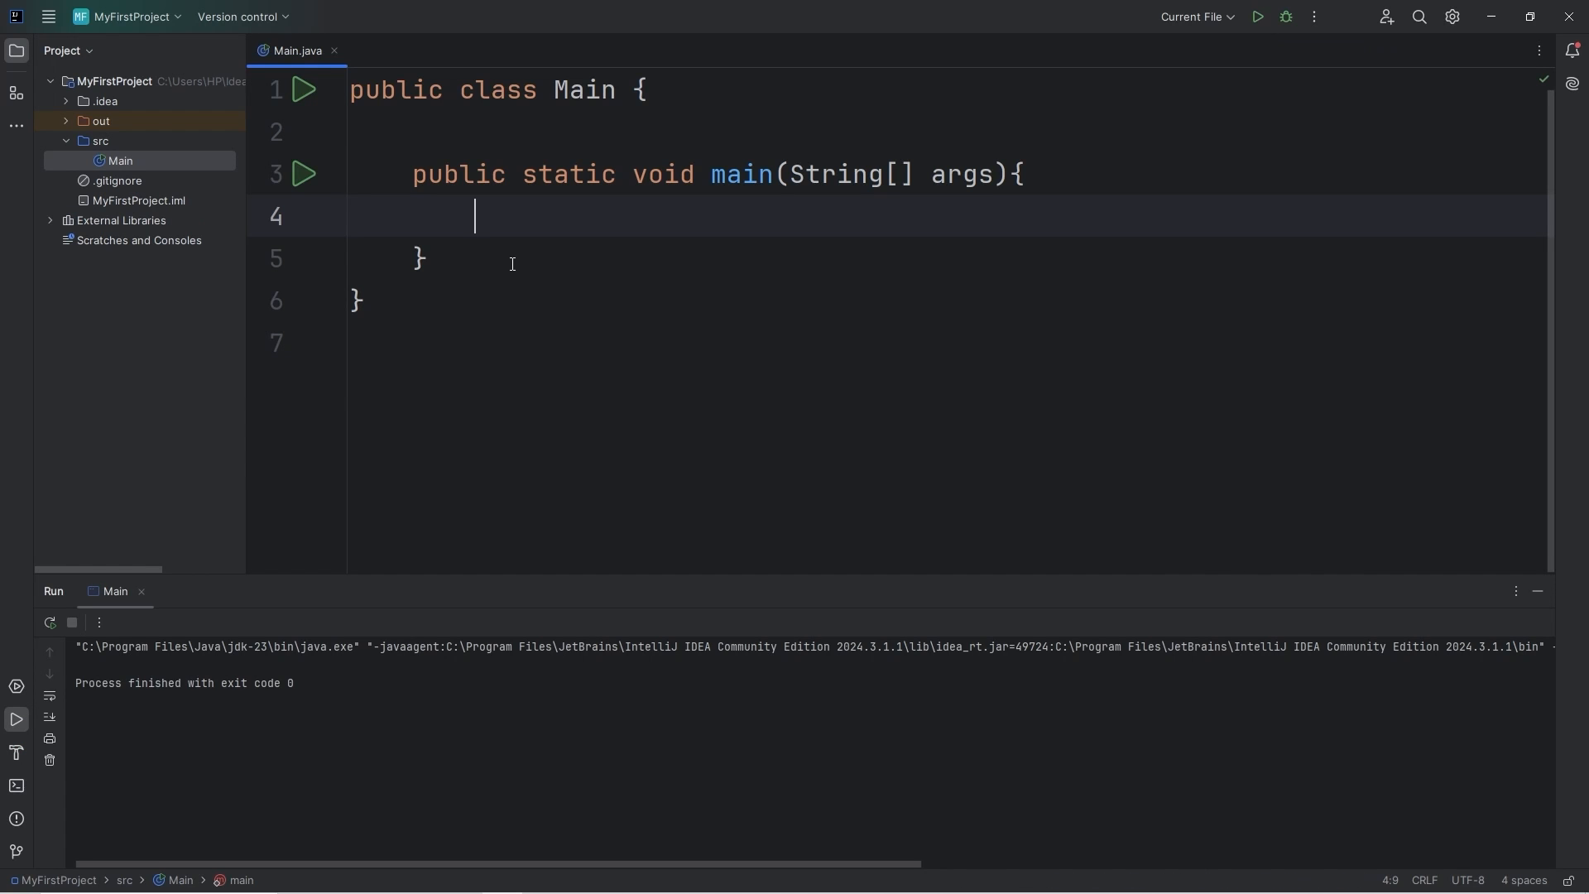
{"action": "mouse_move", "coordinate": [409, 510]}
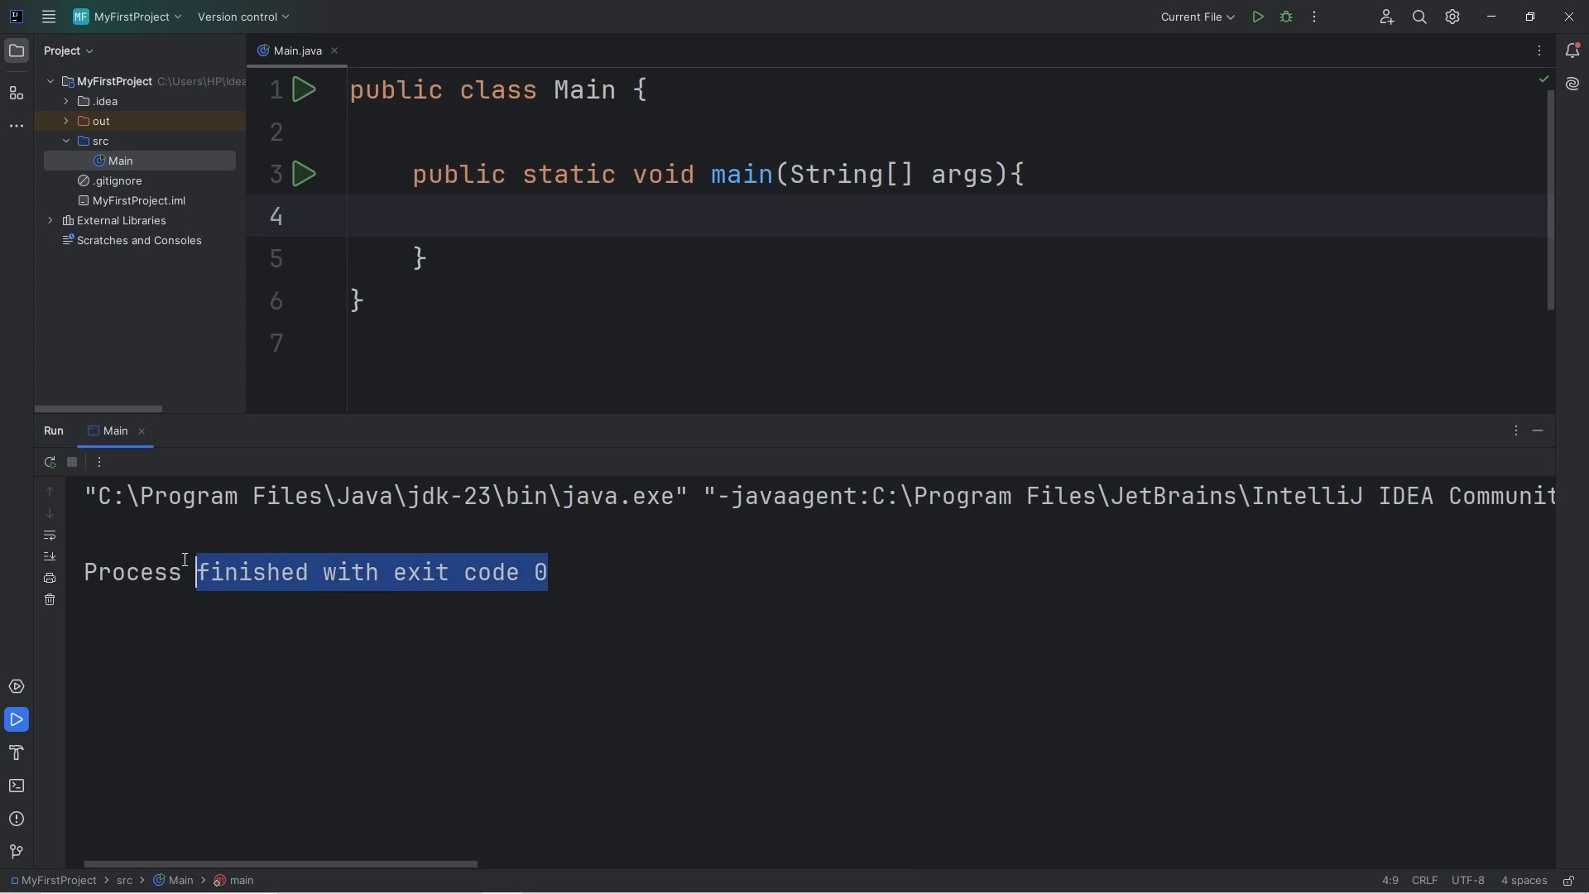
{"action": "left_click", "coordinate": [594, 567]}
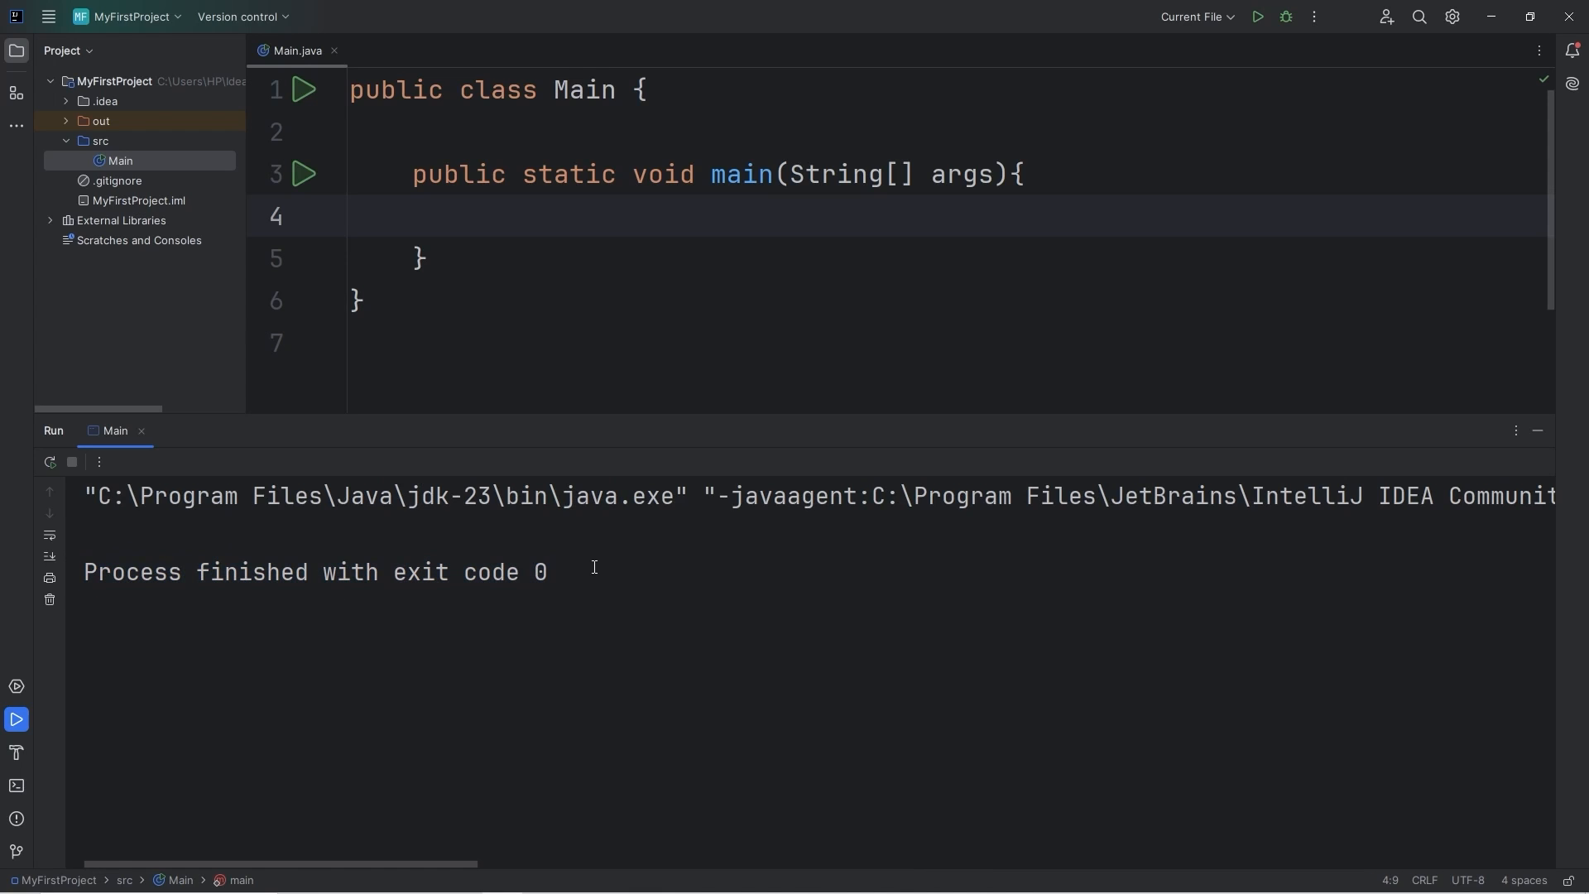
{"action": "left_click", "coordinate": [592, 567]}
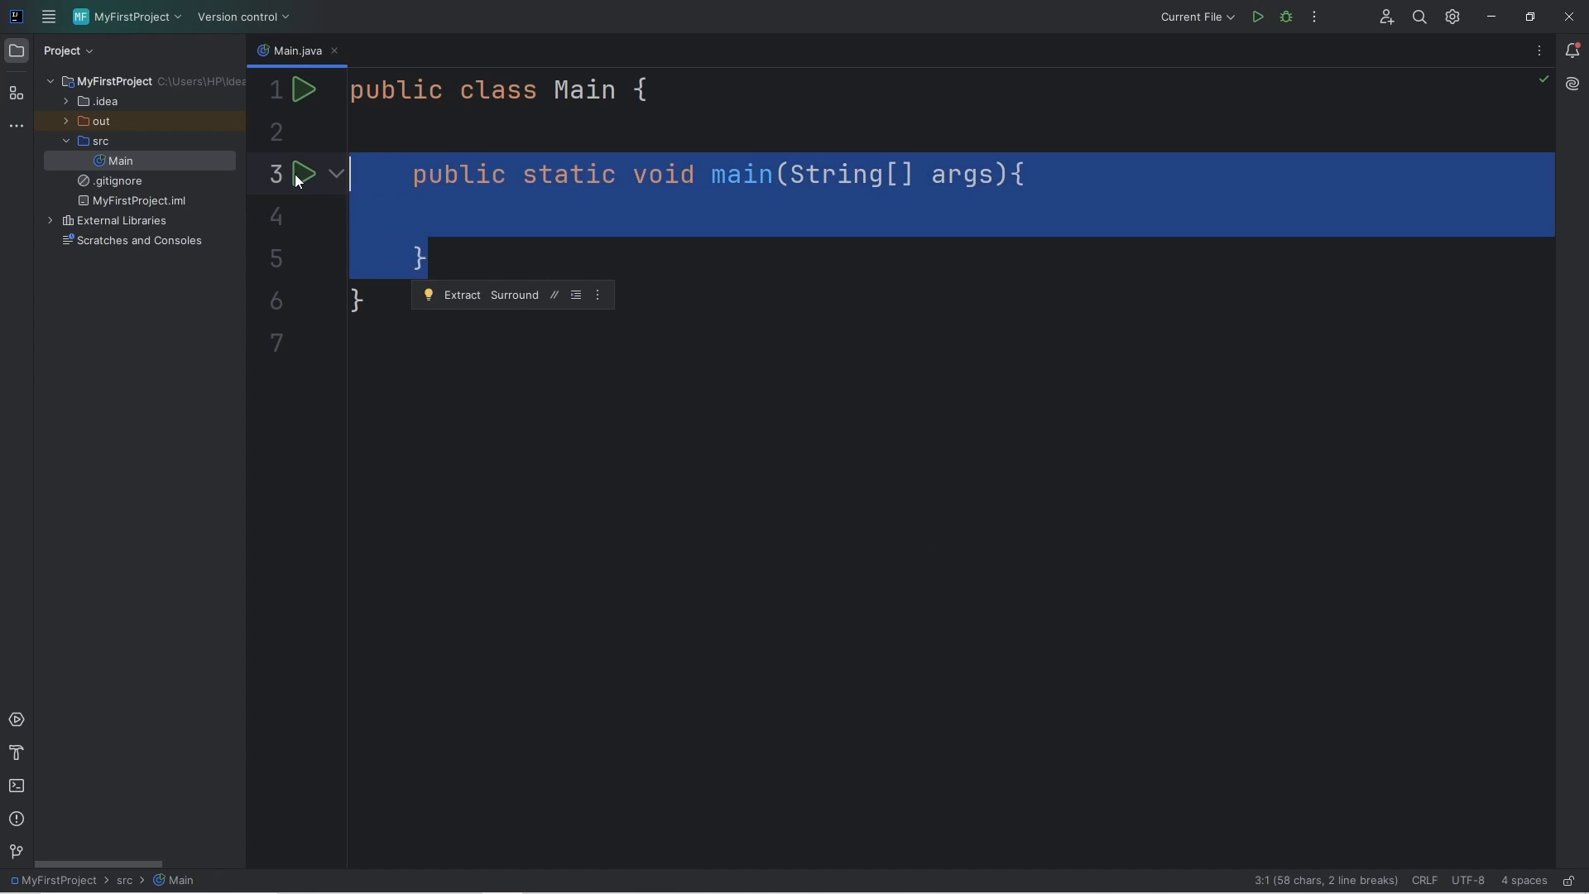
- Write an empty System.out.print(""); statement inside the main method
{"action": "key", "text": "Delete"}
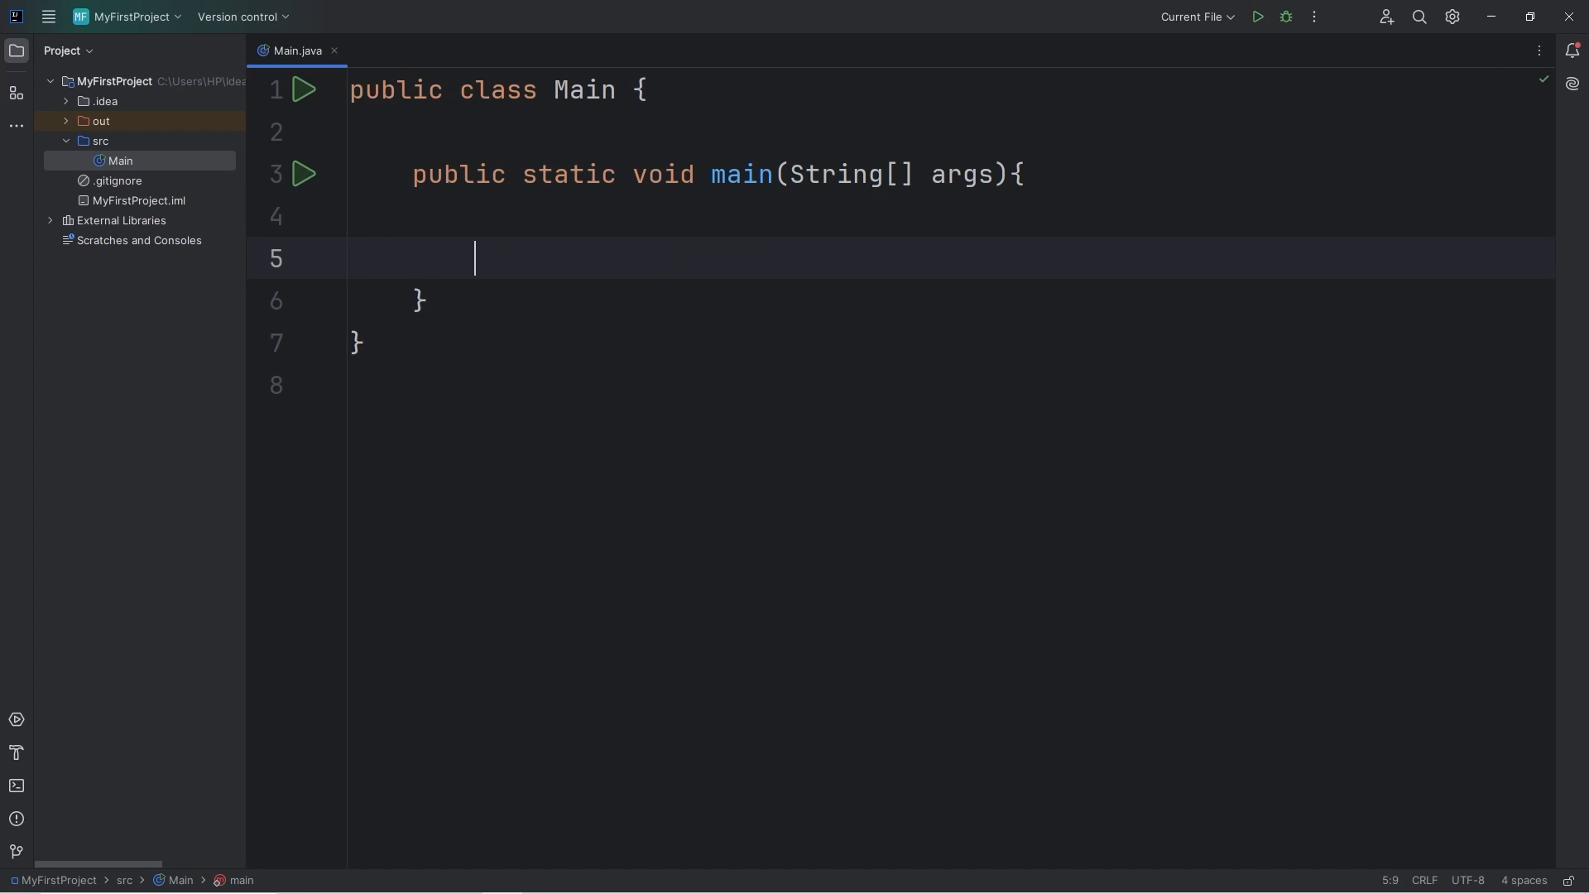
{"action": "type", "text": "Syst"}
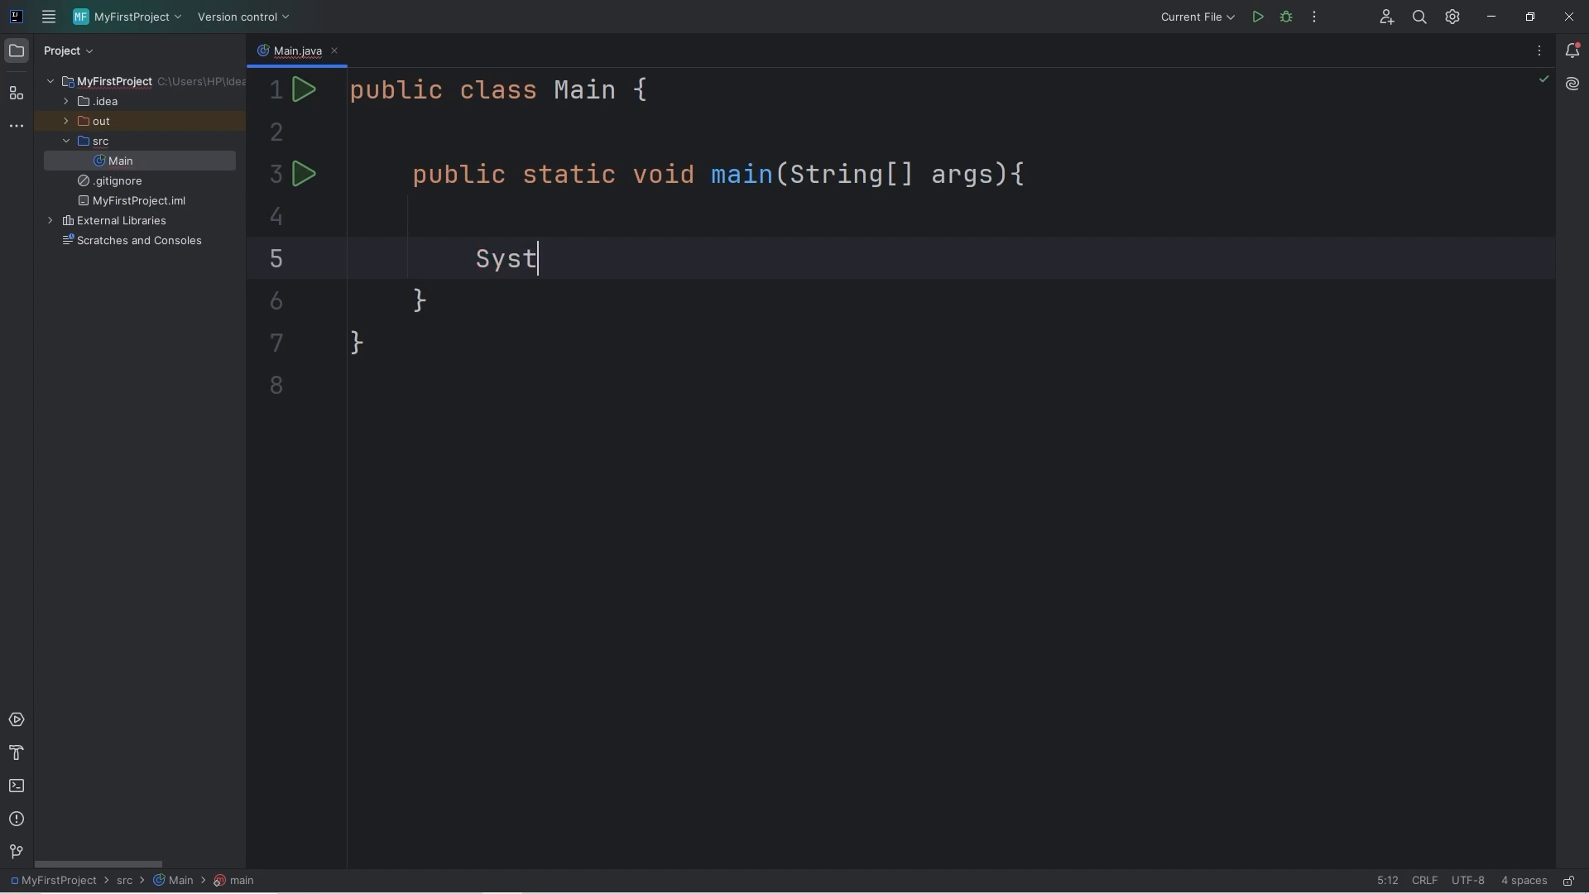
{"action": "type", "text": "em."}
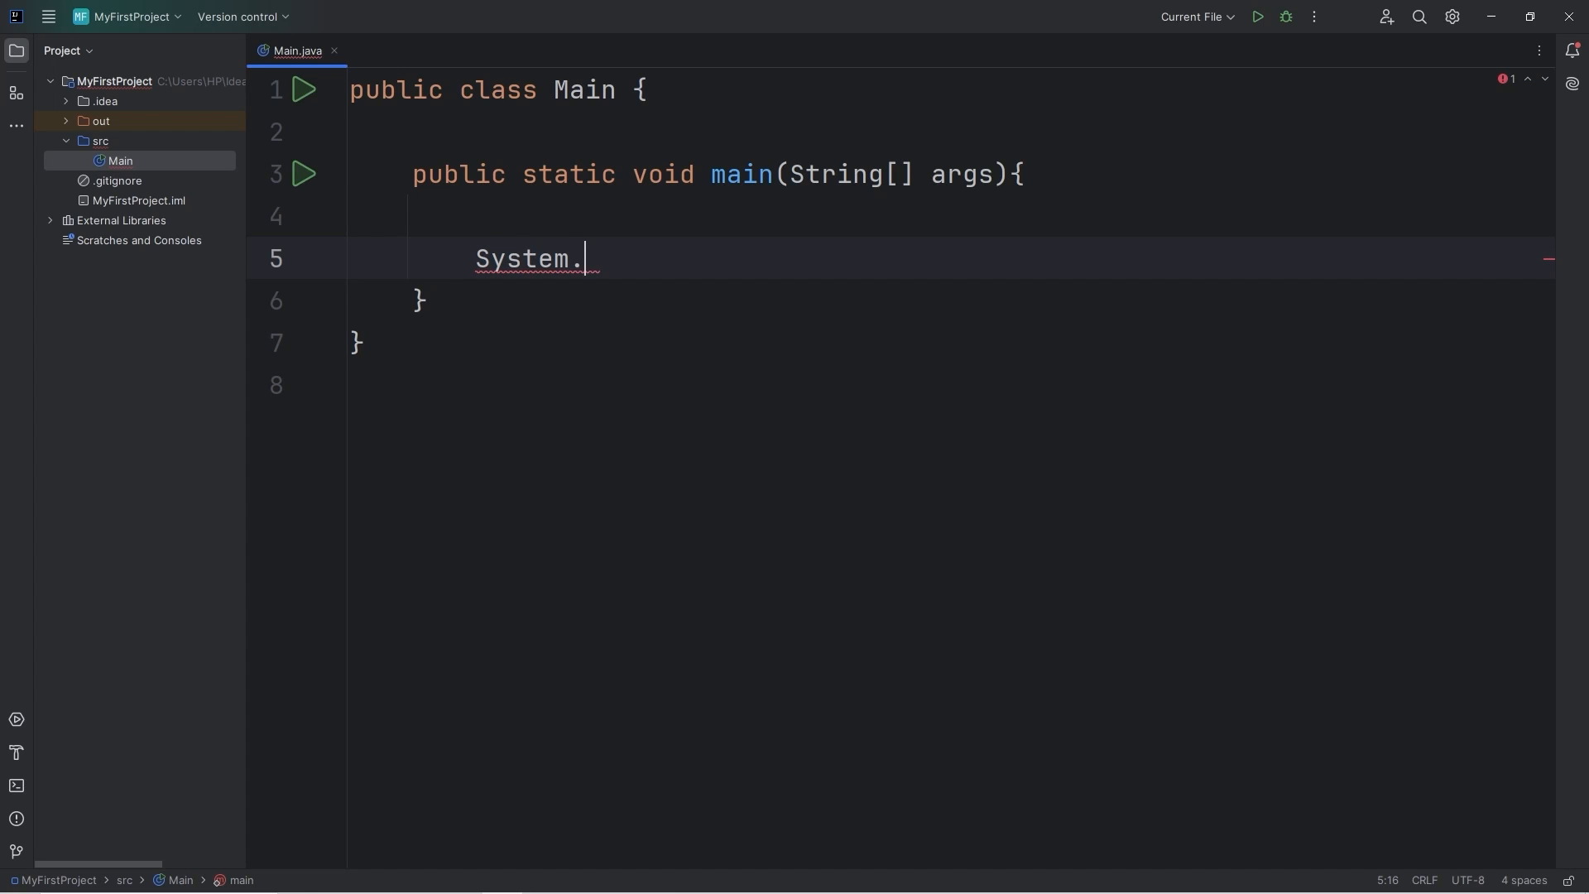
{"action": "type", "text": "out.pr"}
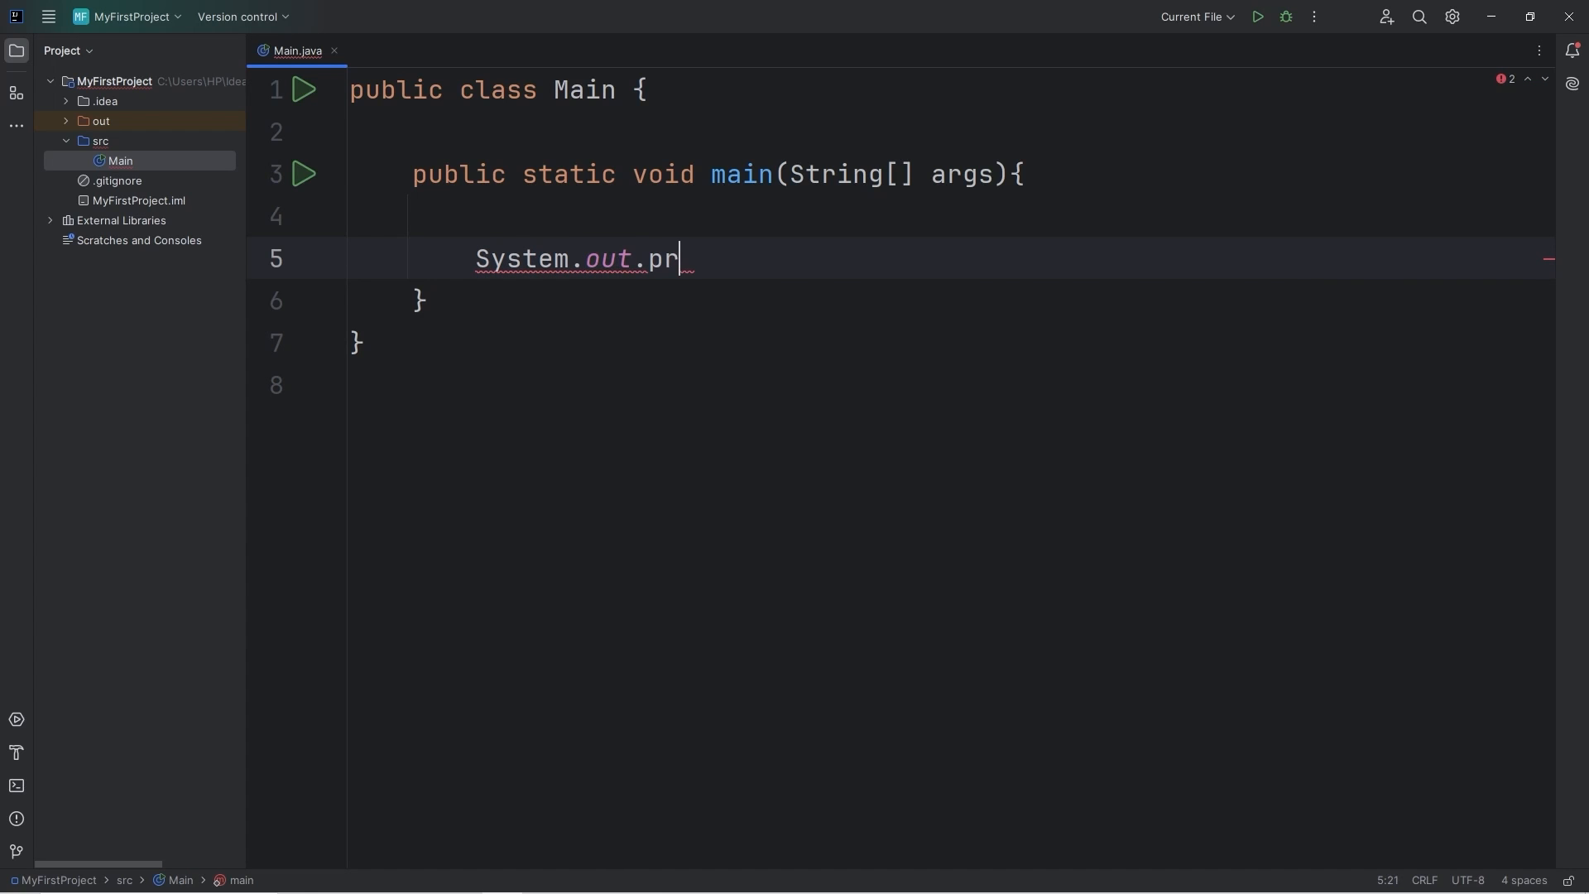
{"action": "type", "text": "int()"}
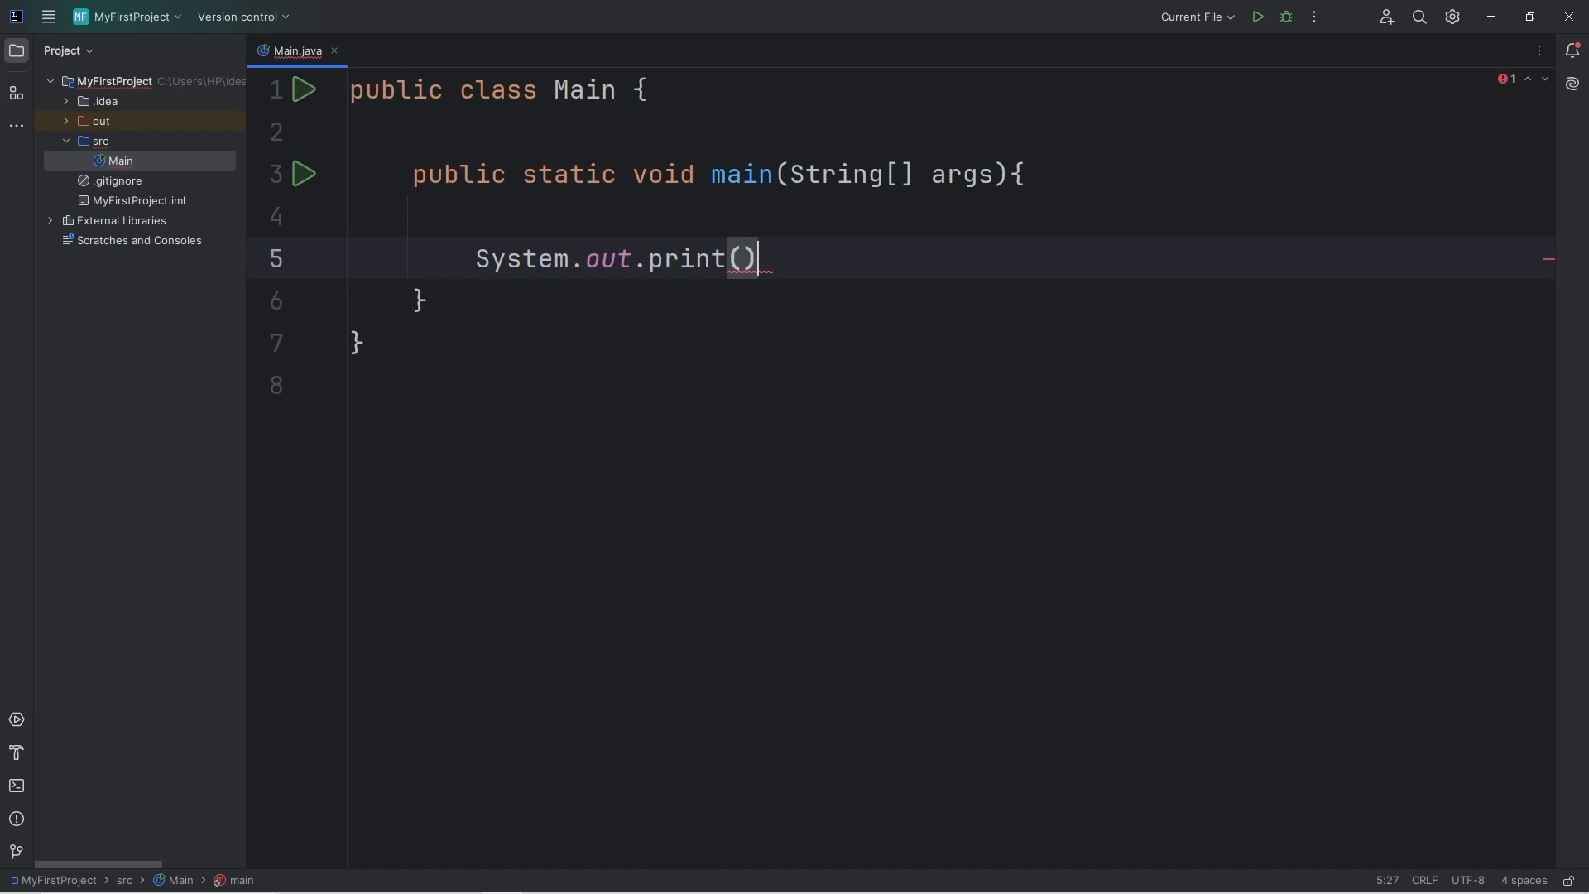
{"action": "type", "text": ";"}
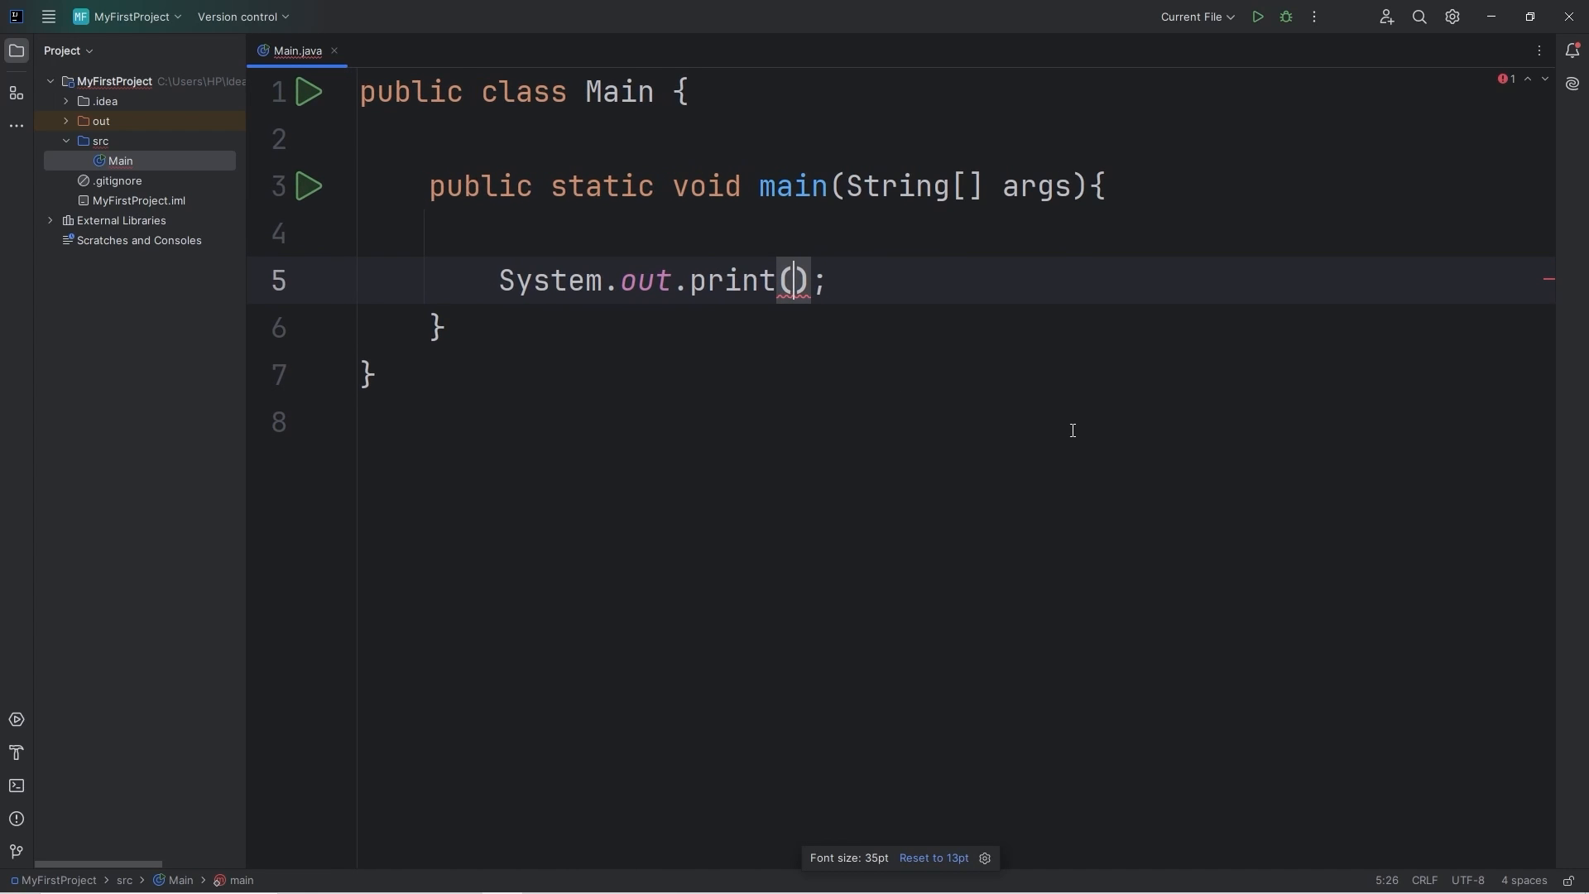
{"action": "type", "text": "\""}
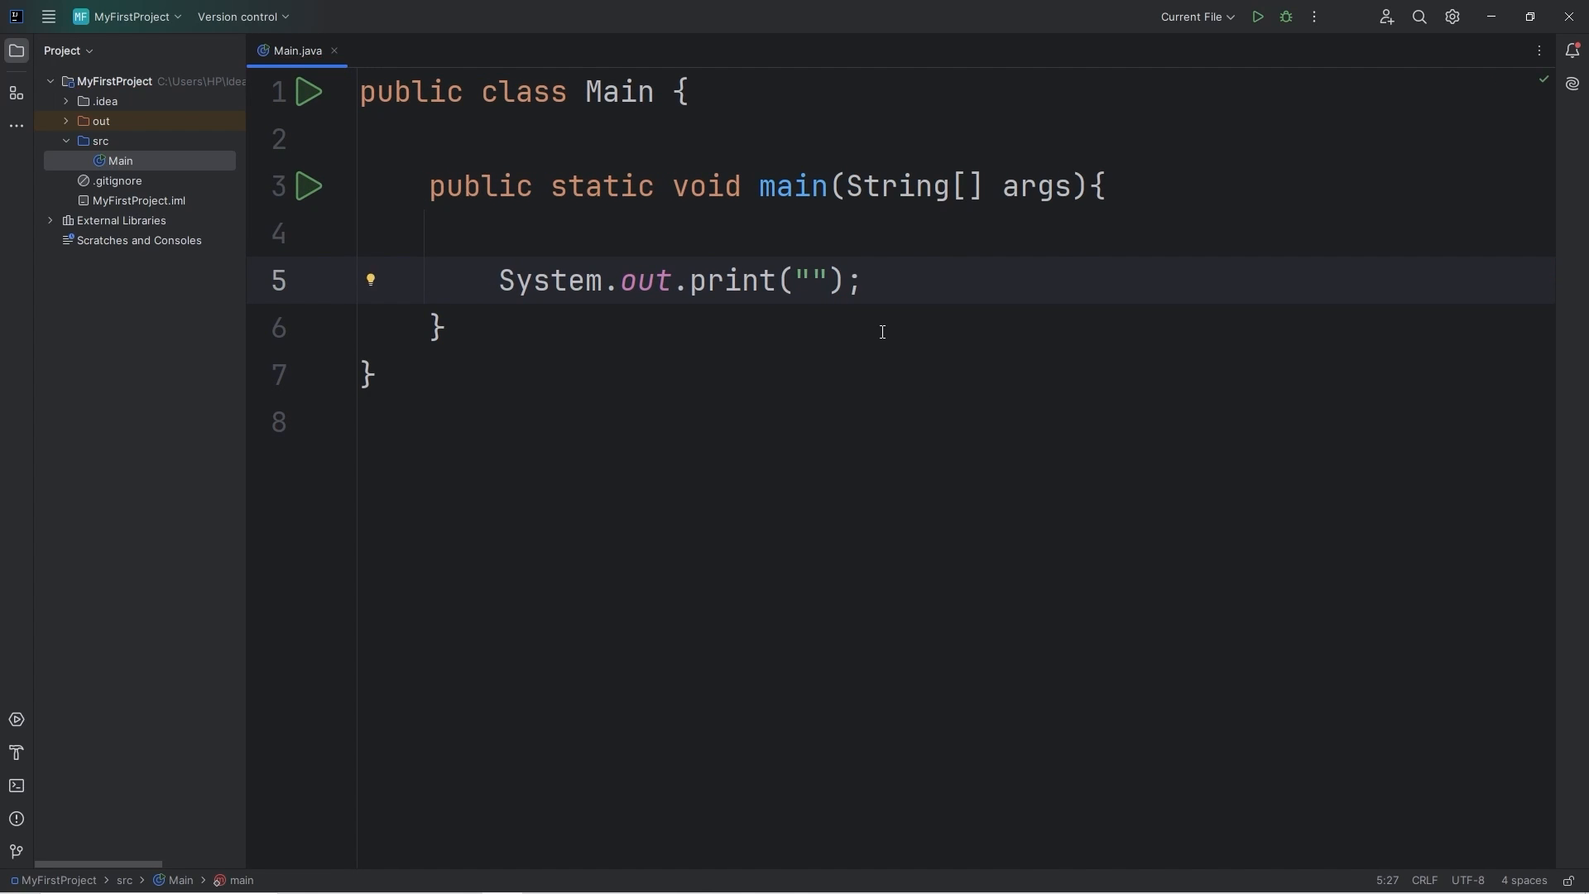
- Fill the empty string with the message I like pizza!
{"action": "double_click", "coordinate": [811, 281]}
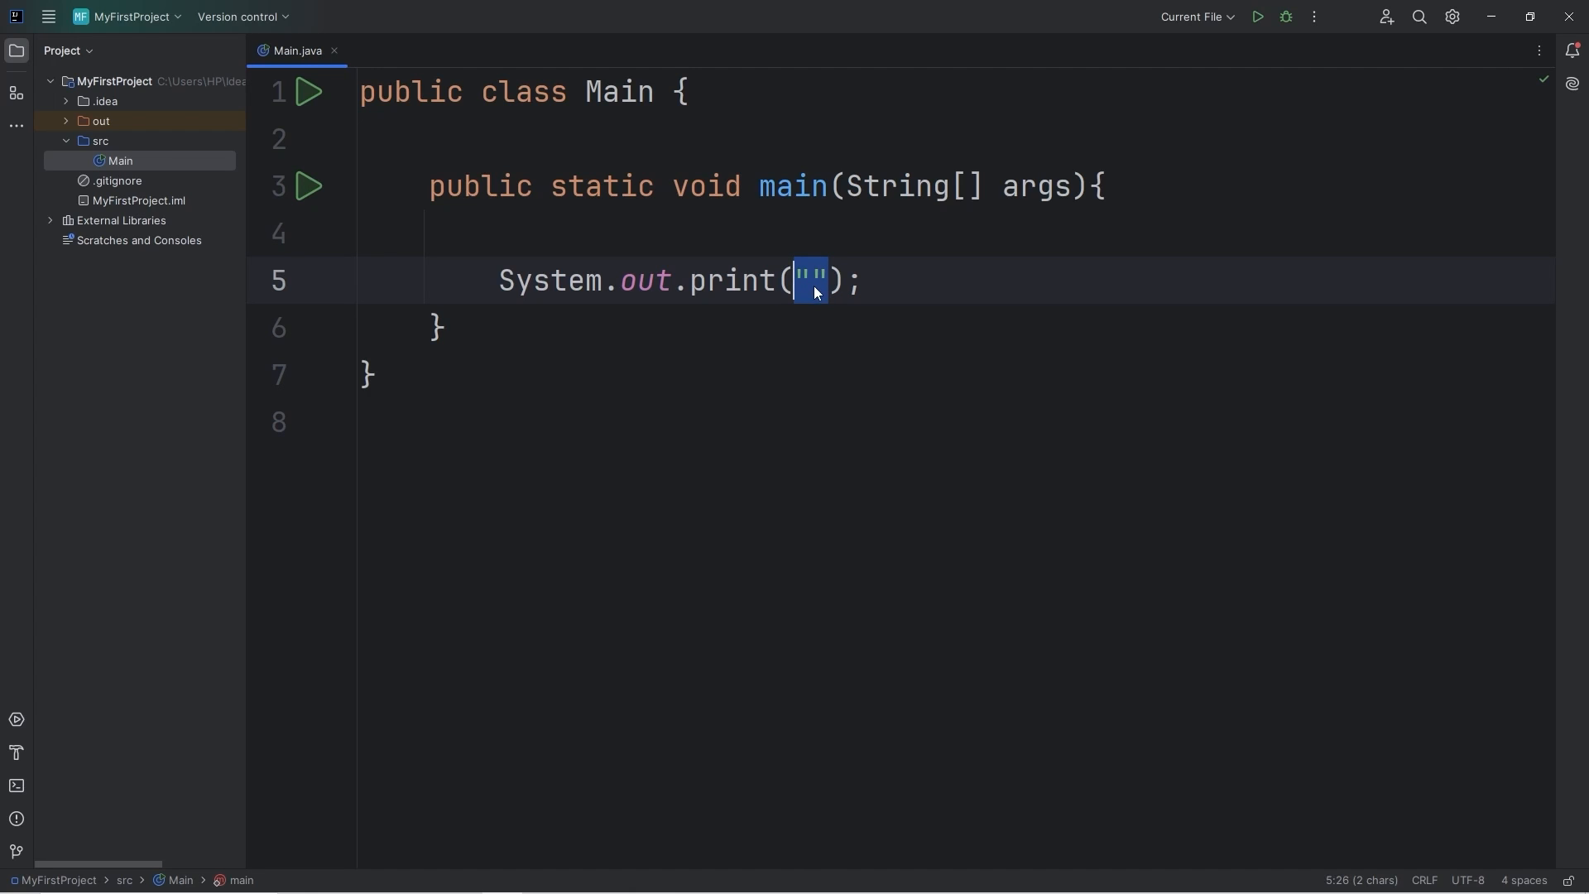
{"action": "left_click", "coordinate": [811, 282]}
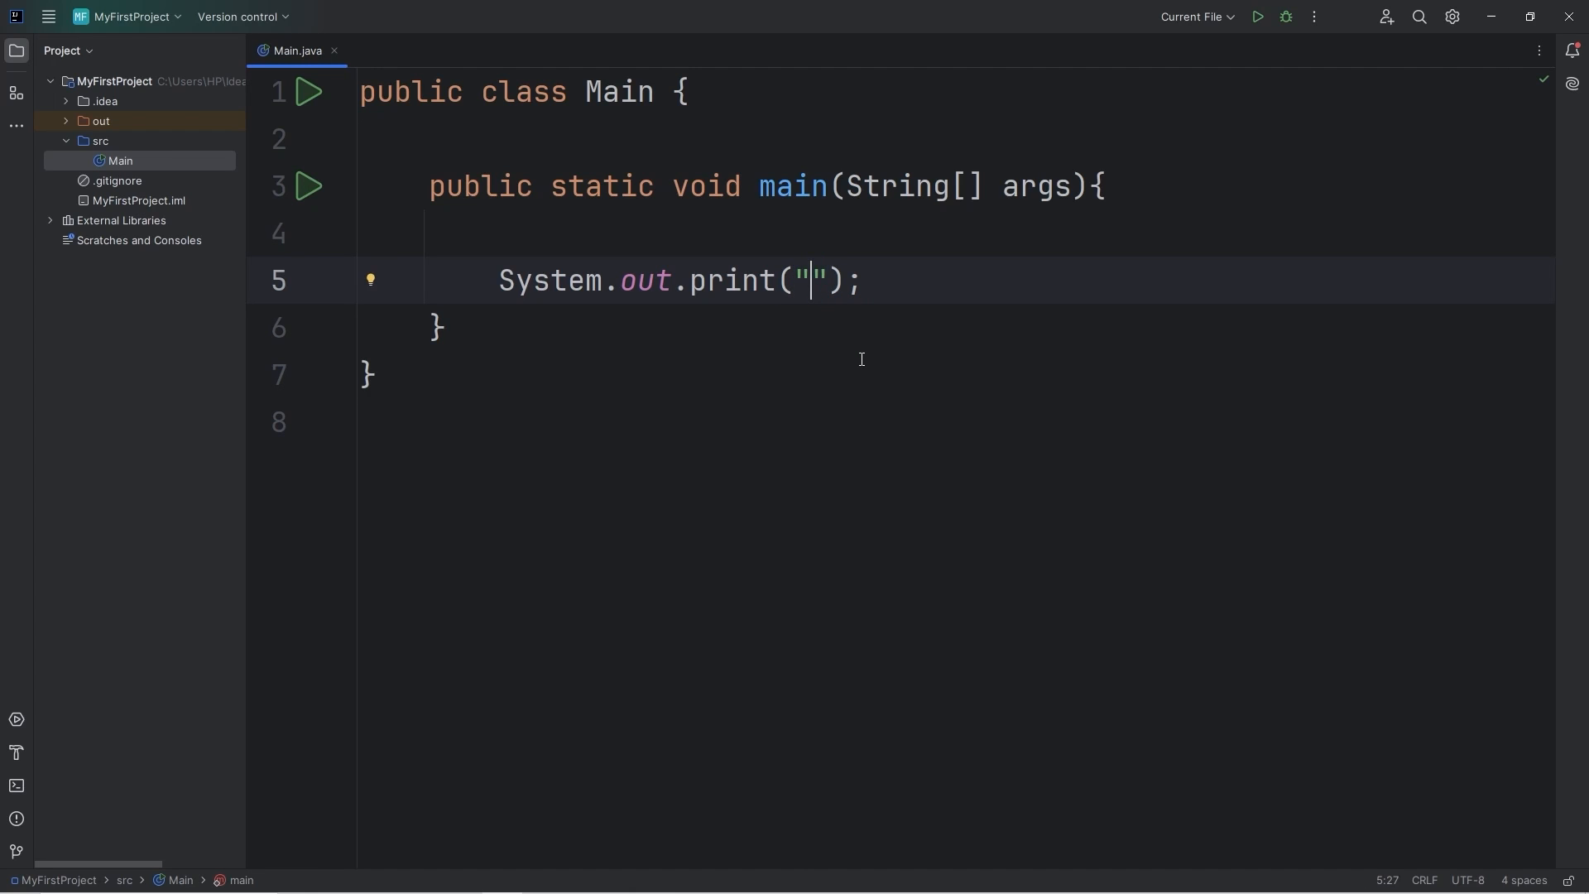
{"action": "type", "text": "I lik"}
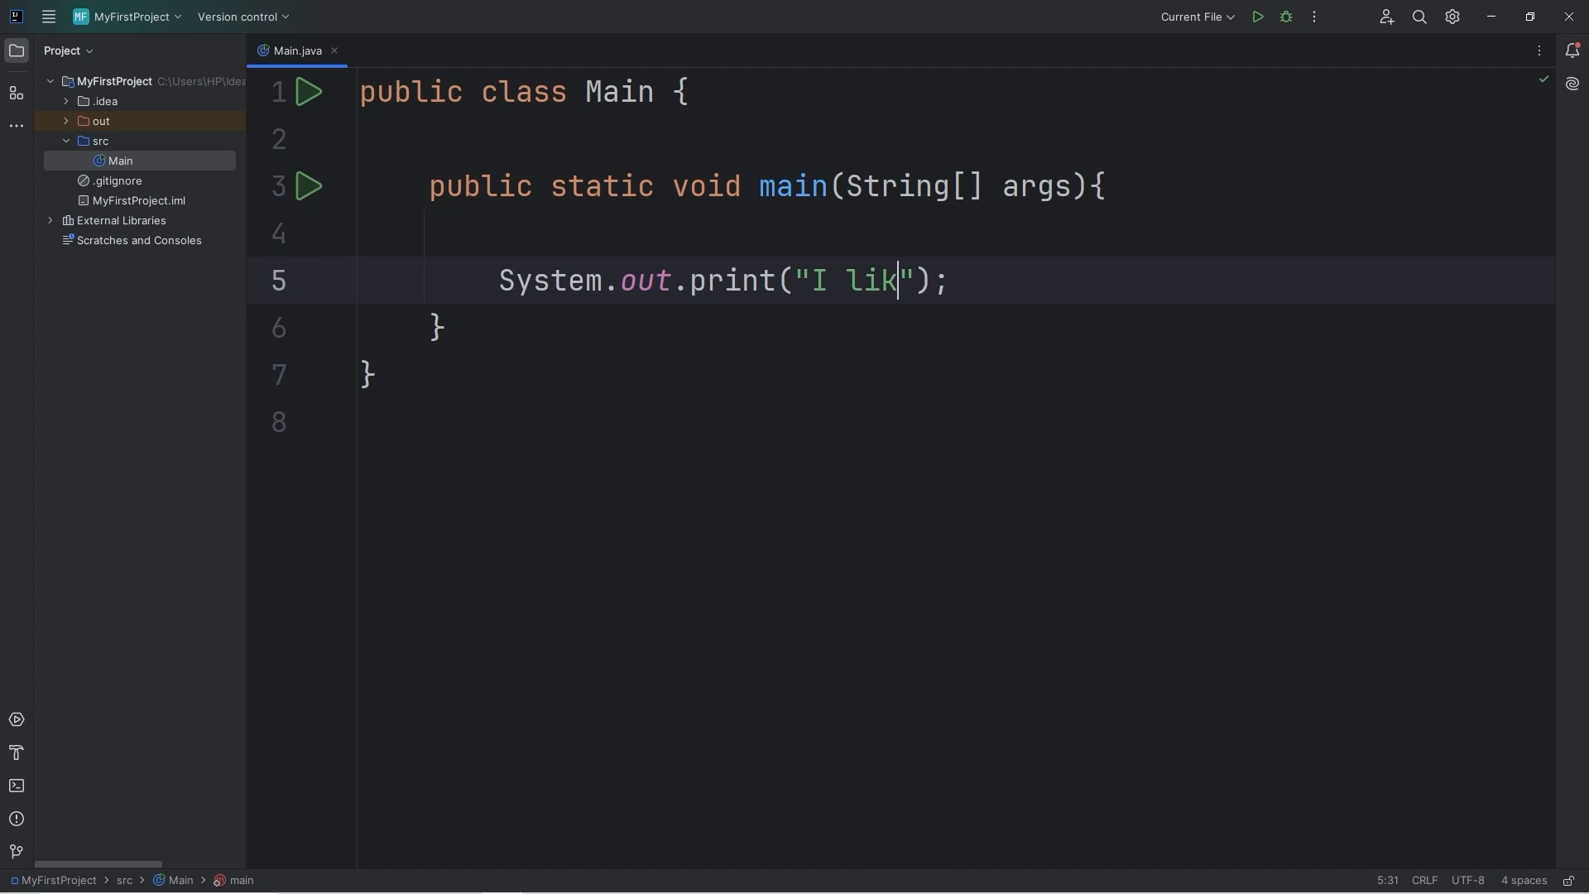
{"action": "type", "text": "e pizza!"}
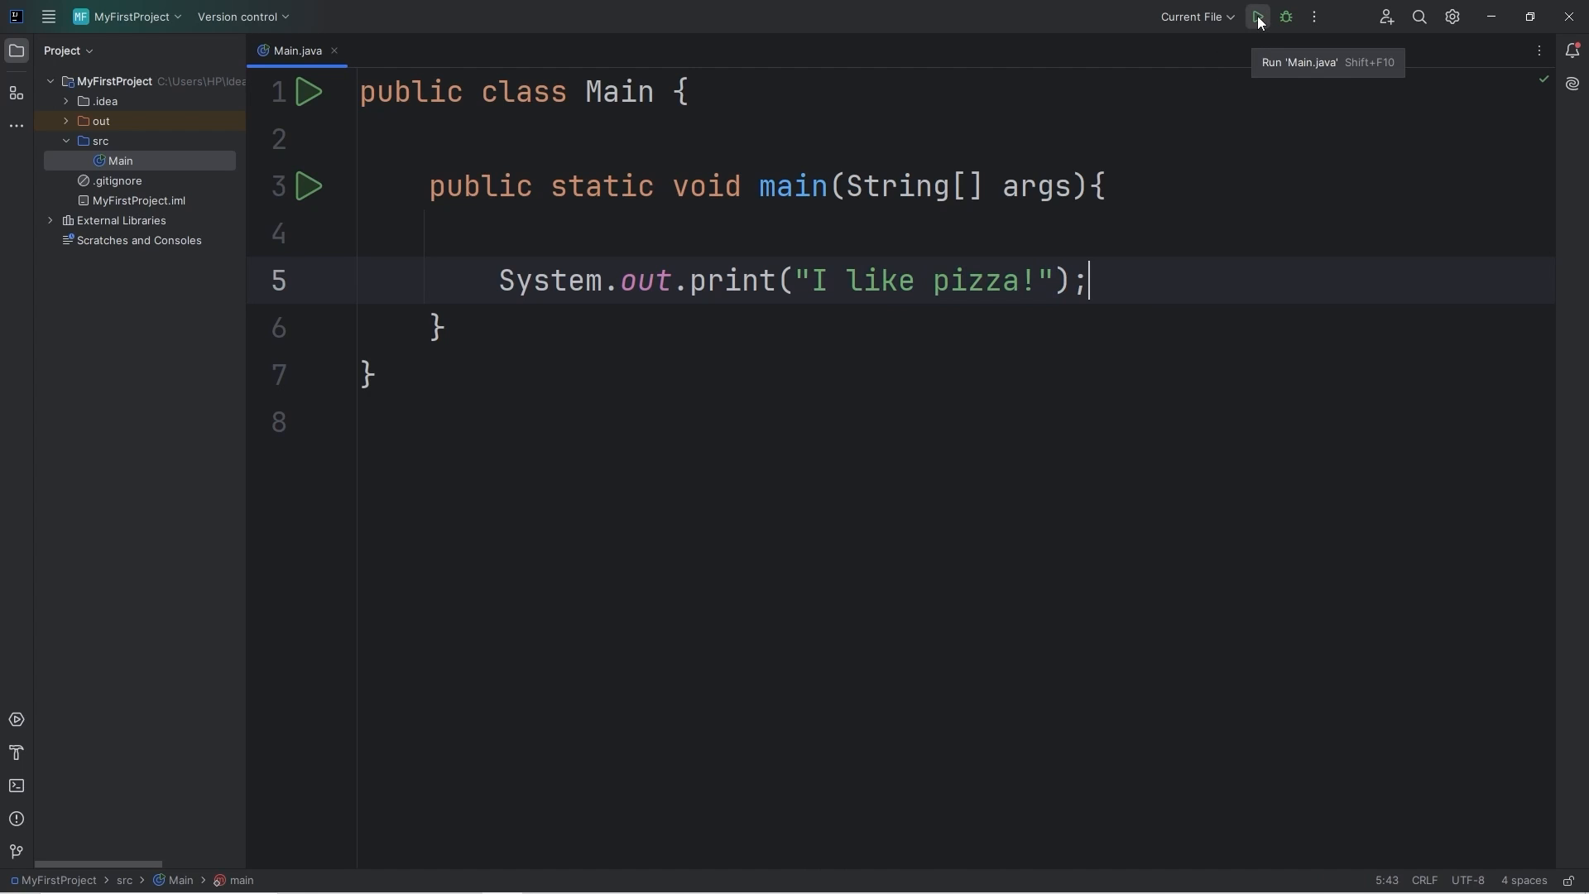
{"action": "mouse_move", "coordinate": [1259, 22]}
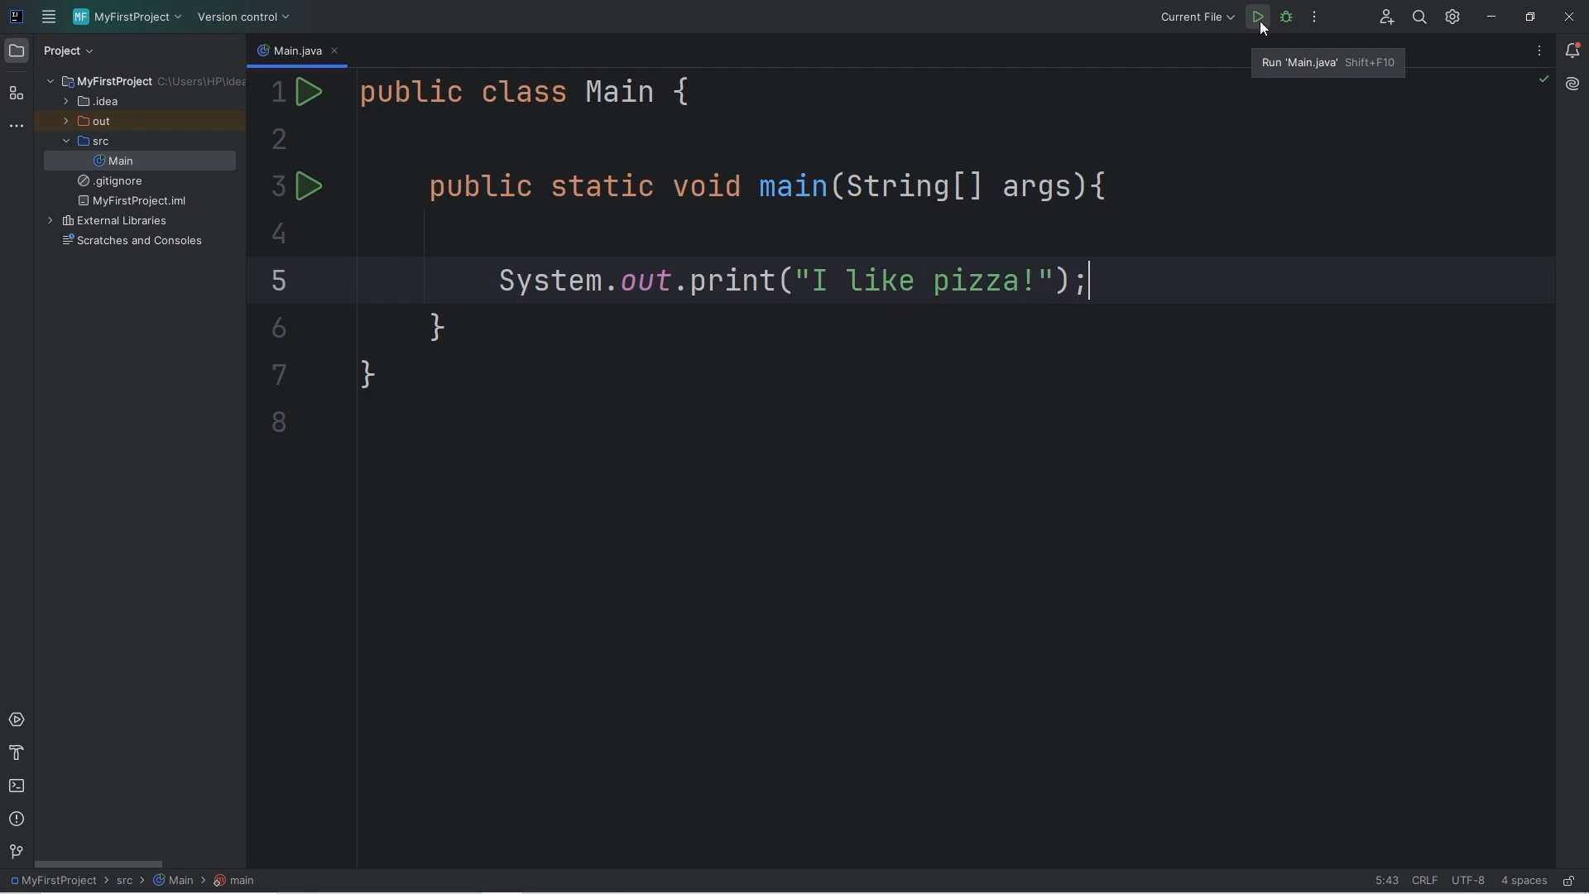
- Run Main and check the console shows I like pizza! with exit code 0
{"action": "left_click", "coordinate": [1256, 16]}
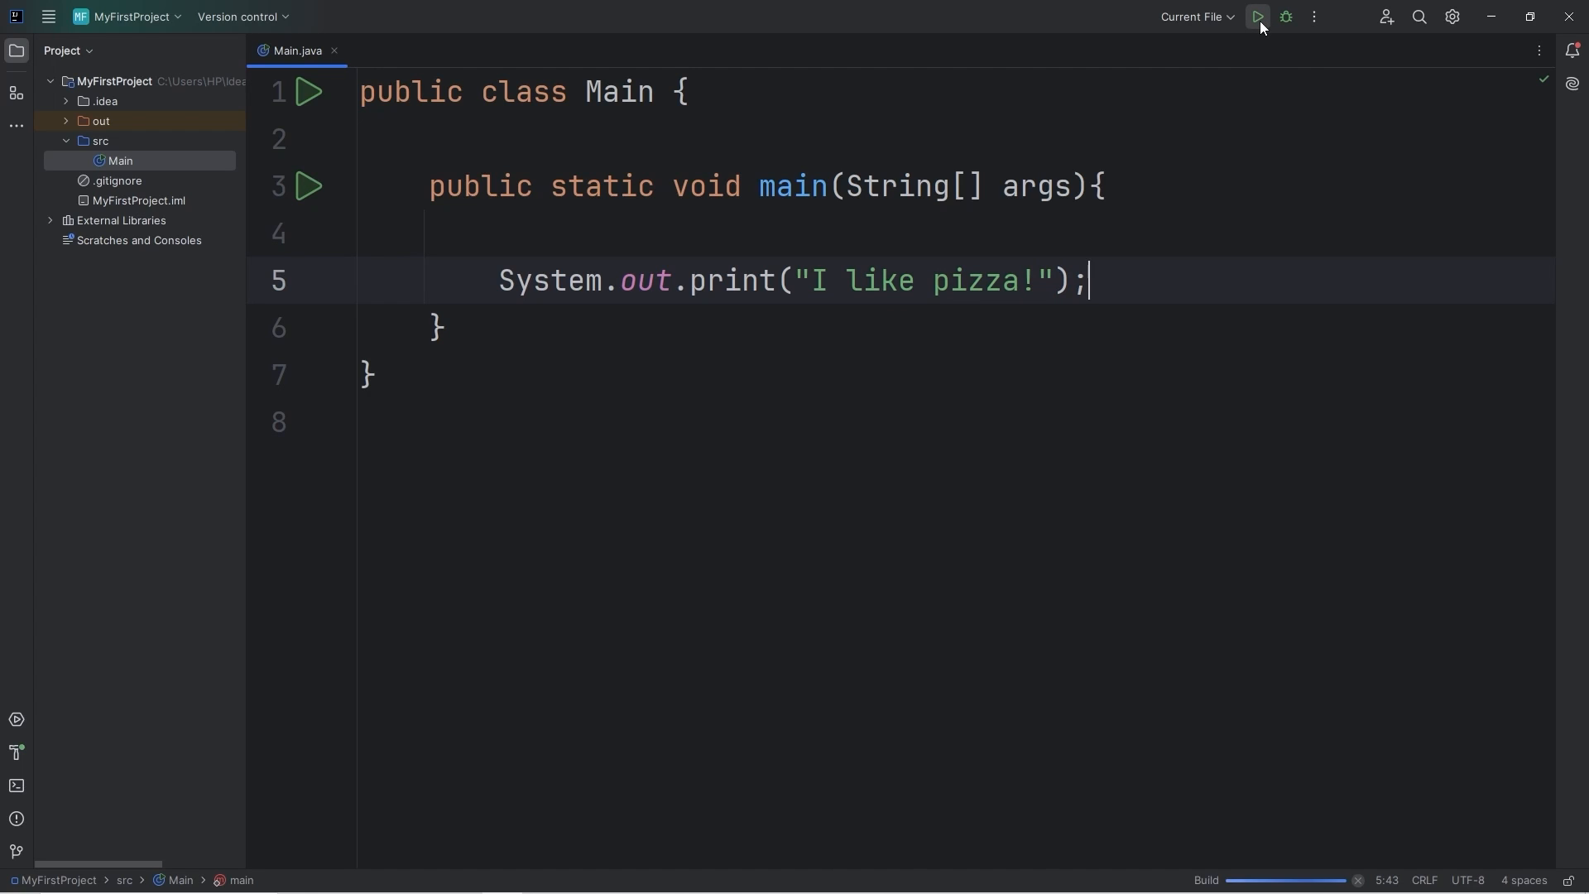
{"action": "left_click", "coordinate": [1256, 17]}
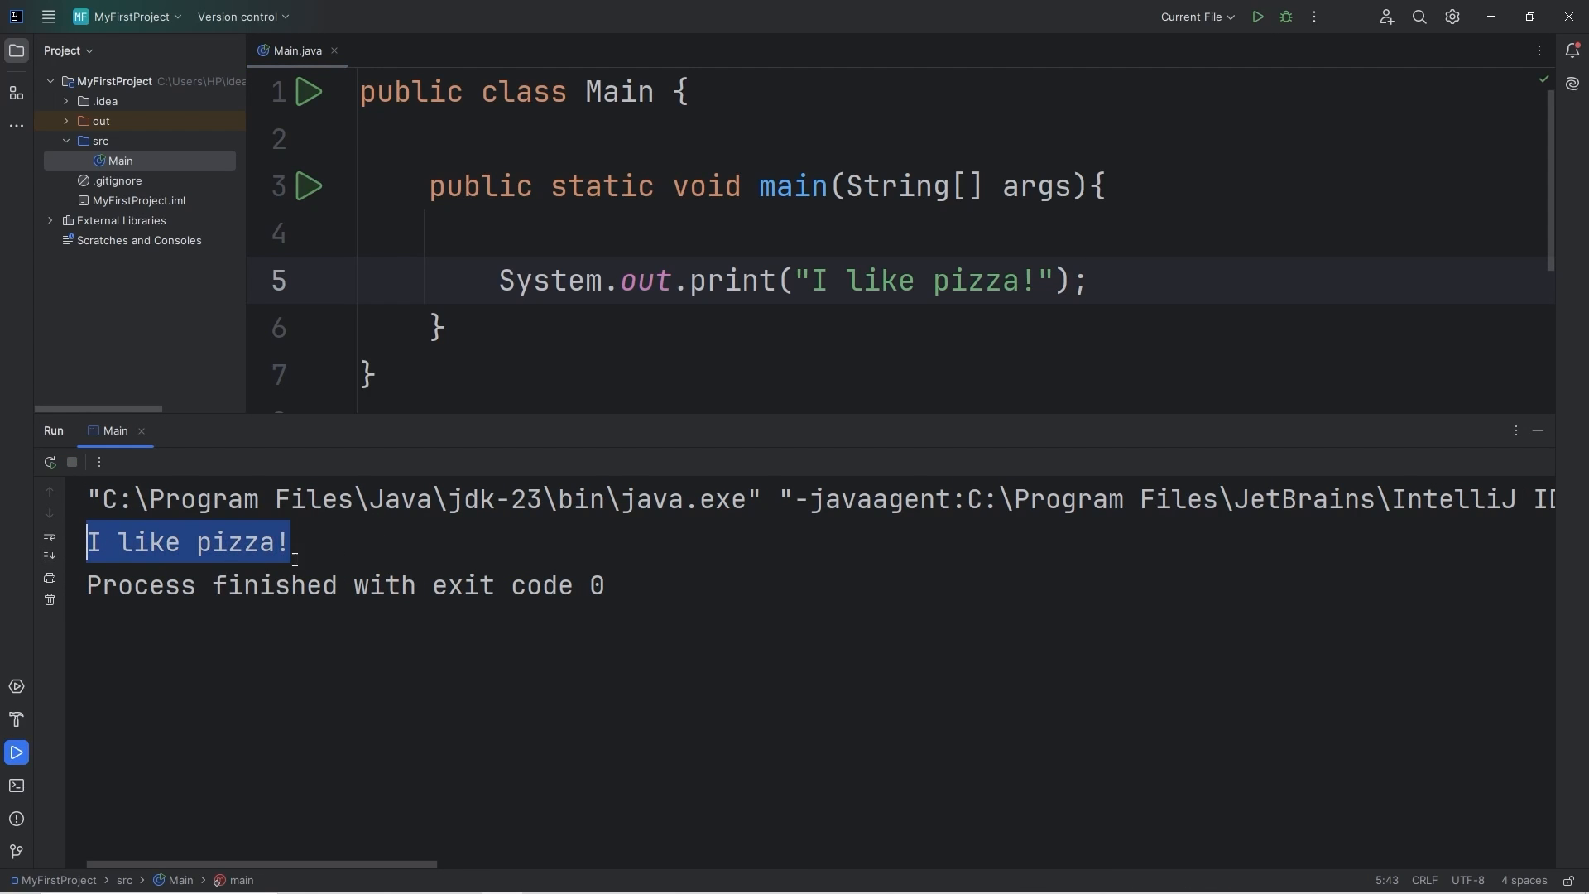
{"action": "double_click", "coordinate": [243, 541]}
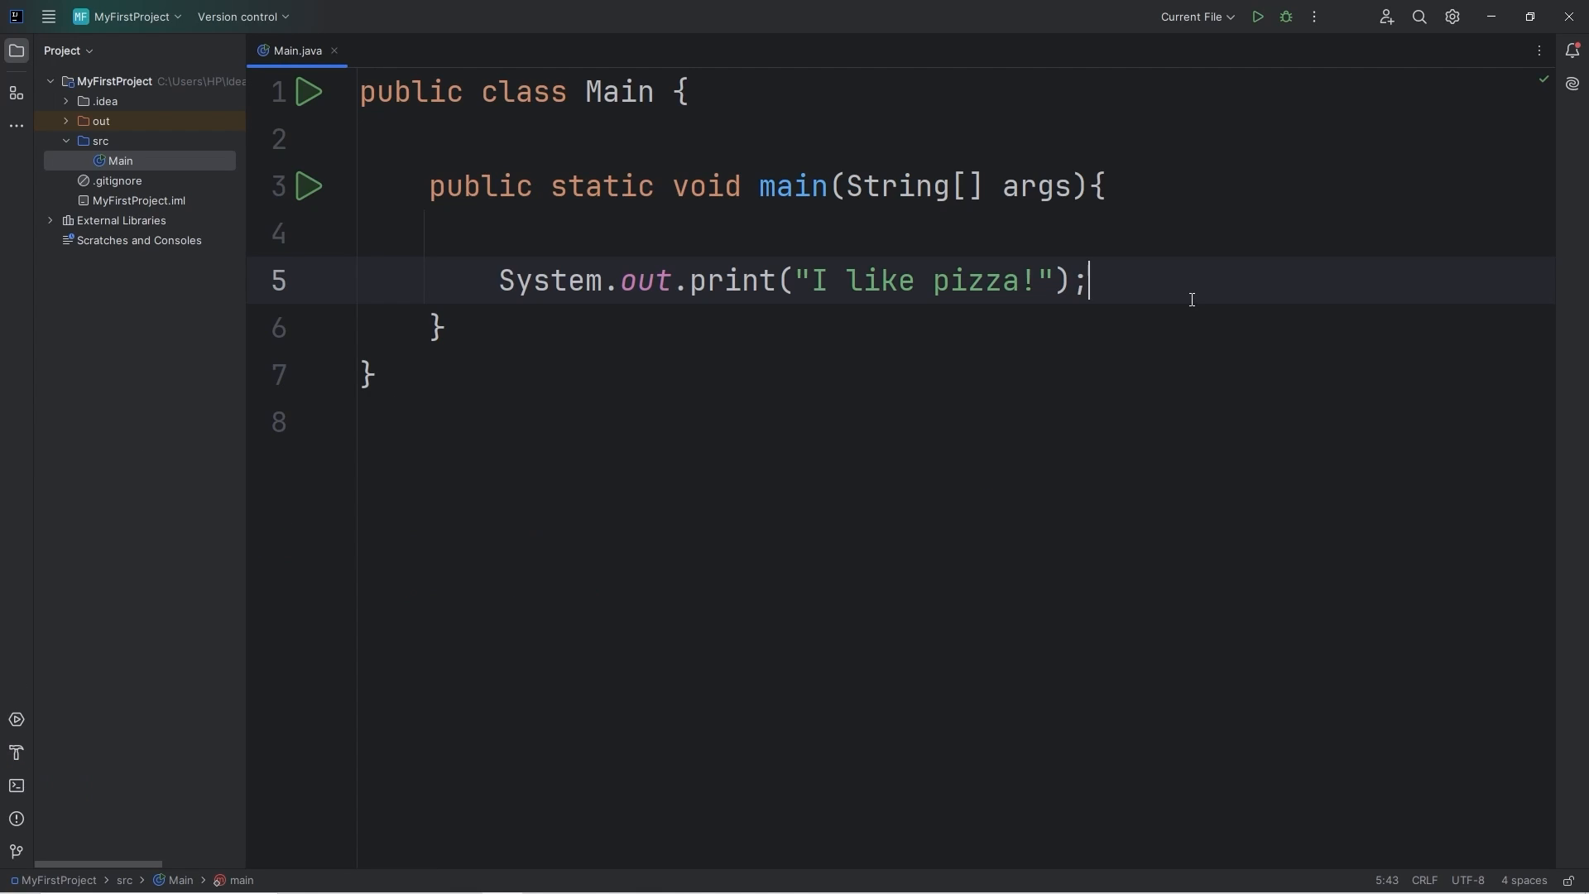
- Add System.out.print("It's really good!"); on line 6 and run the program
{"action": "type", "text": "System"}
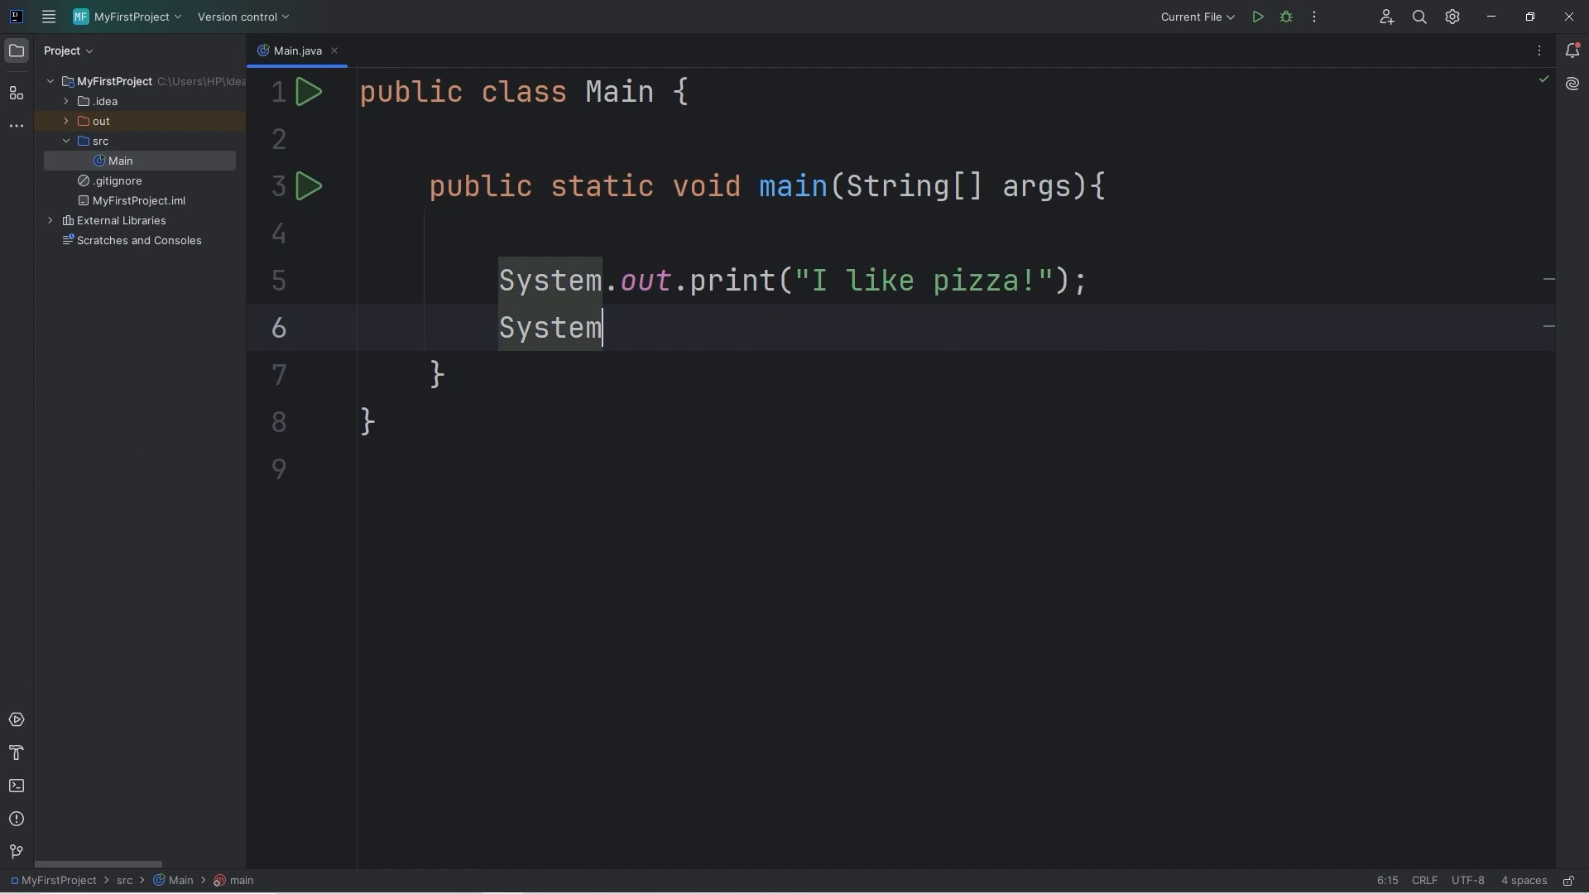
{"action": "type", "text": ".out.pr"}
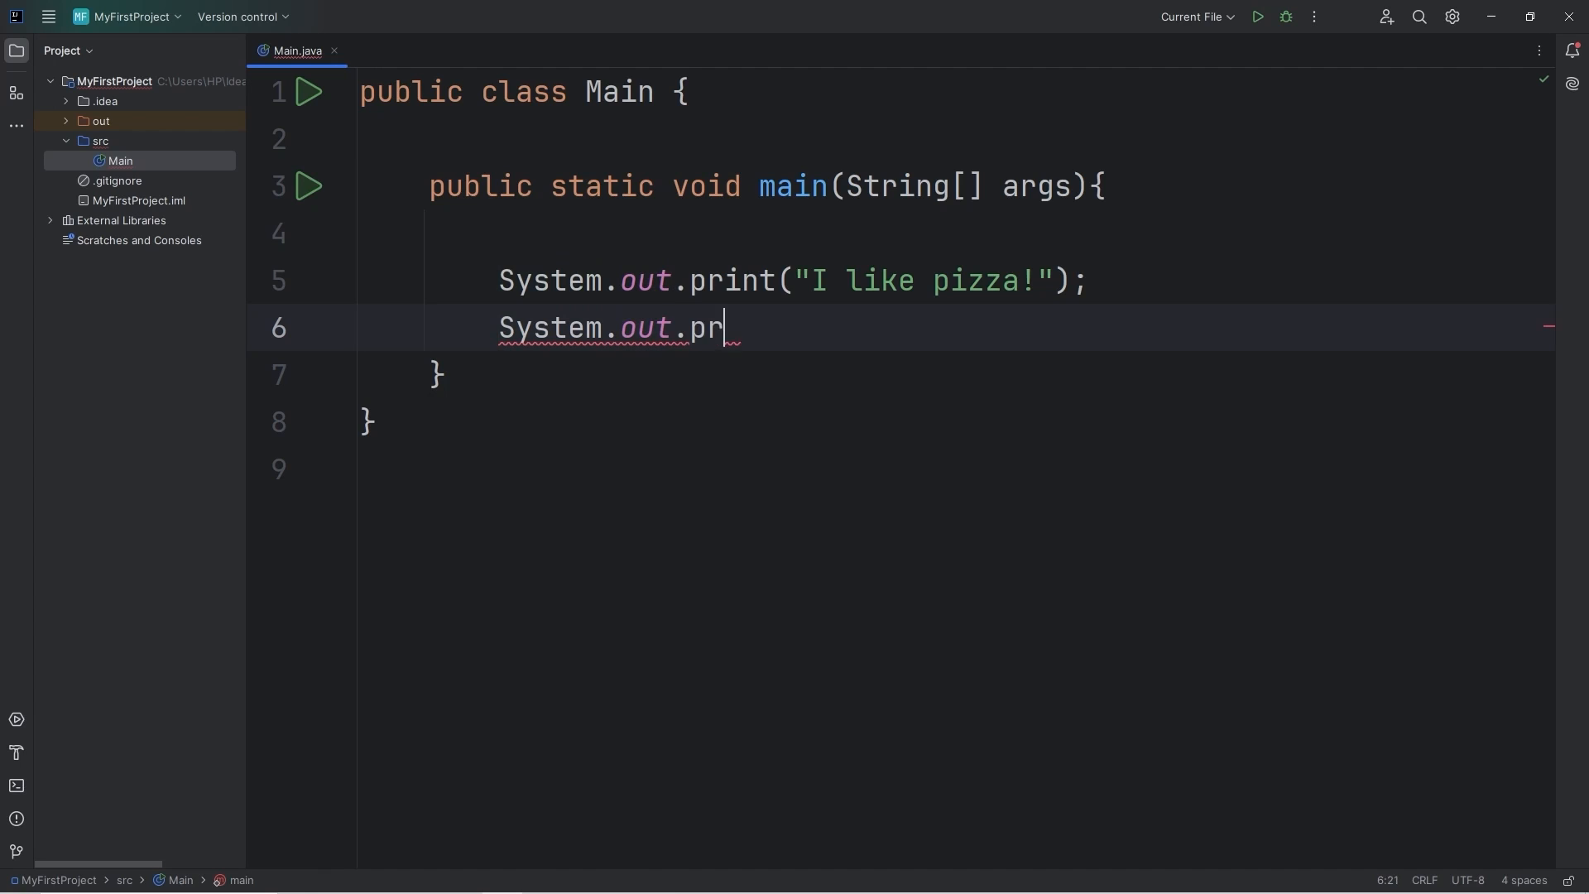
{"action": "type", "text": "int();"}
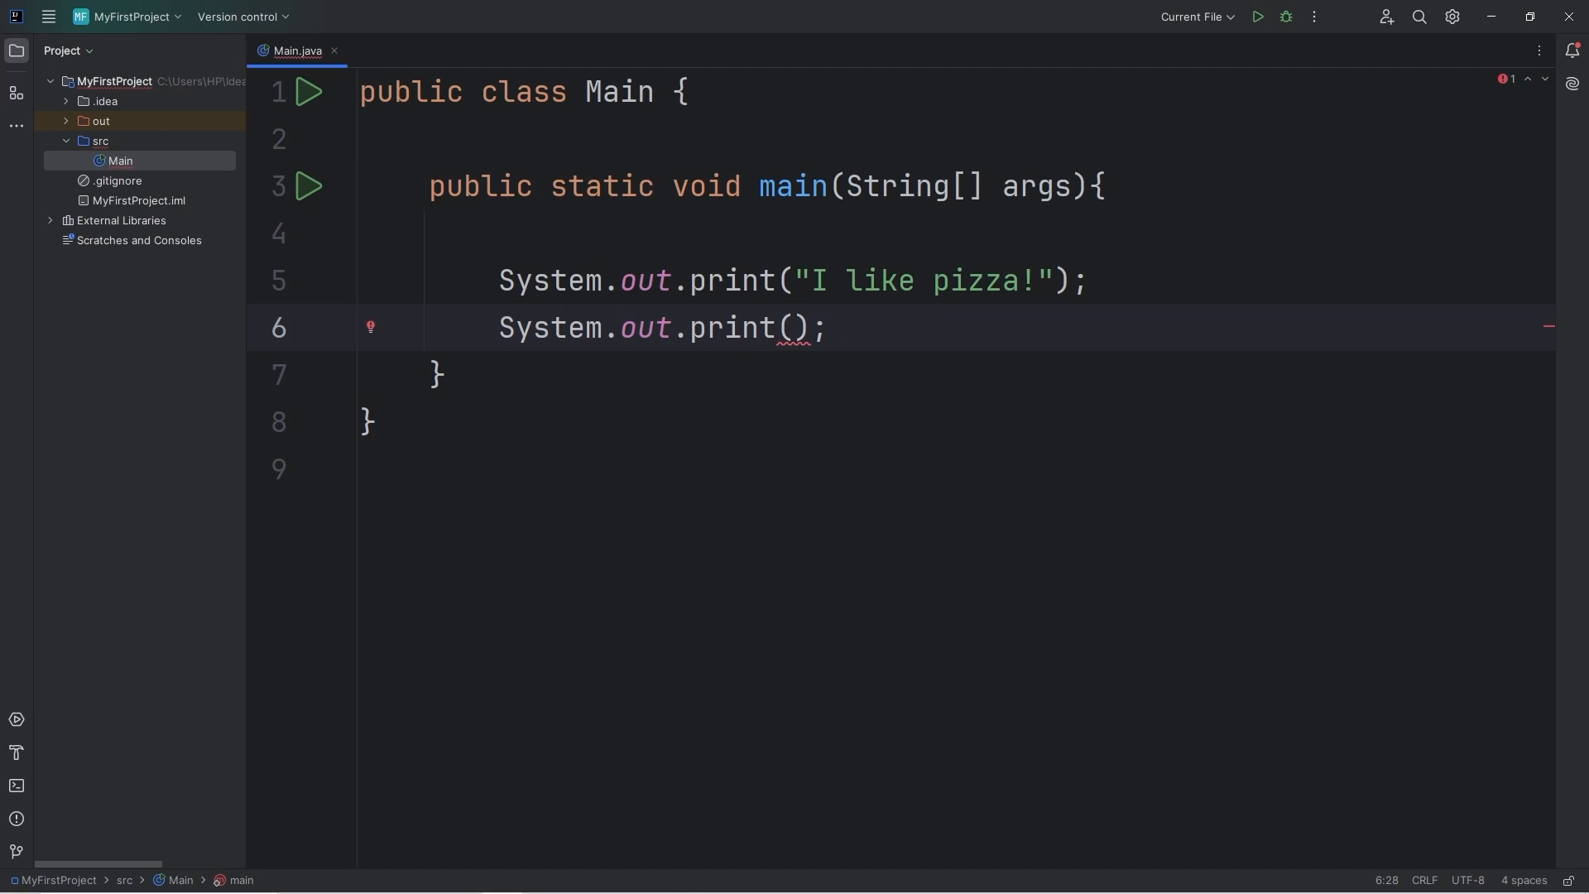
{"action": "type", "text": "\"\""}
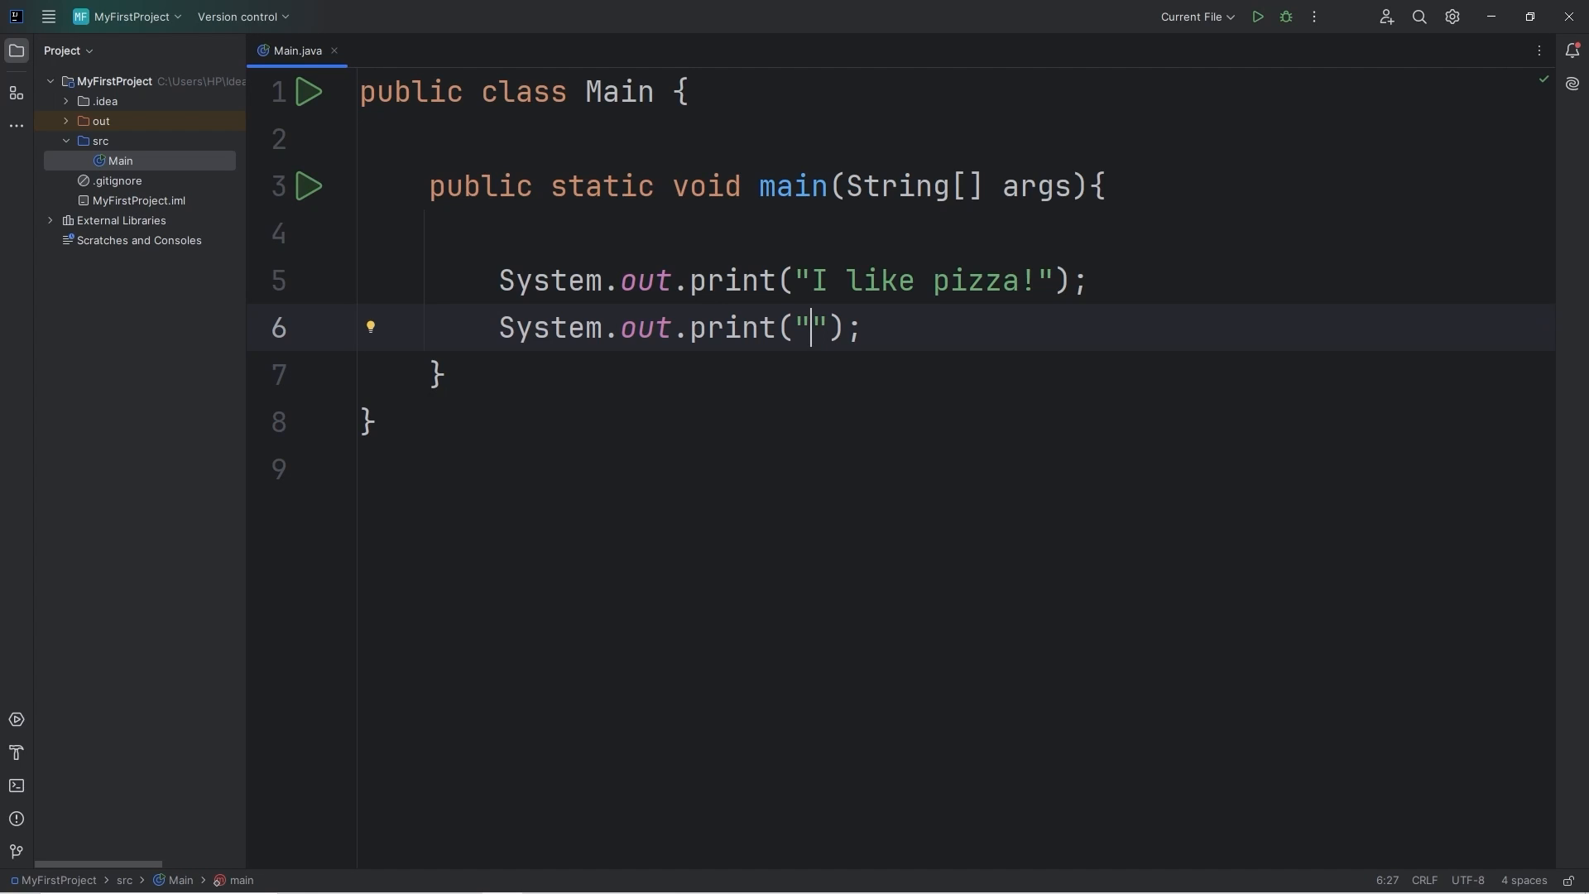
{"action": "type", "text": "It"}
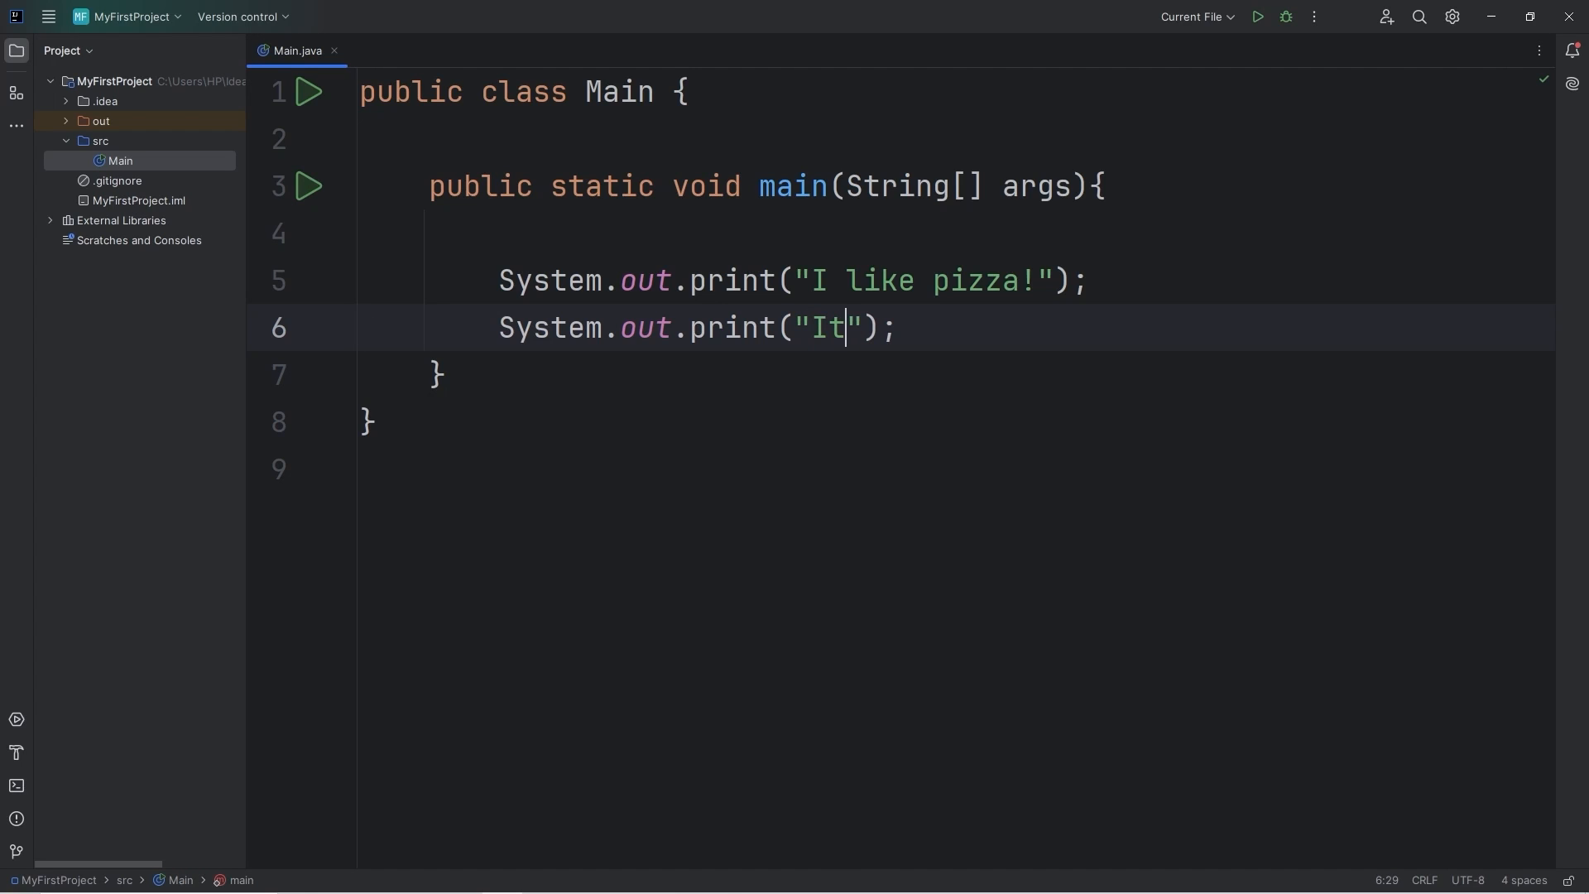
{"action": "type", "text": "'s really goo"}
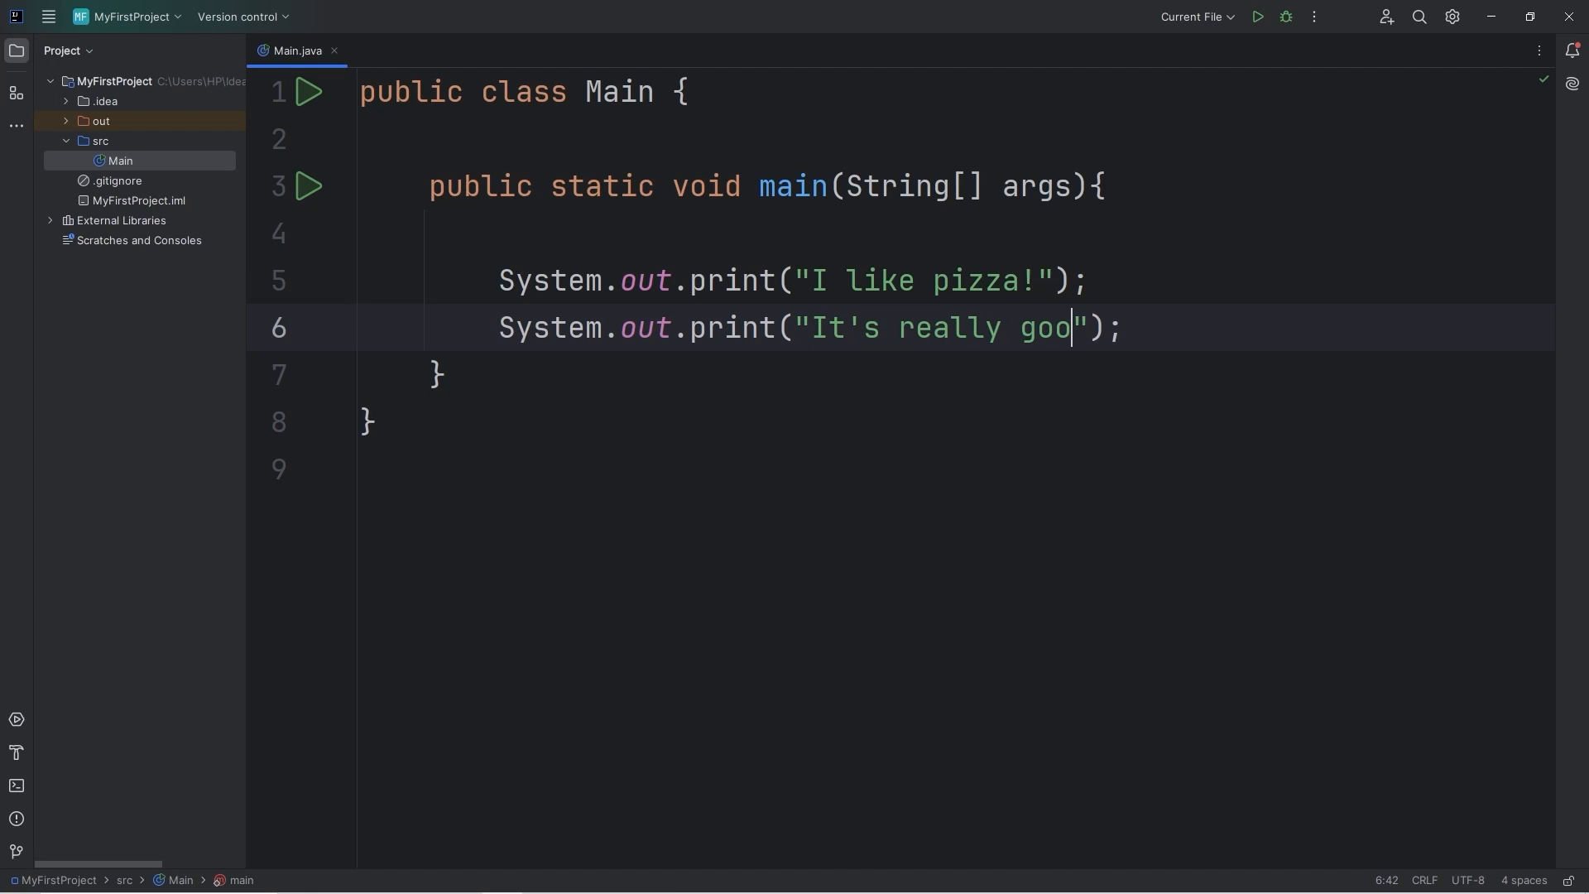
{"action": "type", "text": "d!"}
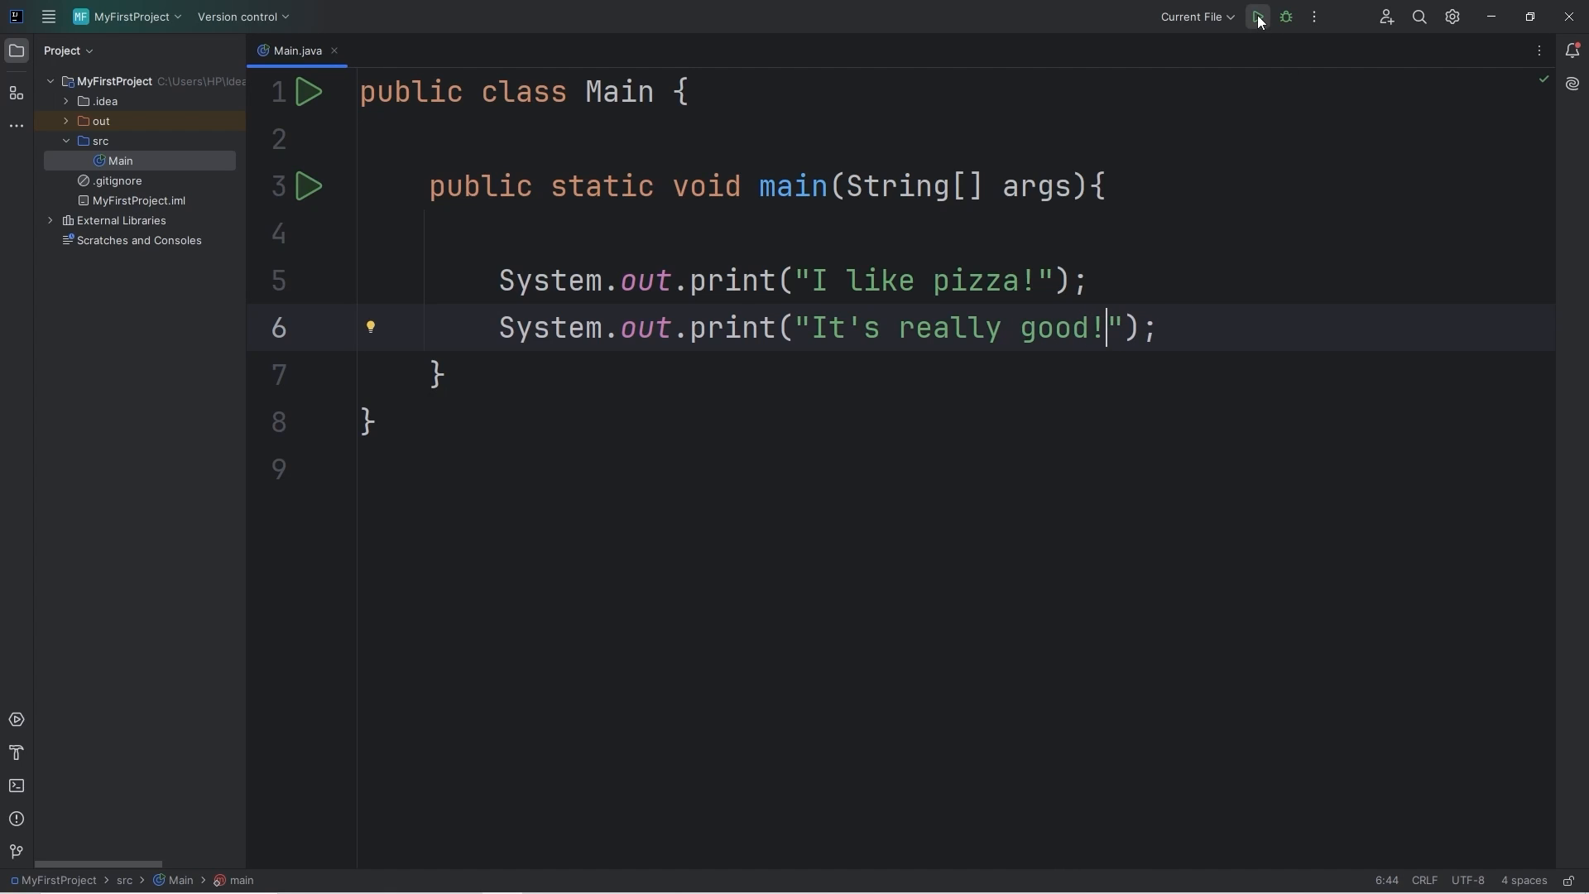
{"action": "left_click", "coordinate": [1256, 17]}
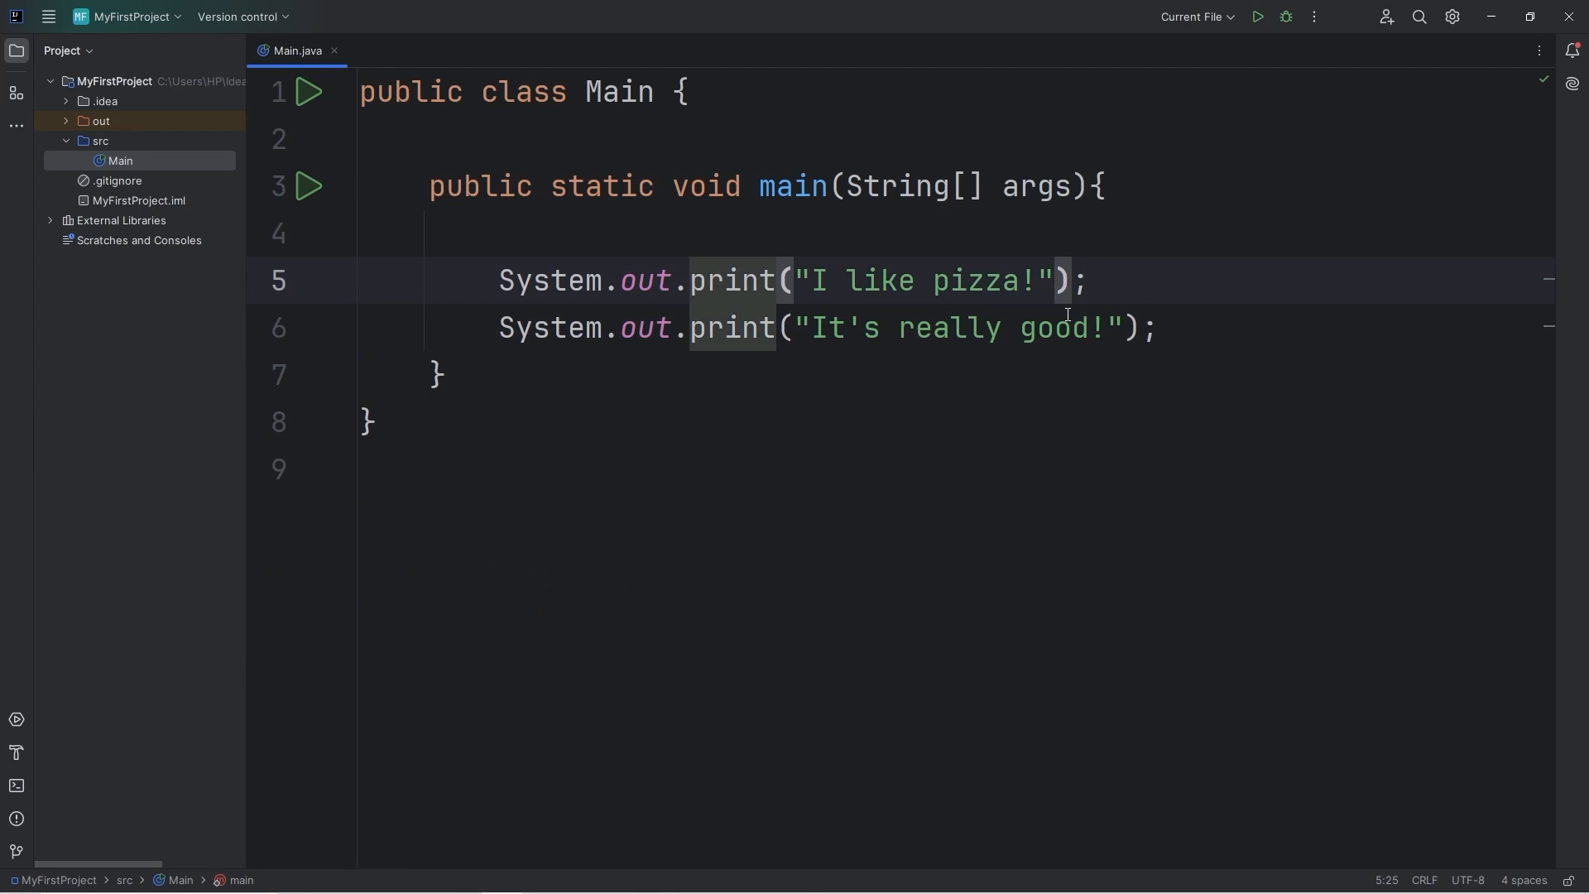
- Change both print calls to println and run to see each message on its own line
{"action": "type", "text": "ln"}
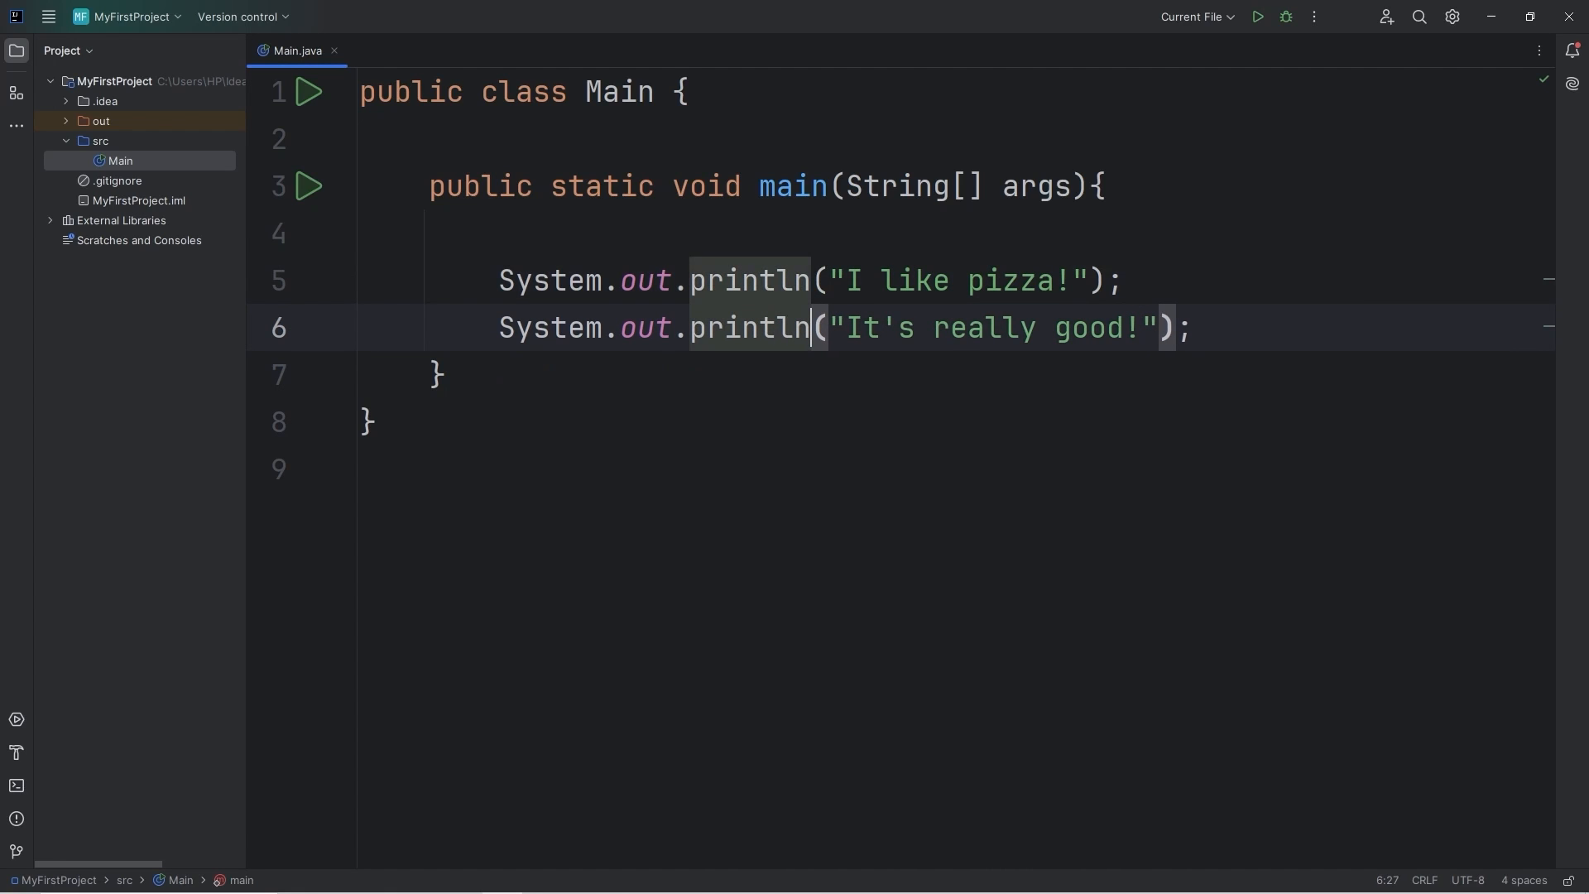
{"action": "left_click", "coordinate": [1256, 17]}
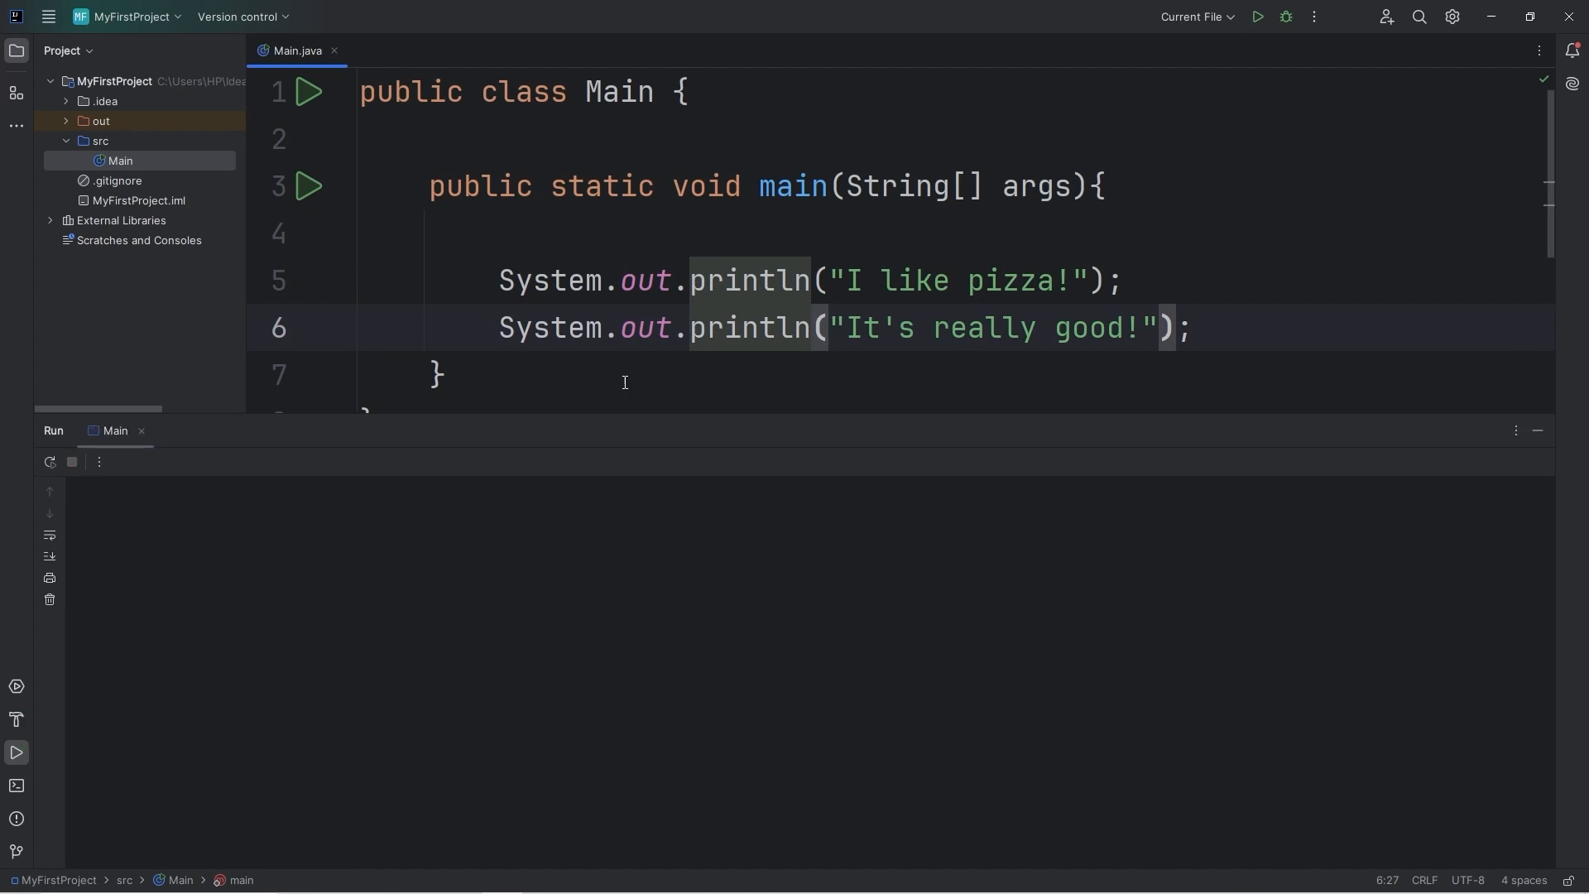
{"action": "left_click", "coordinate": [1256, 17]}
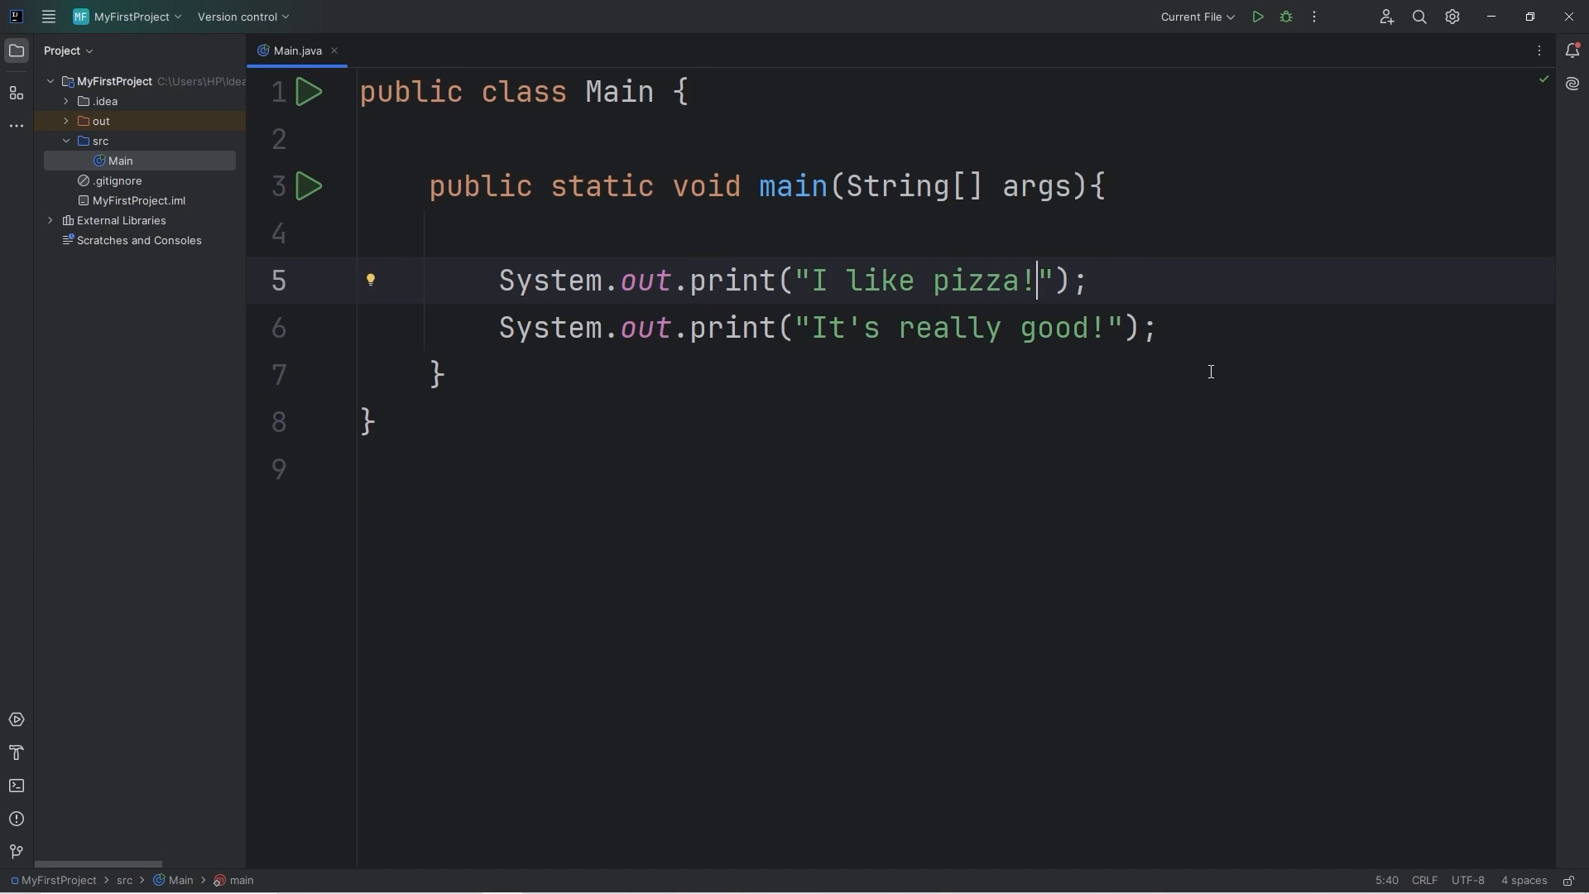
- End "I like pizza!" with a \n escape and run to get the messages on separate lines
{"action": "type", "text": "\\"}
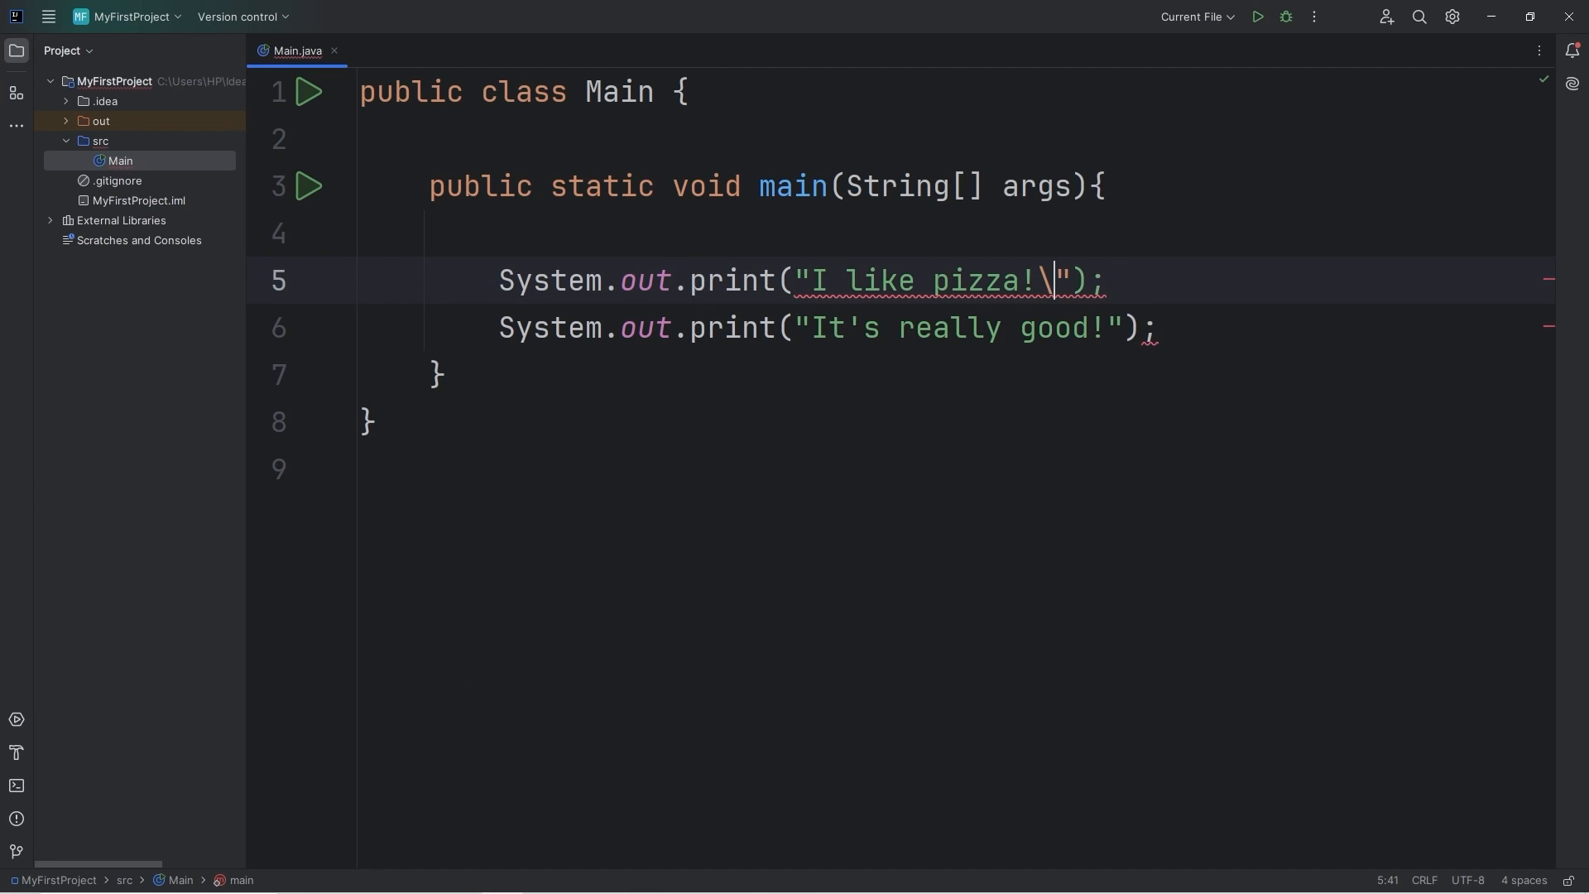
{"action": "type", "text": "n"}
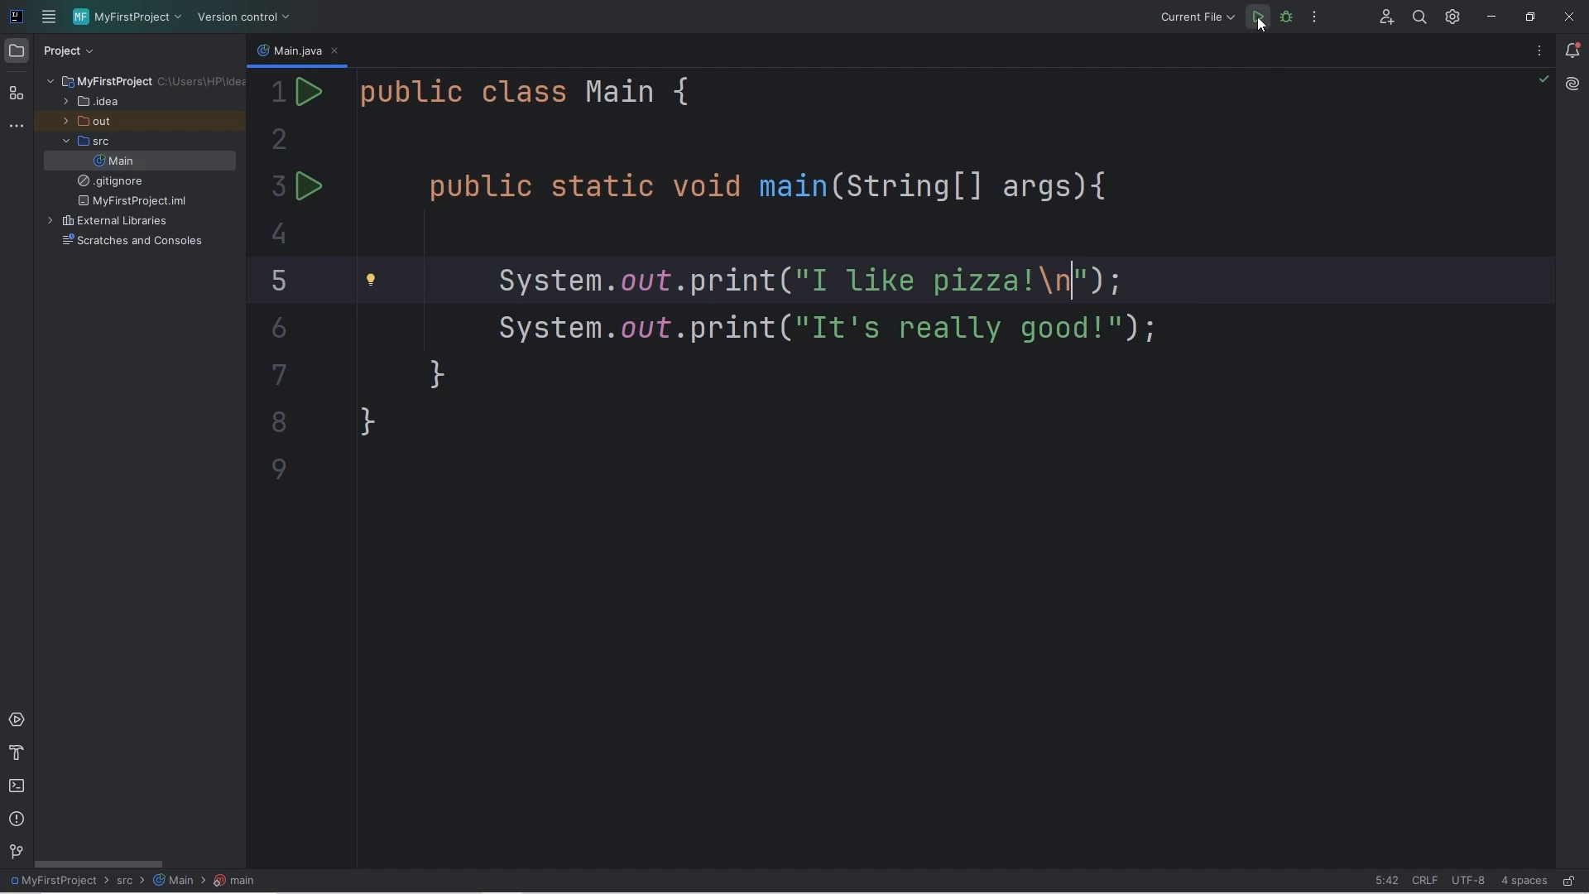
{"action": "left_click", "coordinate": [1256, 17]}
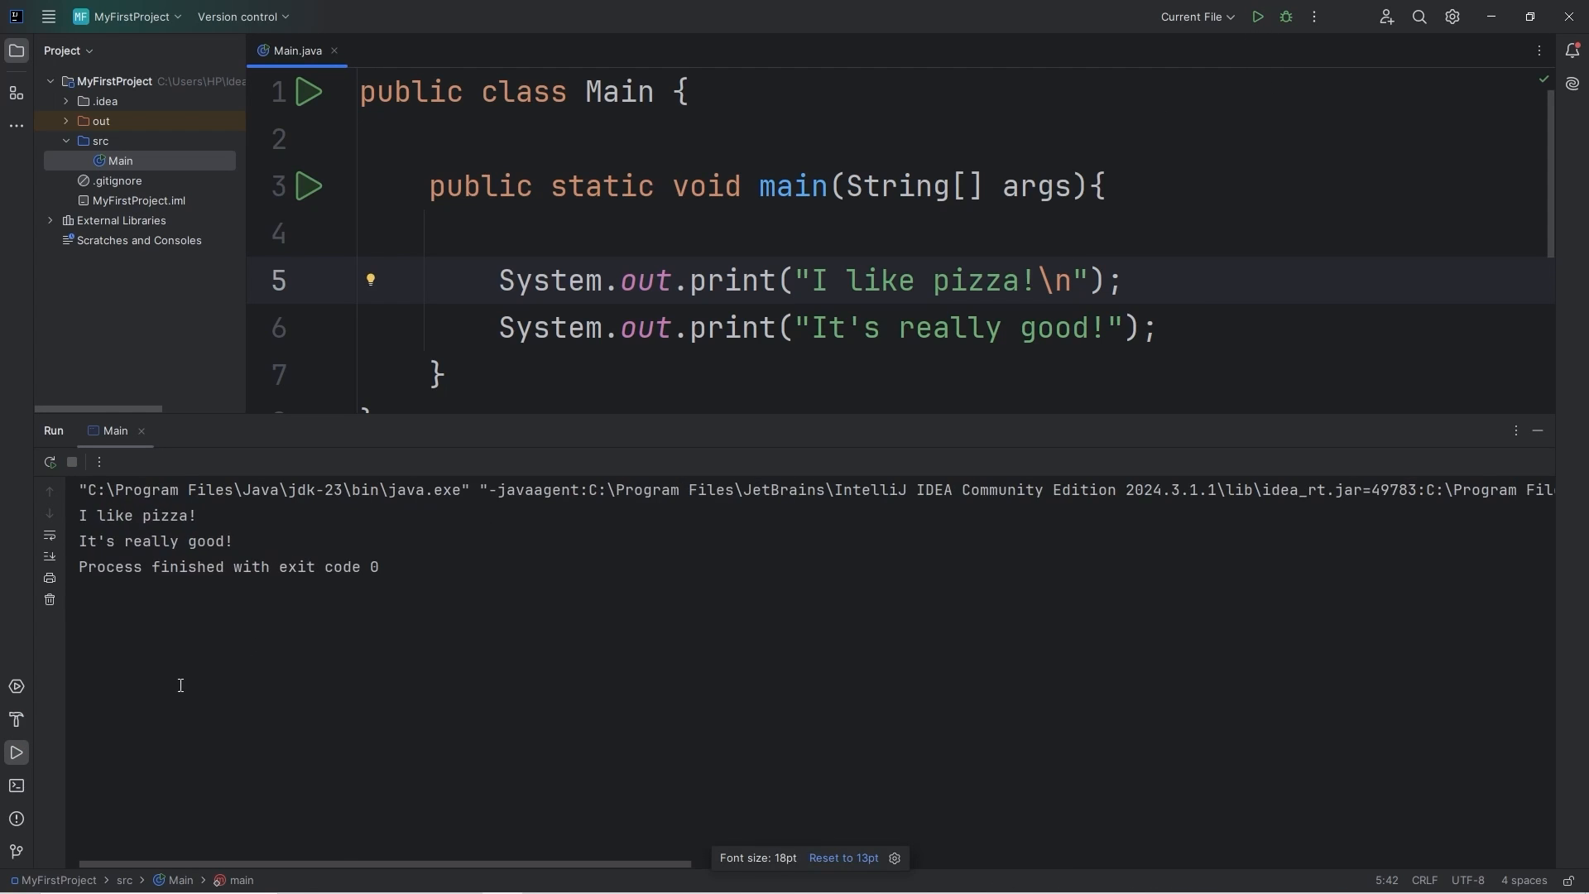
{"action": "double_click", "coordinate": [139, 514]}
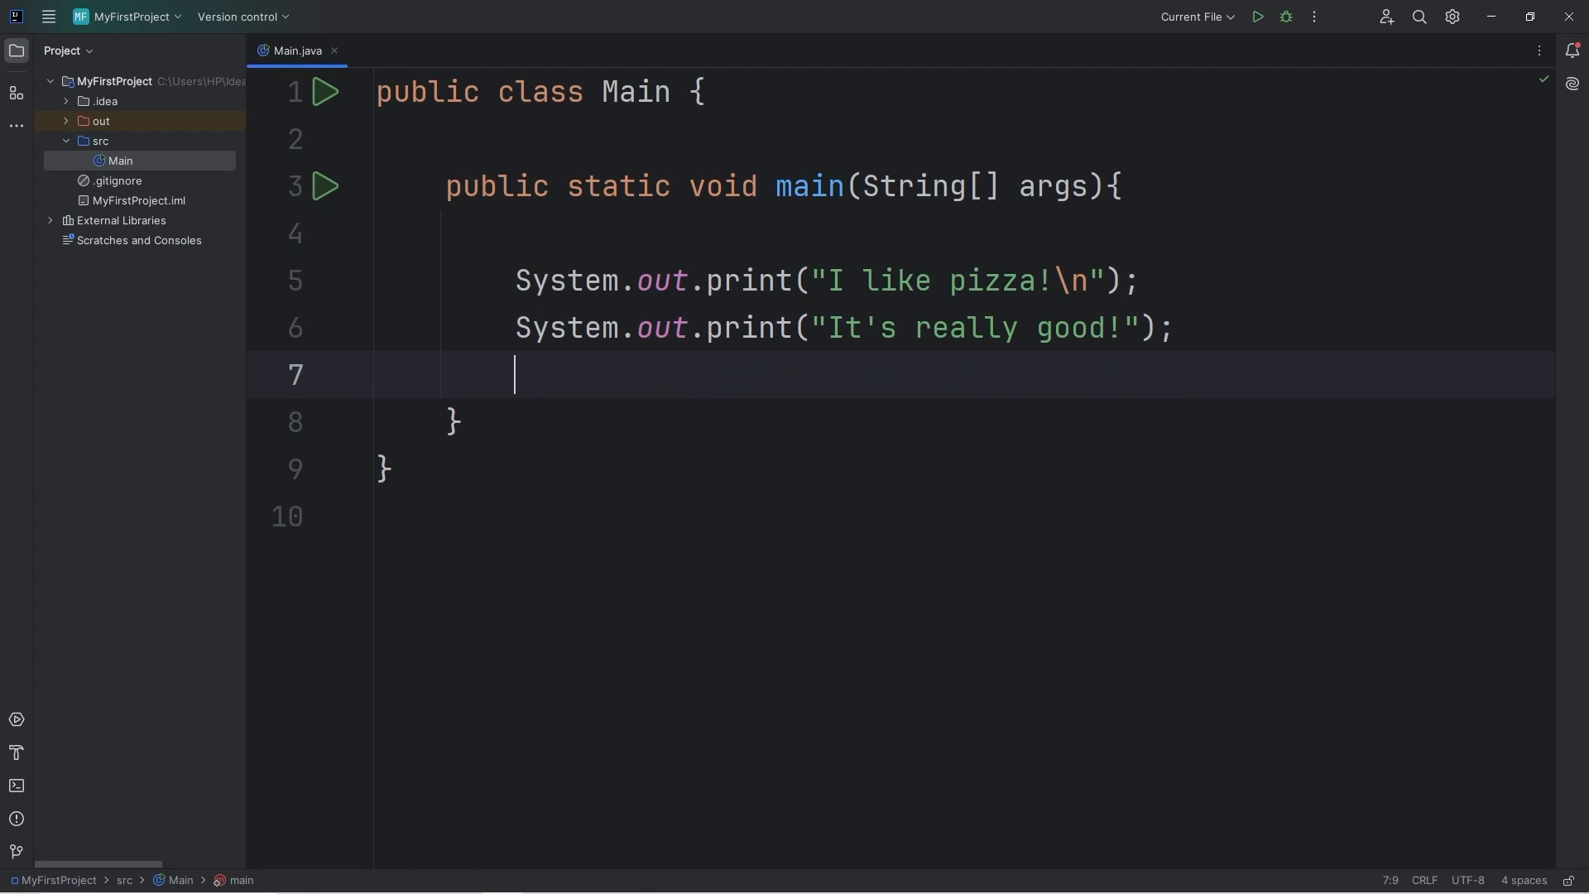
- Add a third statement System.out.print("Buy me pizza!"); on line 7
{"action": "type", "text": "System.out"}
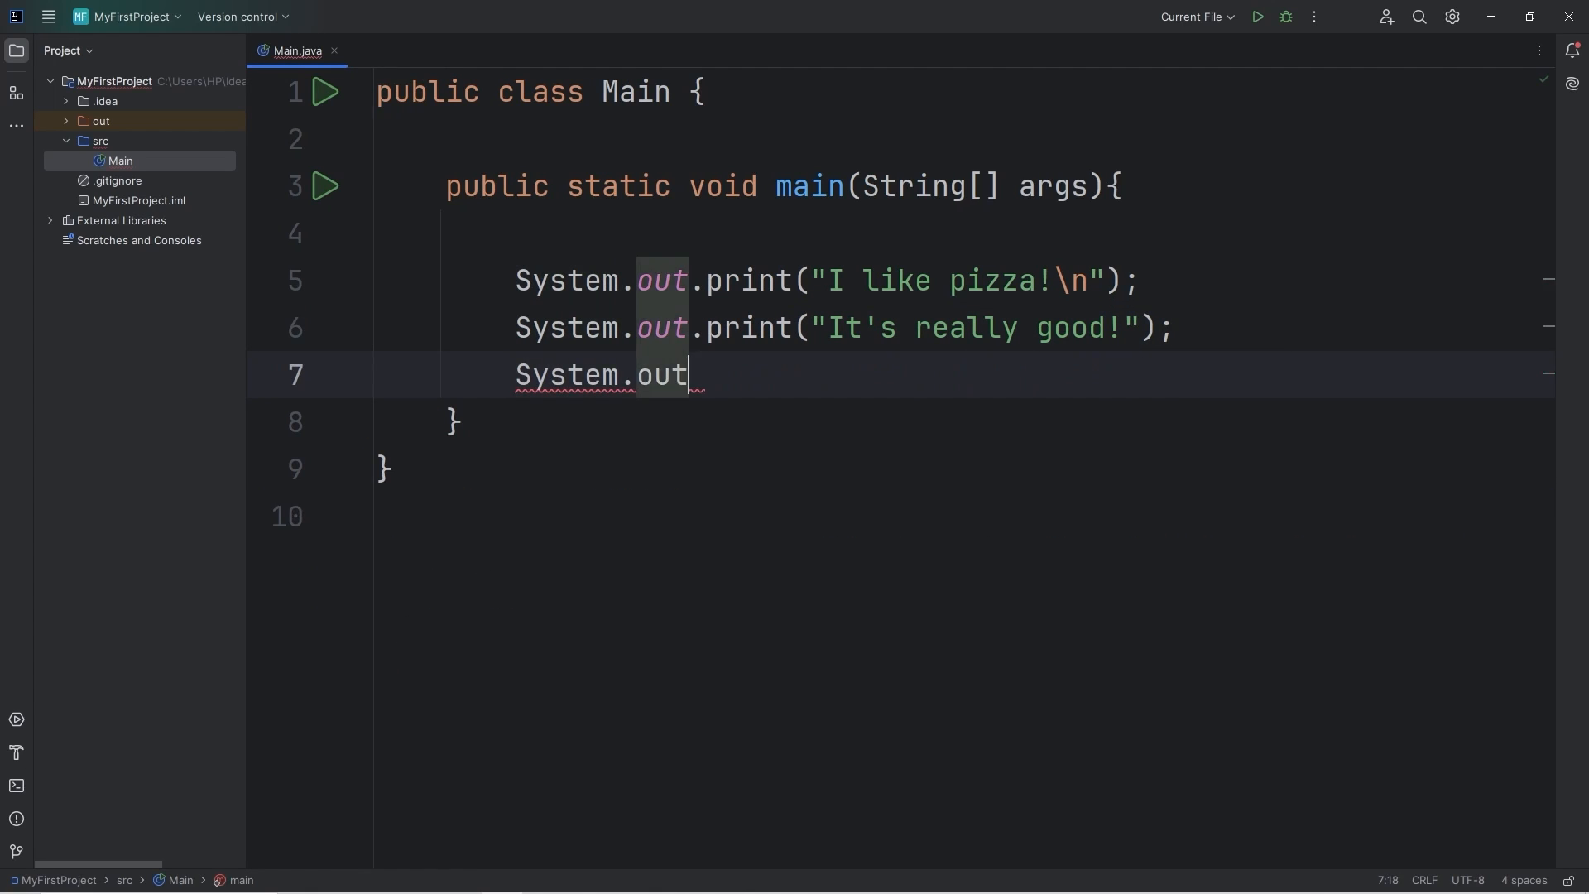
{"action": "type", "text": ".print()"}
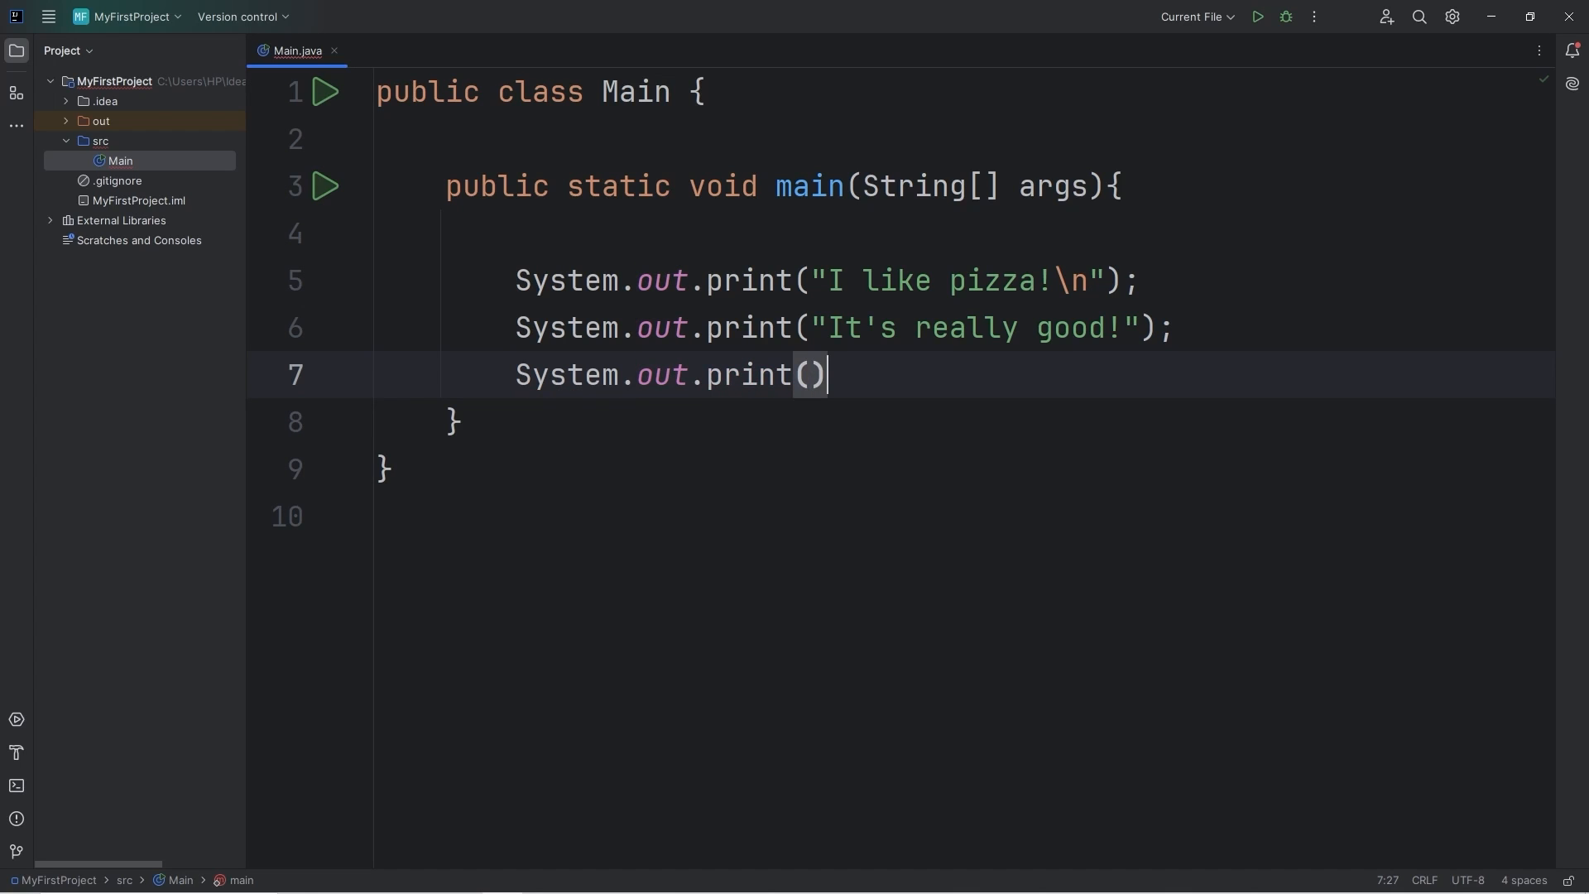
{"action": "type", "text": "\""}
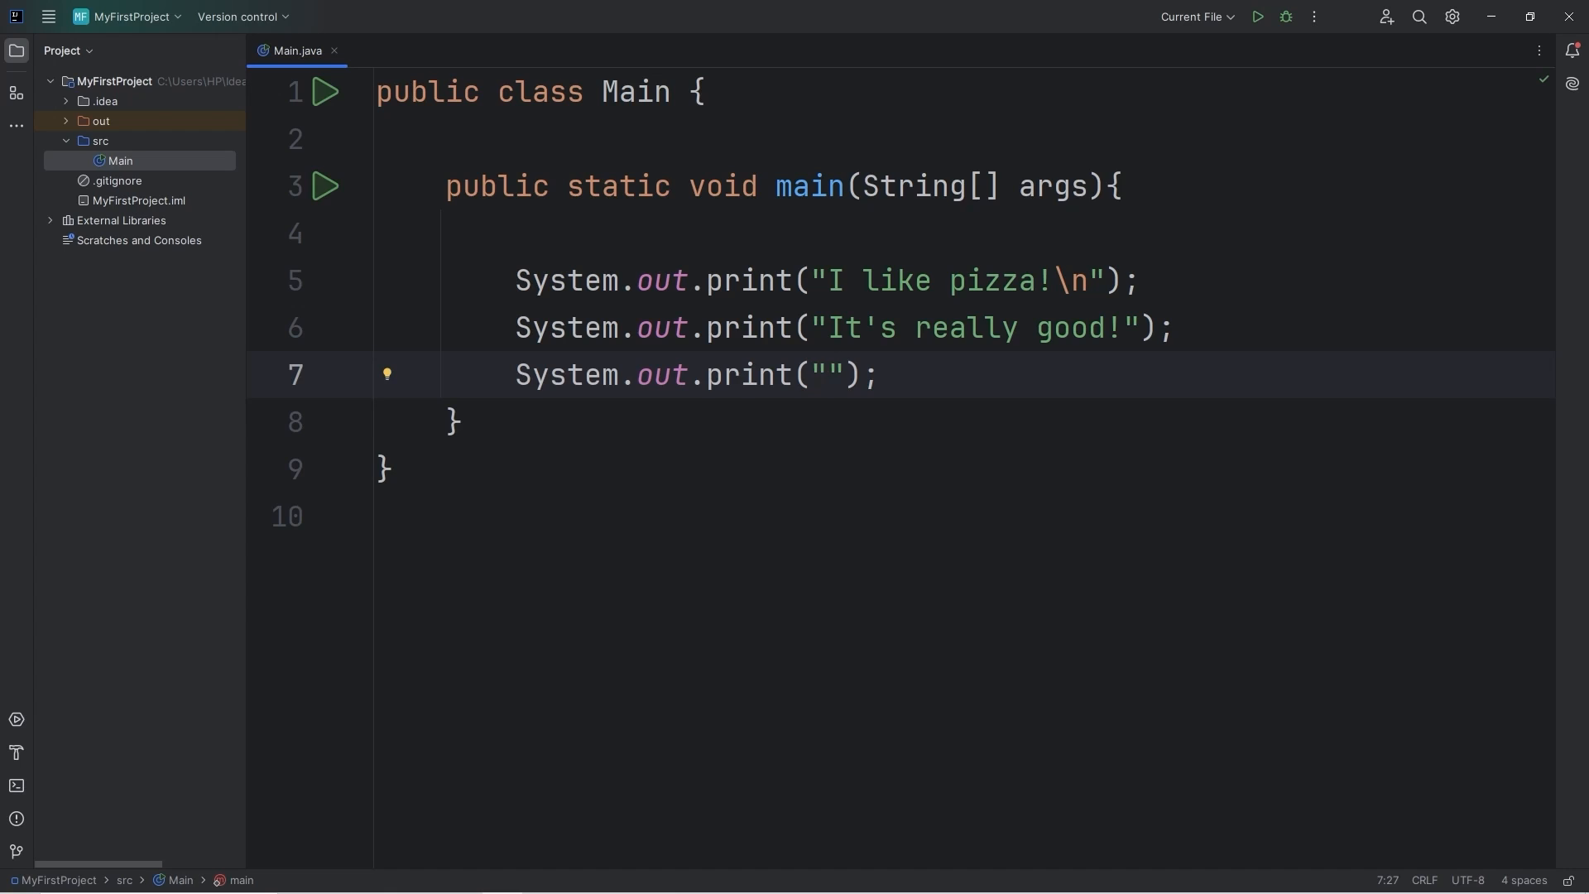
{"action": "type", "text": "Buy me pizza!"}
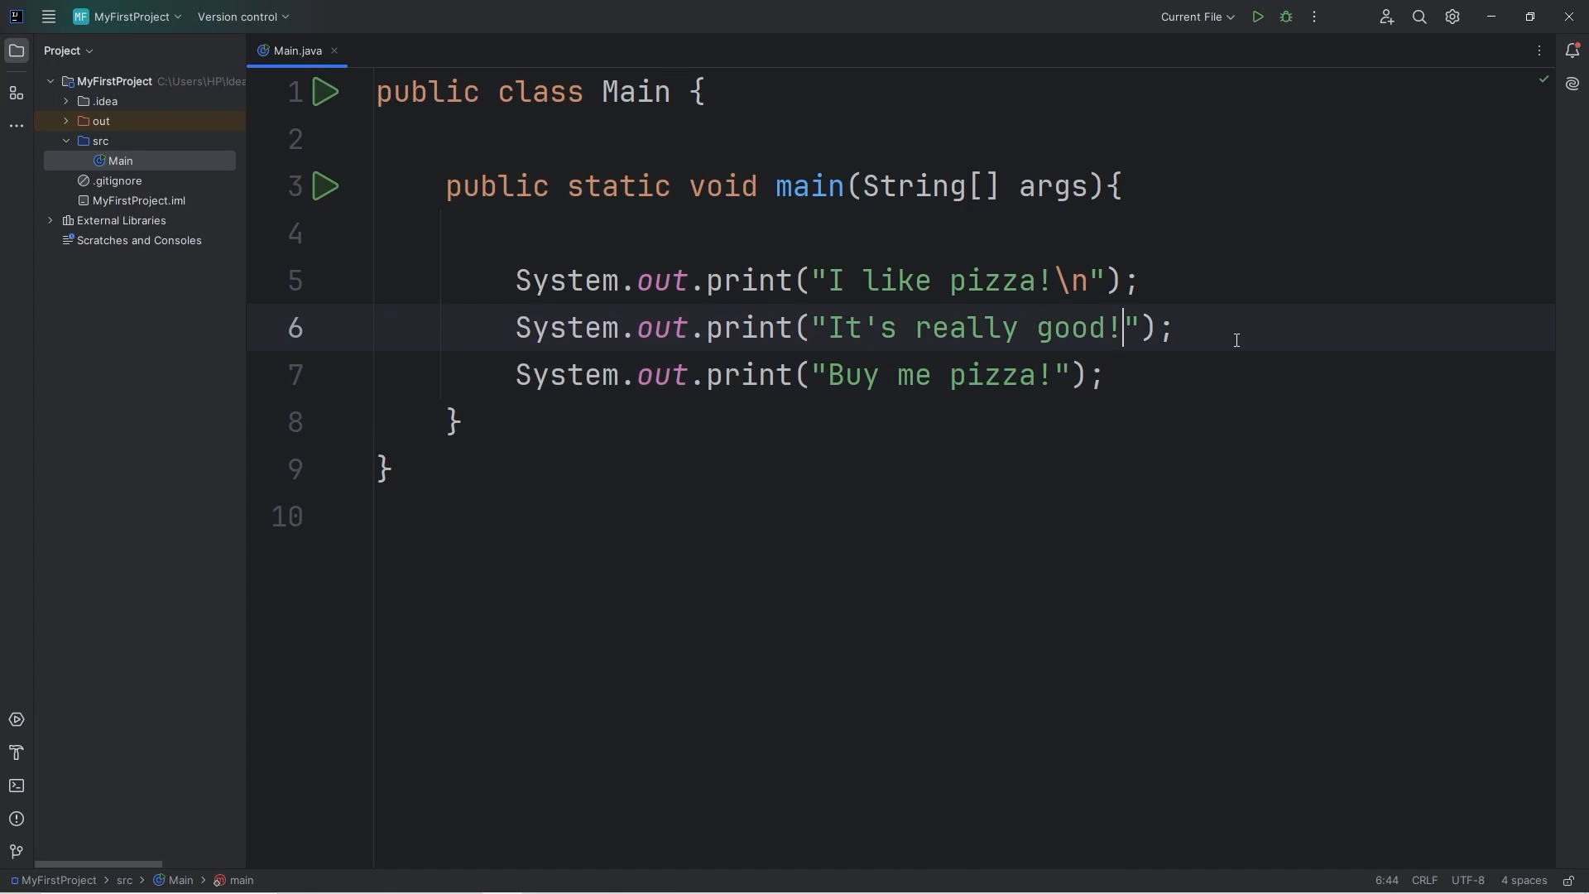
- Append \n to "It's really good!" and run to print three lines
{"action": "type", "text": "\\n"}
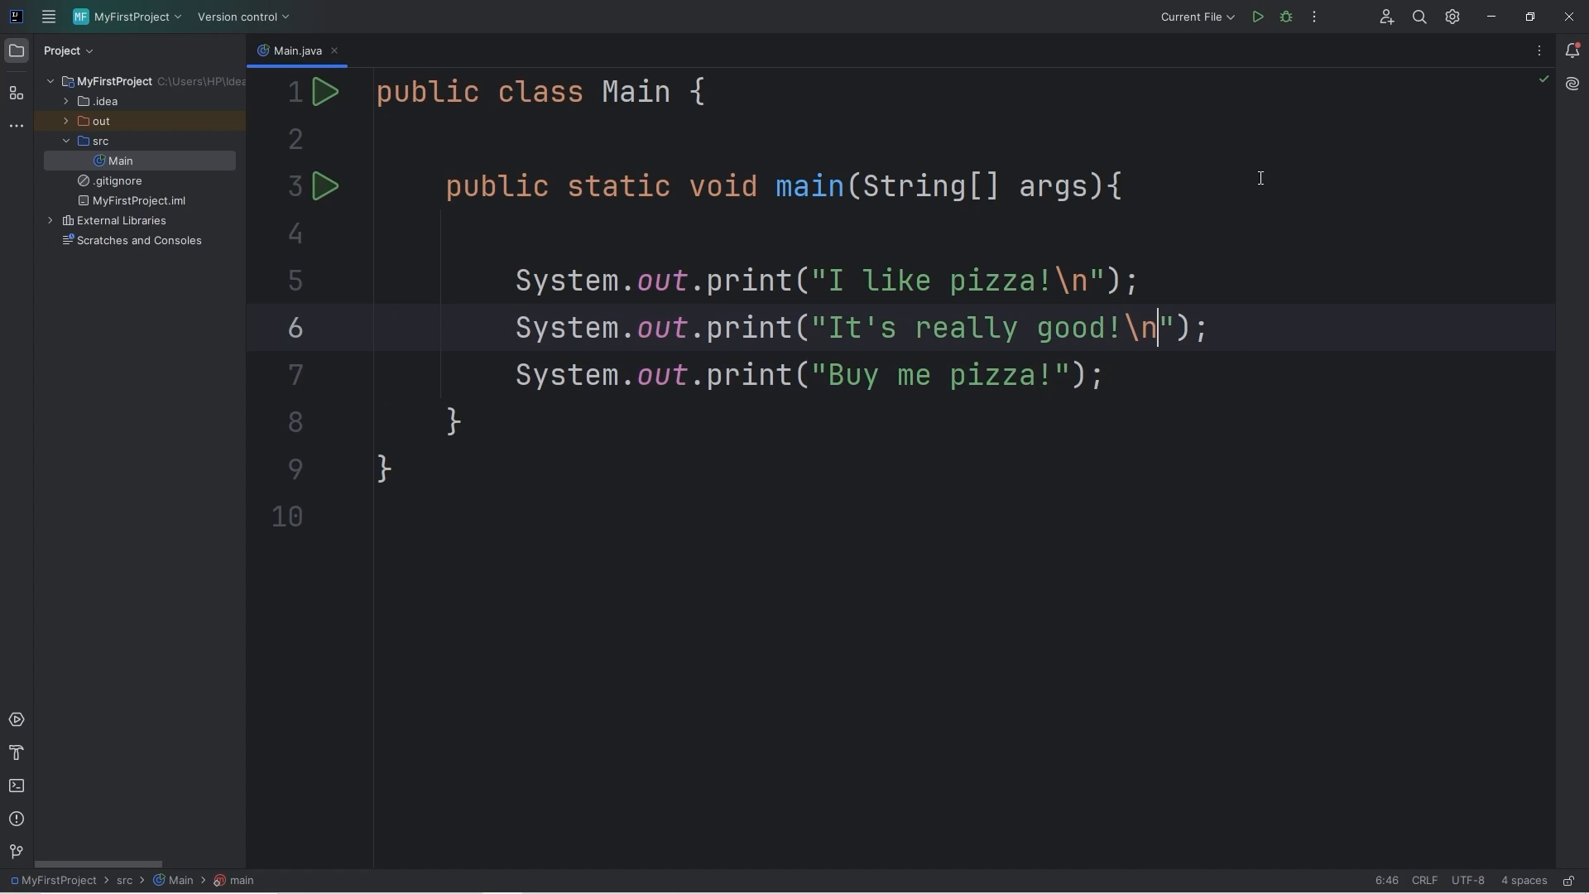
{"action": "left_click", "coordinate": [1256, 17]}
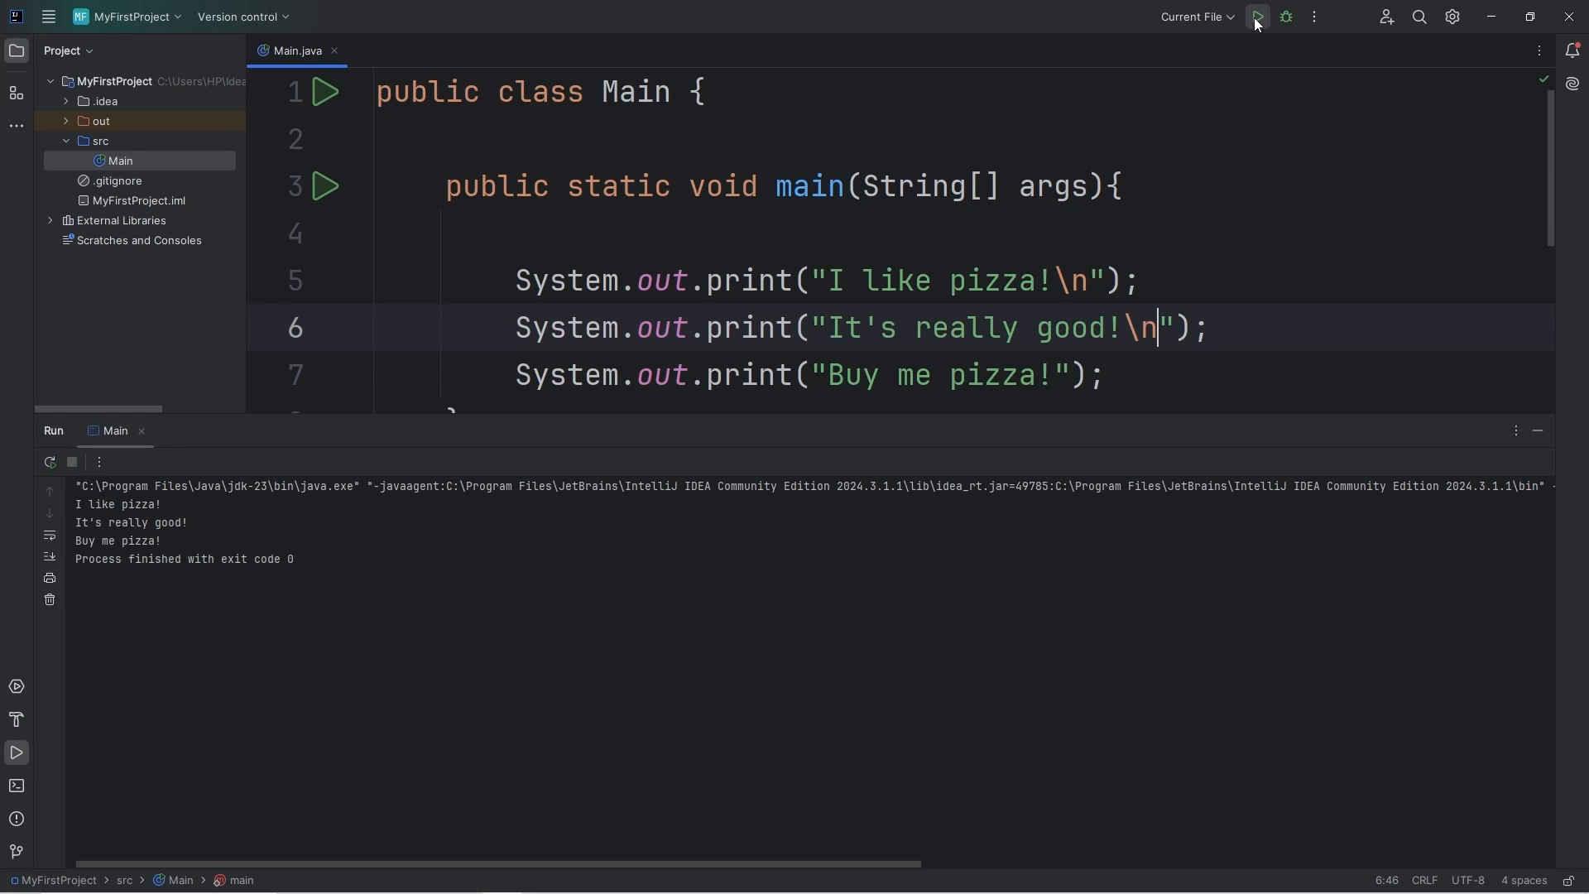
{"action": "left_click", "coordinate": [1256, 16]}
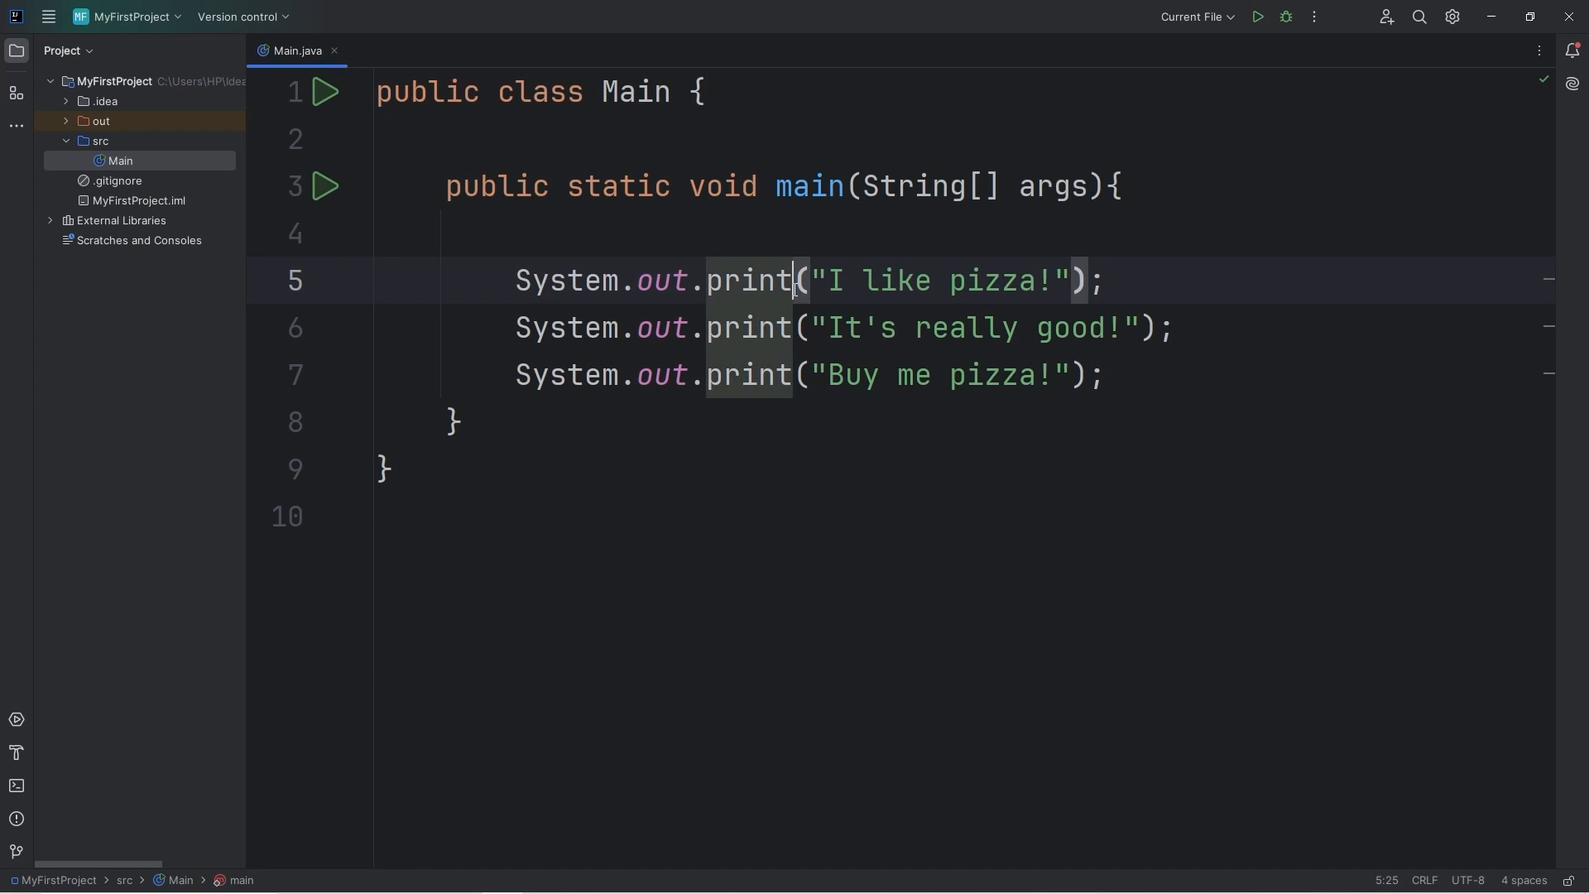
- Turn all three print calls into println with multiple carets and run the program
{"action": "type", "text": "ln"}
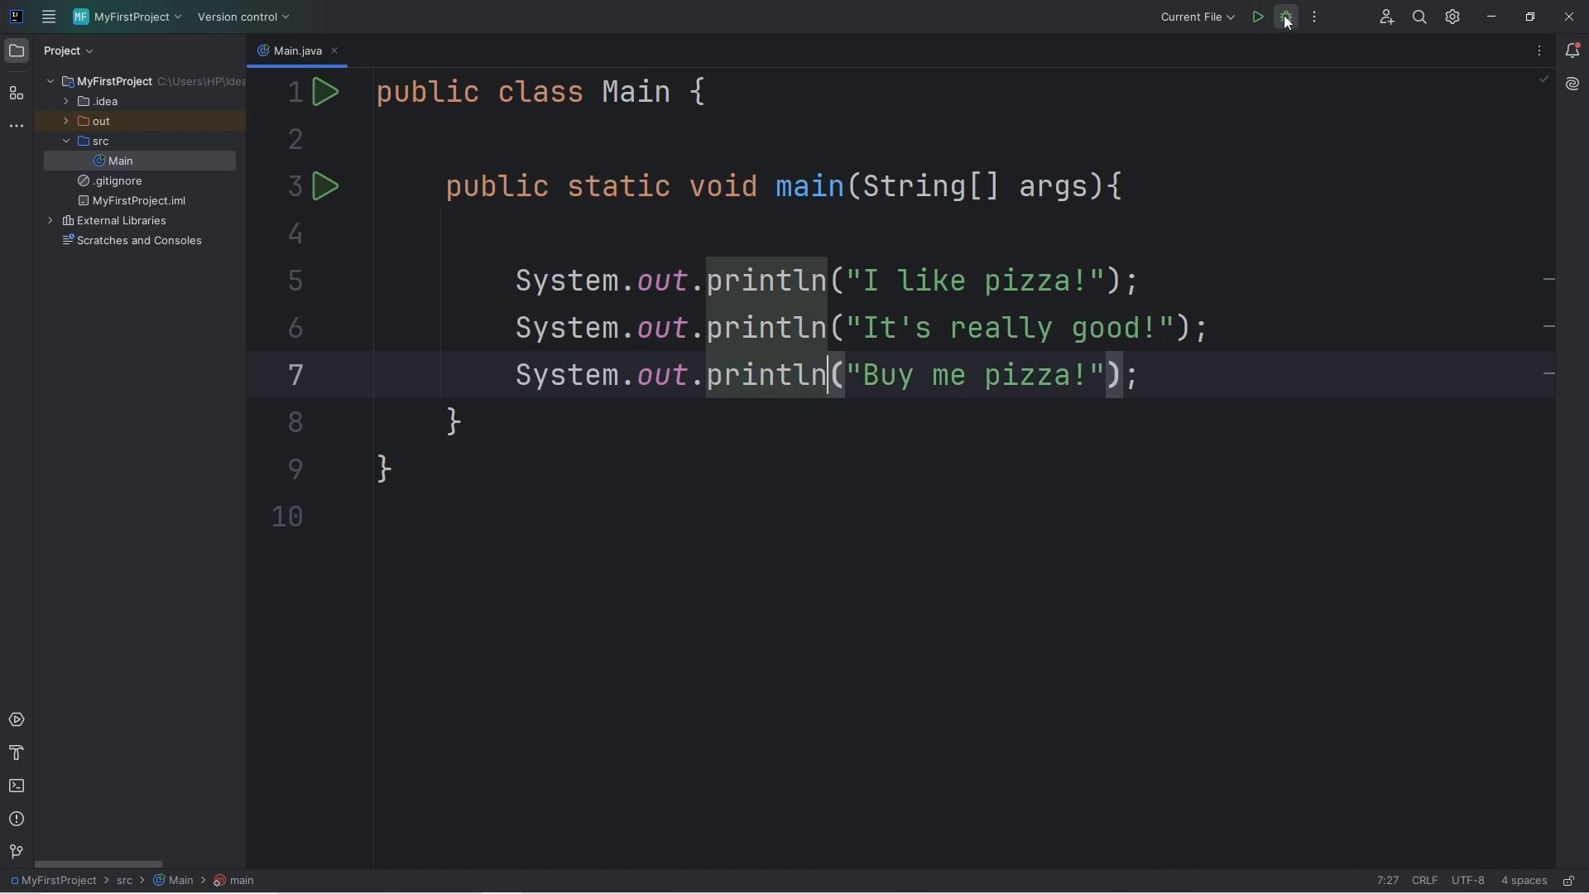
{"action": "left_click", "coordinate": [1258, 17]}
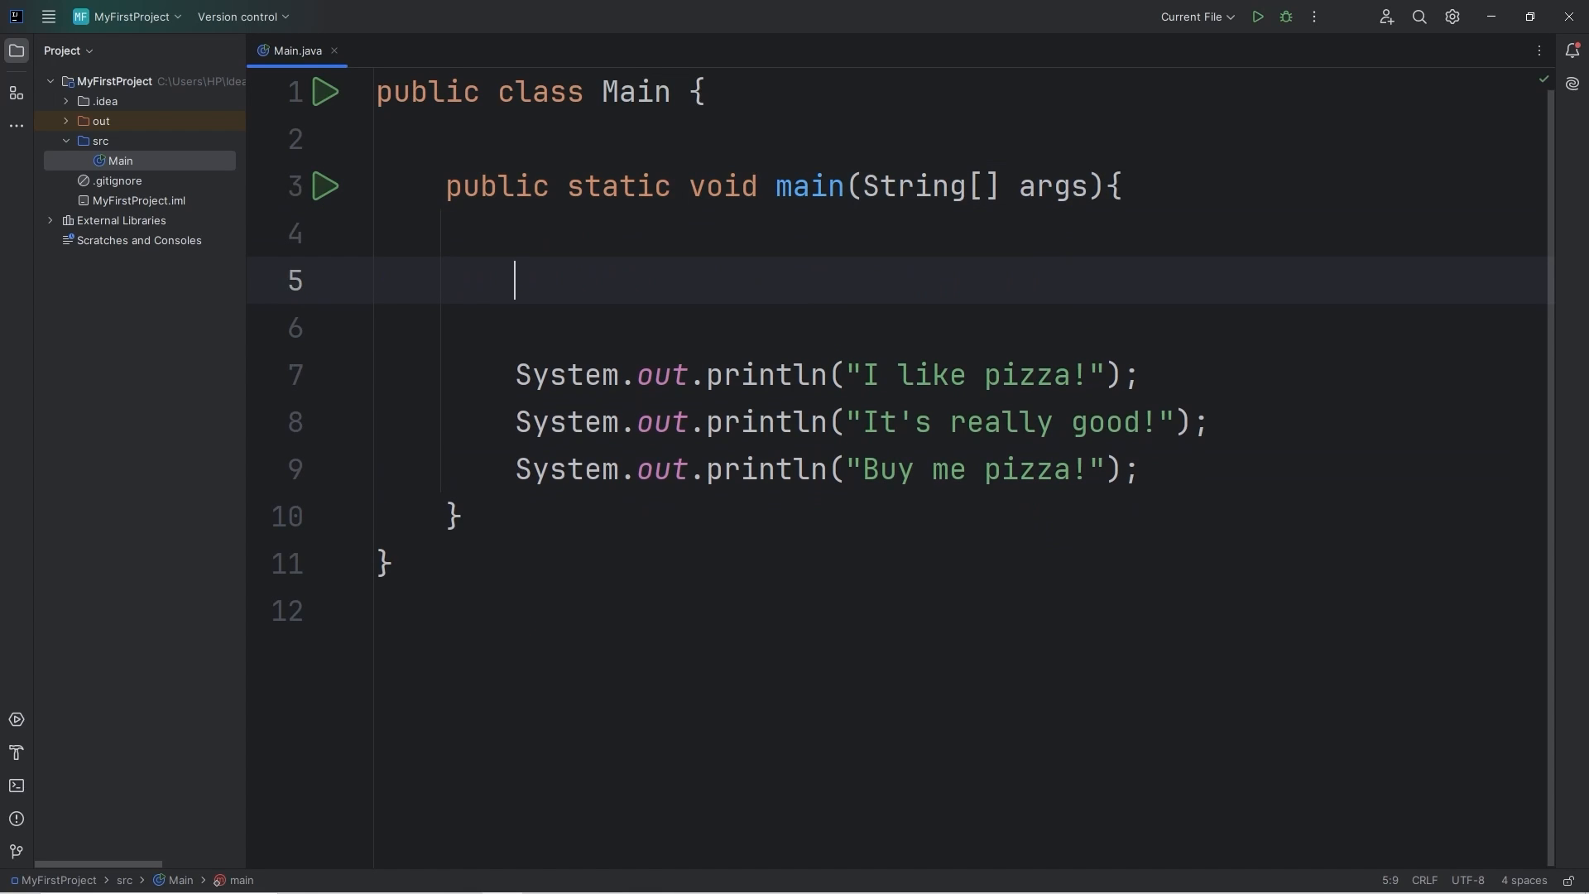
- Write // THIS IS MY FIRST JAVA PROGRAM on the blank line above the println statements
{"action": "type", "text": "//"}
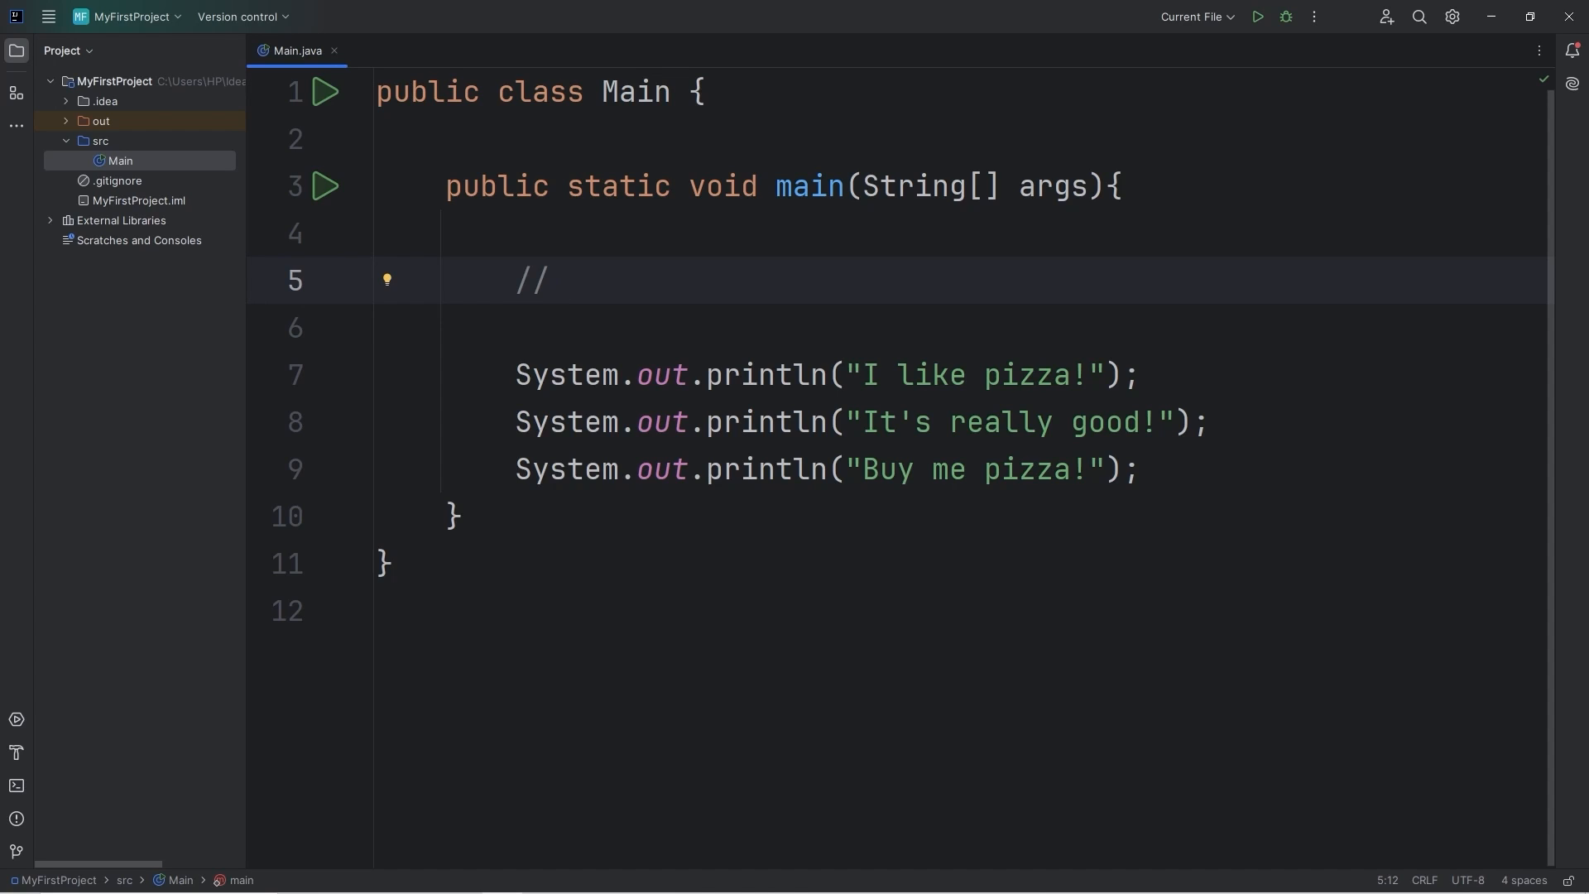
{"action": "type", "text": "THIS IS"}
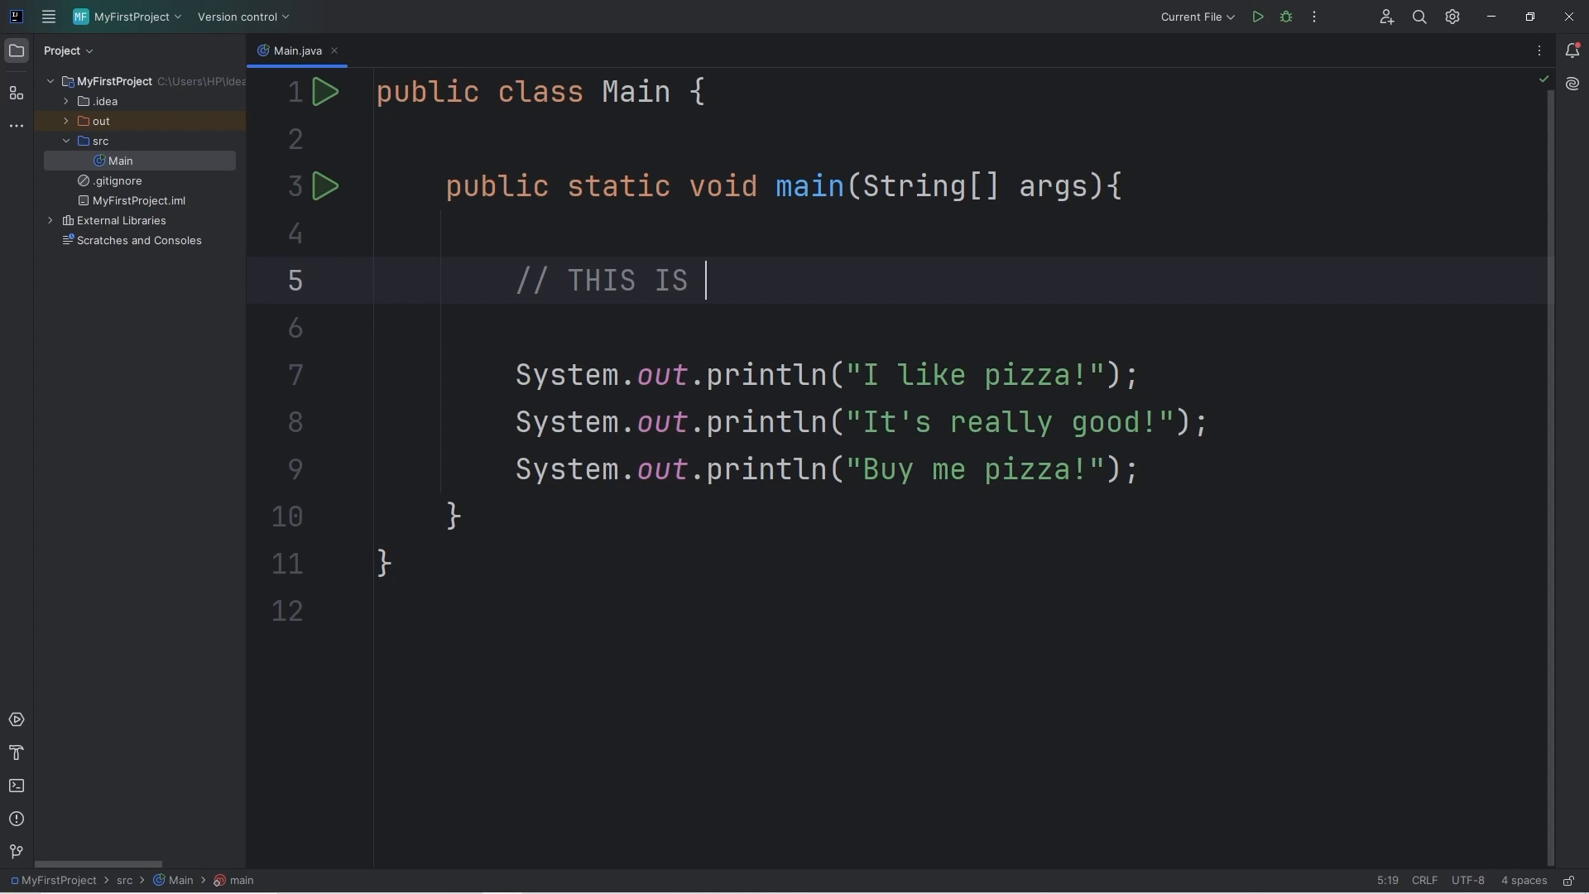
{"action": "type", "text": "MY FIRST JA"}
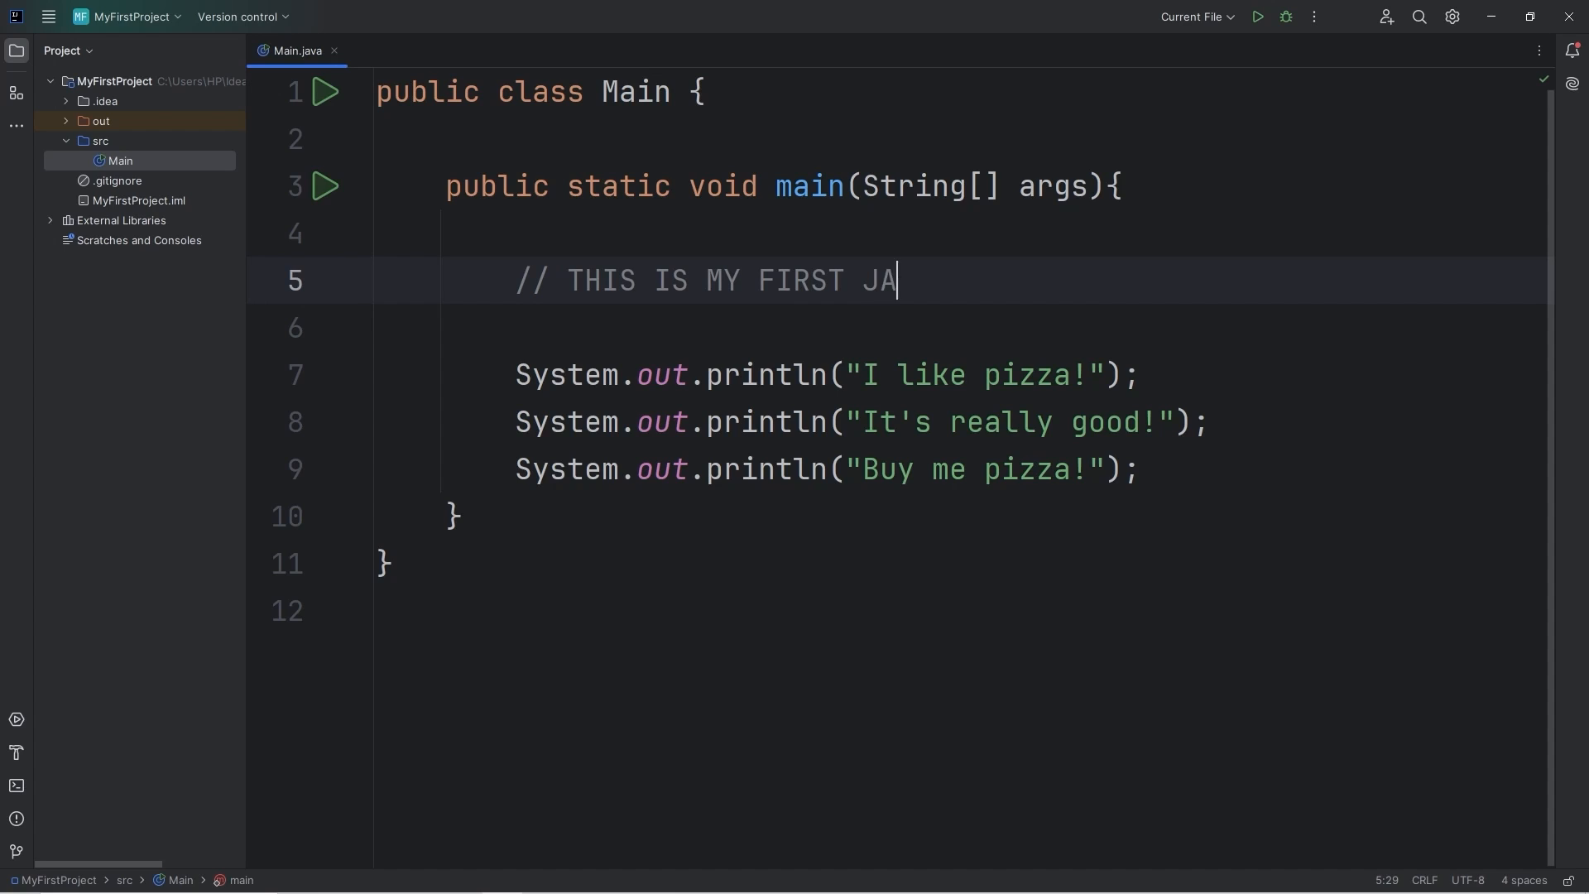
{"action": "type", "text": "VA PROGRAM"}
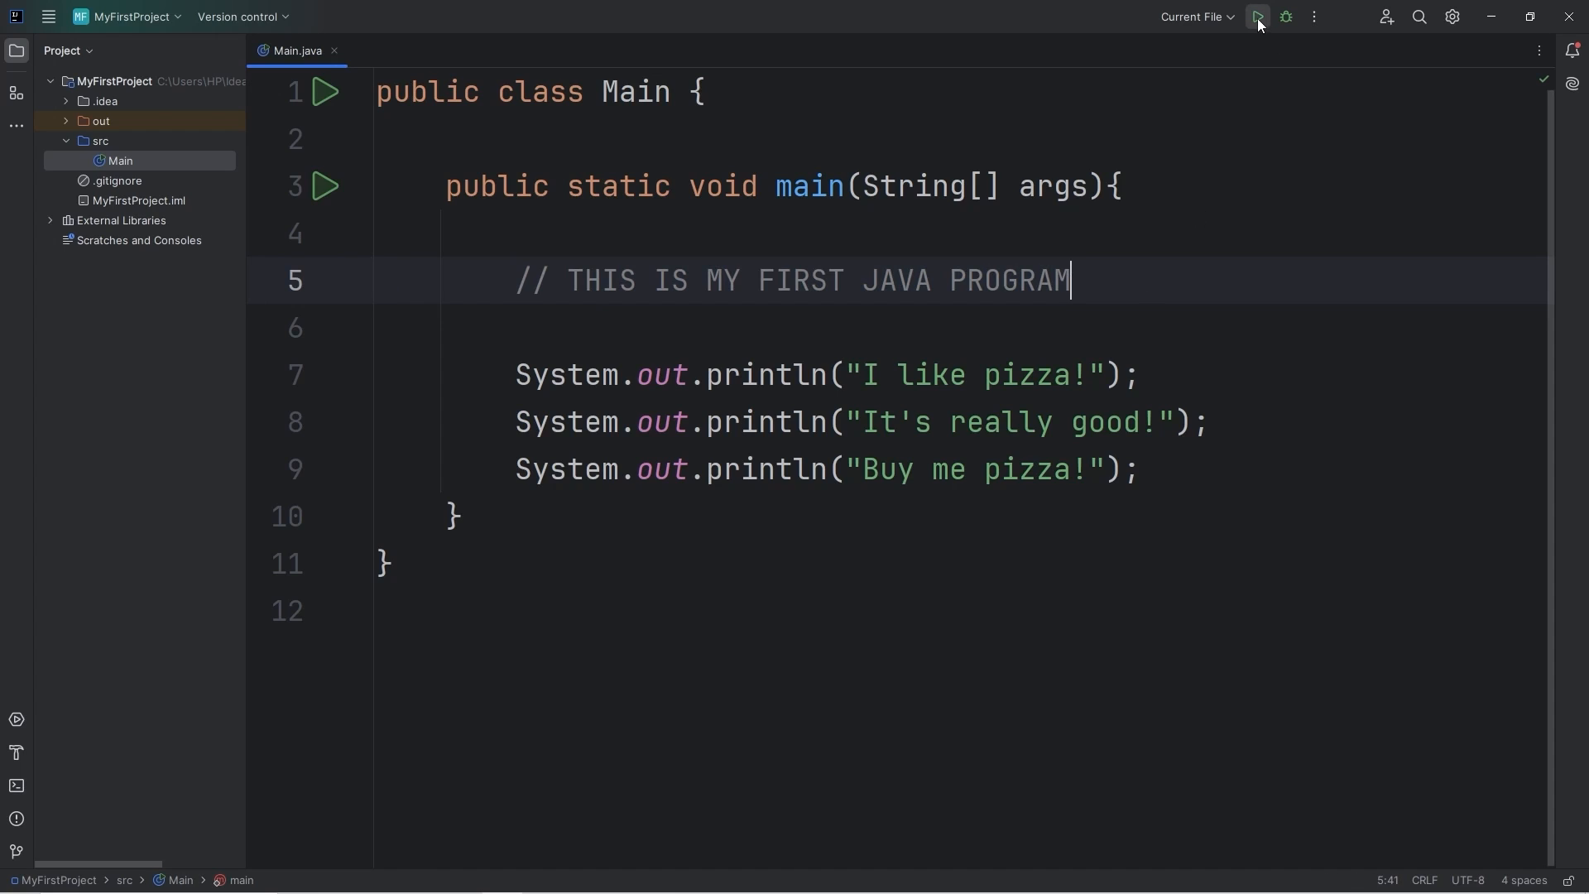
{"action": "left_click", "coordinate": [1256, 16]}
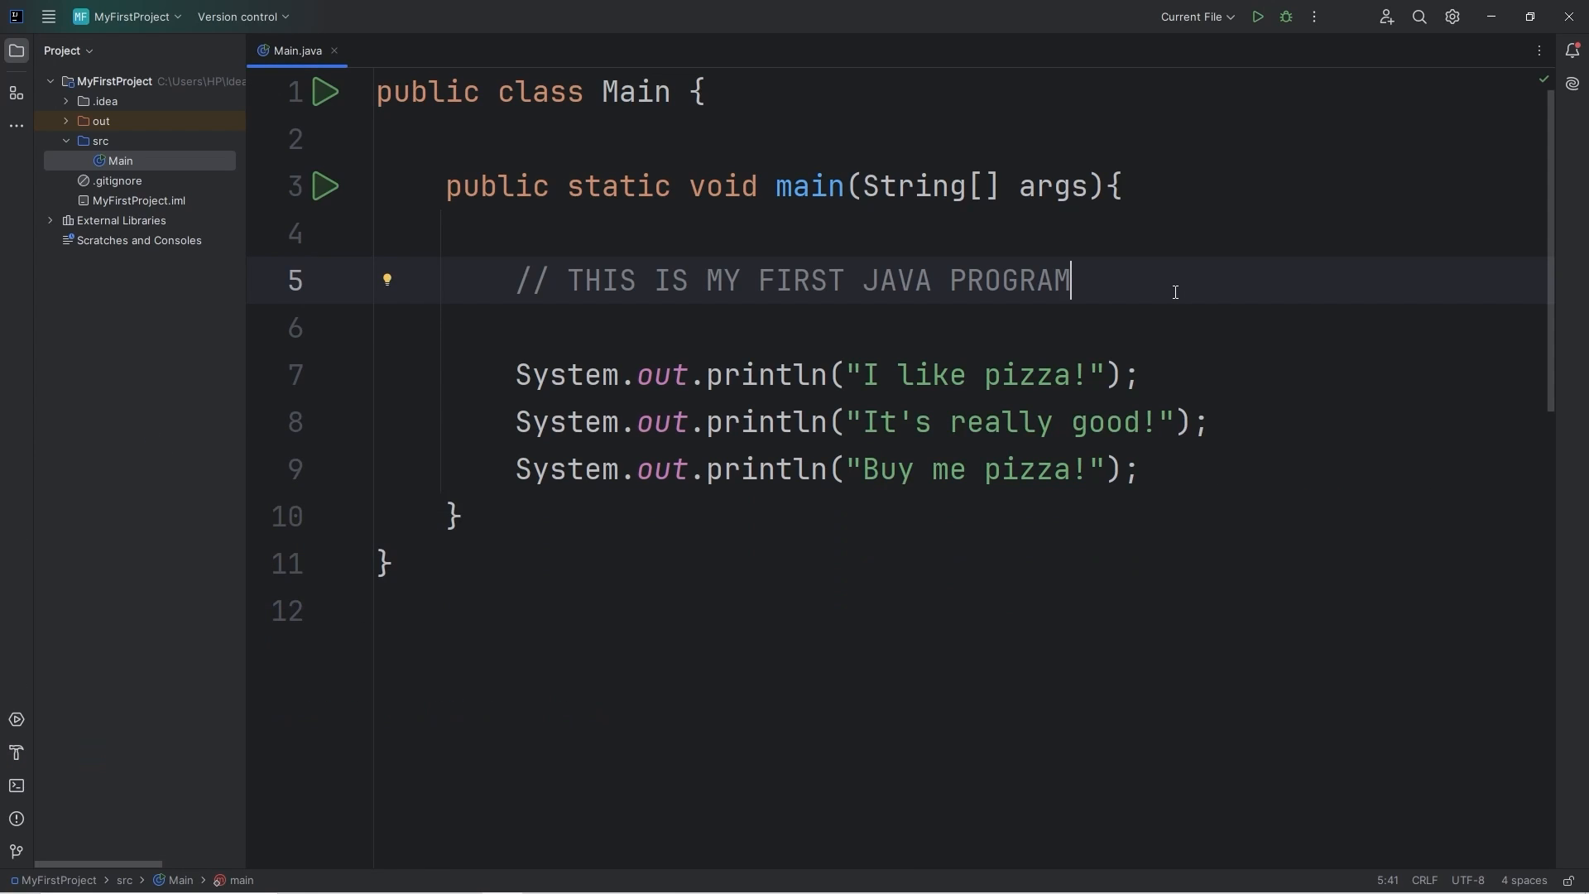
- Add a /* */ comment reading This is a multi-line comment below the single-line one
{"action": "key", "text": "Enter"}
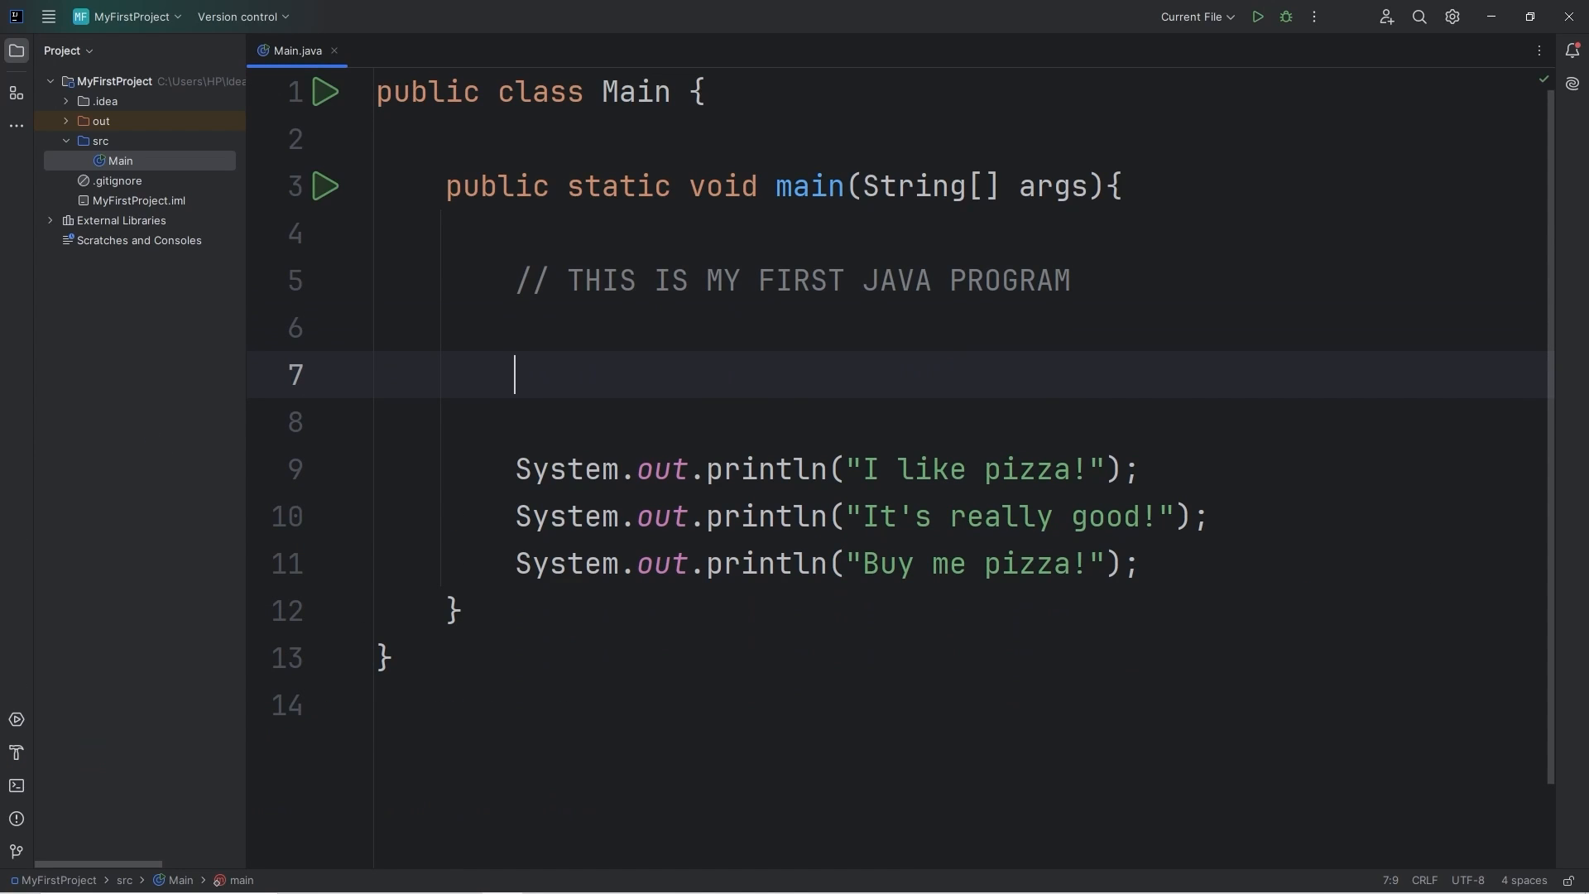
{"action": "type", "text": "/*"}
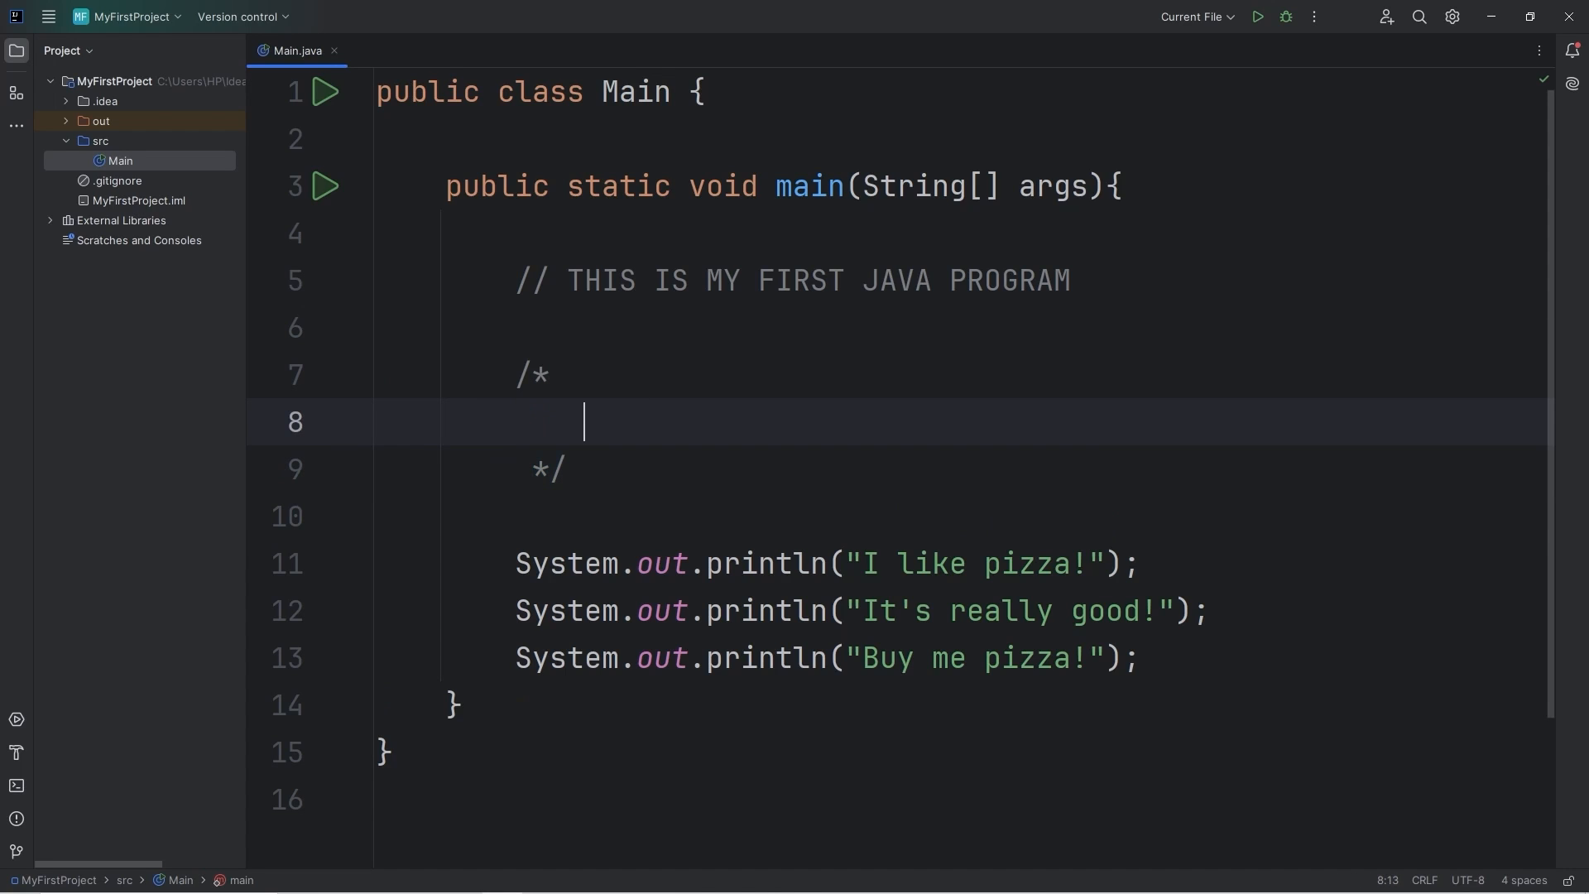
{"action": "type", "text": "This"}
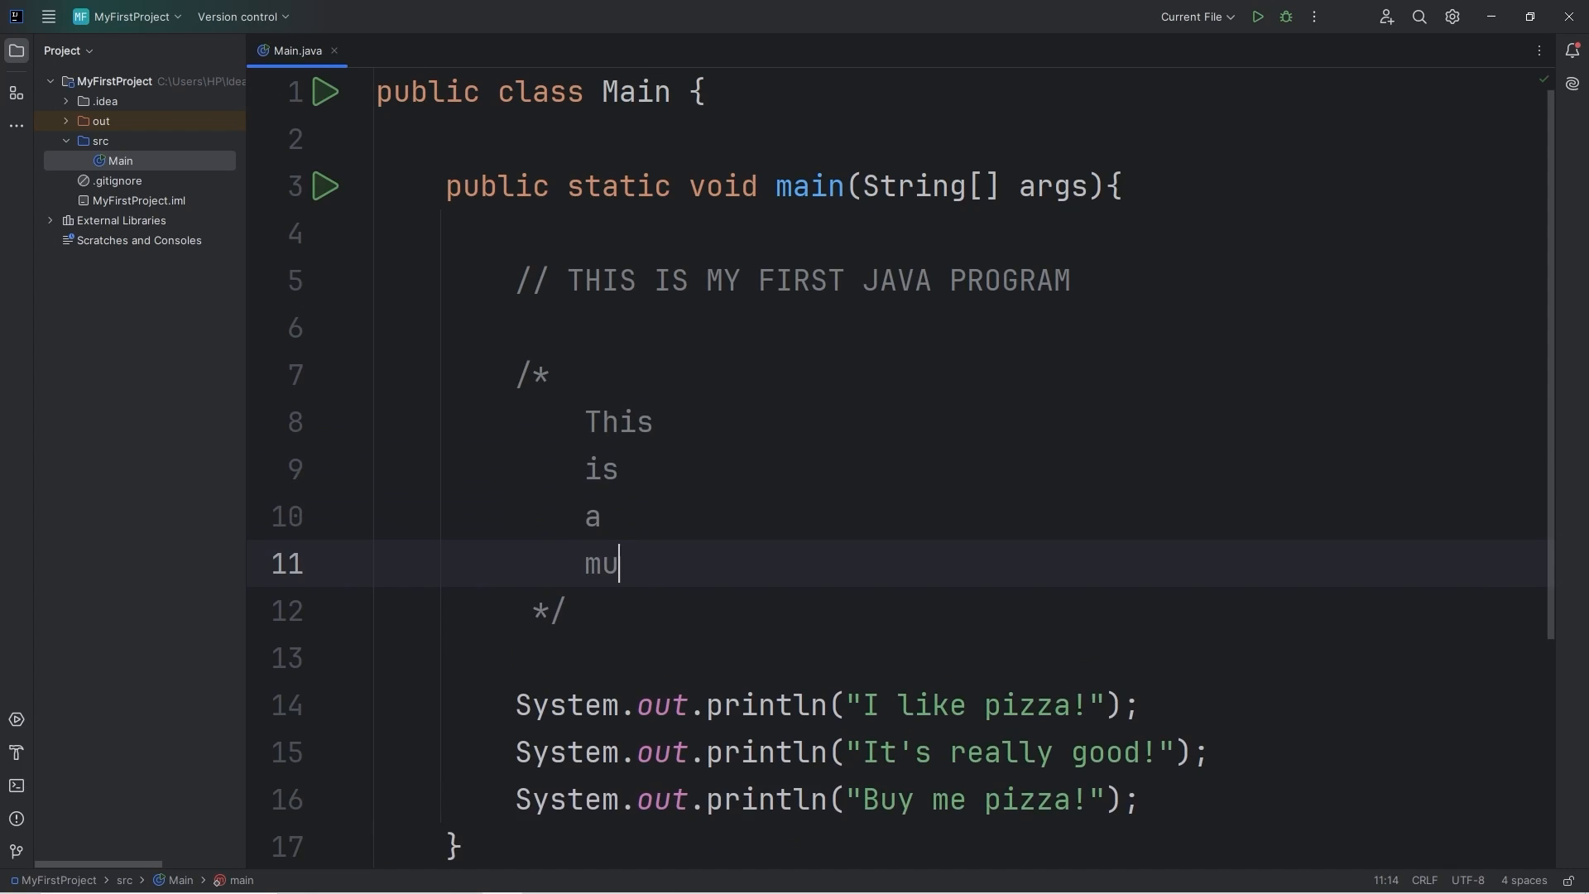
{"action": "type", "text": "lti-"}
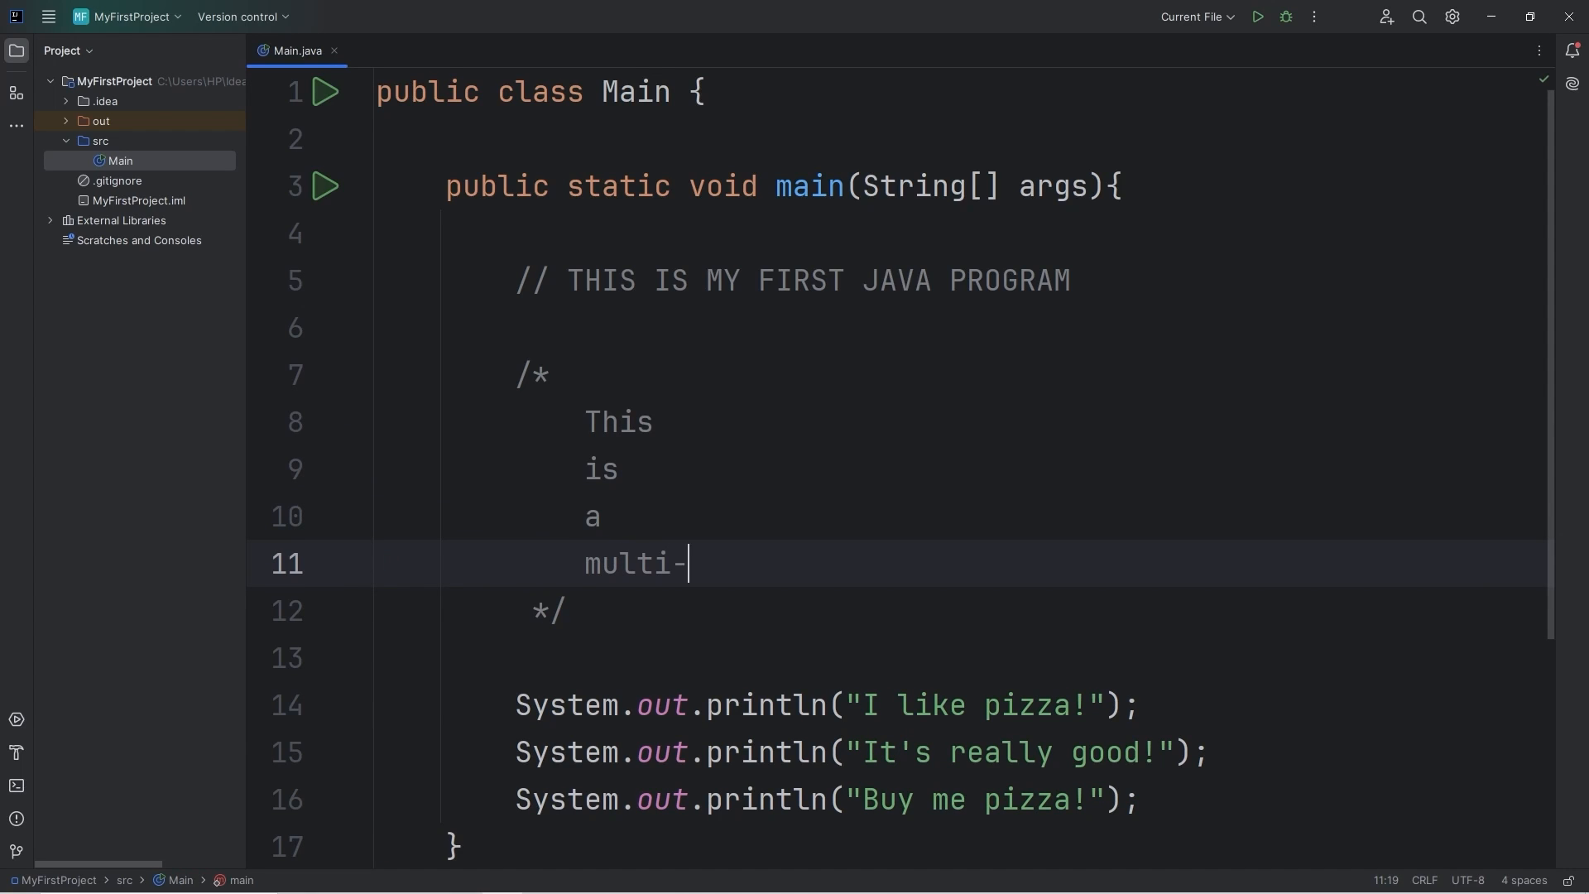
{"action": "type", "text": "line"}
{"action": "type", "text": "comment"}
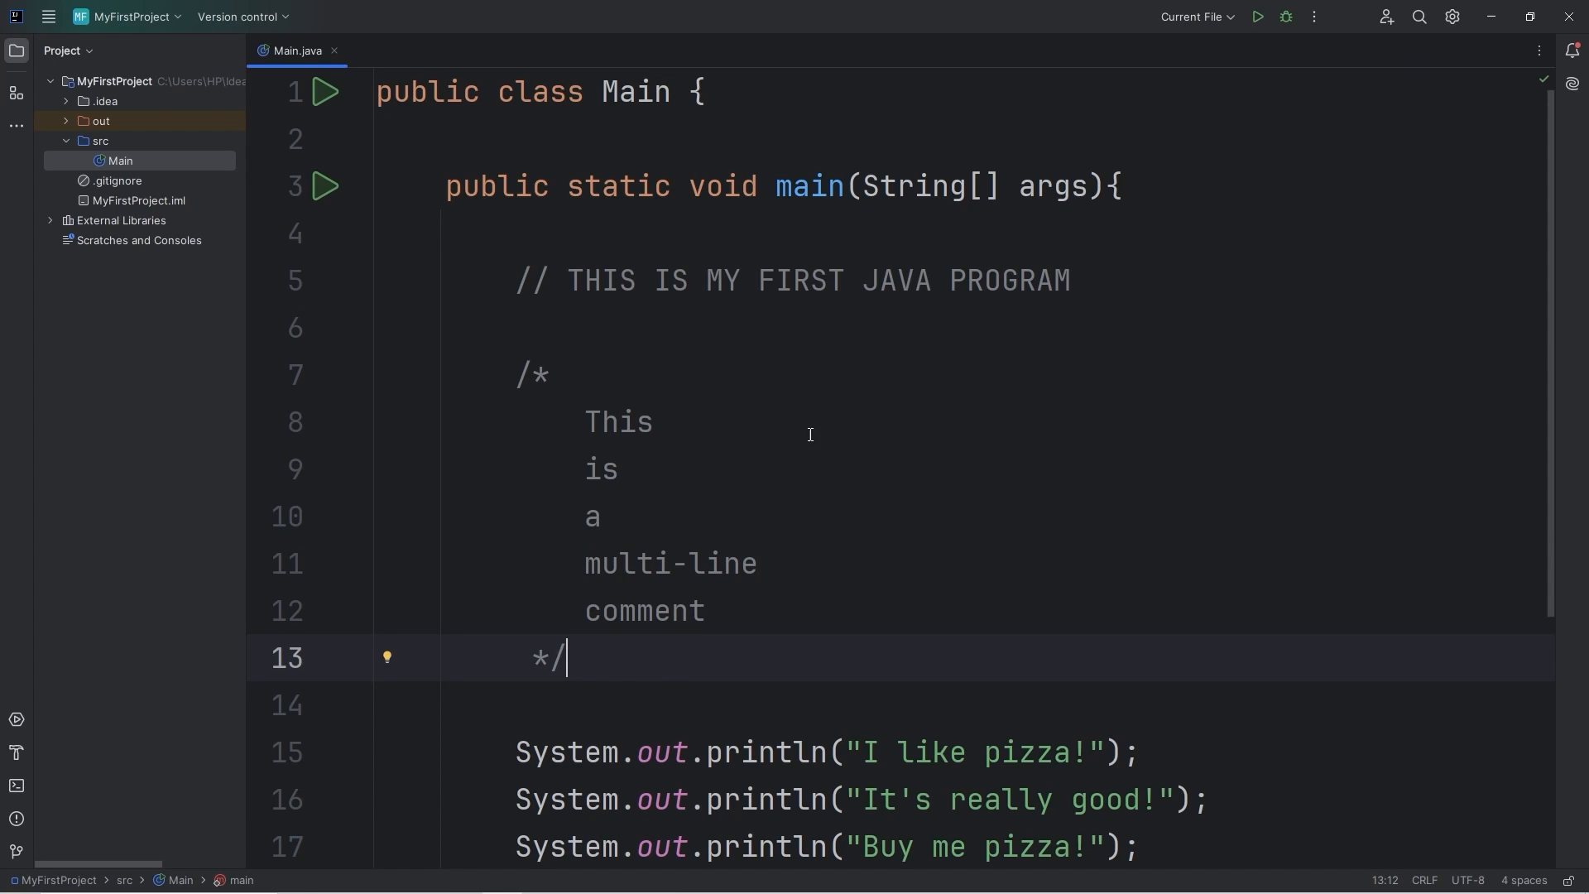
- Run Main to print the three pizza messages
{"action": "left_click", "coordinate": [1254, 16]}
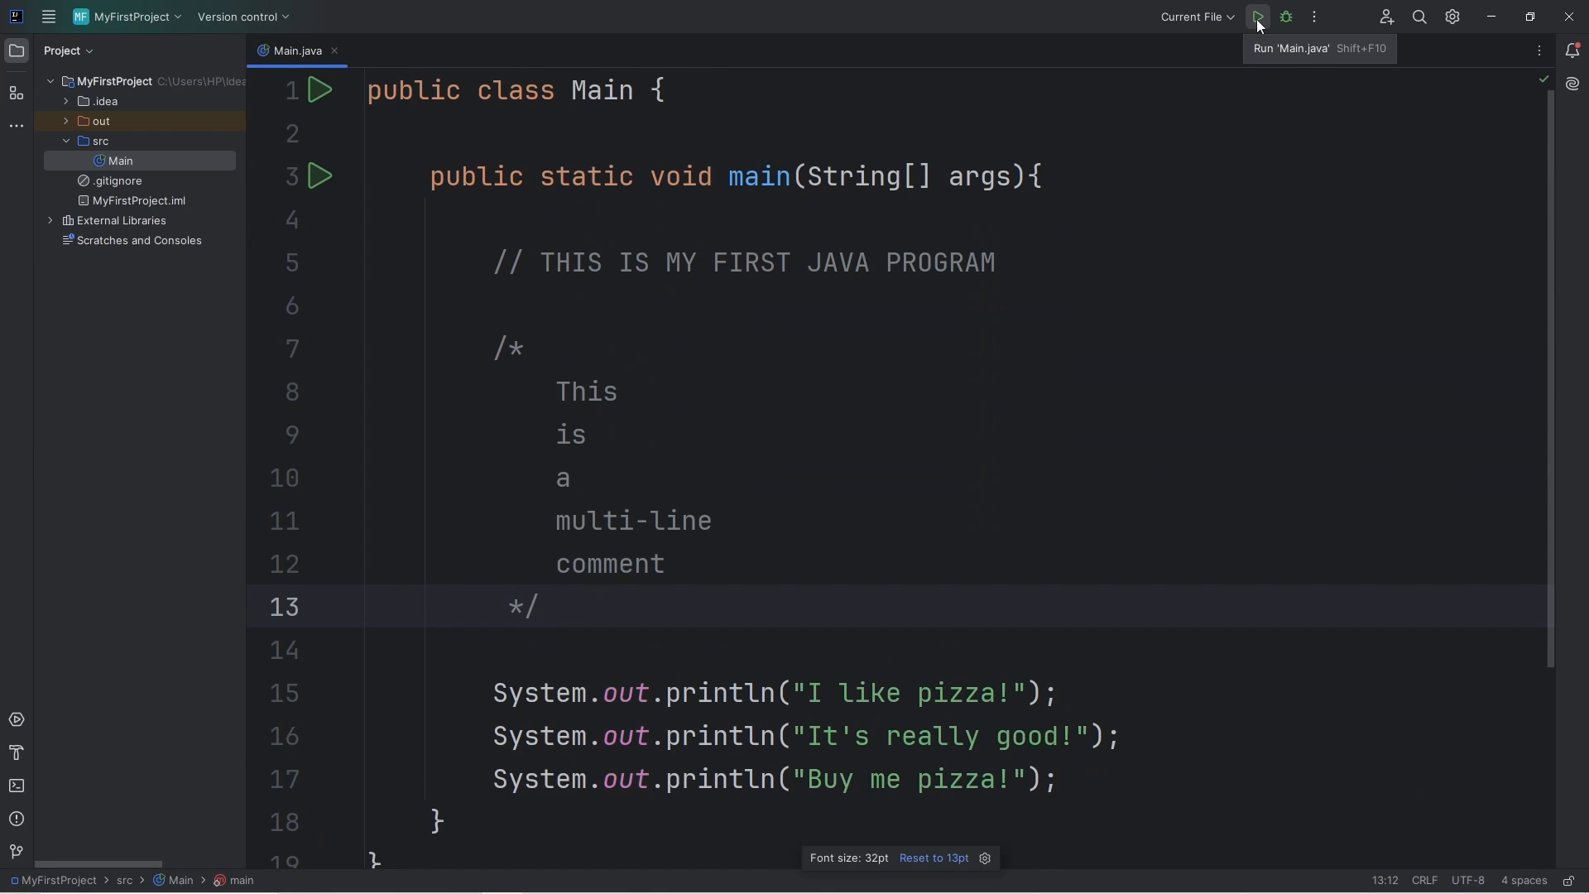
{"action": "left_click", "coordinate": [1256, 17]}
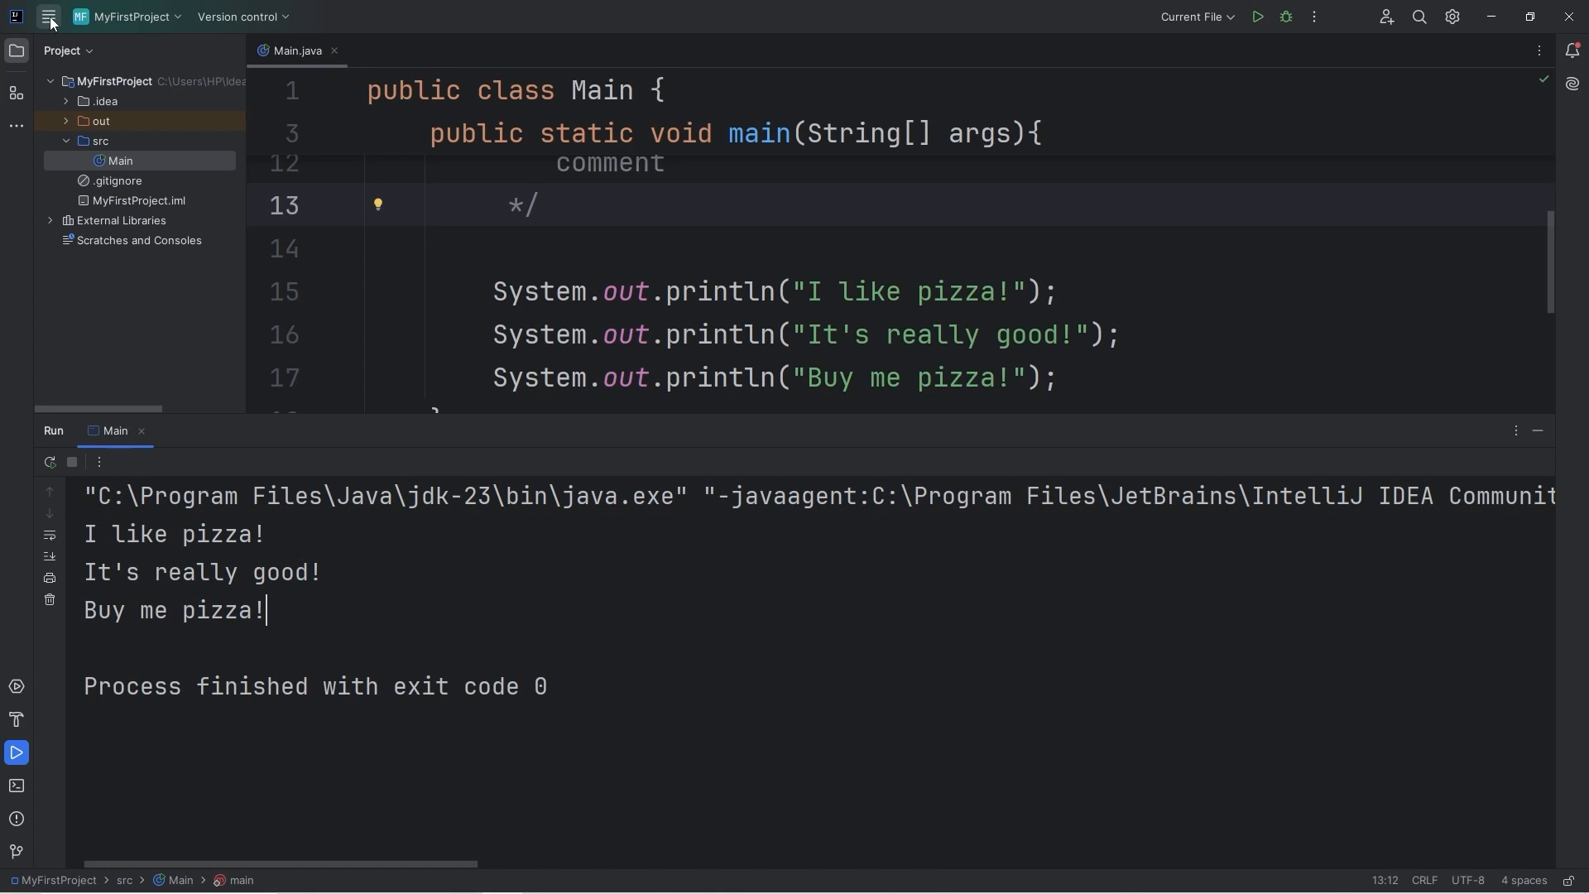
- Go to File > Settings and navigate to Editor > Color Scheme > Console Colors
{"action": "left_click", "coordinate": [48, 16]}
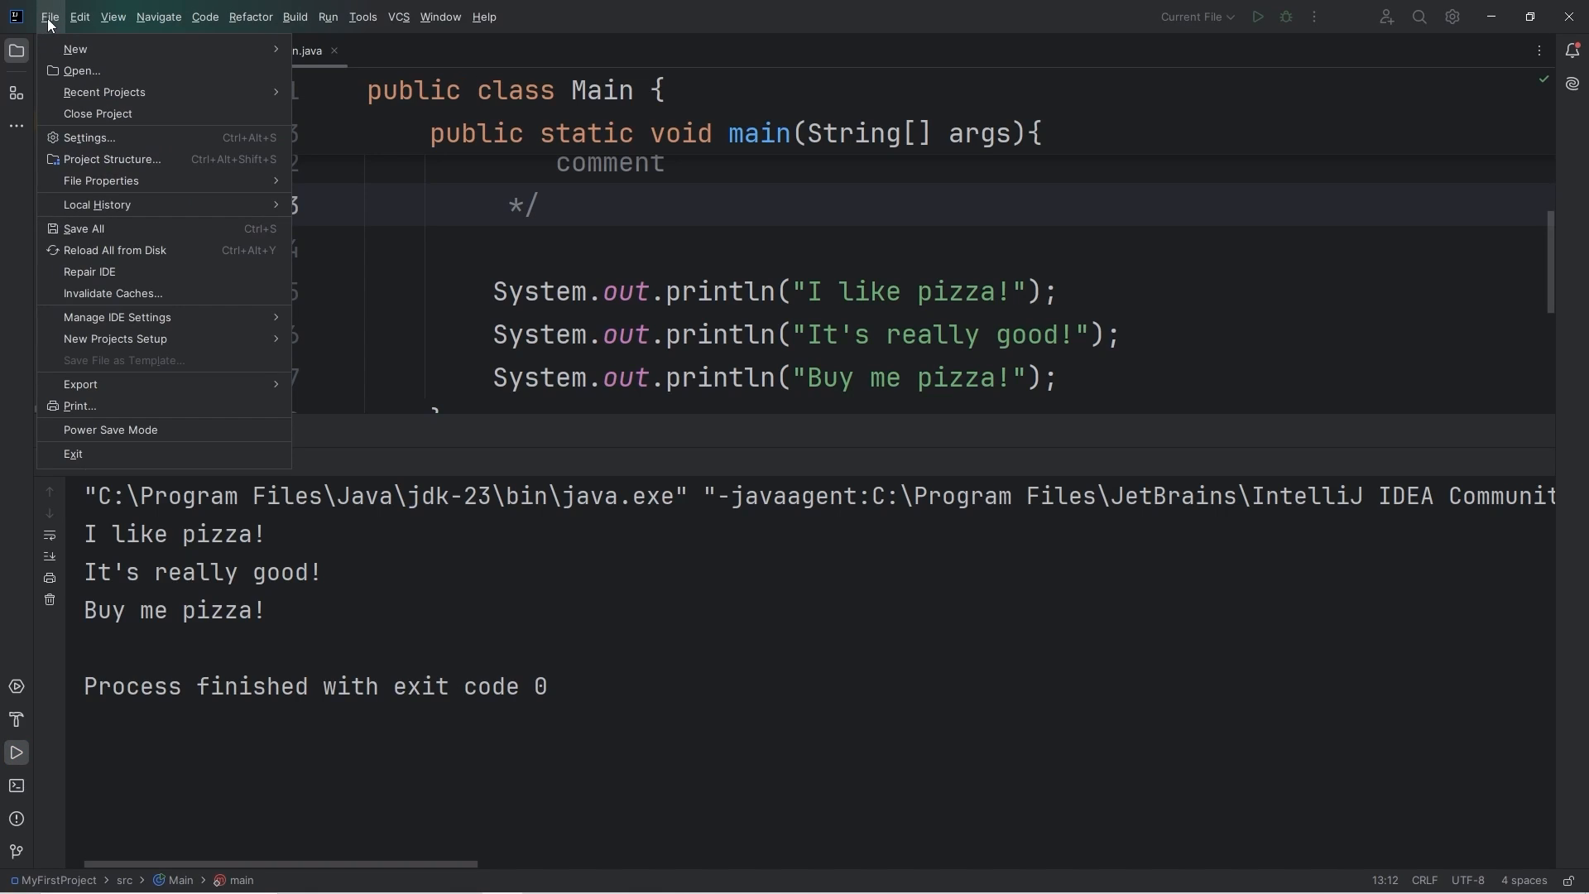
{"action": "left_click", "coordinate": [88, 138]}
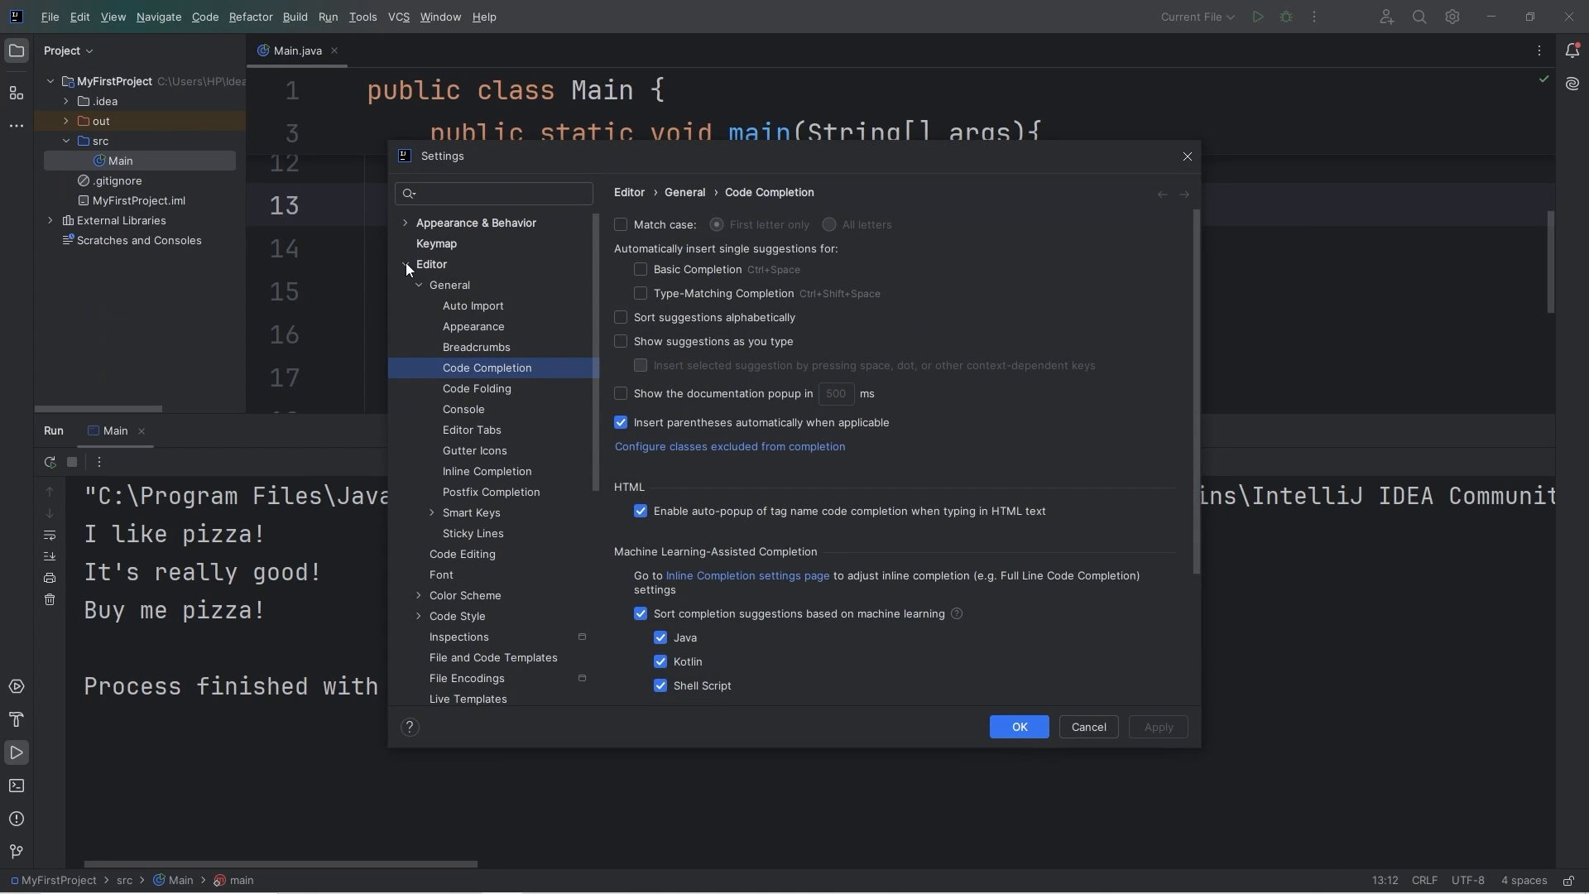
{"action": "left_click", "coordinate": [465, 594]}
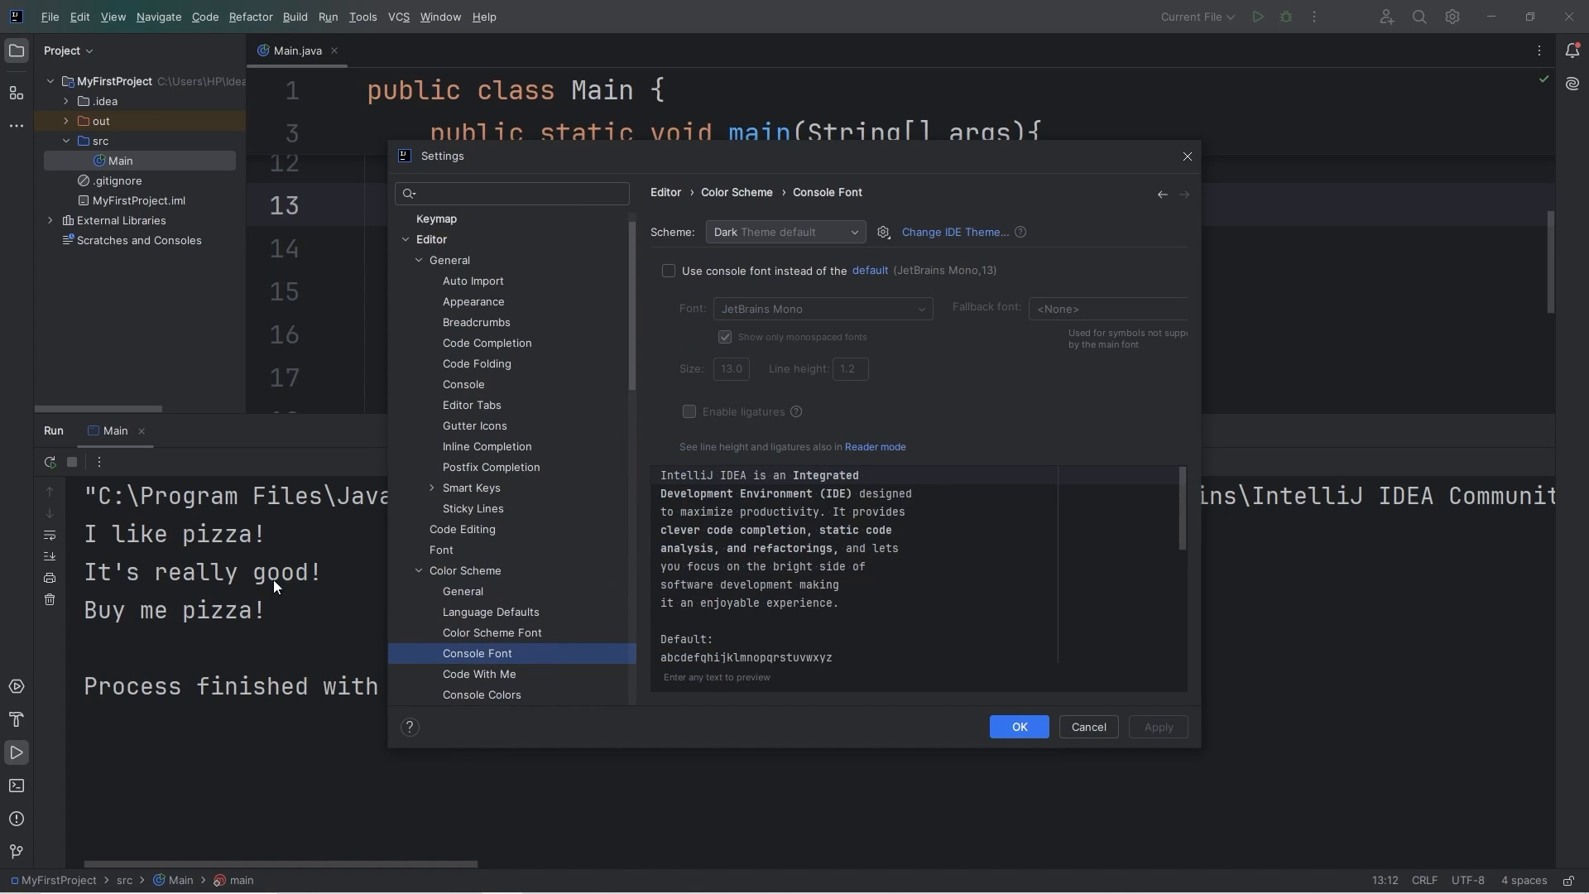
{"action": "scroll", "scroll_direction": "down", "scroll_amount": 3}
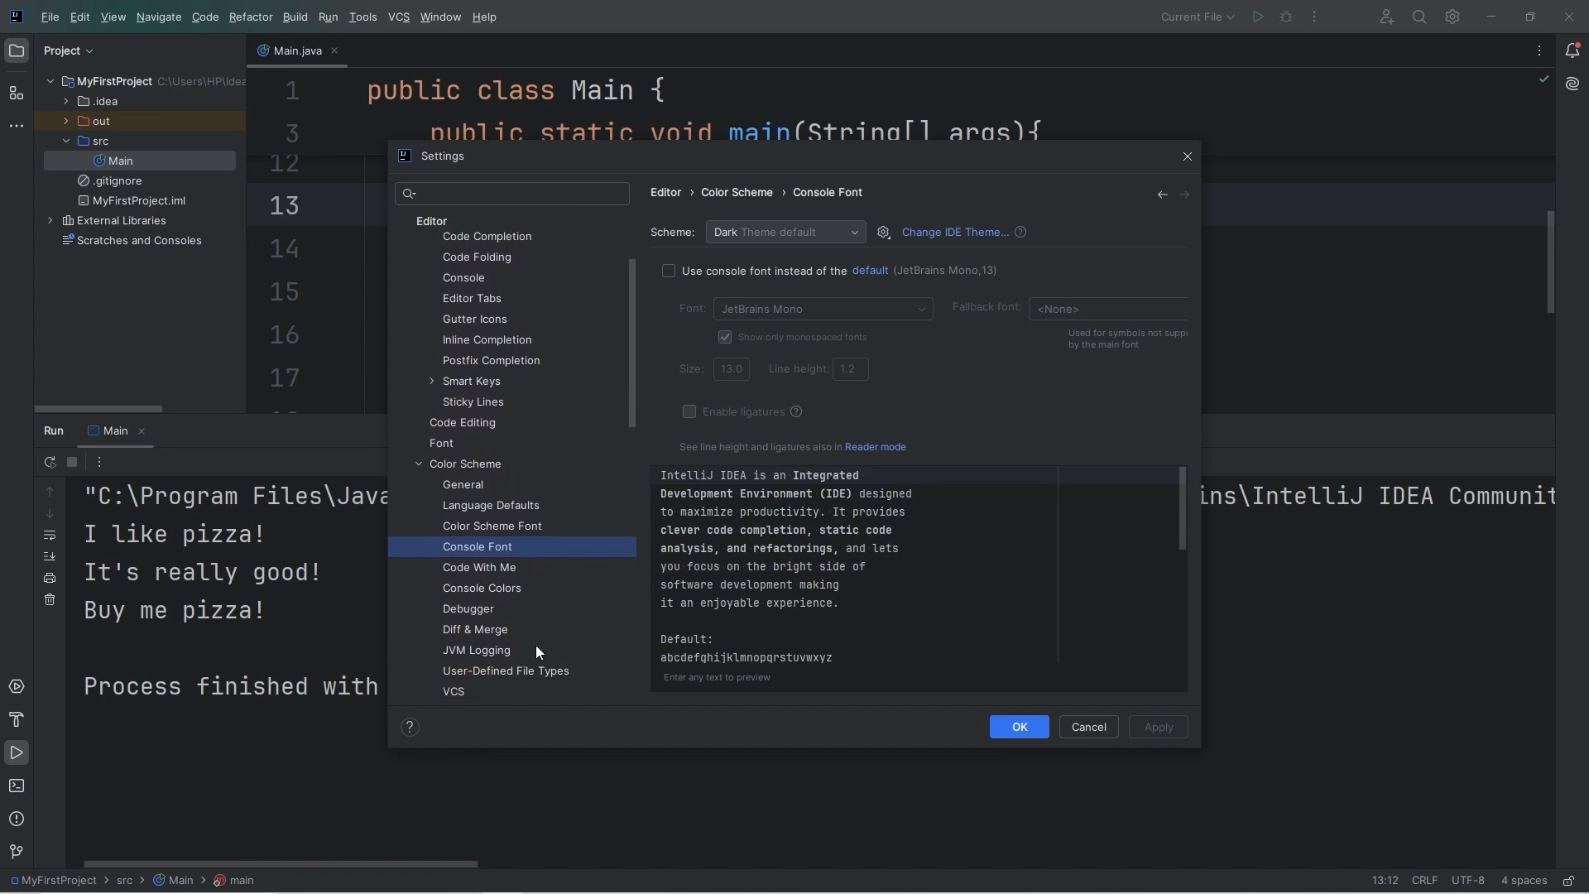
{"action": "left_click", "coordinate": [481, 588]}
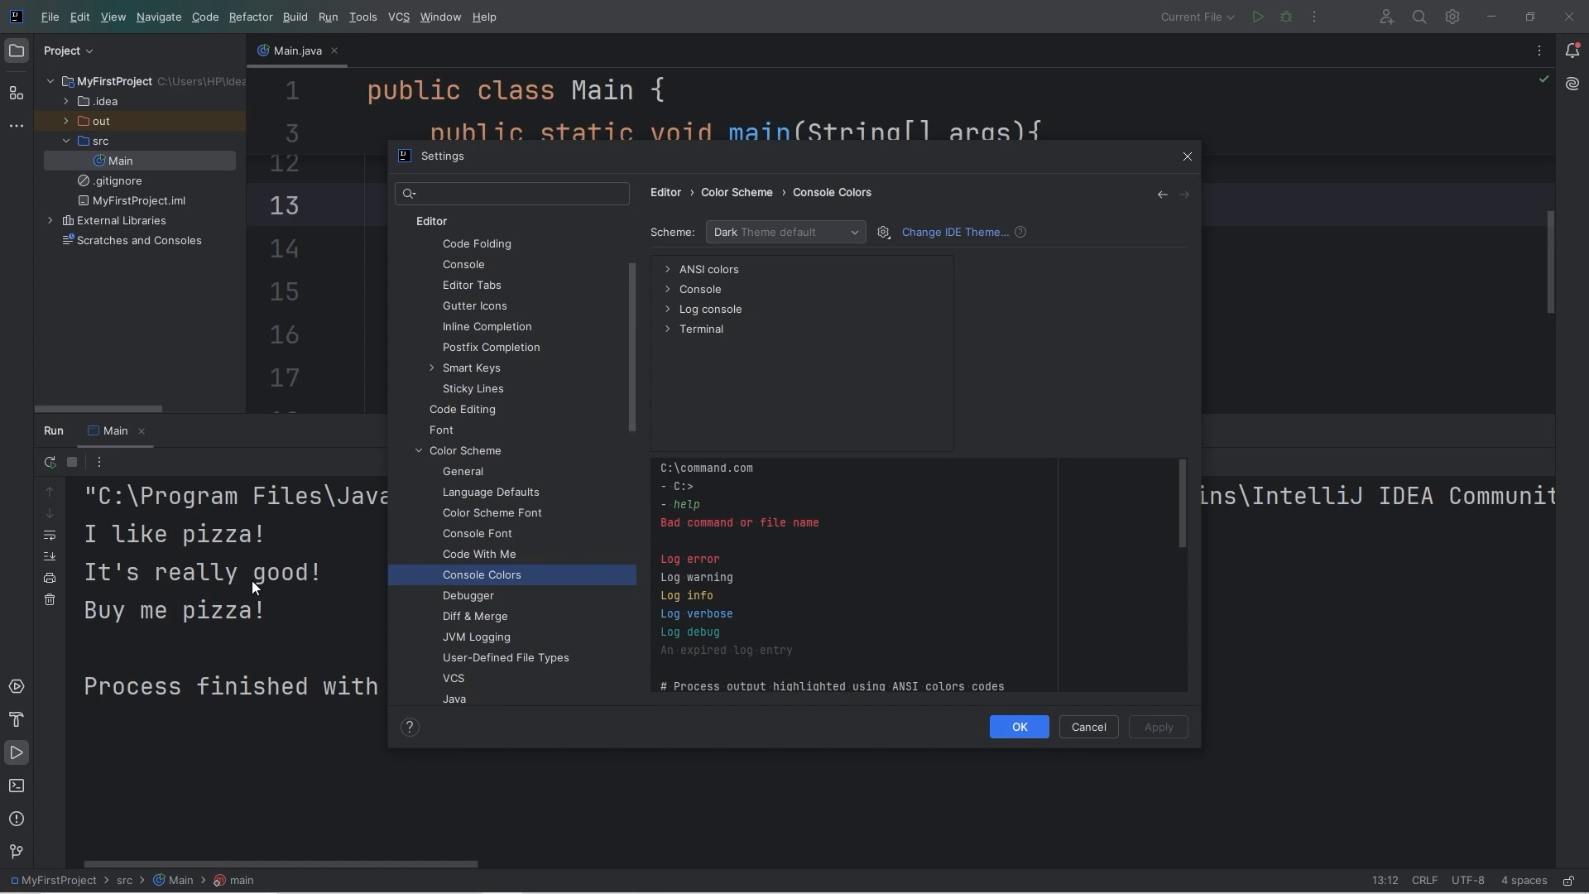
- In Color Scheme Console colours, select System output and set its foreground to bright green
{"action": "left_click", "coordinate": [700, 288]}
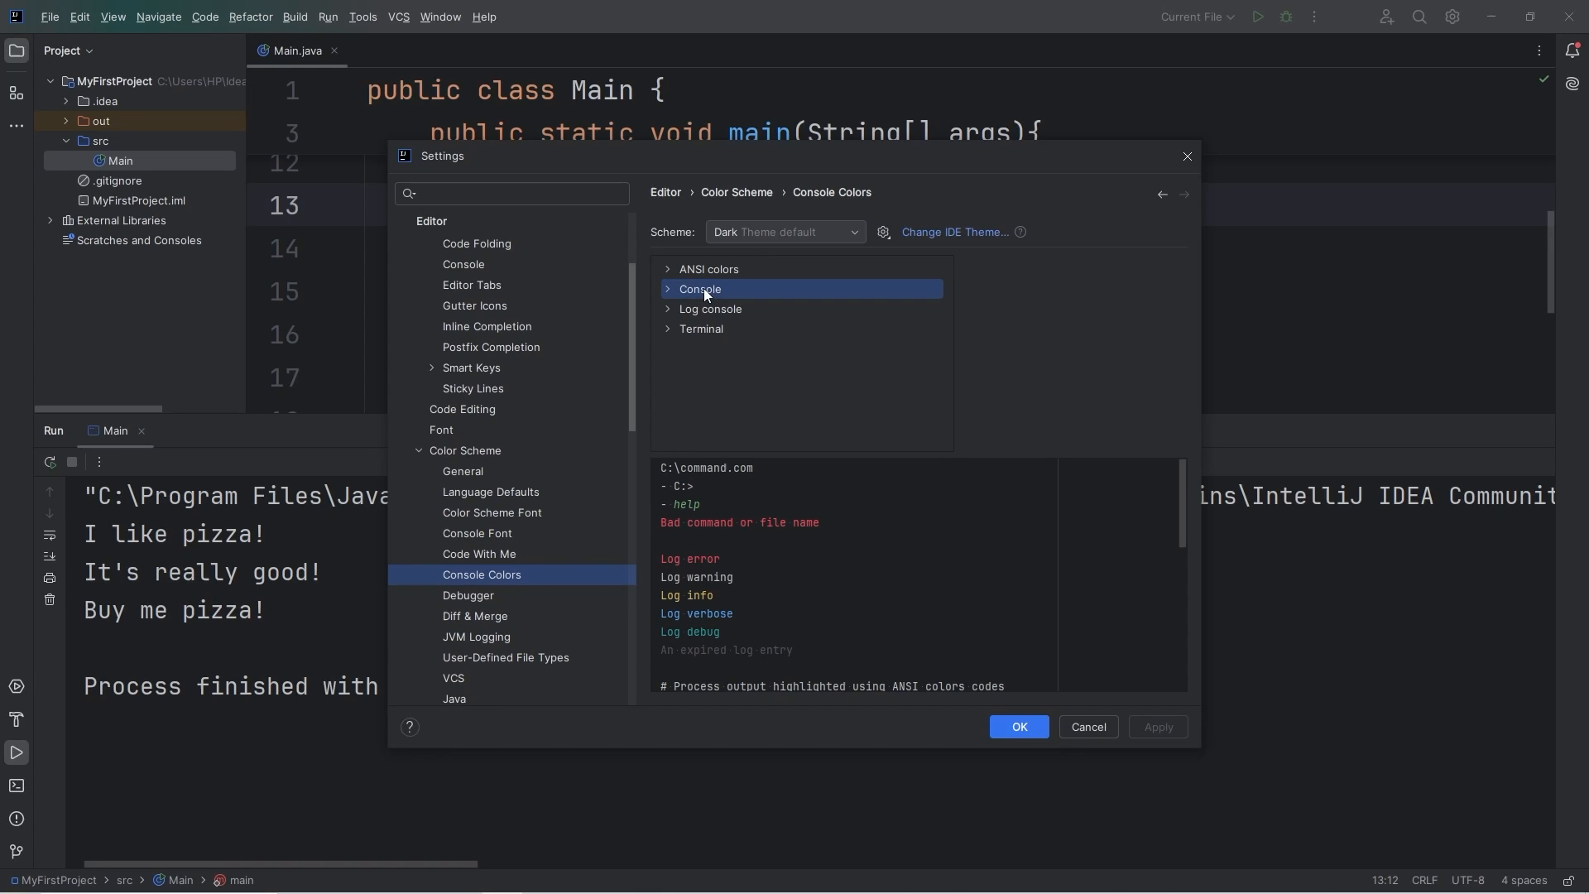
{"action": "left_click", "coordinate": [667, 288]}
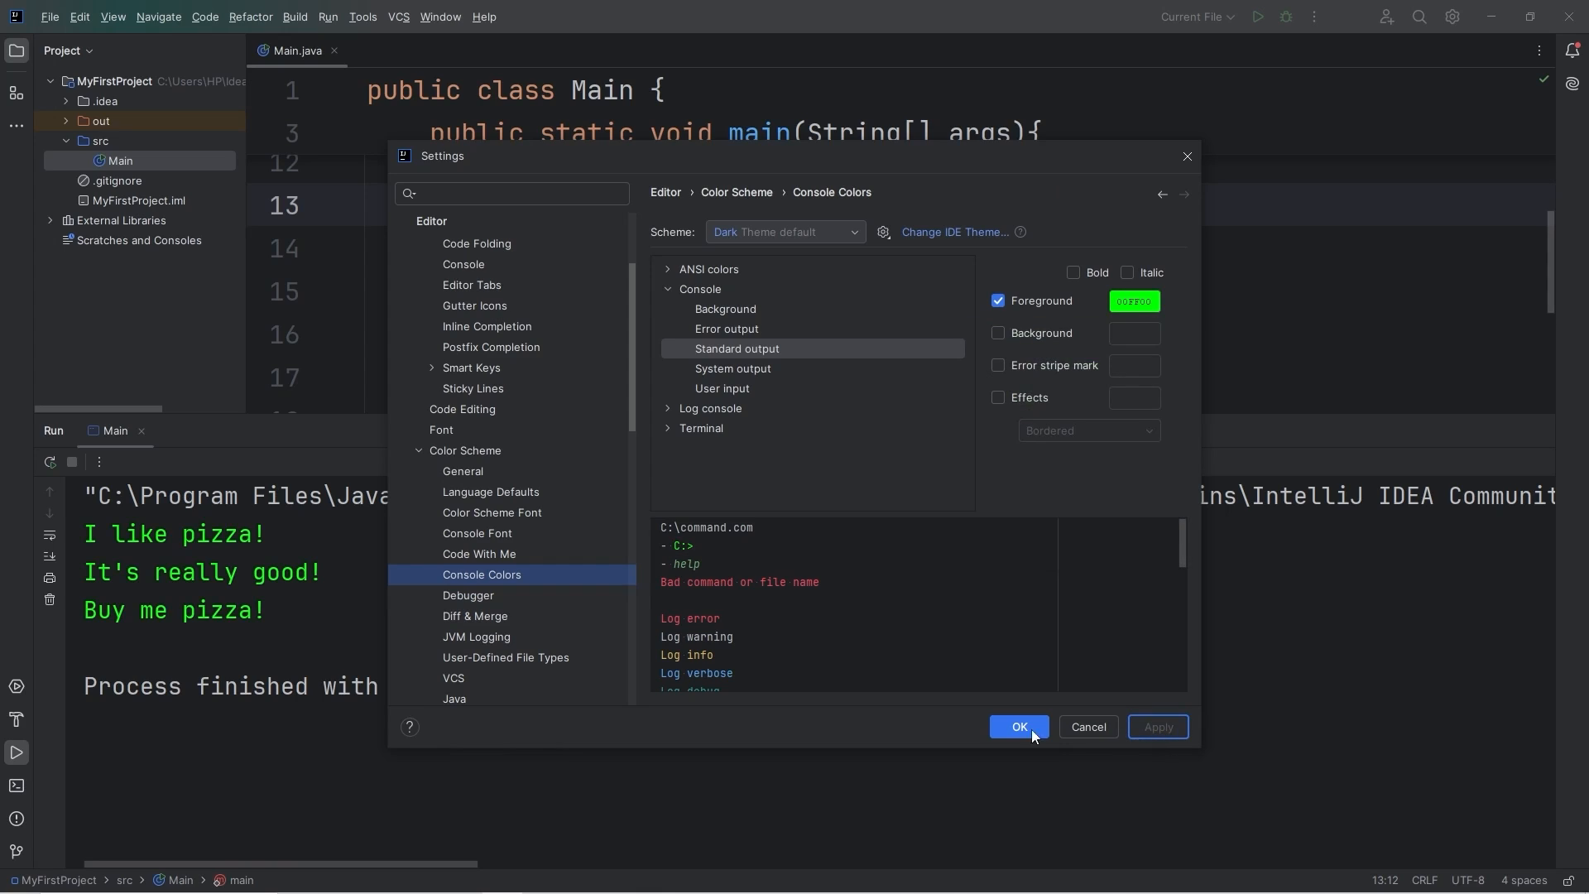
{"action": "mouse_move", "coordinate": [171, 568]}
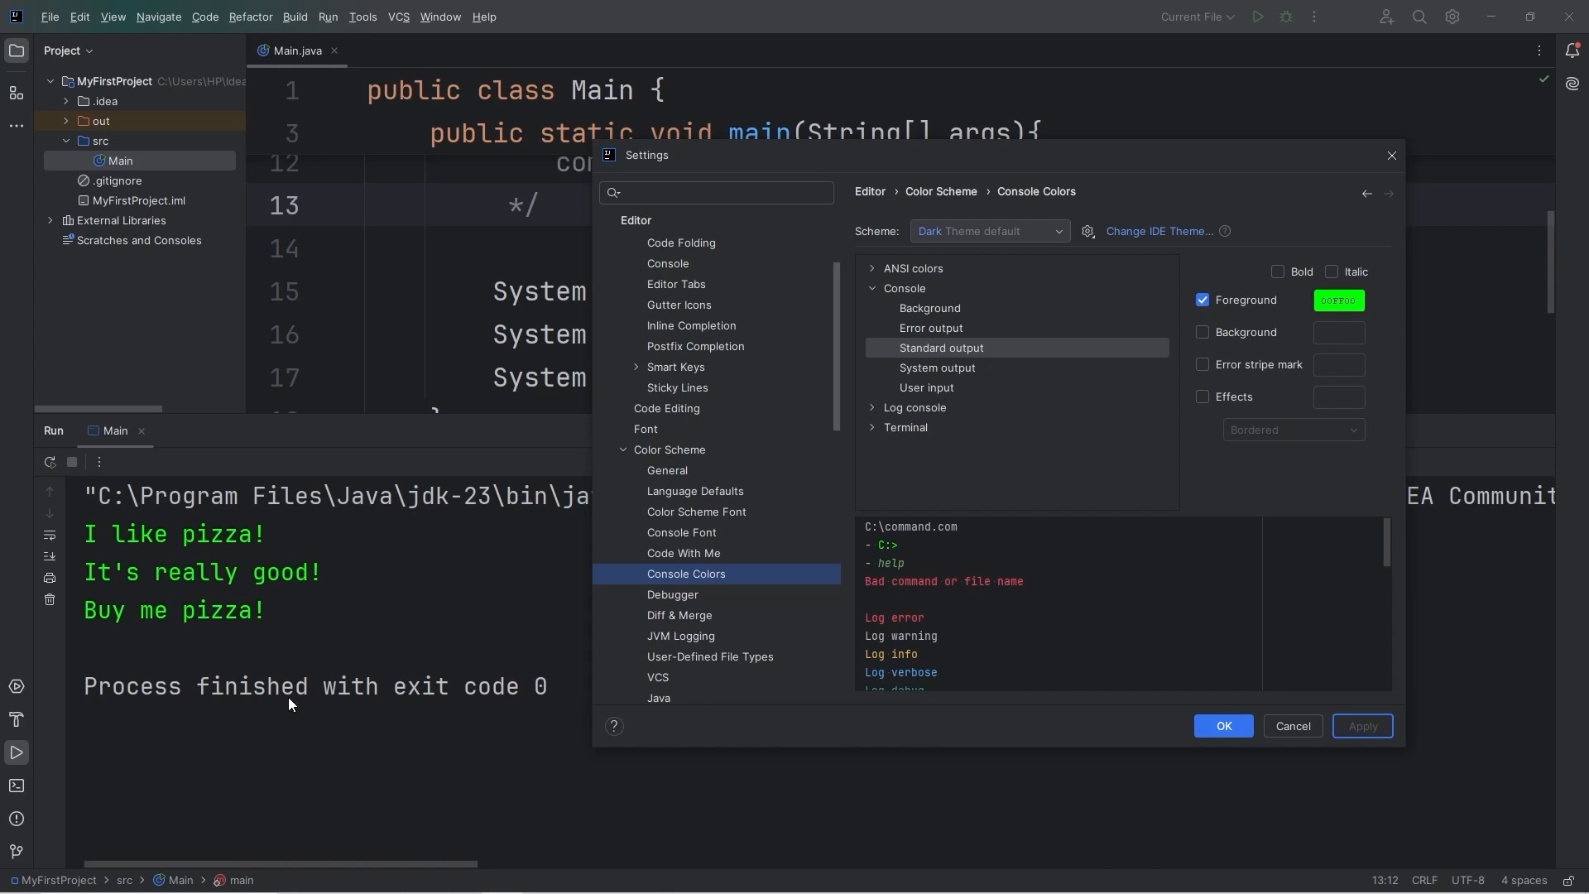
{"action": "left_click", "coordinate": [937, 368]}
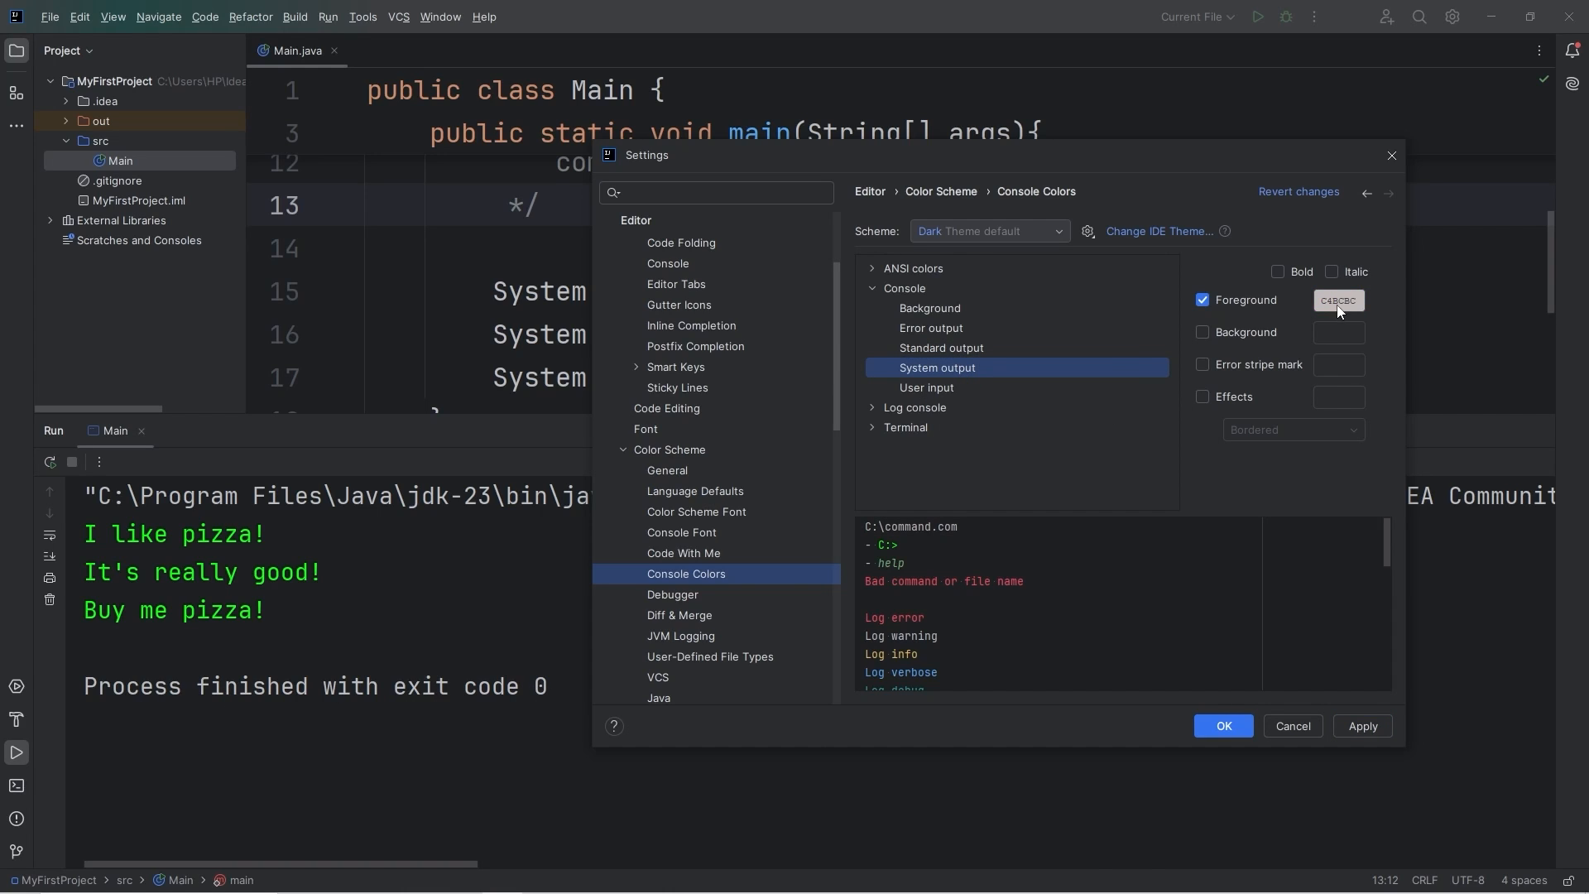
{"action": "left_click", "coordinate": [1337, 299]}
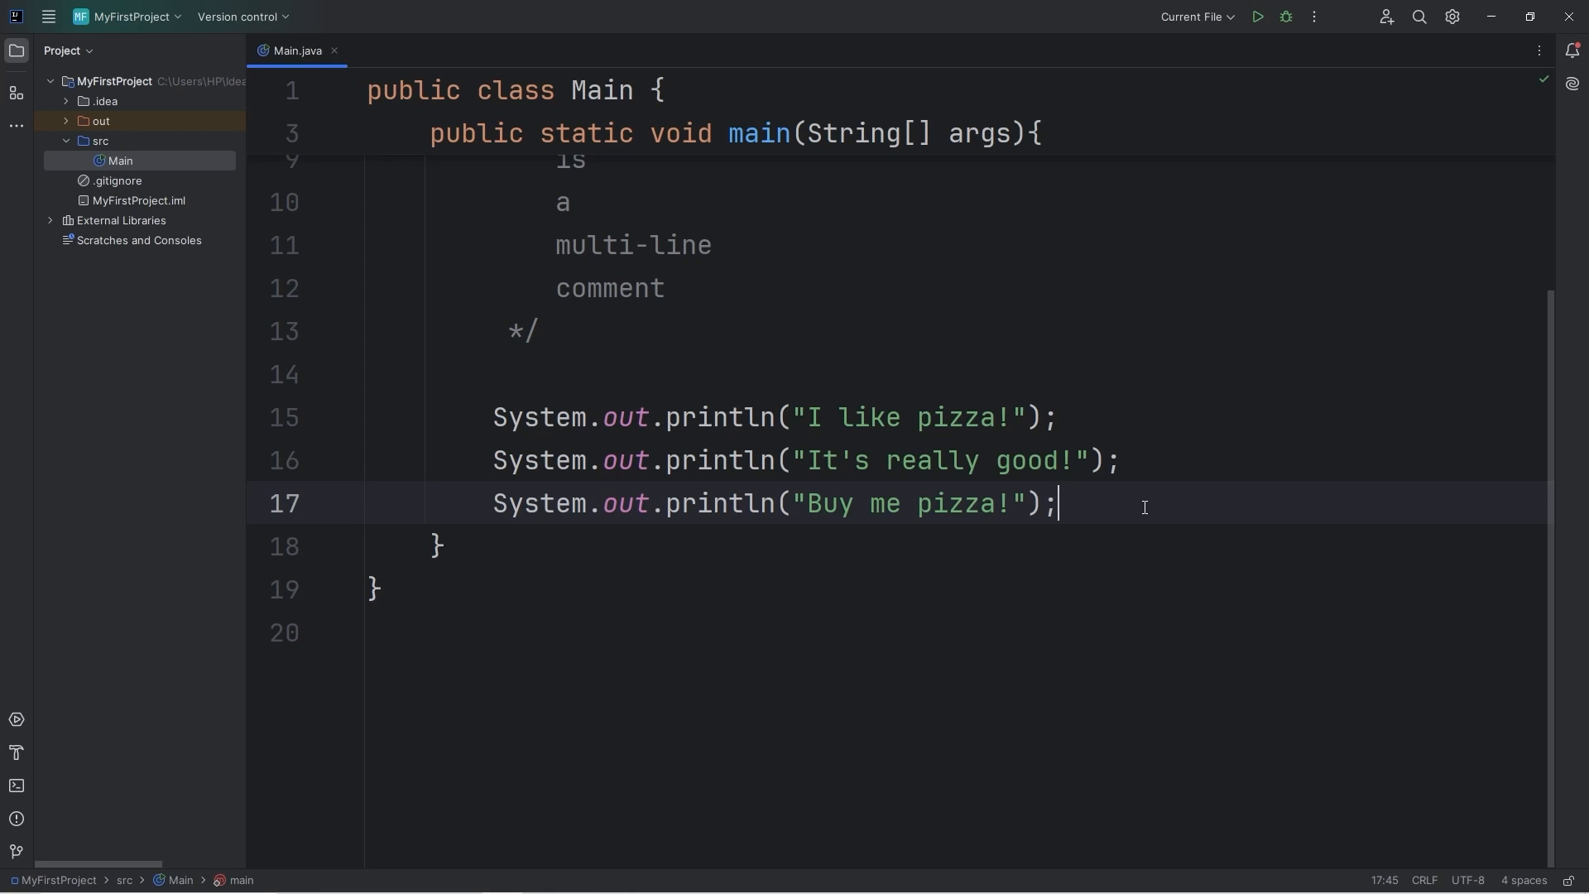
{"action": "key", "text": "enter"}
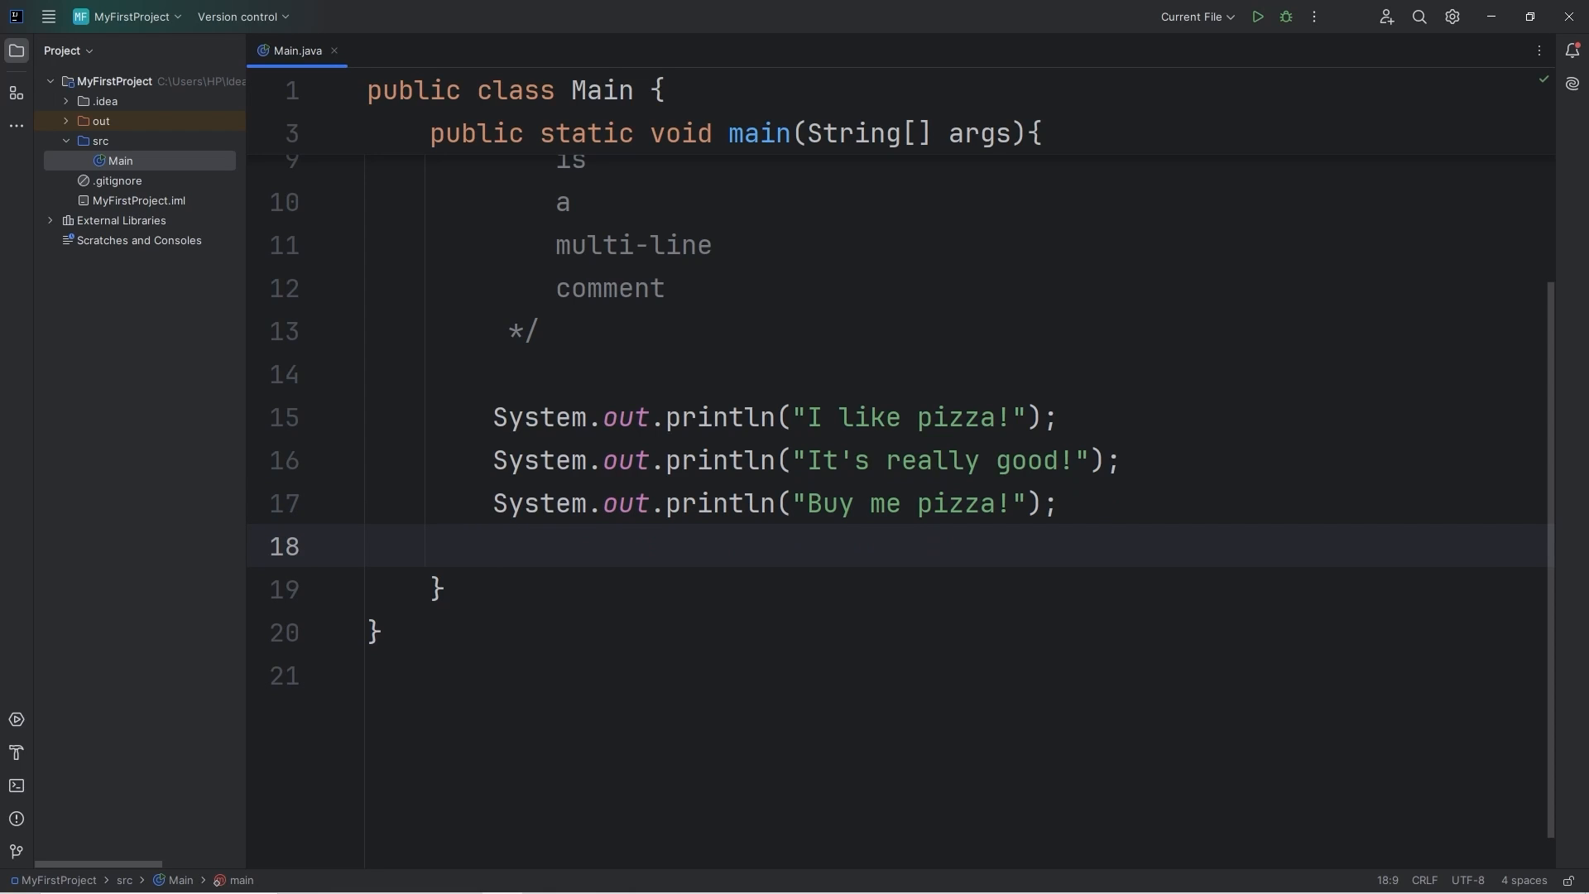
{"action": "type", "text": "sou"}
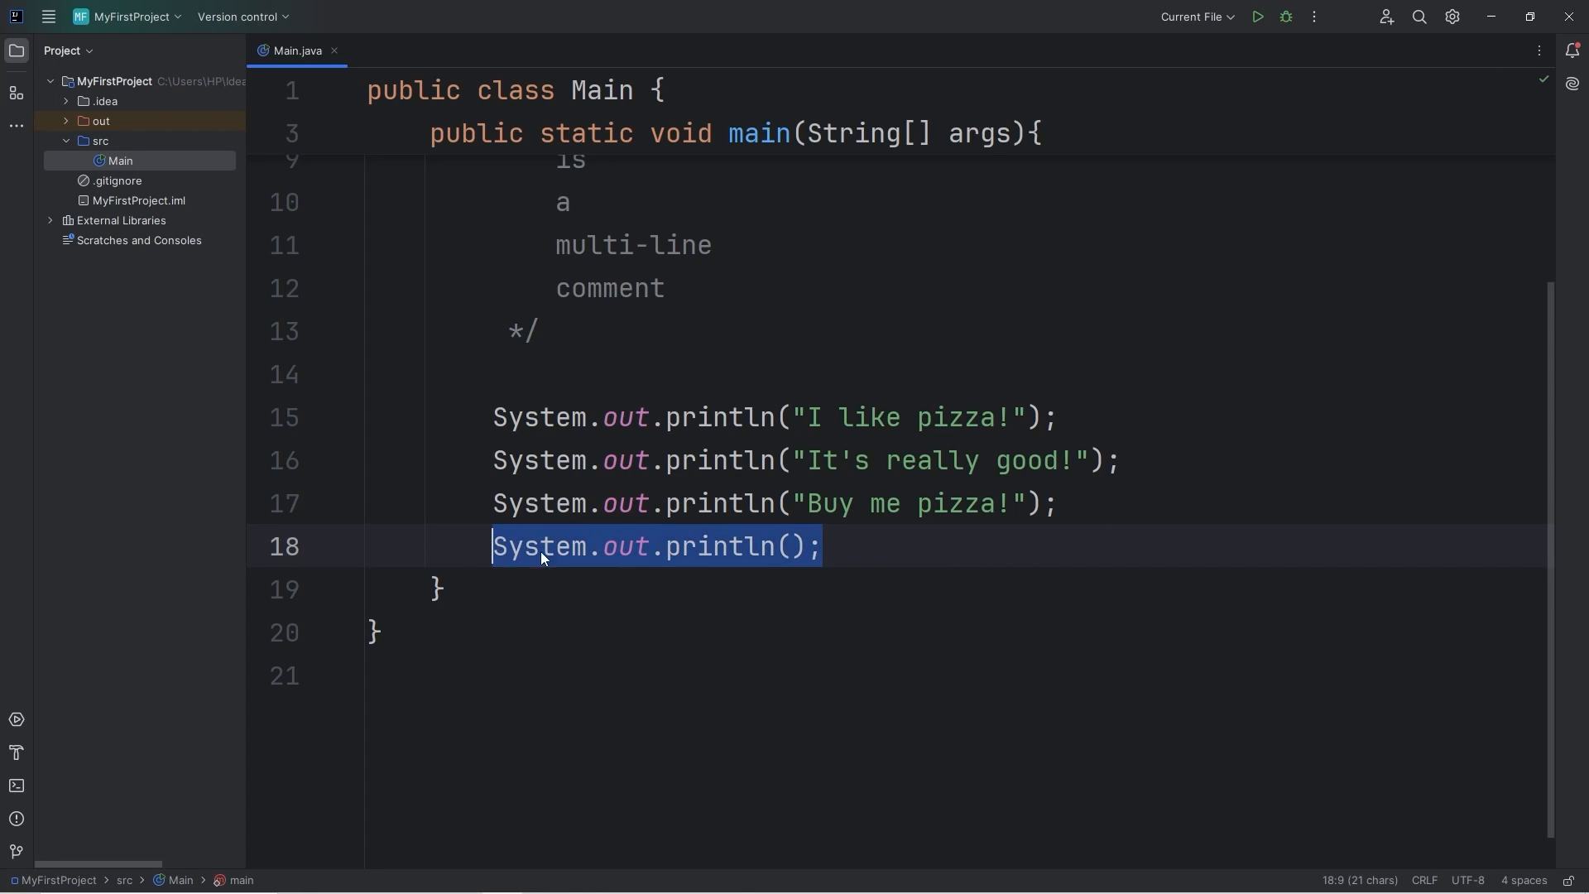
{"action": "key", "text": "Delete"}
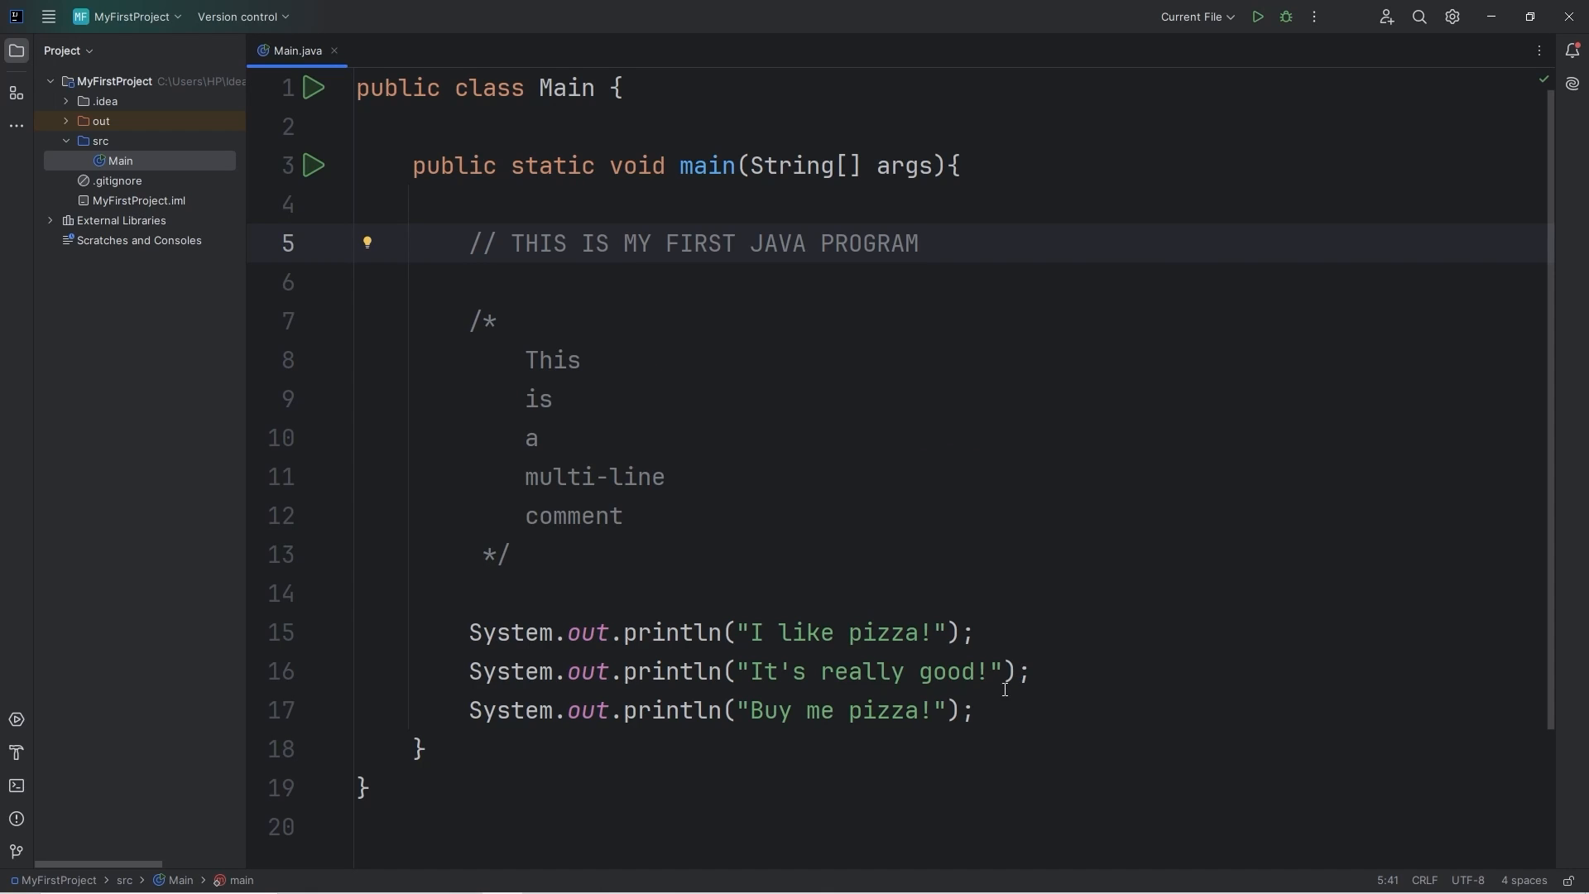
{"action": "mouse_move", "coordinate": [1007, 710]}
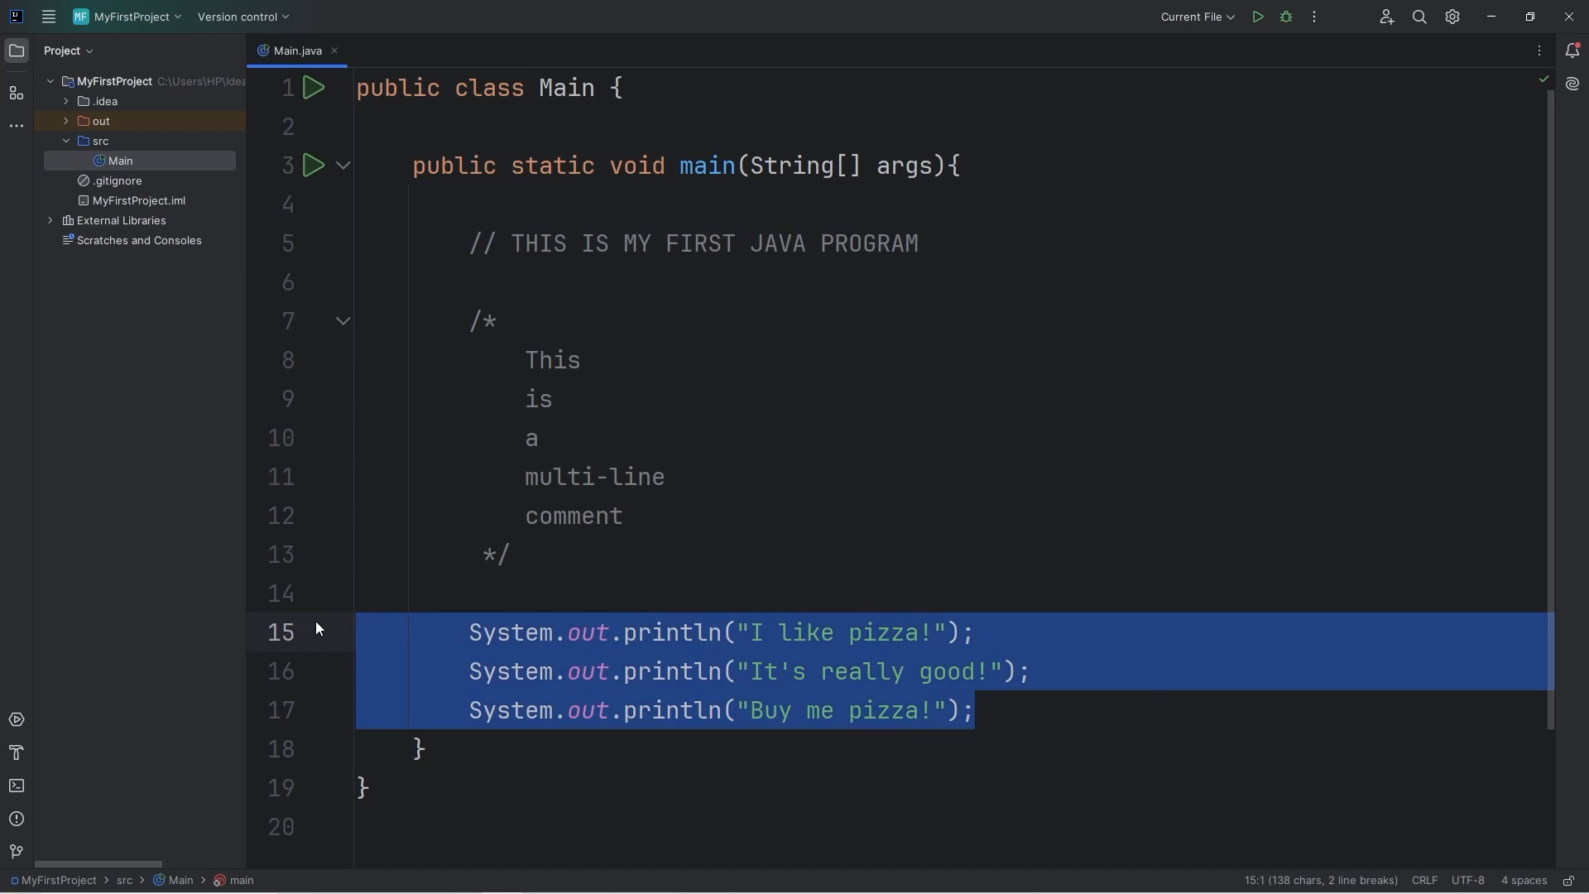
{"action": "left_click", "coordinate": [991, 710]}
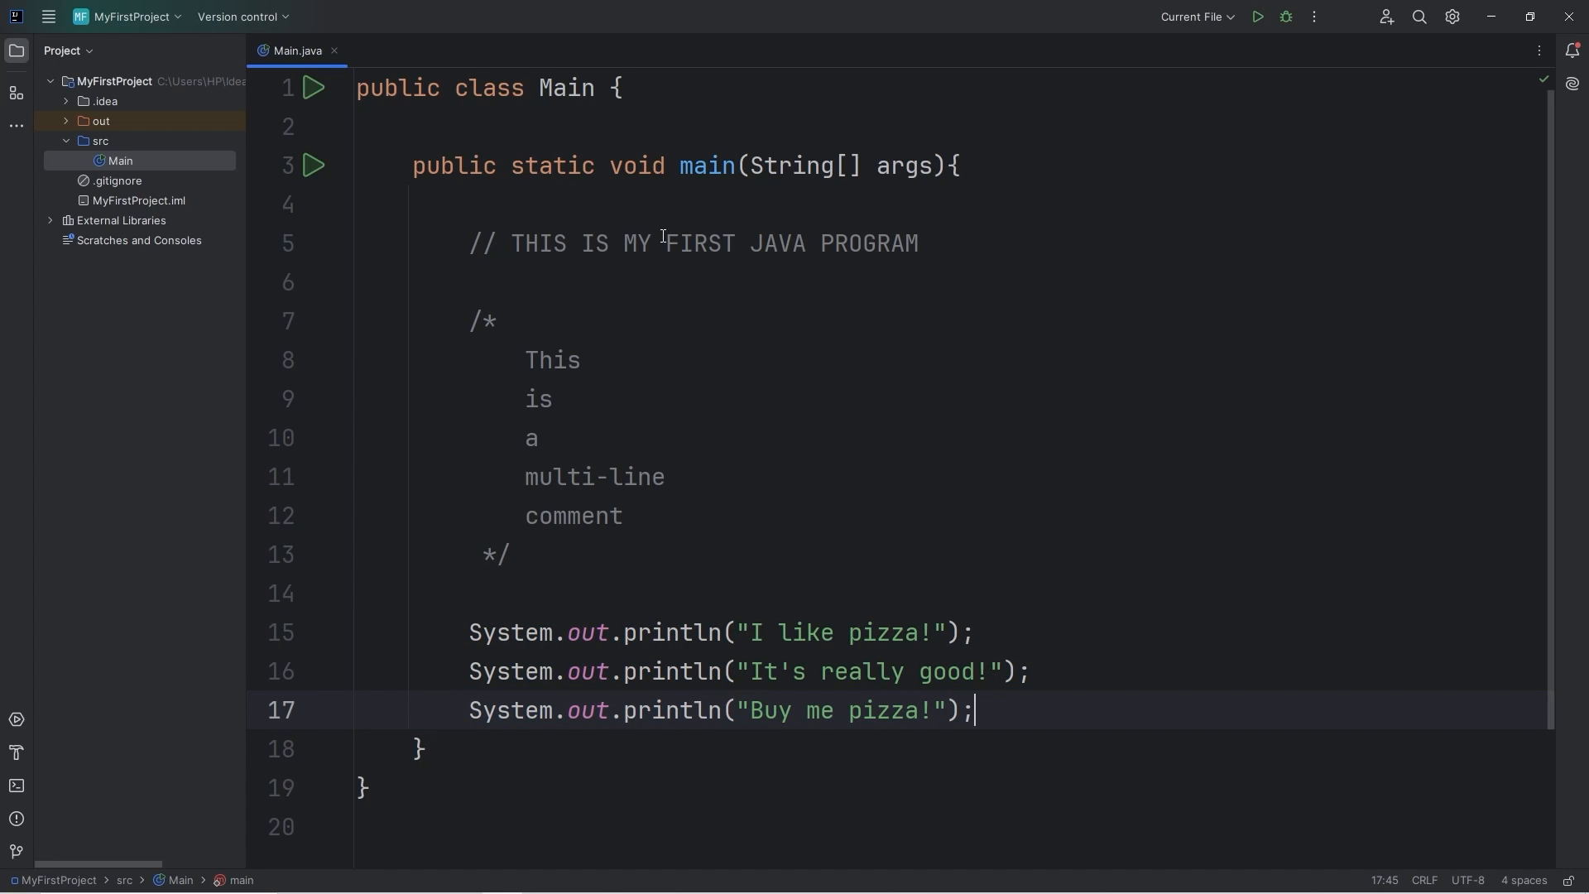
{"action": "mouse_move", "coordinate": [942, 237]}
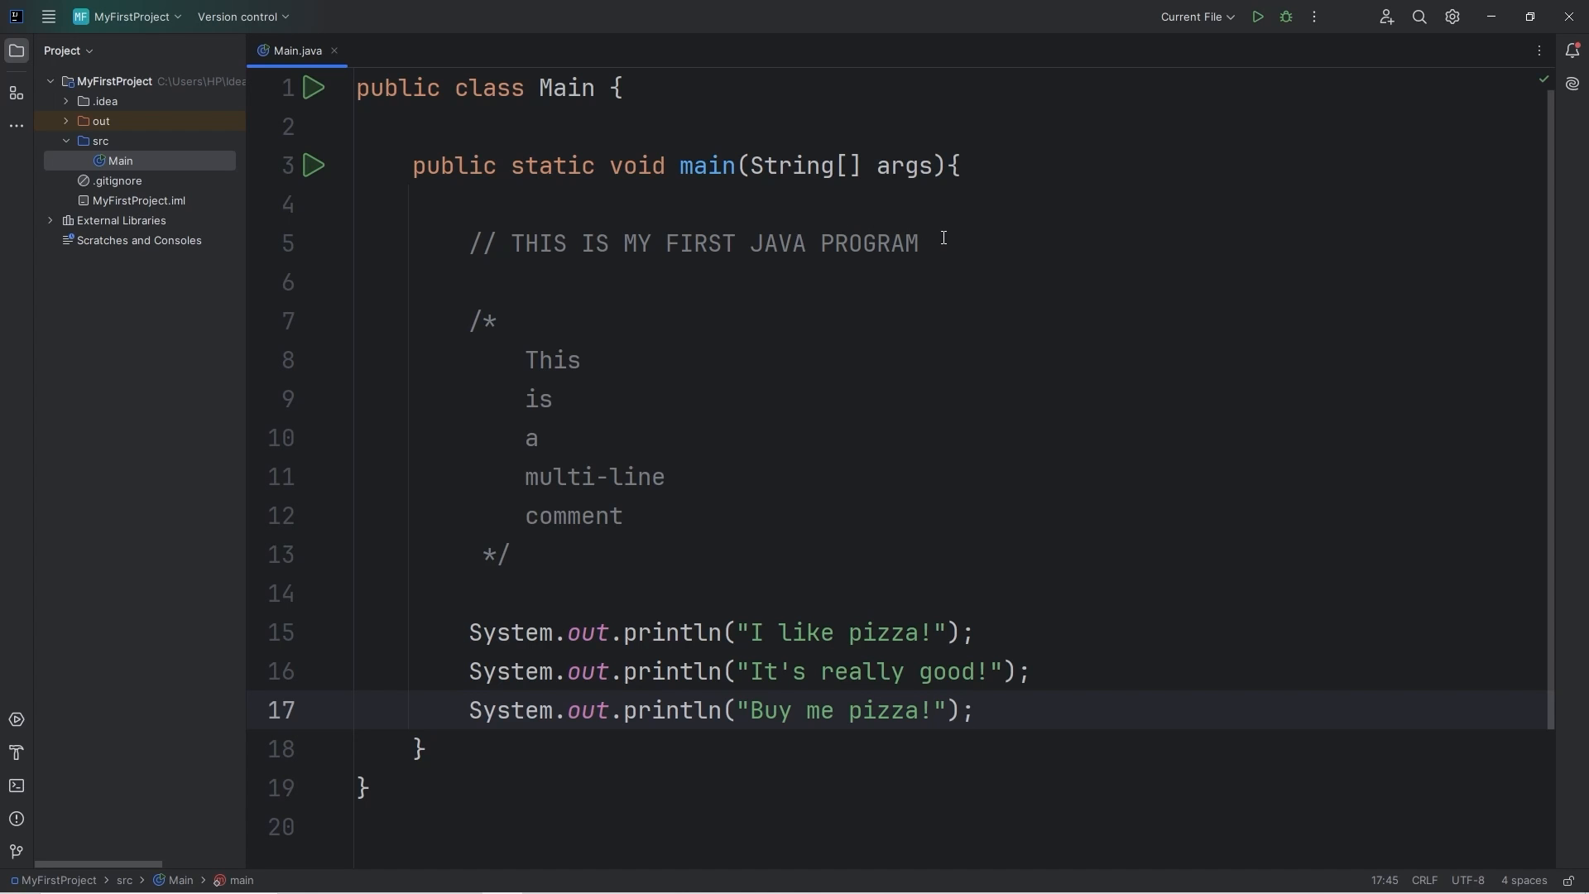